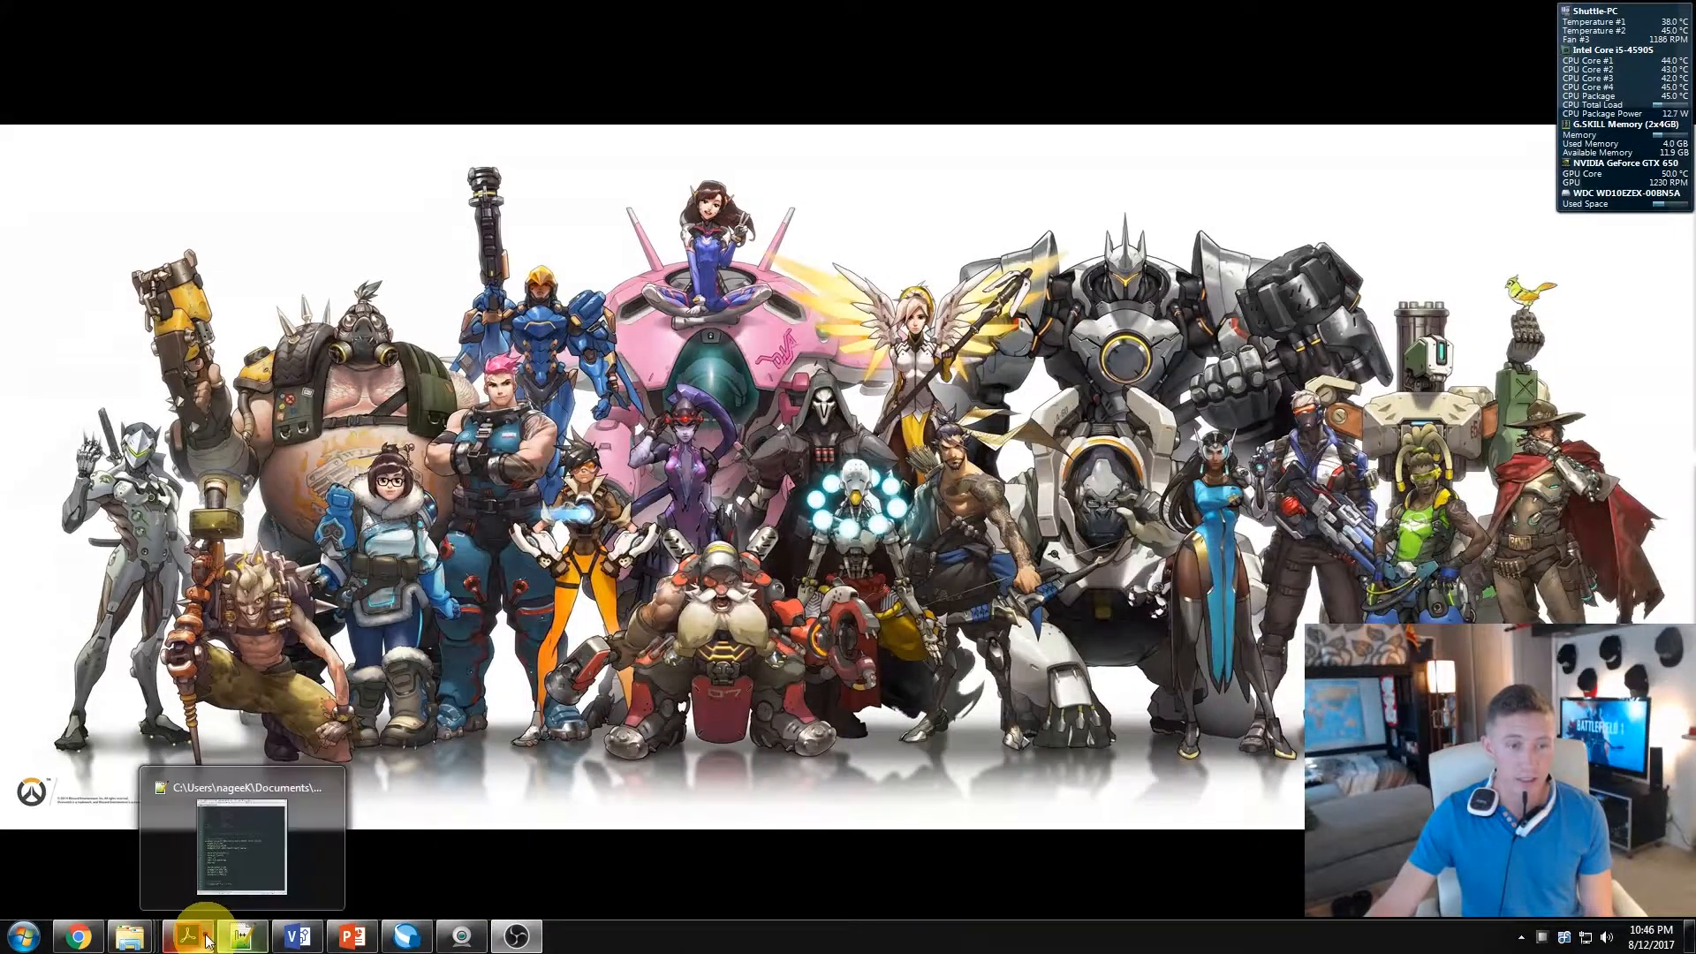
# Step: Bring the lab2_Verilog.pdf with the BCD adder pseudo-code to the front in Acrobat Reader
pyautogui.click(205, 937)
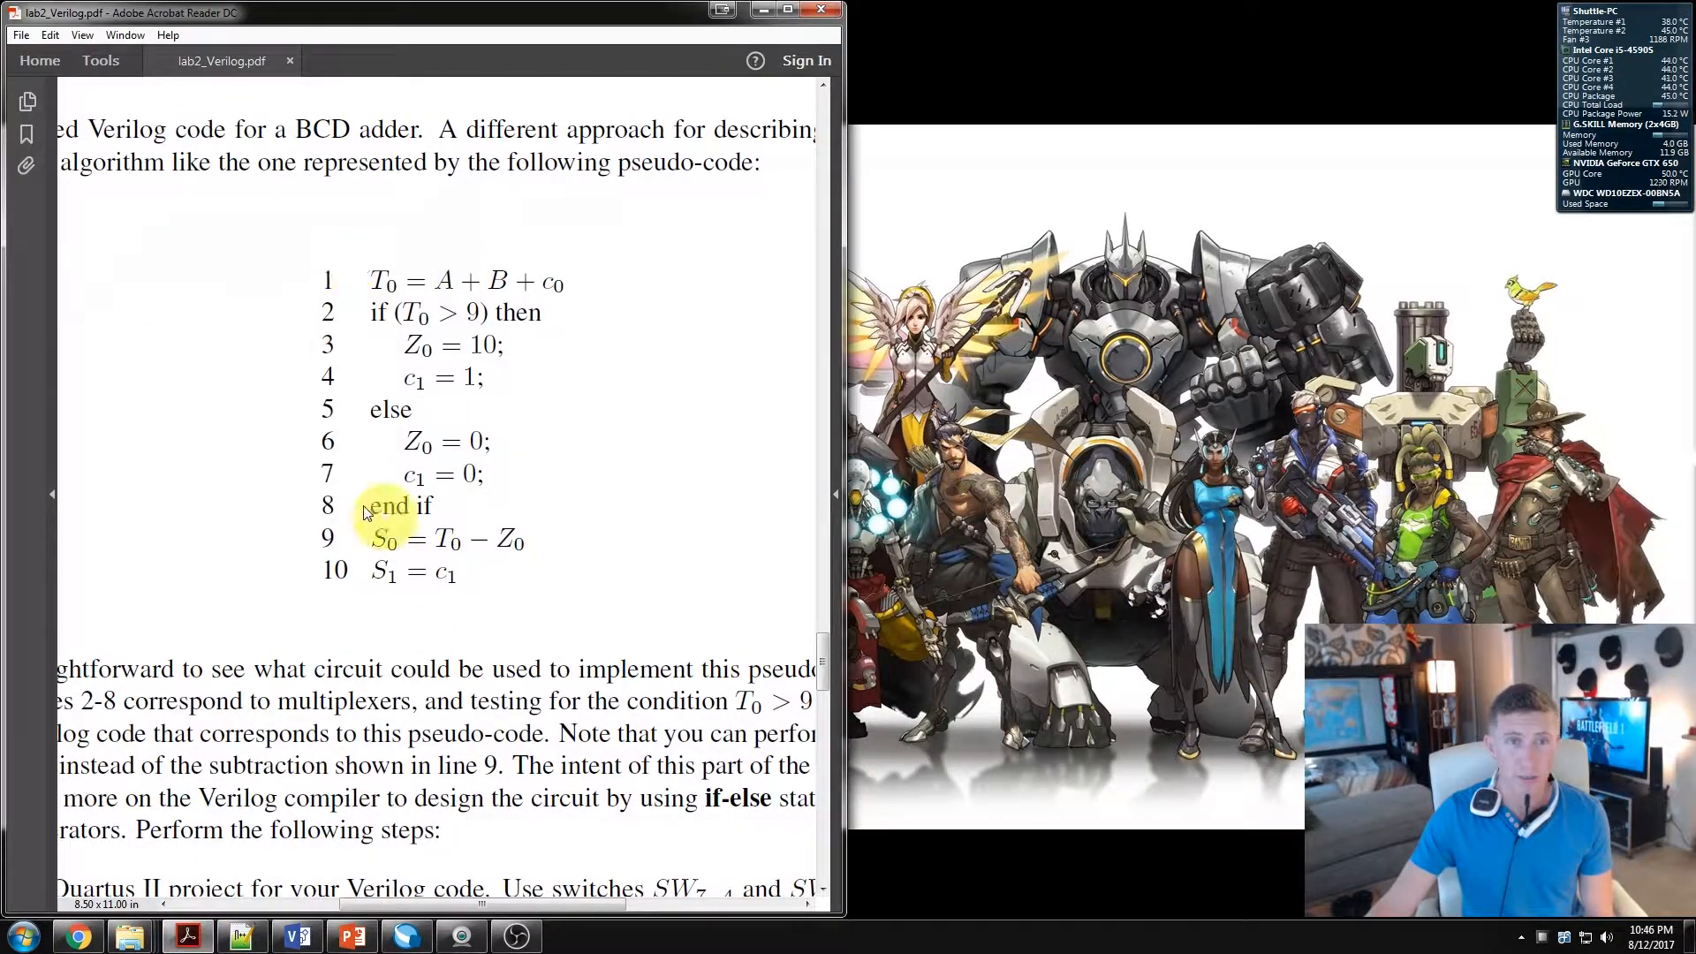
pyautogui.moveTo(477, 258)
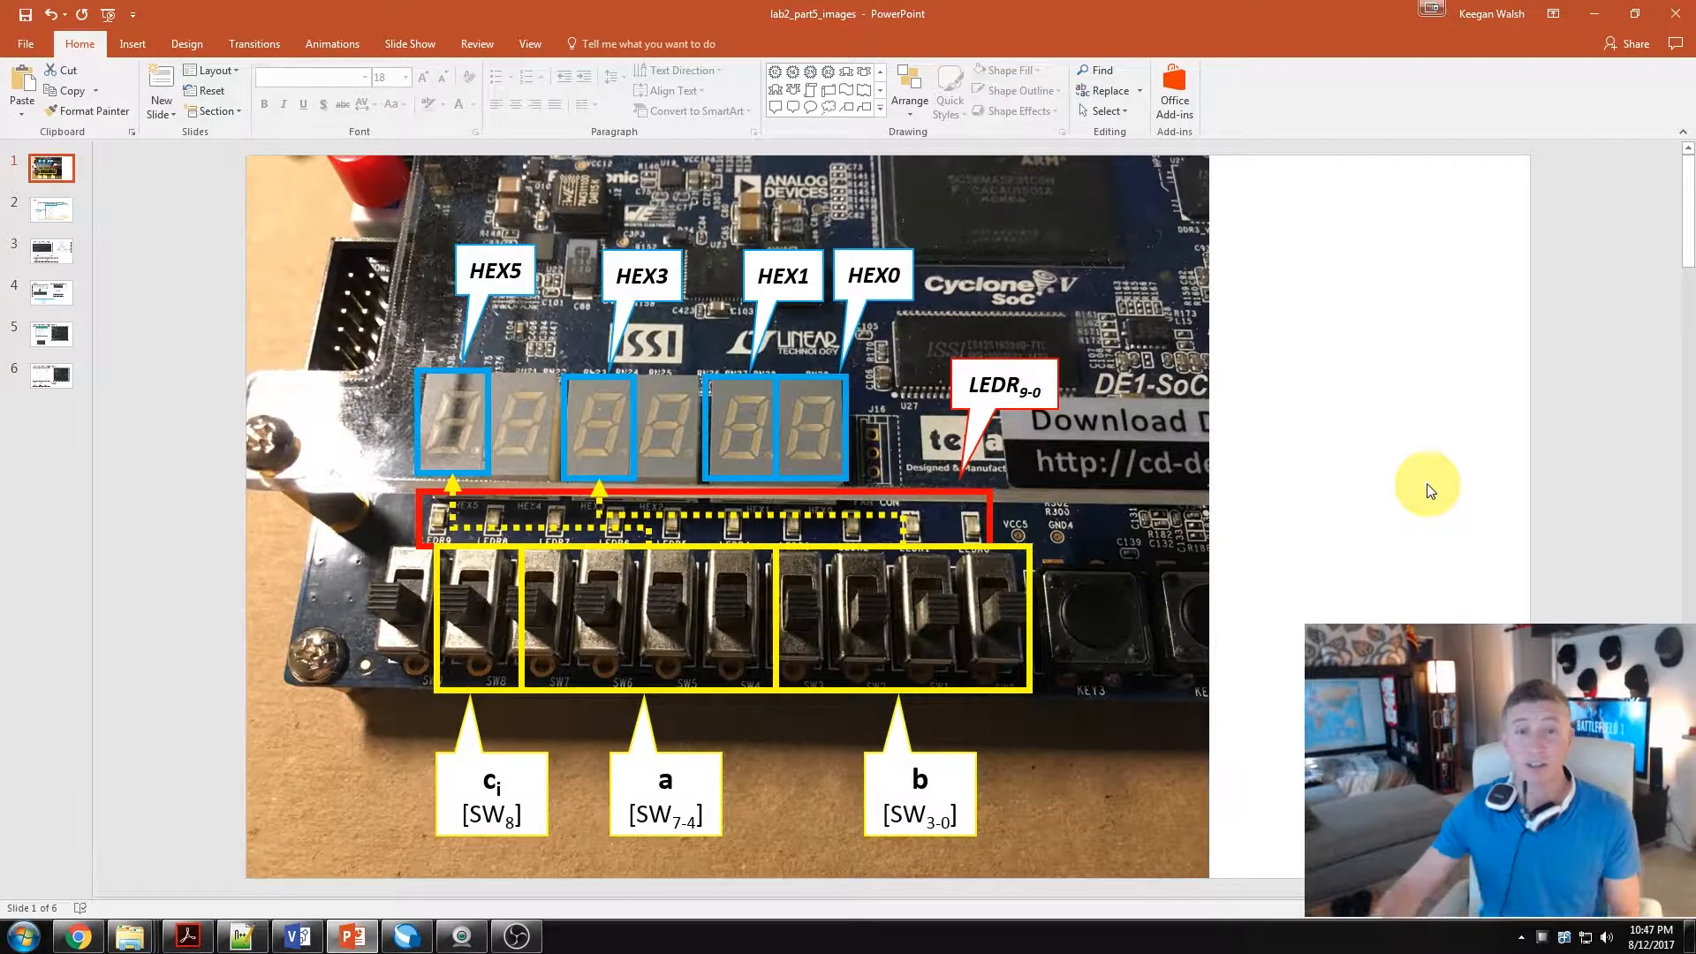
pyautogui.moveTo(672, 770)
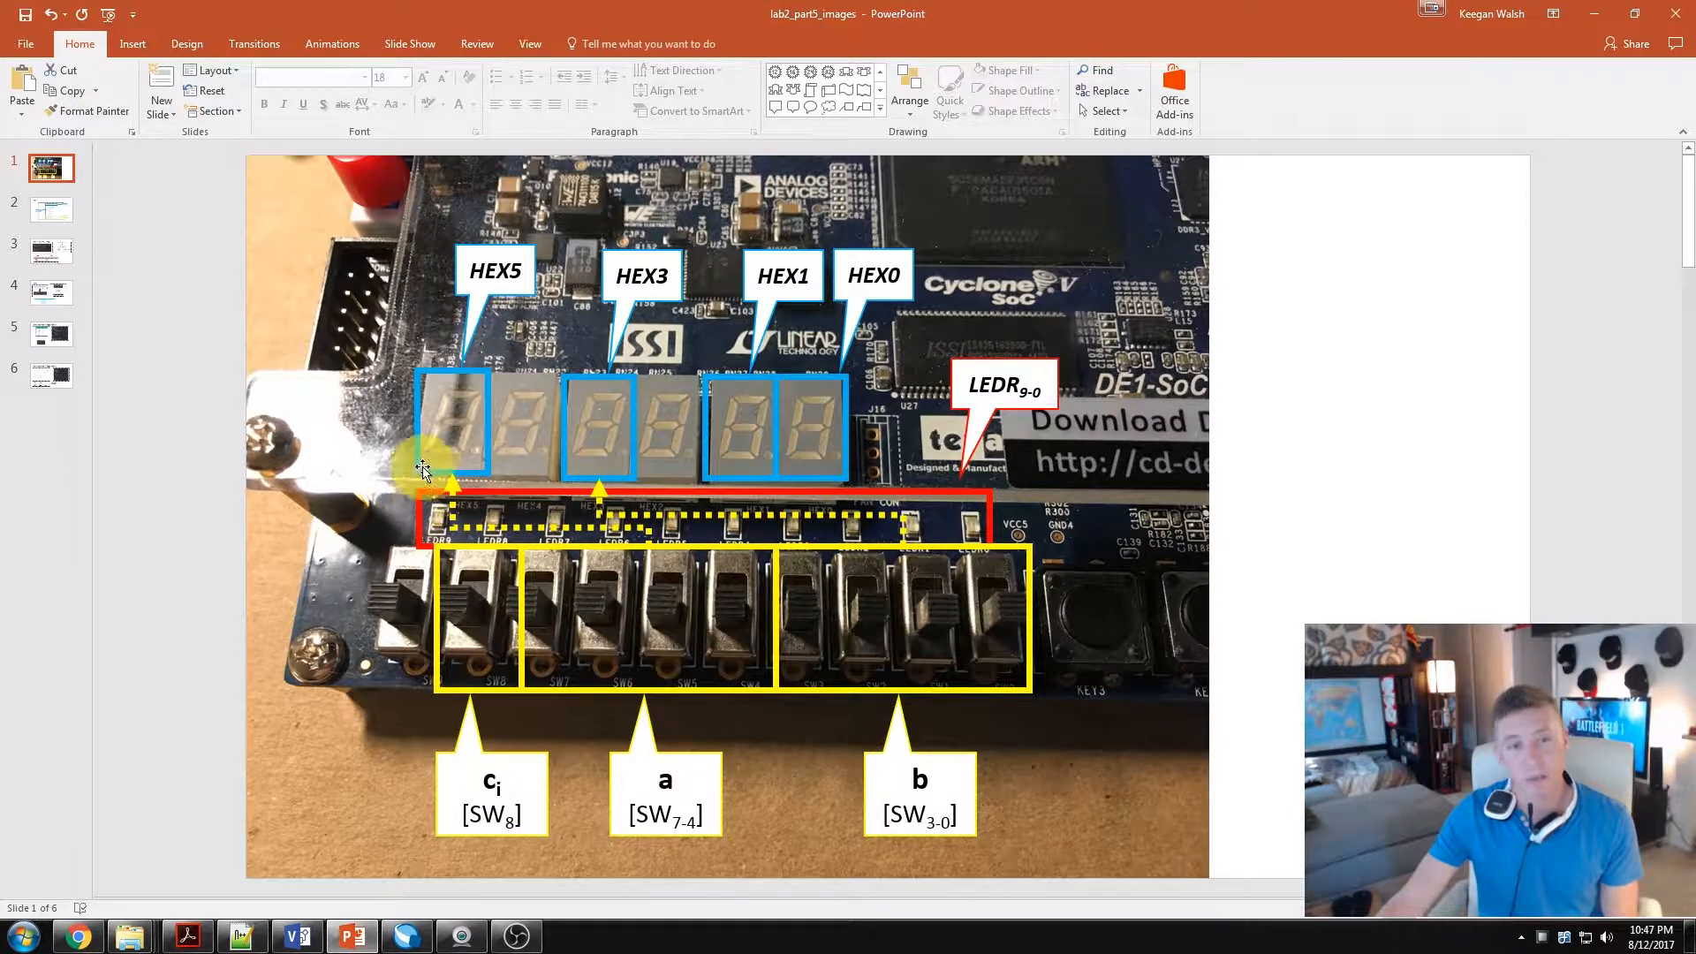
pyautogui.moveTo(853, 567)
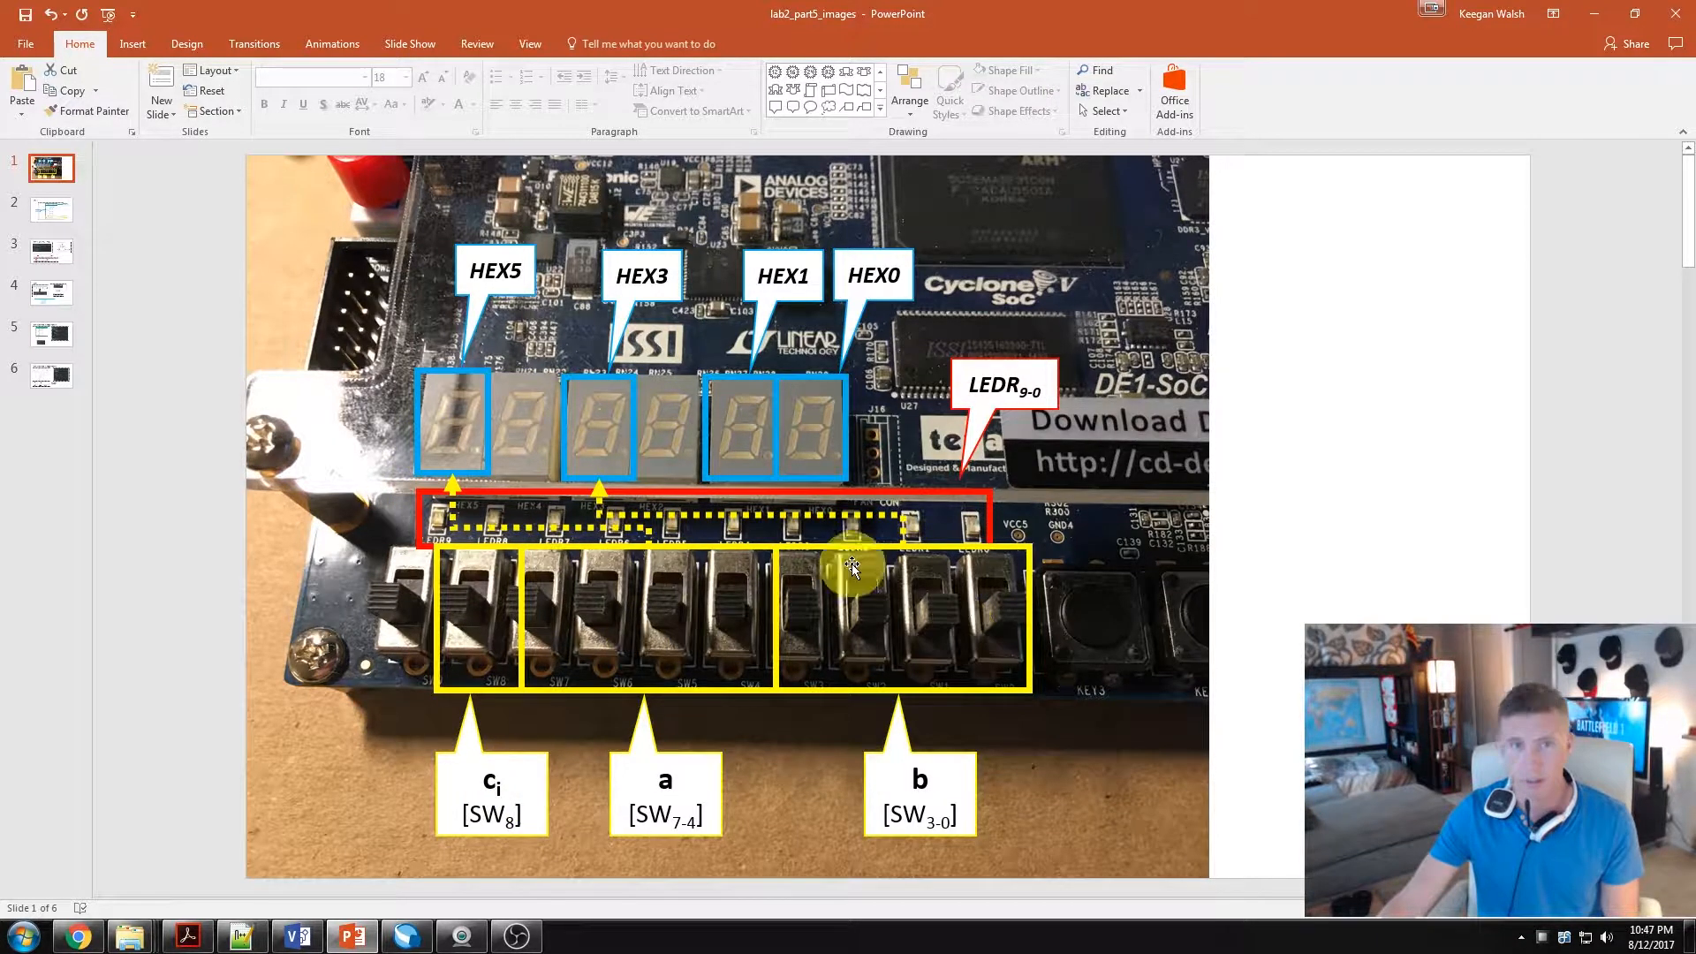
pyautogui.moveTo(615, 425)
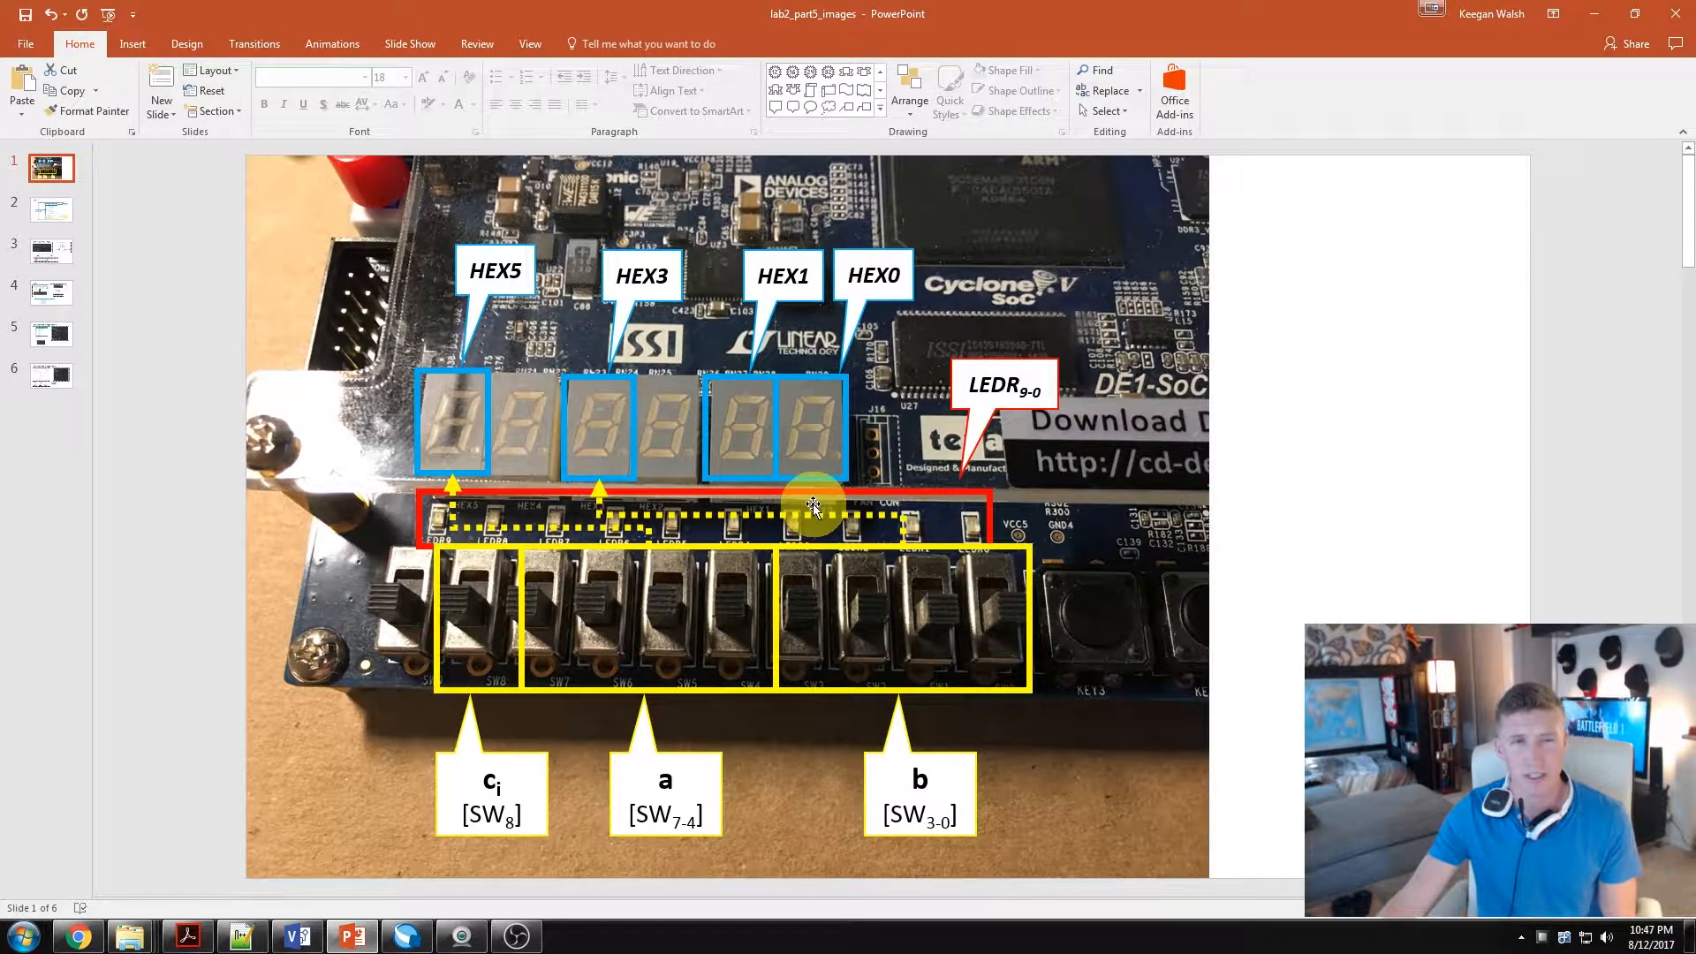
pyautogui.moveTo(328, 447)
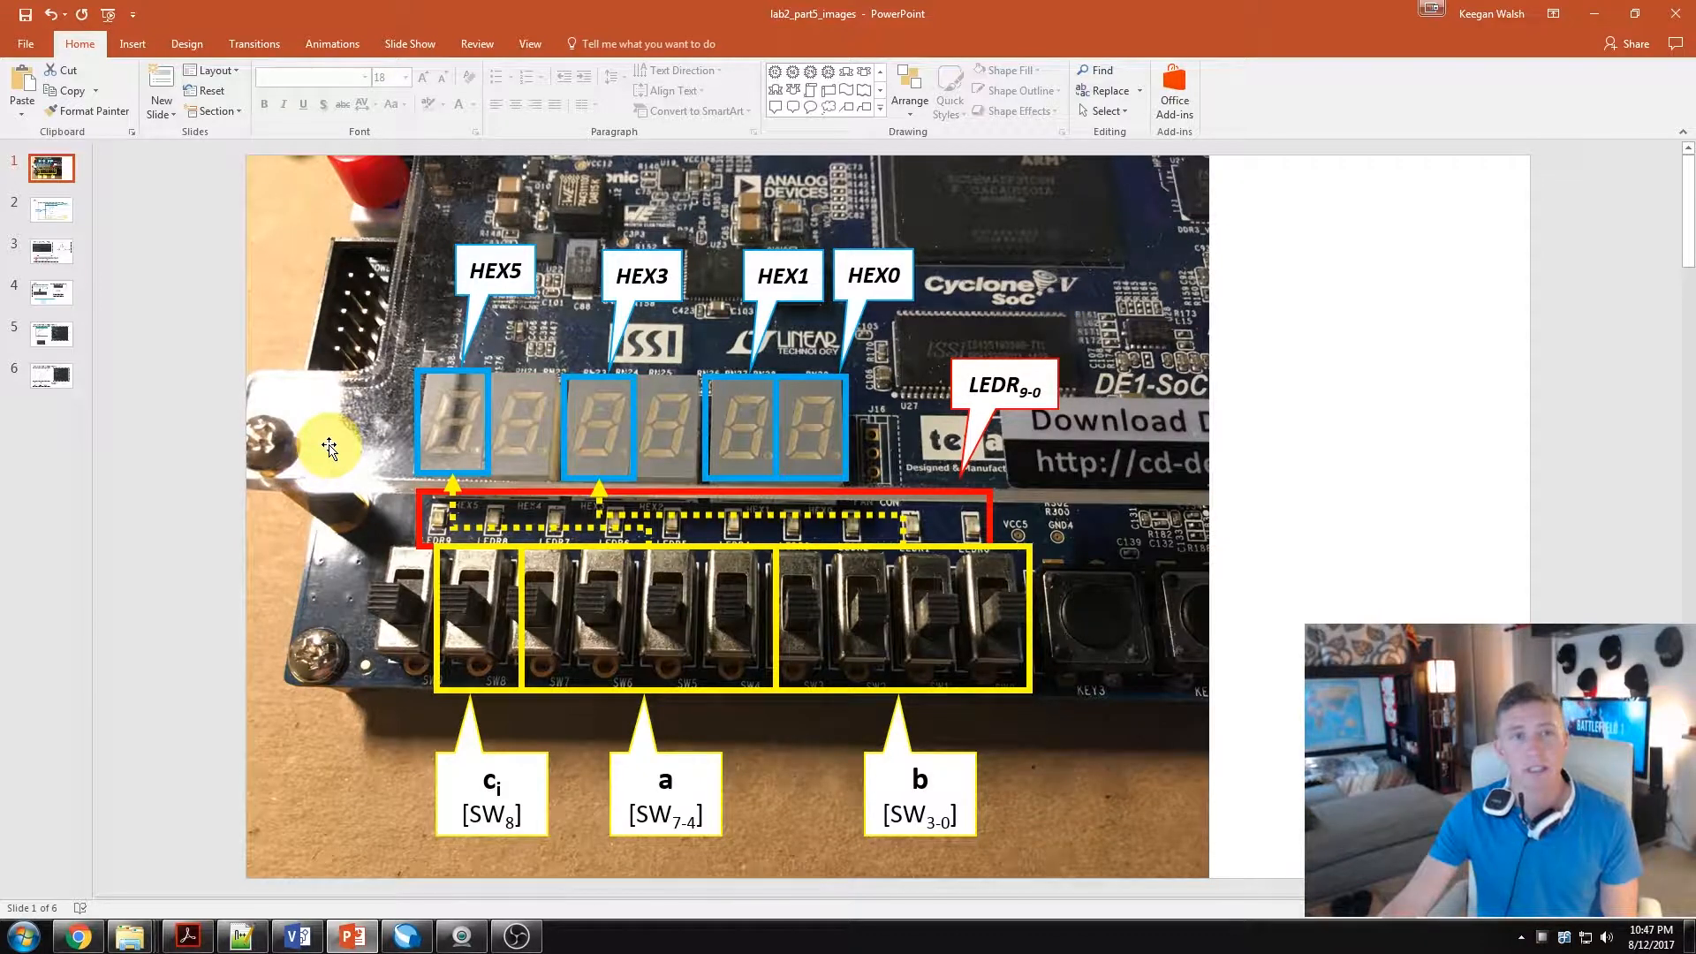
pyautogui.moveTo(806, 420)
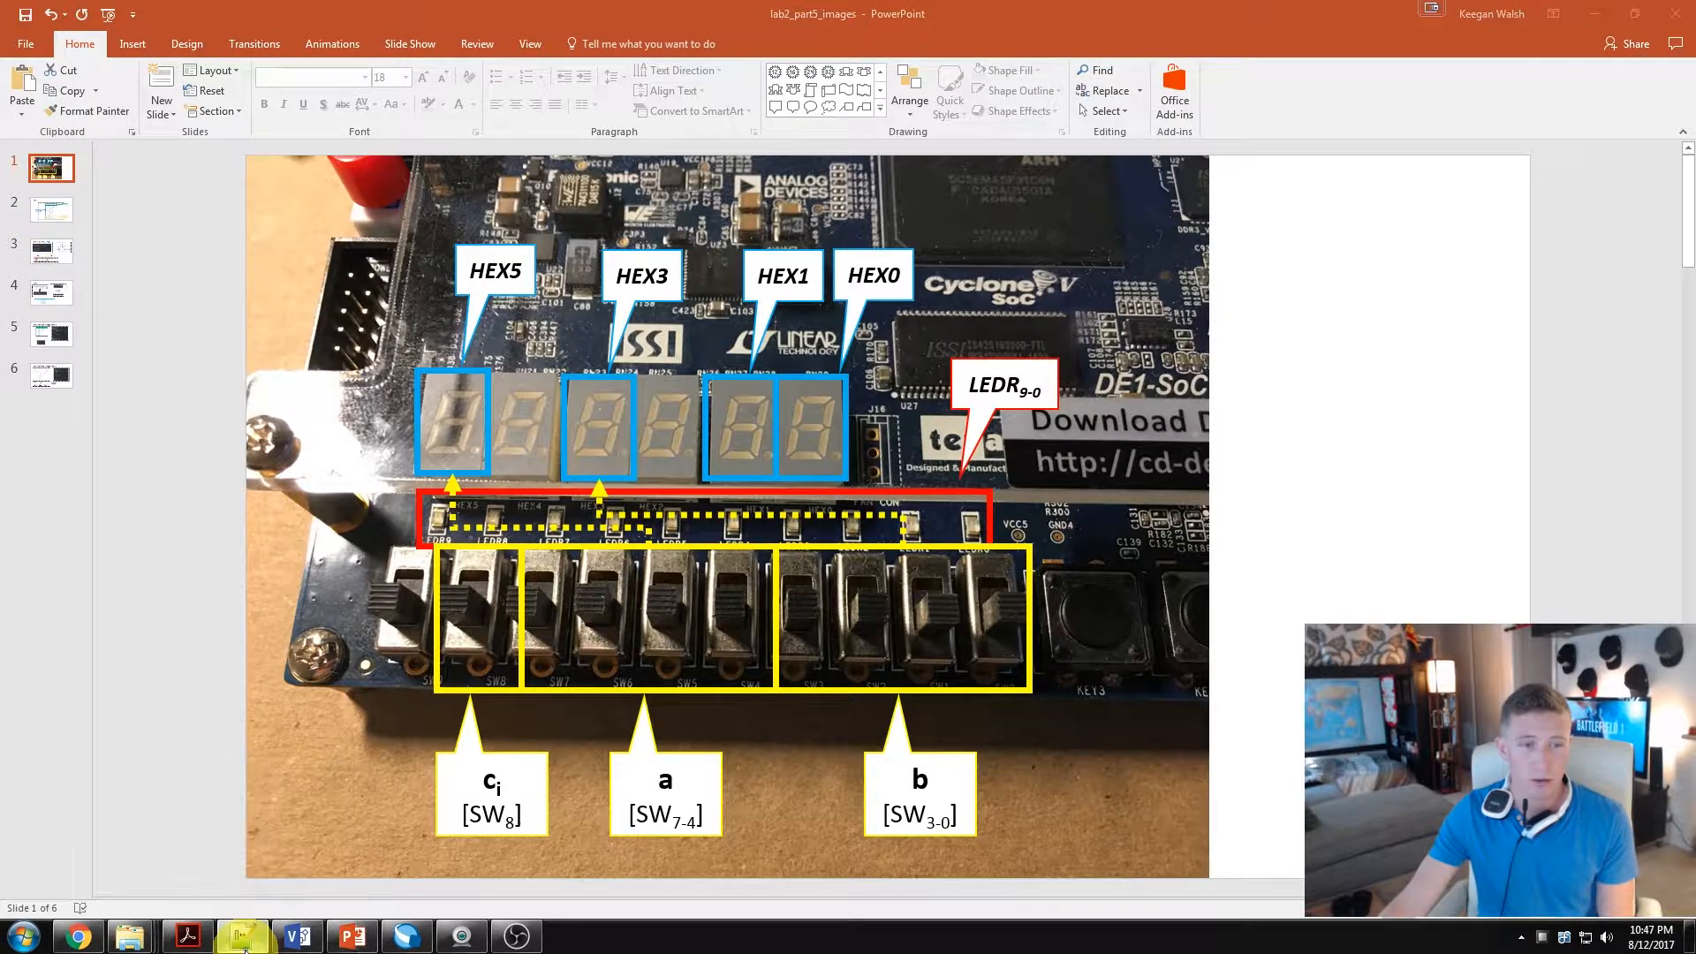
pyautogui.click(244, 935)
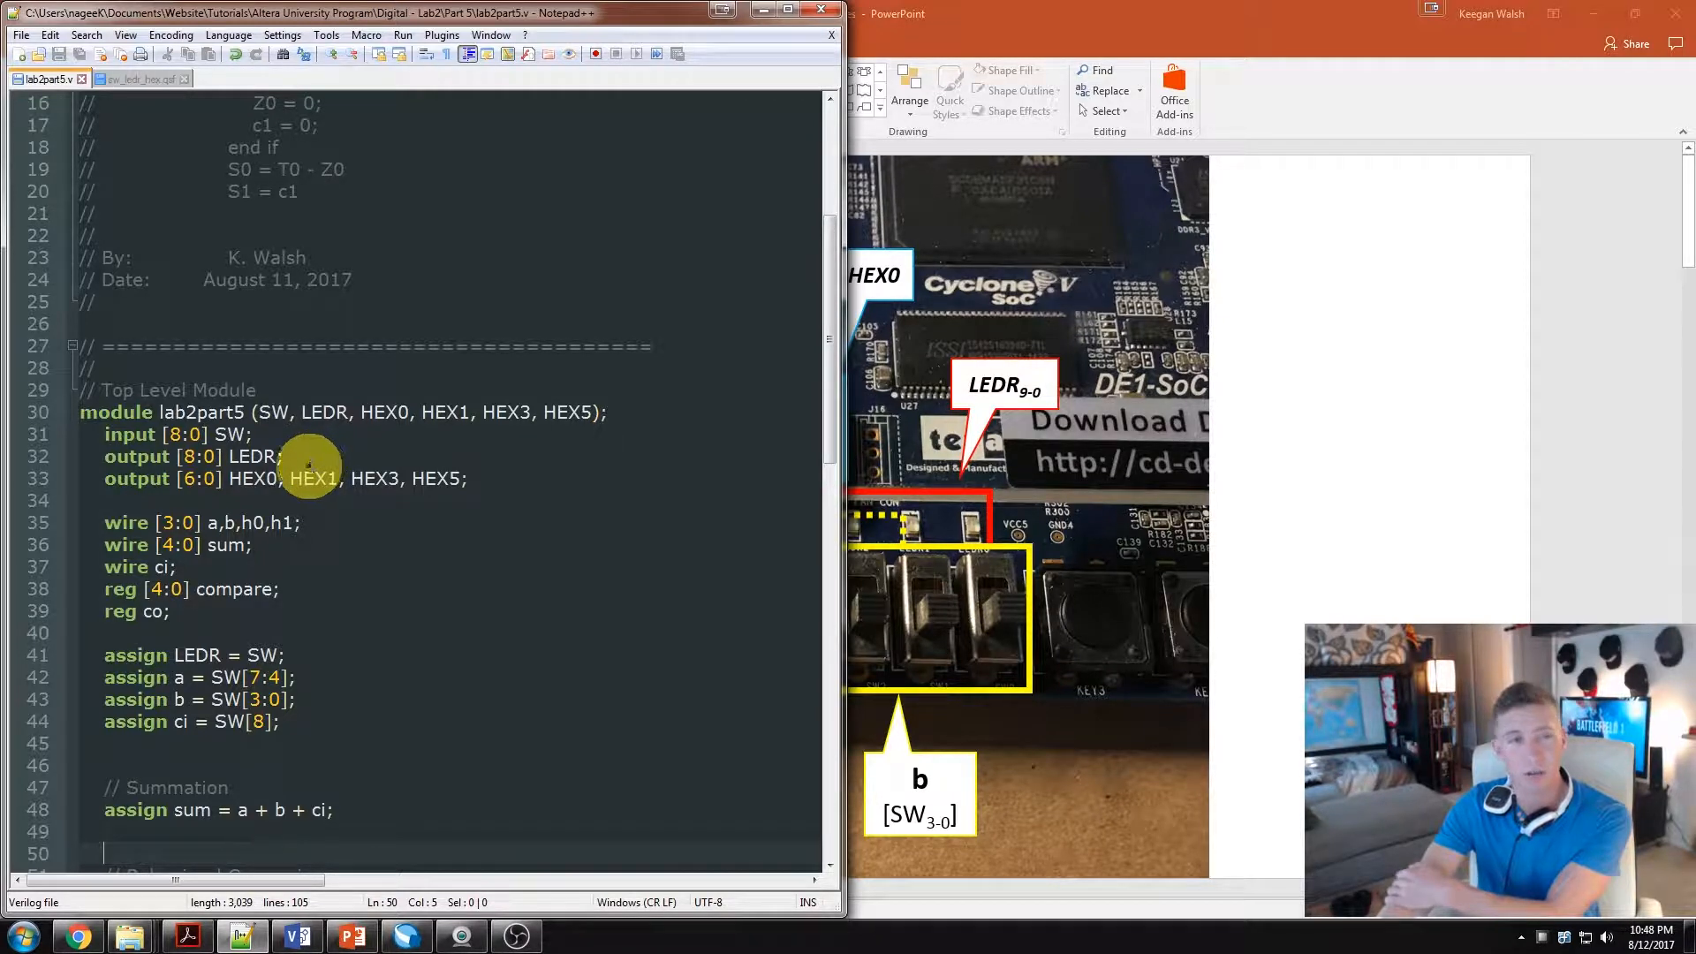
pyautogui.moveTo(145, 609)
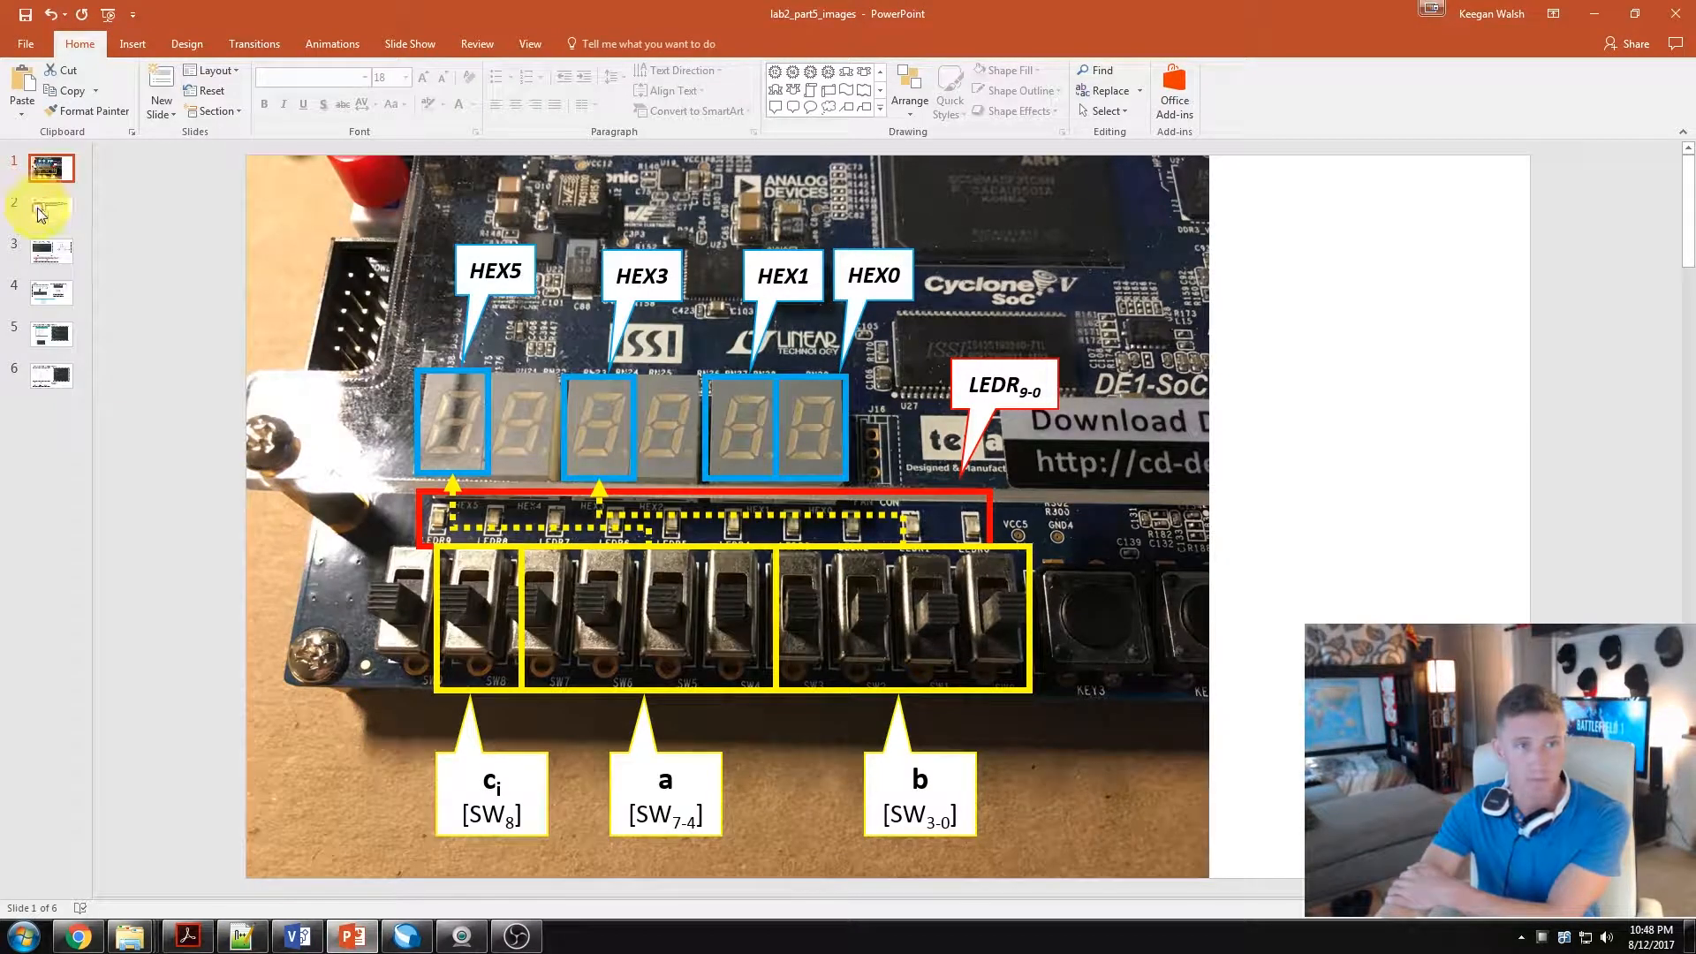
# Step: Show slide 2, the Goal slide splitting the pseudo-code into summation, comparison and output
pyautogui.click(43, 208)
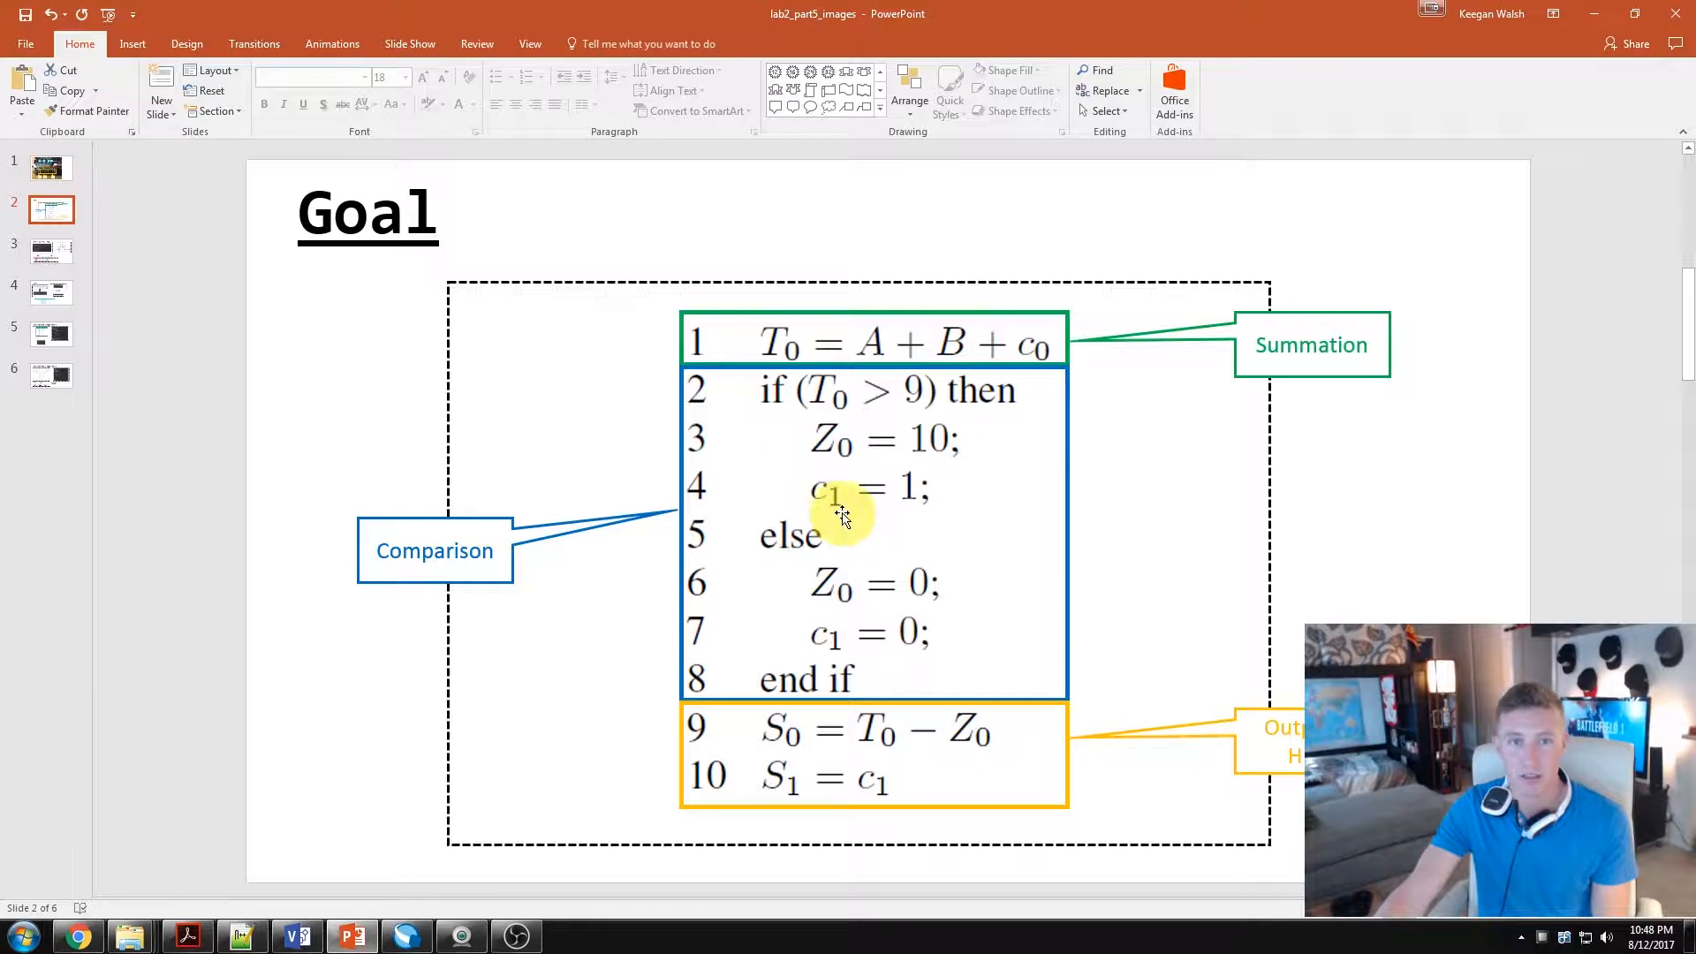
pyautogui.moveTo(869, 583)
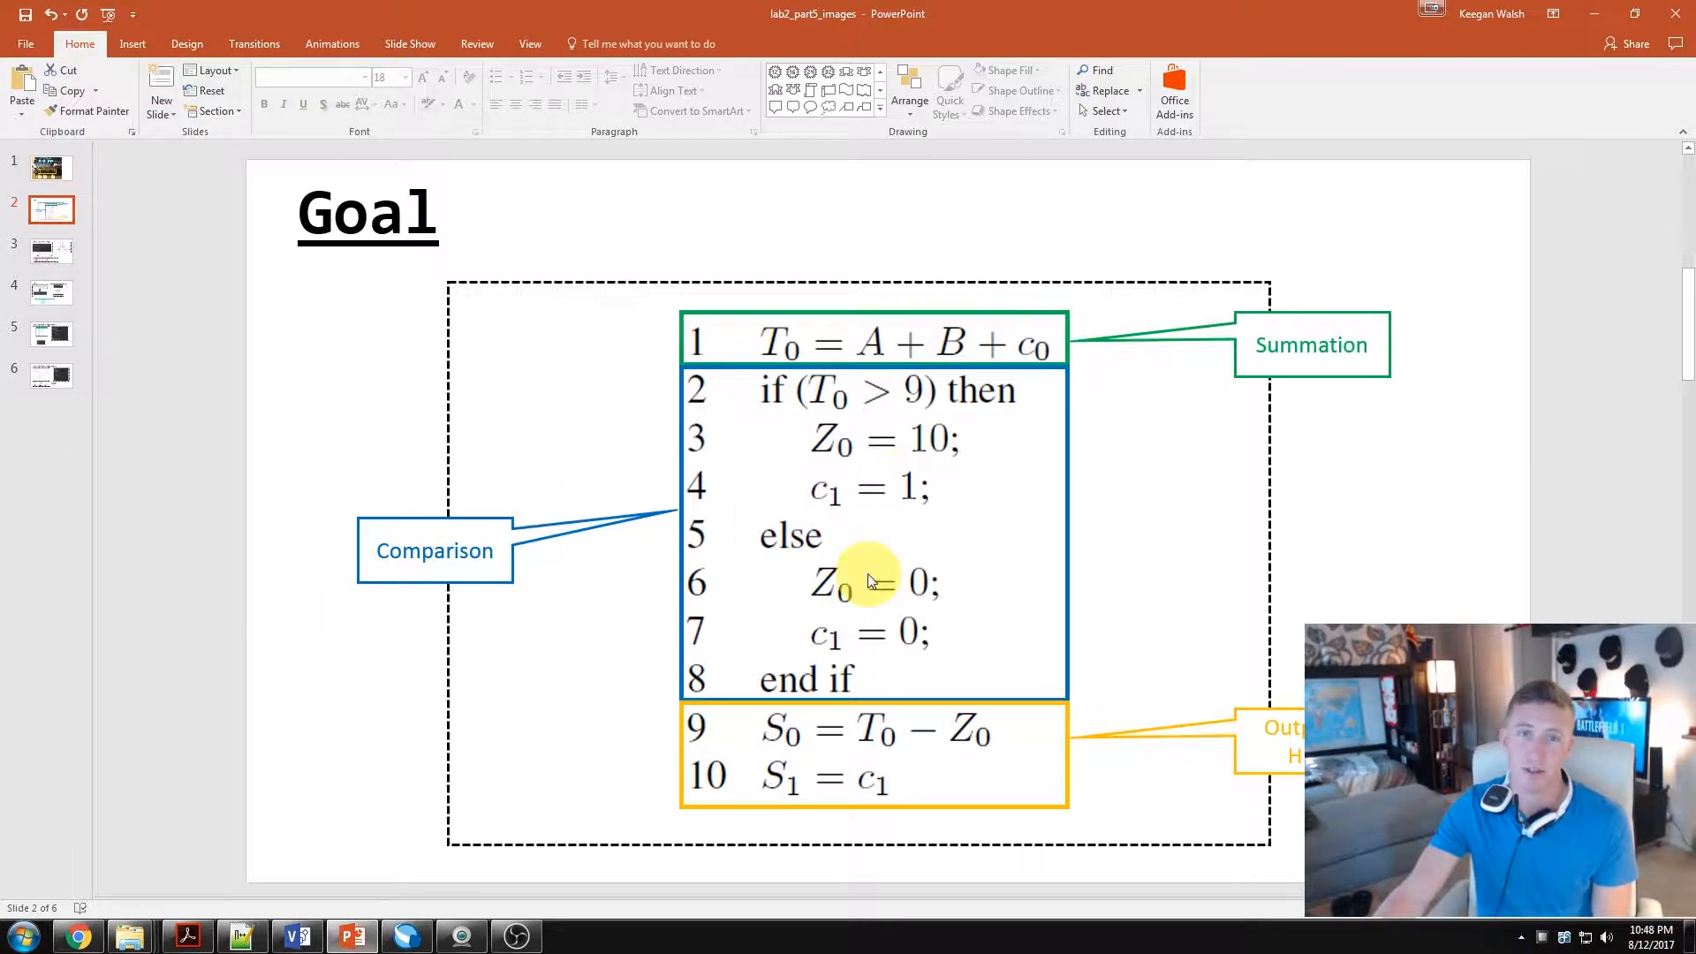
pyautogui.moveTo(1191, 719)
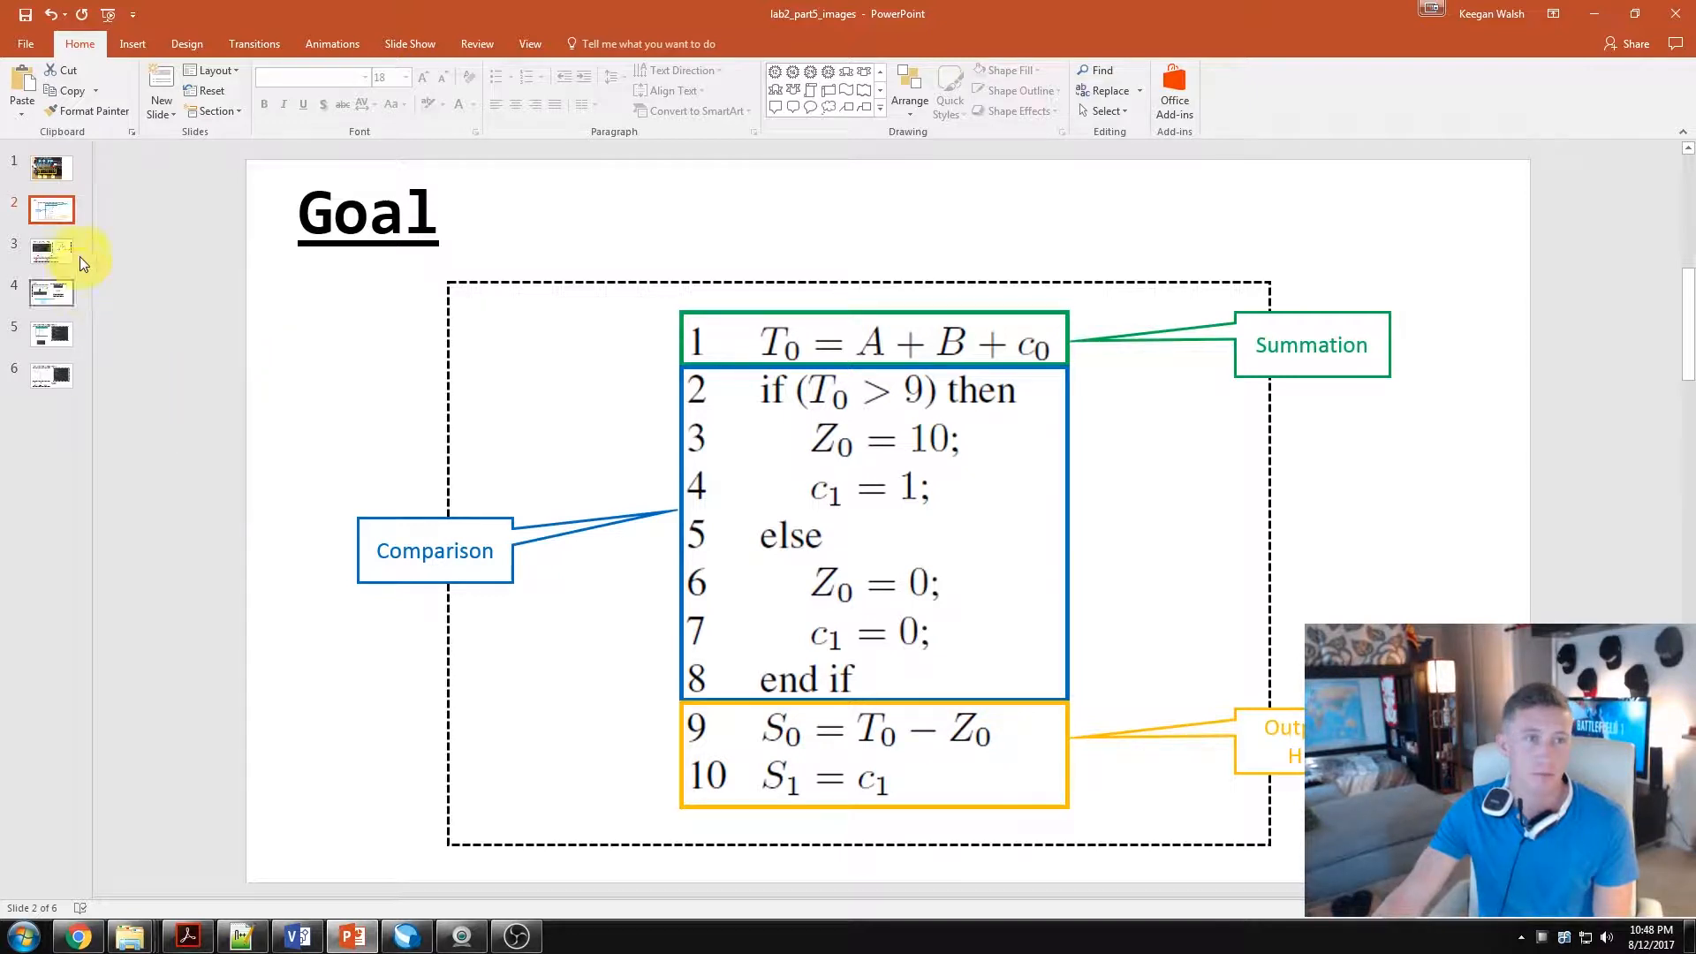
# Step: Show slide 3, the Nets (wire, reg) slide on port connection rules
pyautogui.click(52, 251)
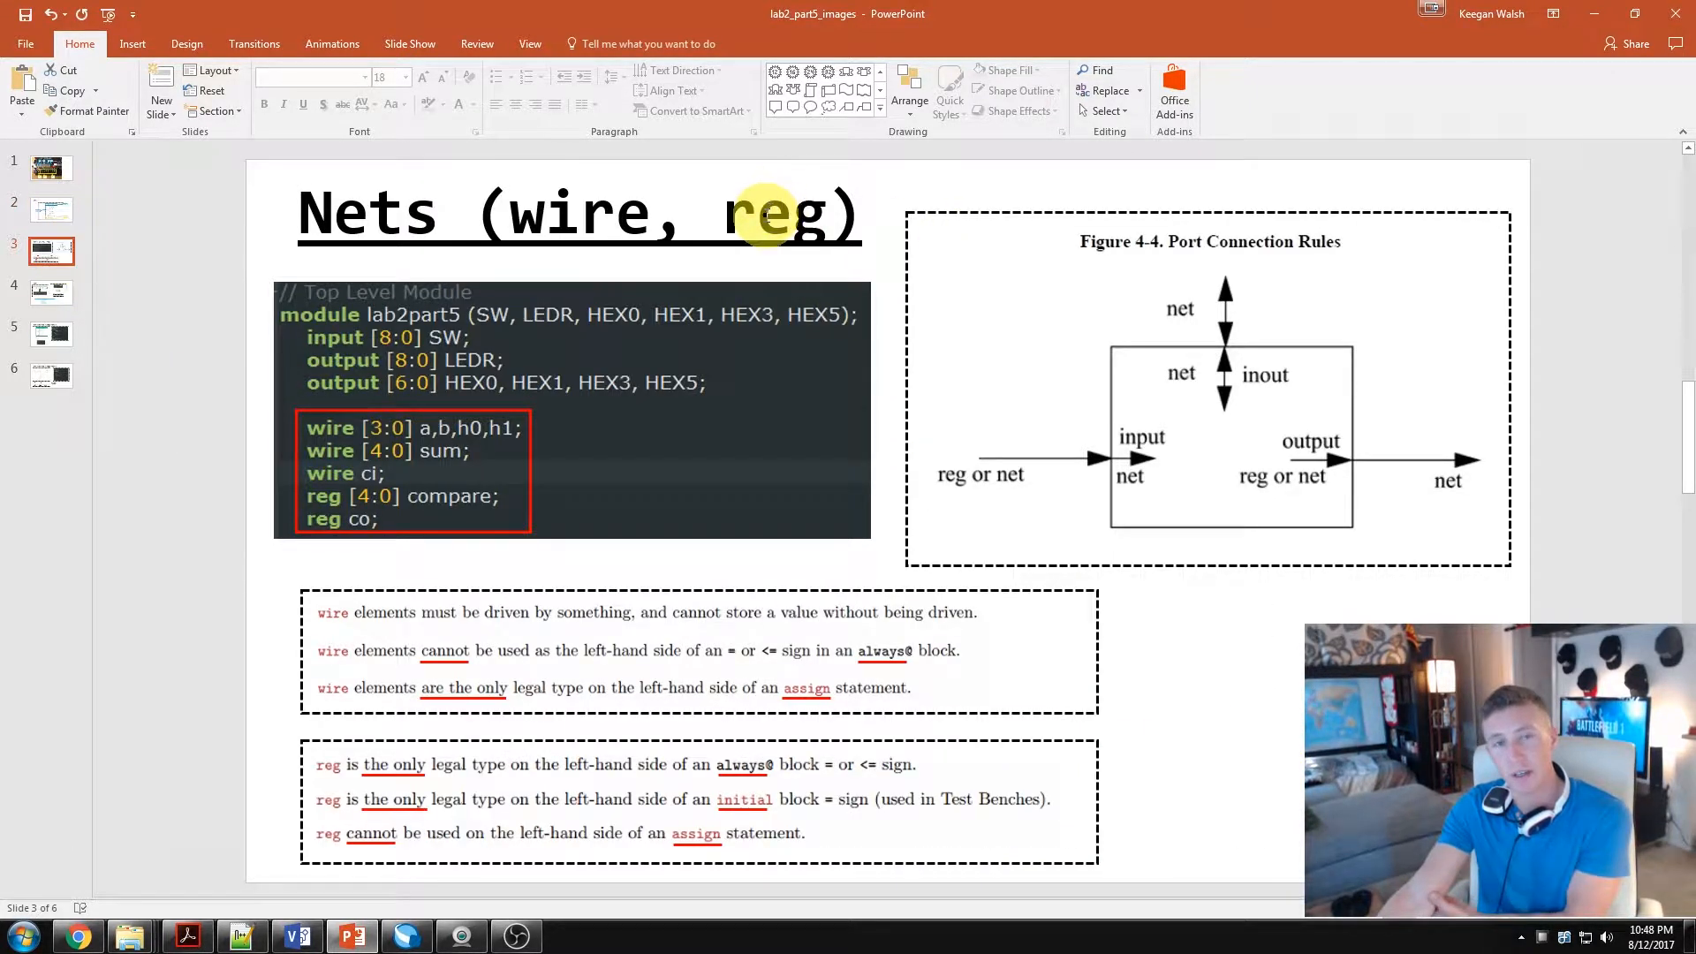
pyautogui.moveTo(521, 177)
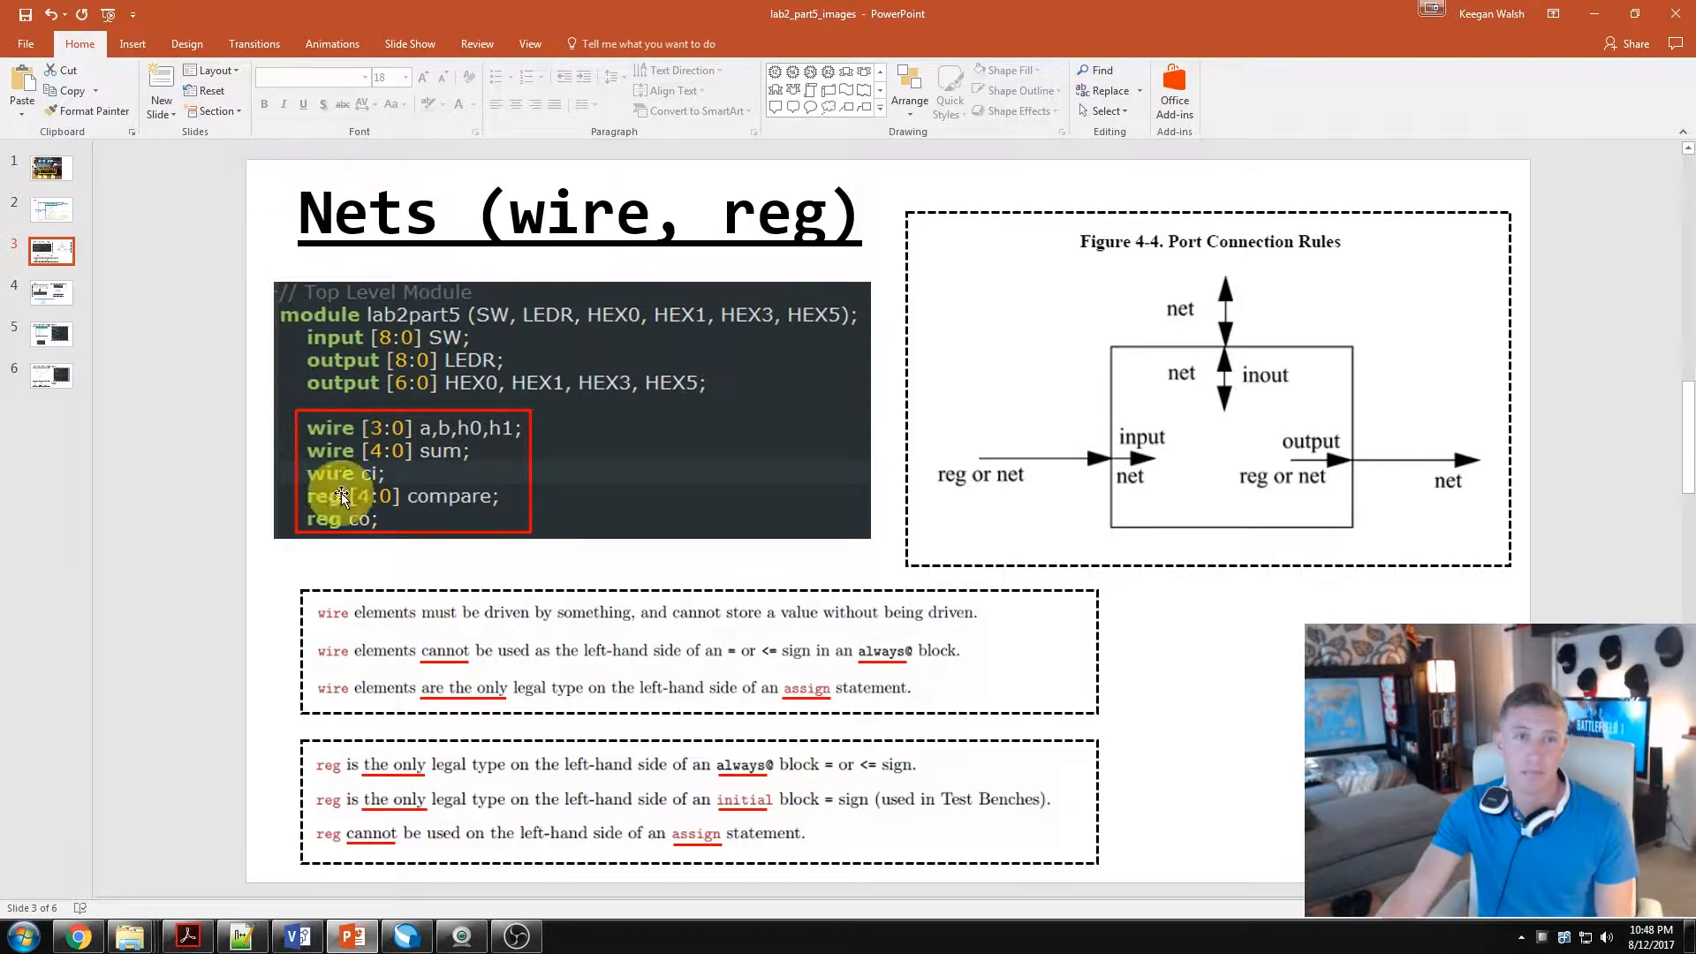
pyautogui.moveTo(639, 336)
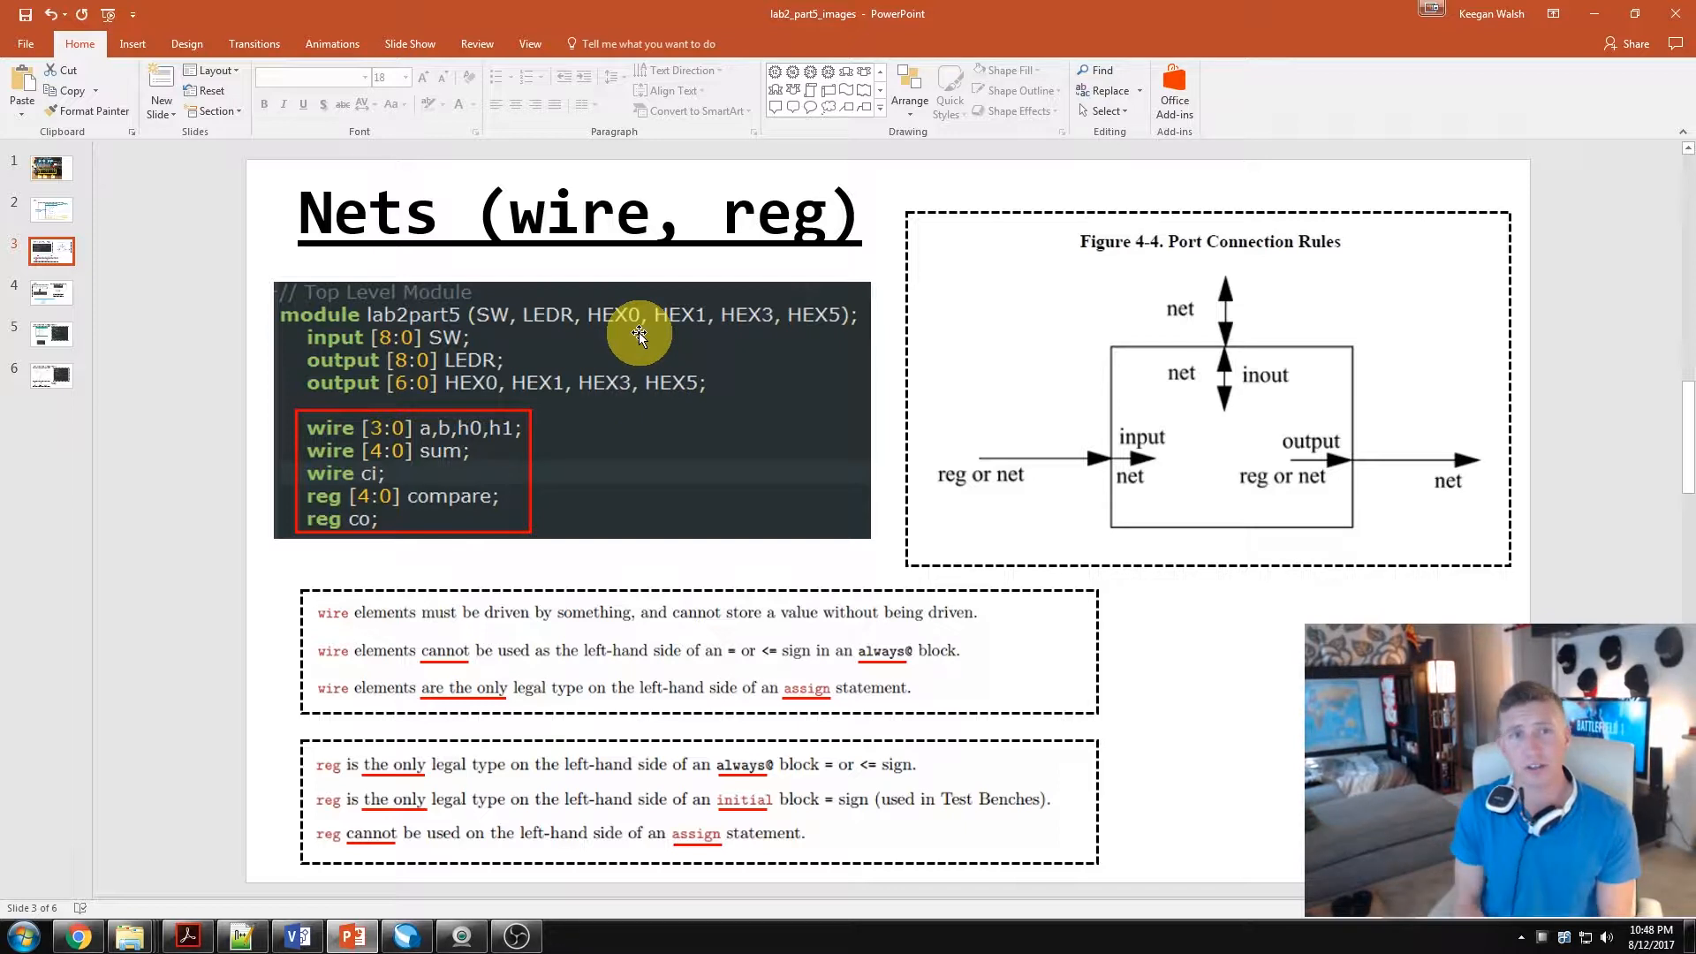
pyautogui.moveTo(572, 341)
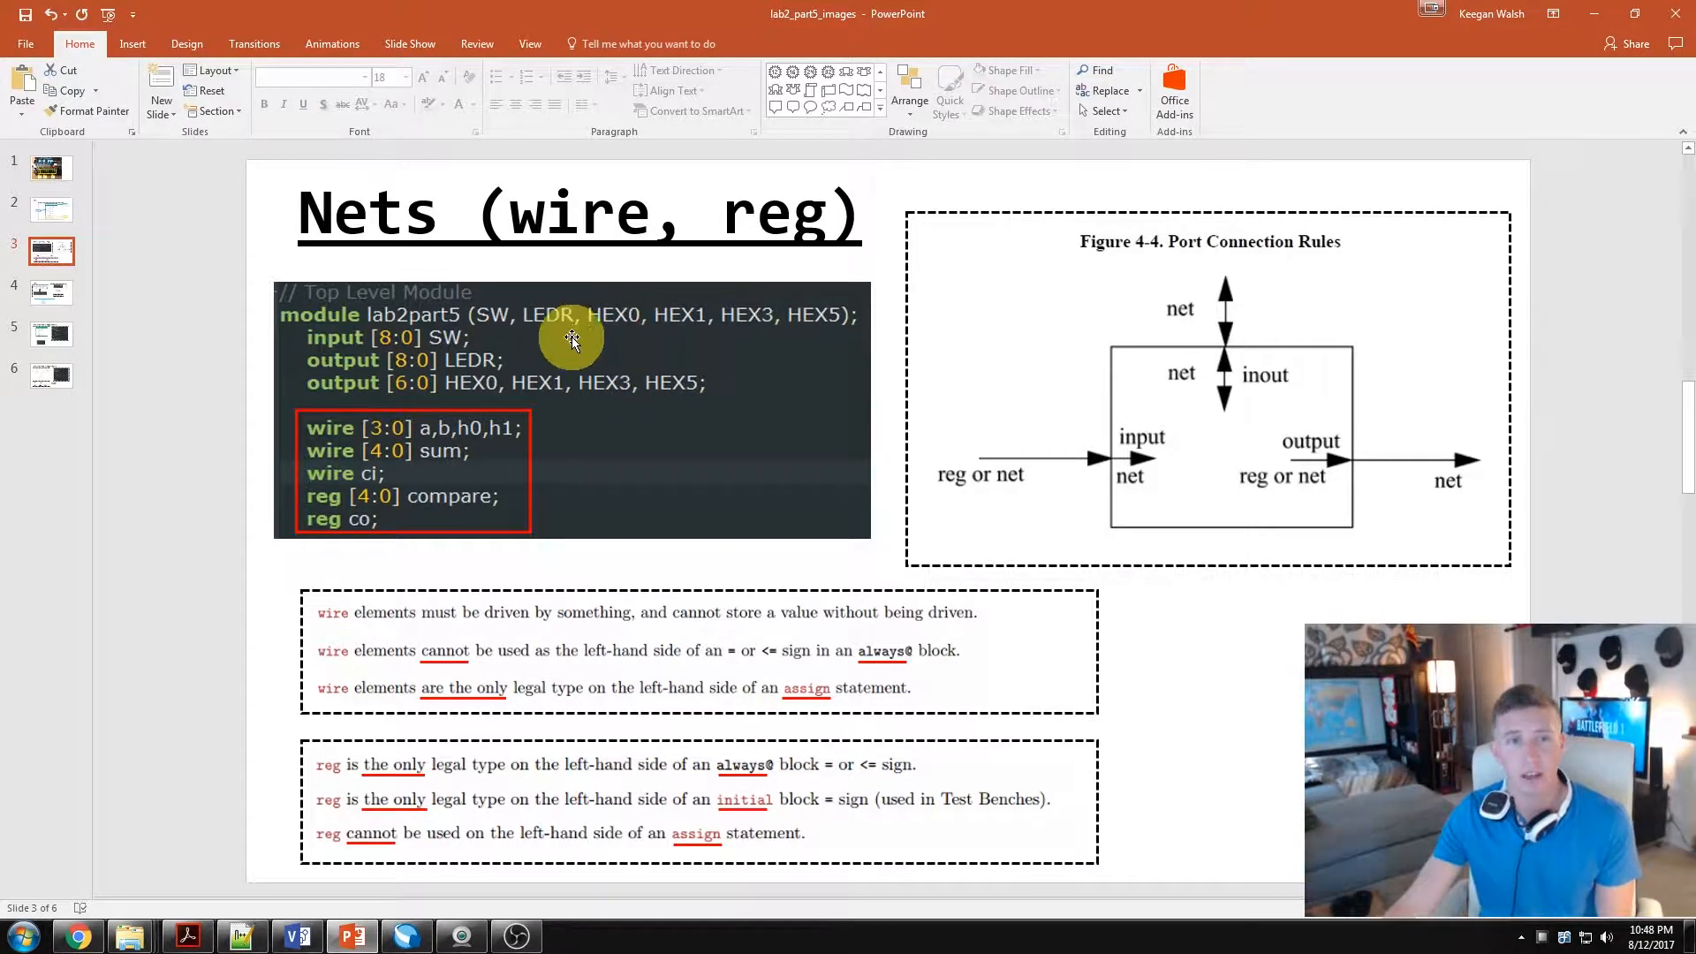
pyautogui.moveTo(336, 519)
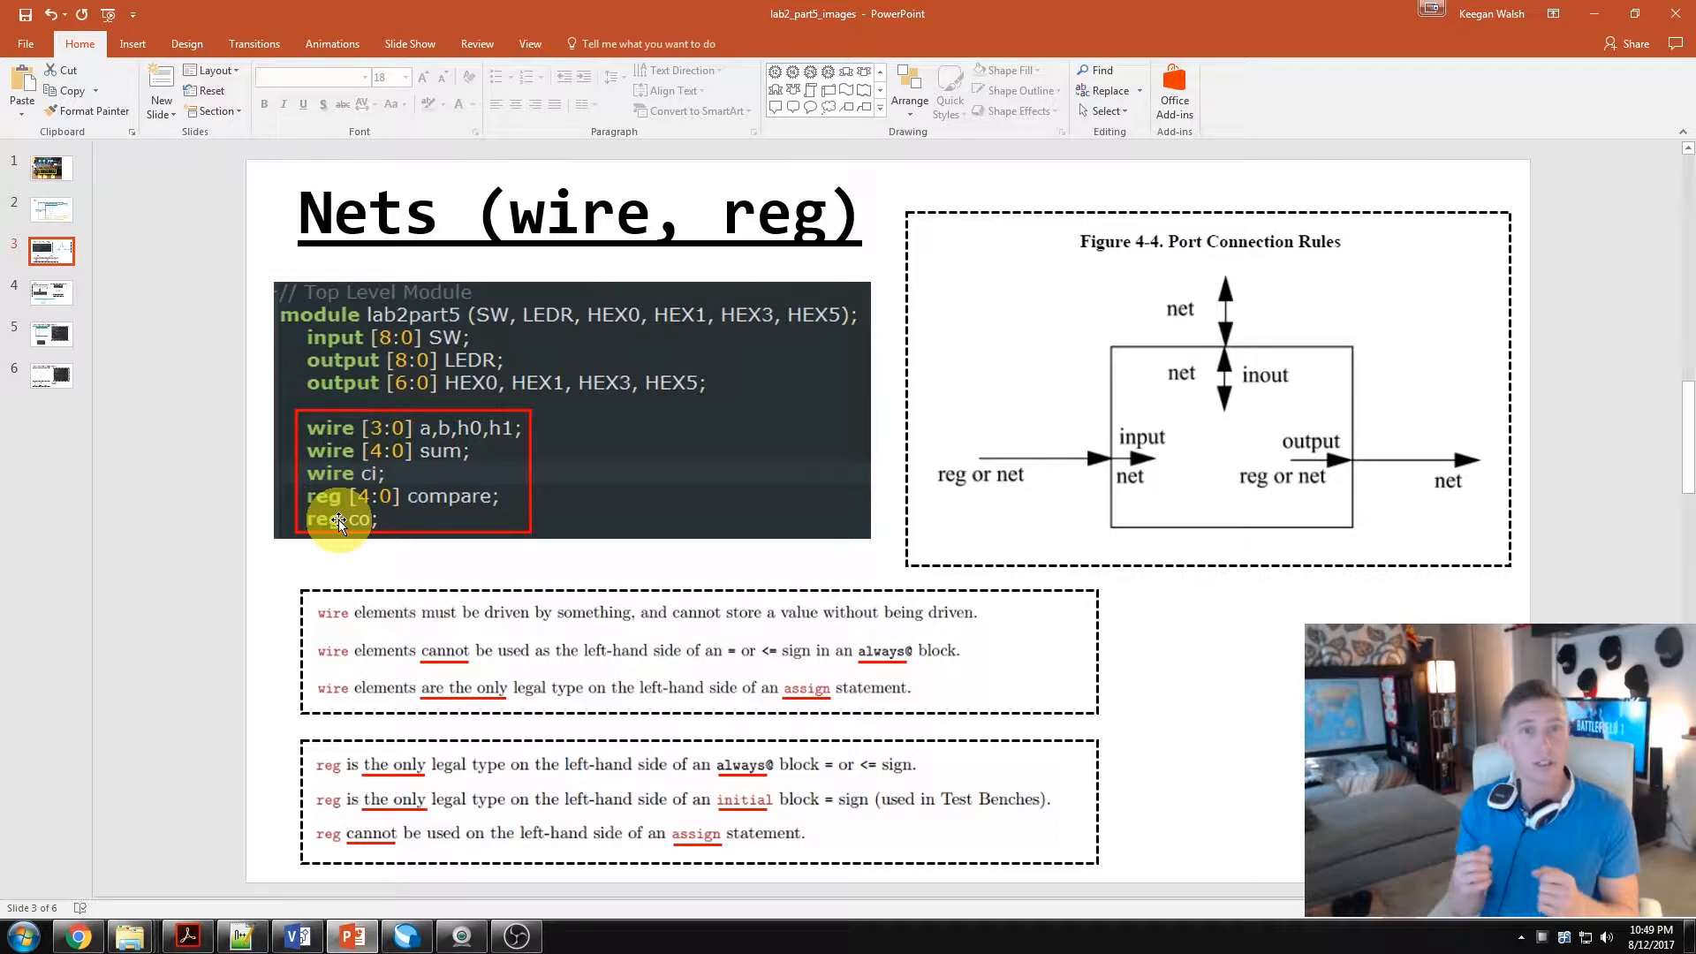
pyautogui.moveTo(426, 439)
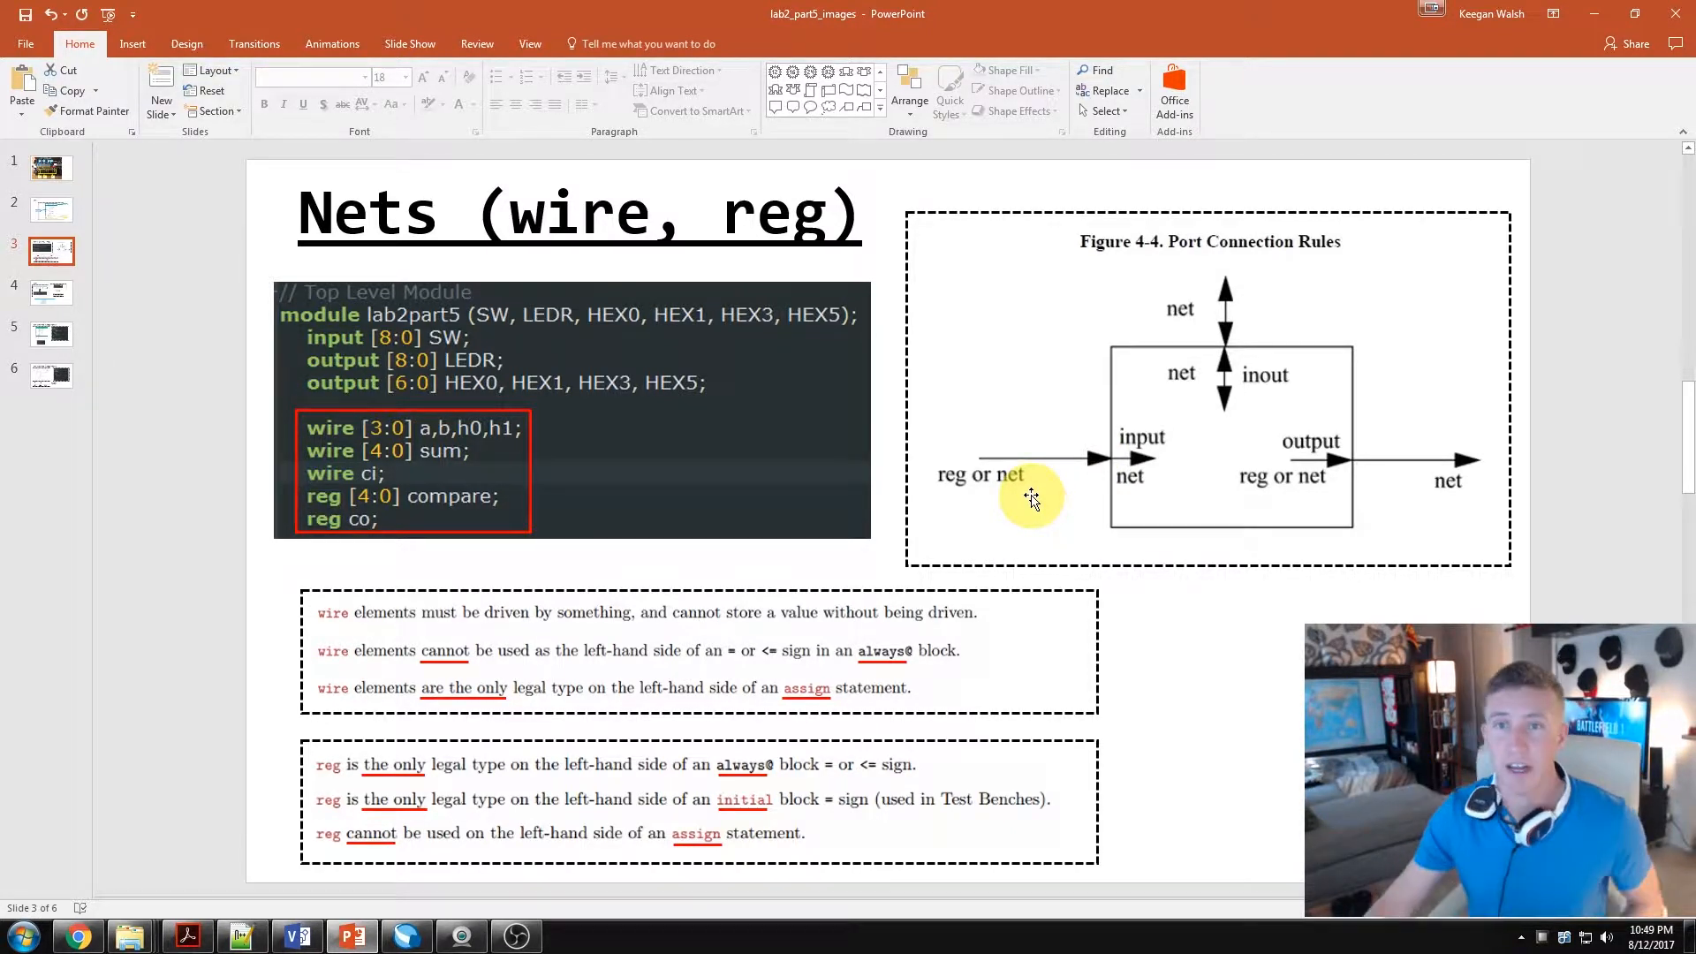
pyautogui.moveTo(1222, 458)
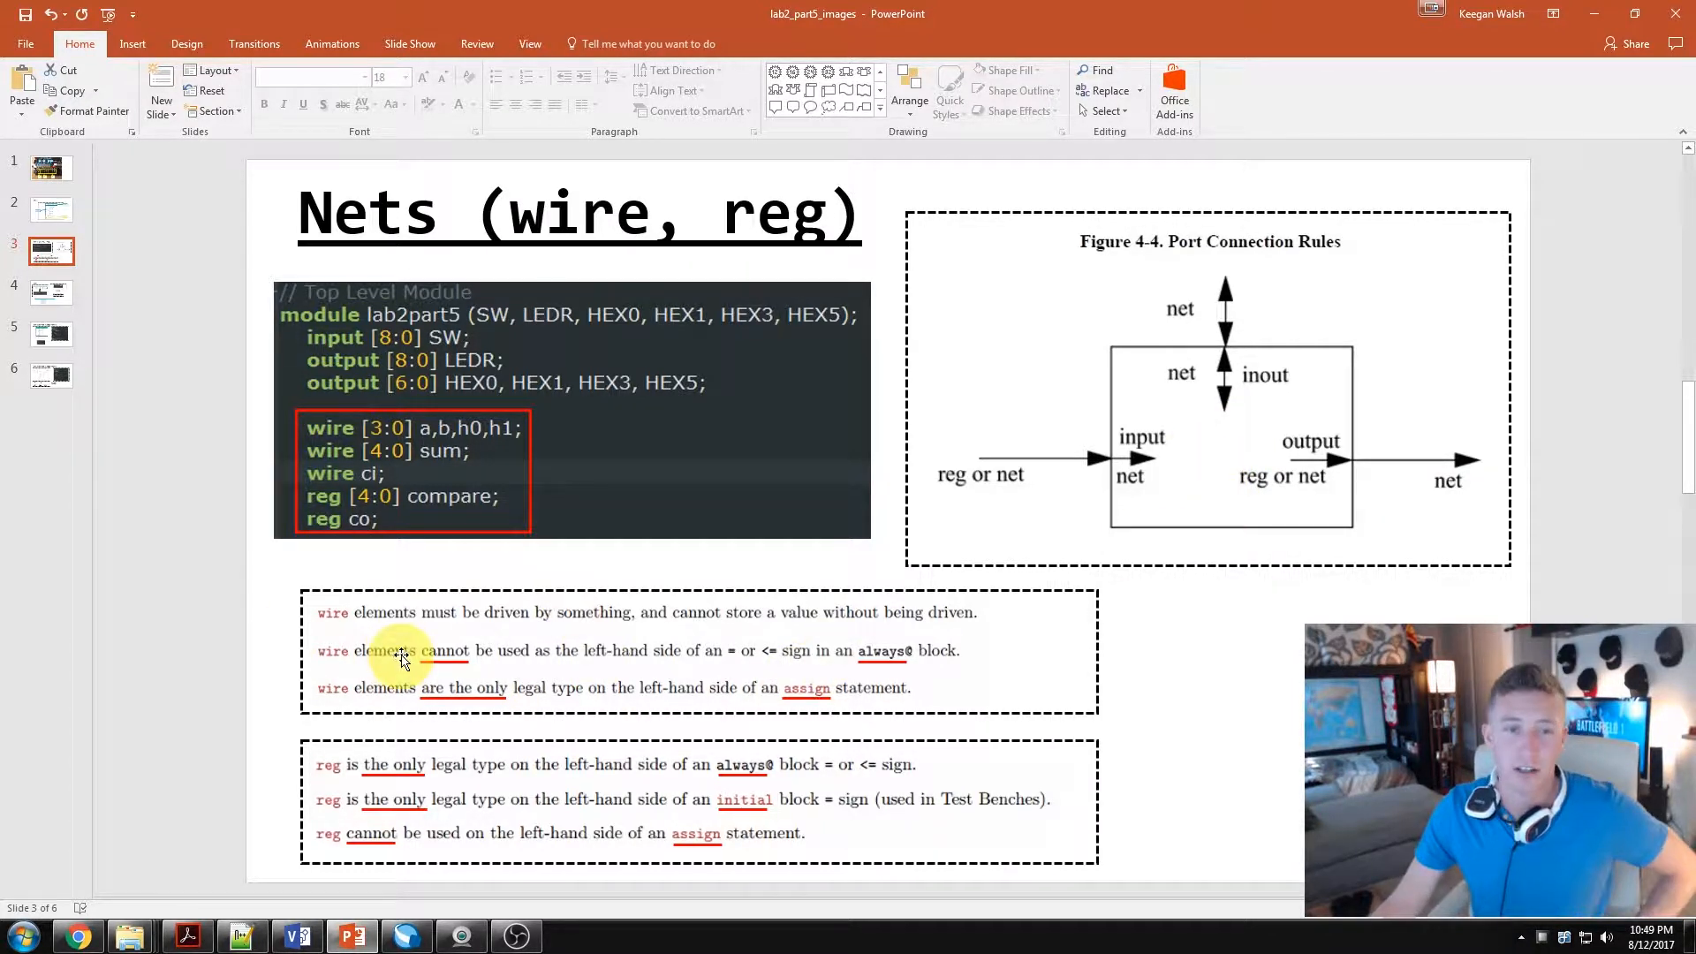
pyautogui.moveTo(332, 643)
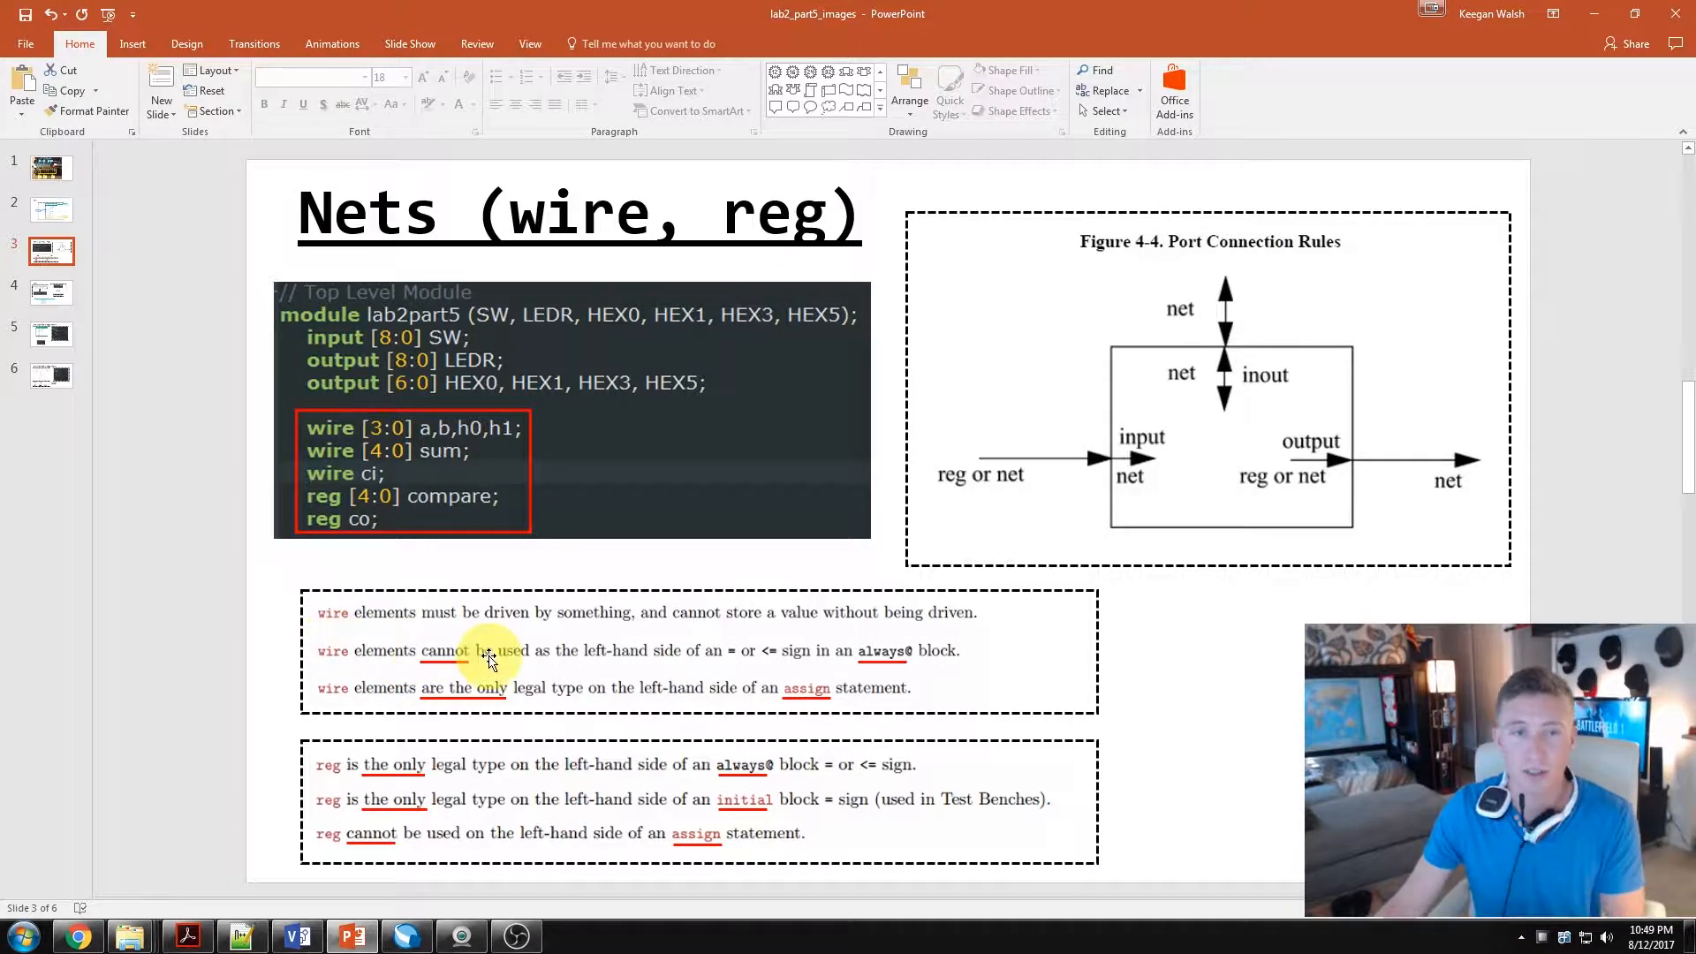
pyautogui.moveTo(735, 661)
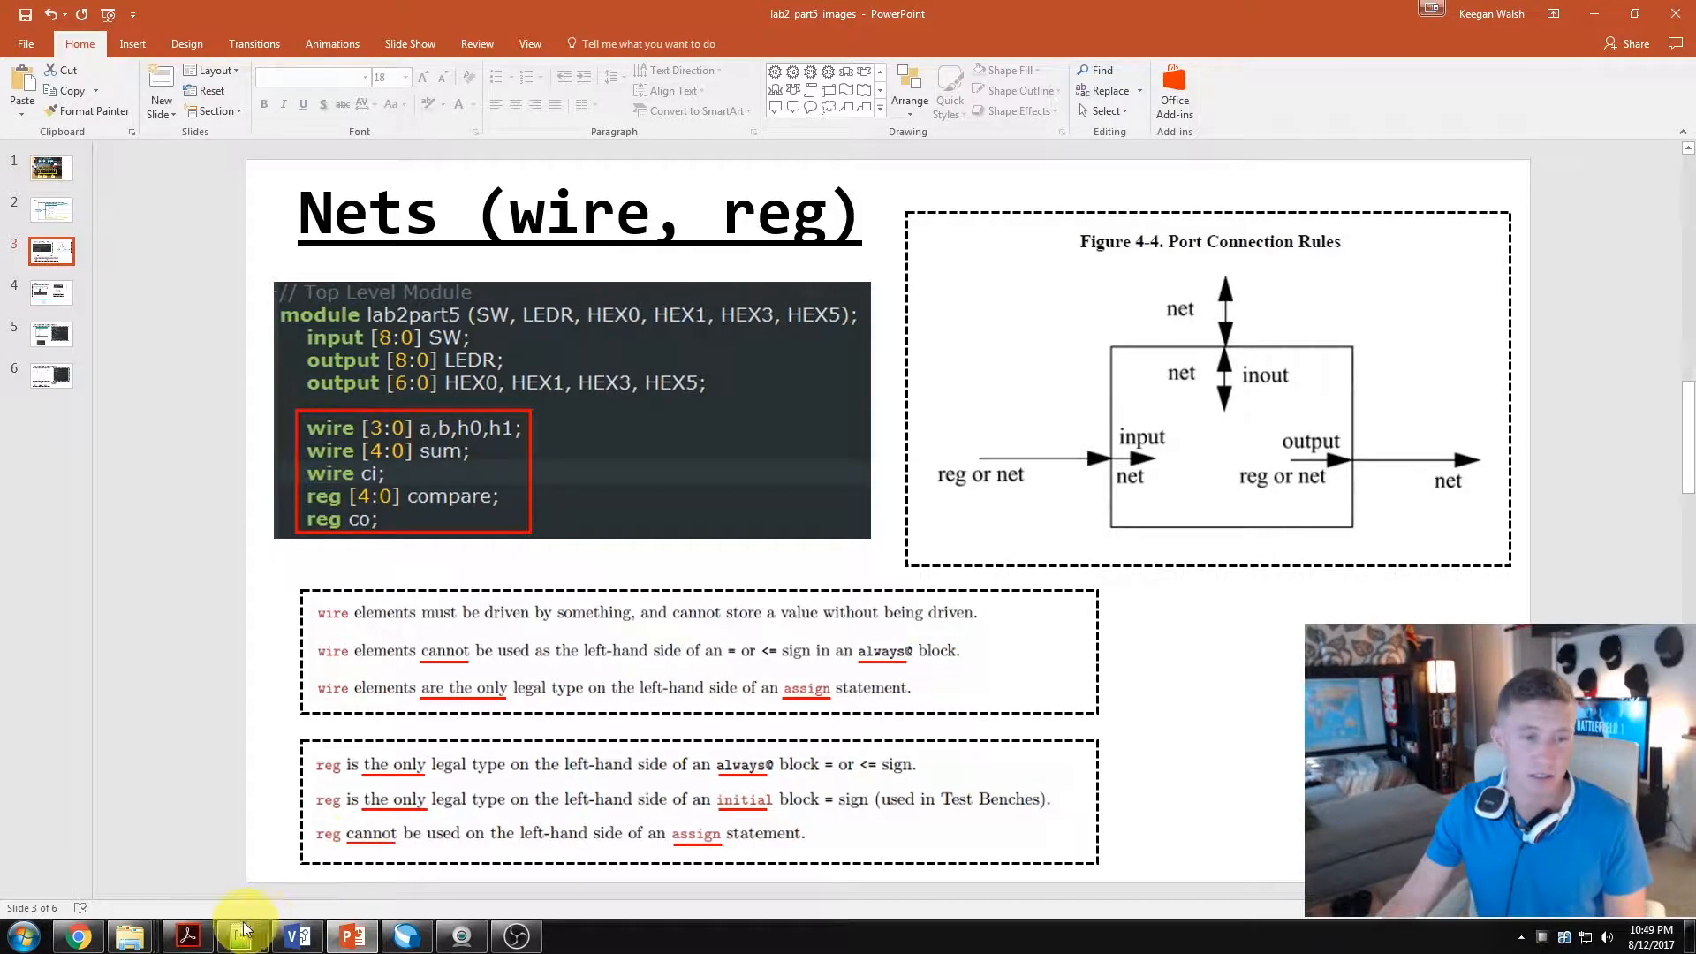
pyautogui.click(244, 935)
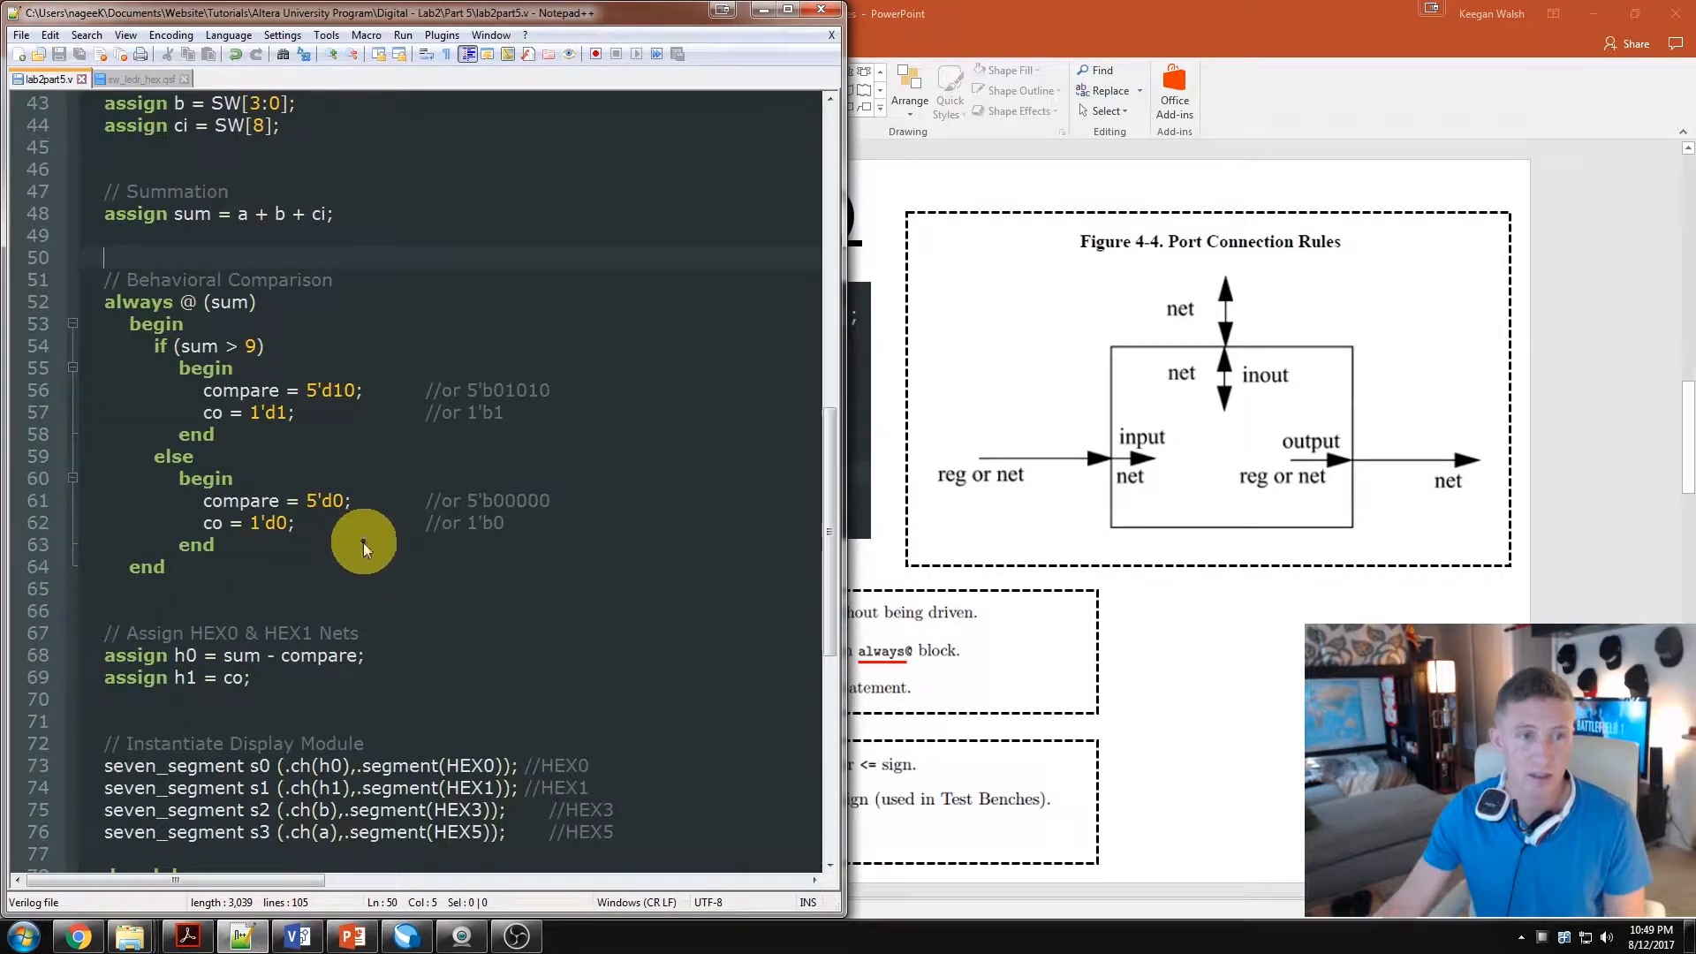
pyautogui.moveTo(393, 348)
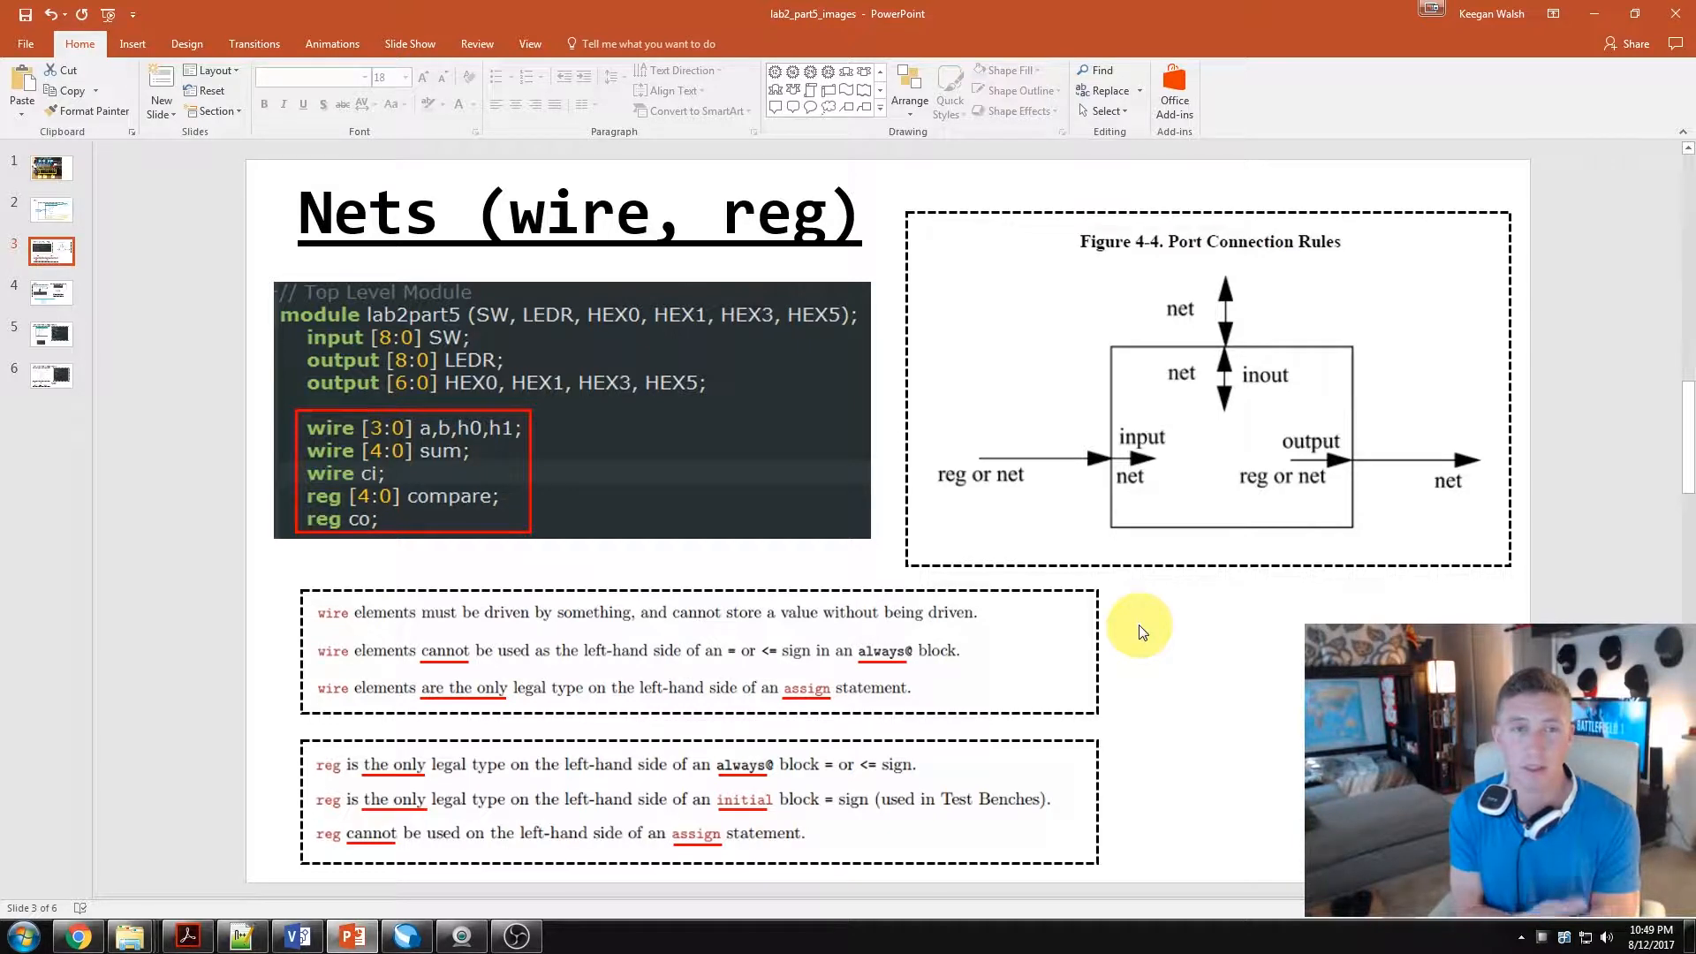
pyautogui.moveTo(717, 620)
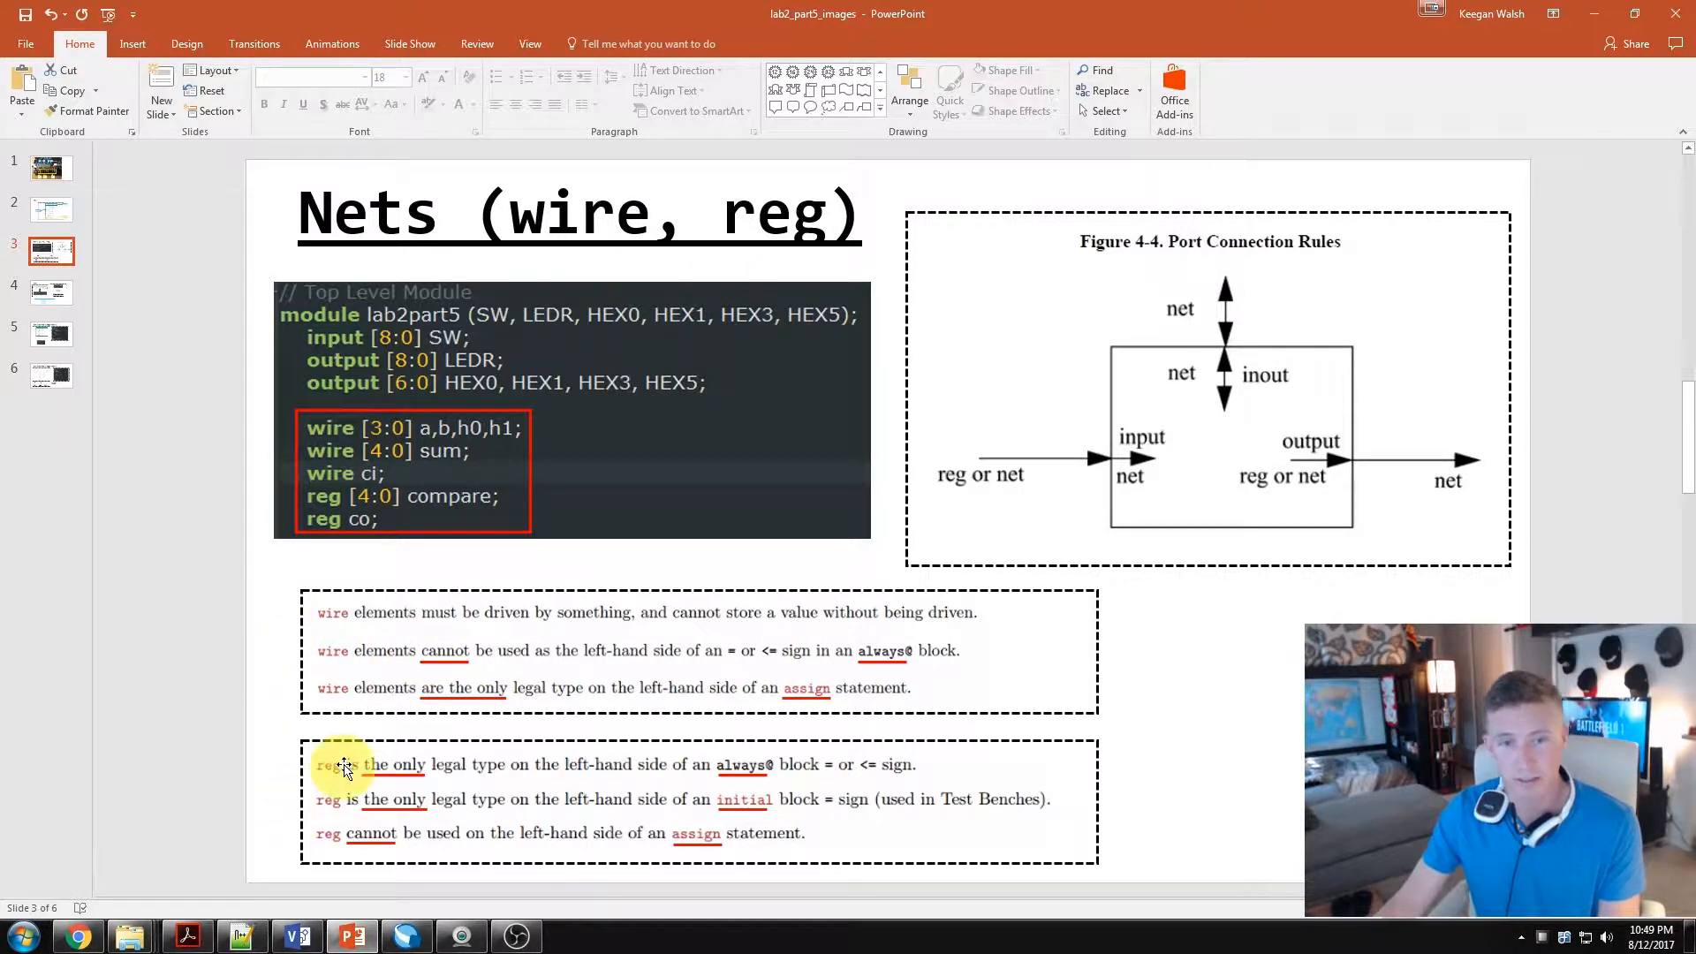
pyautogui.moveTo(384, 809)
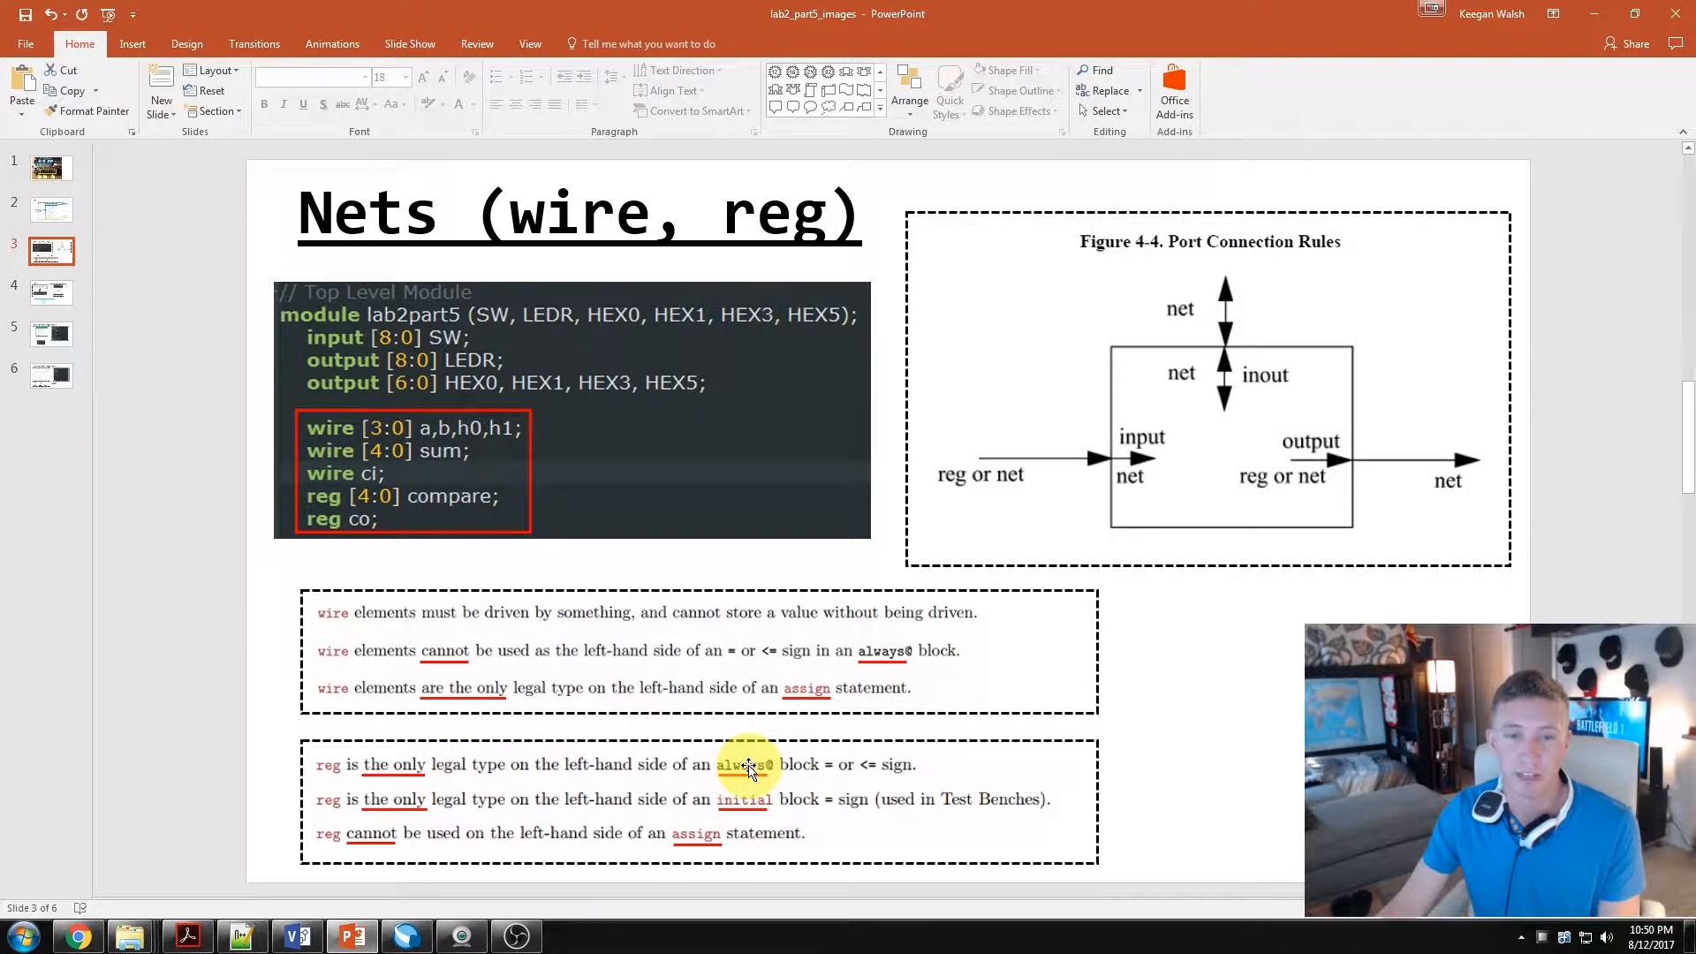
pyautogui.moveTo(781, 800)
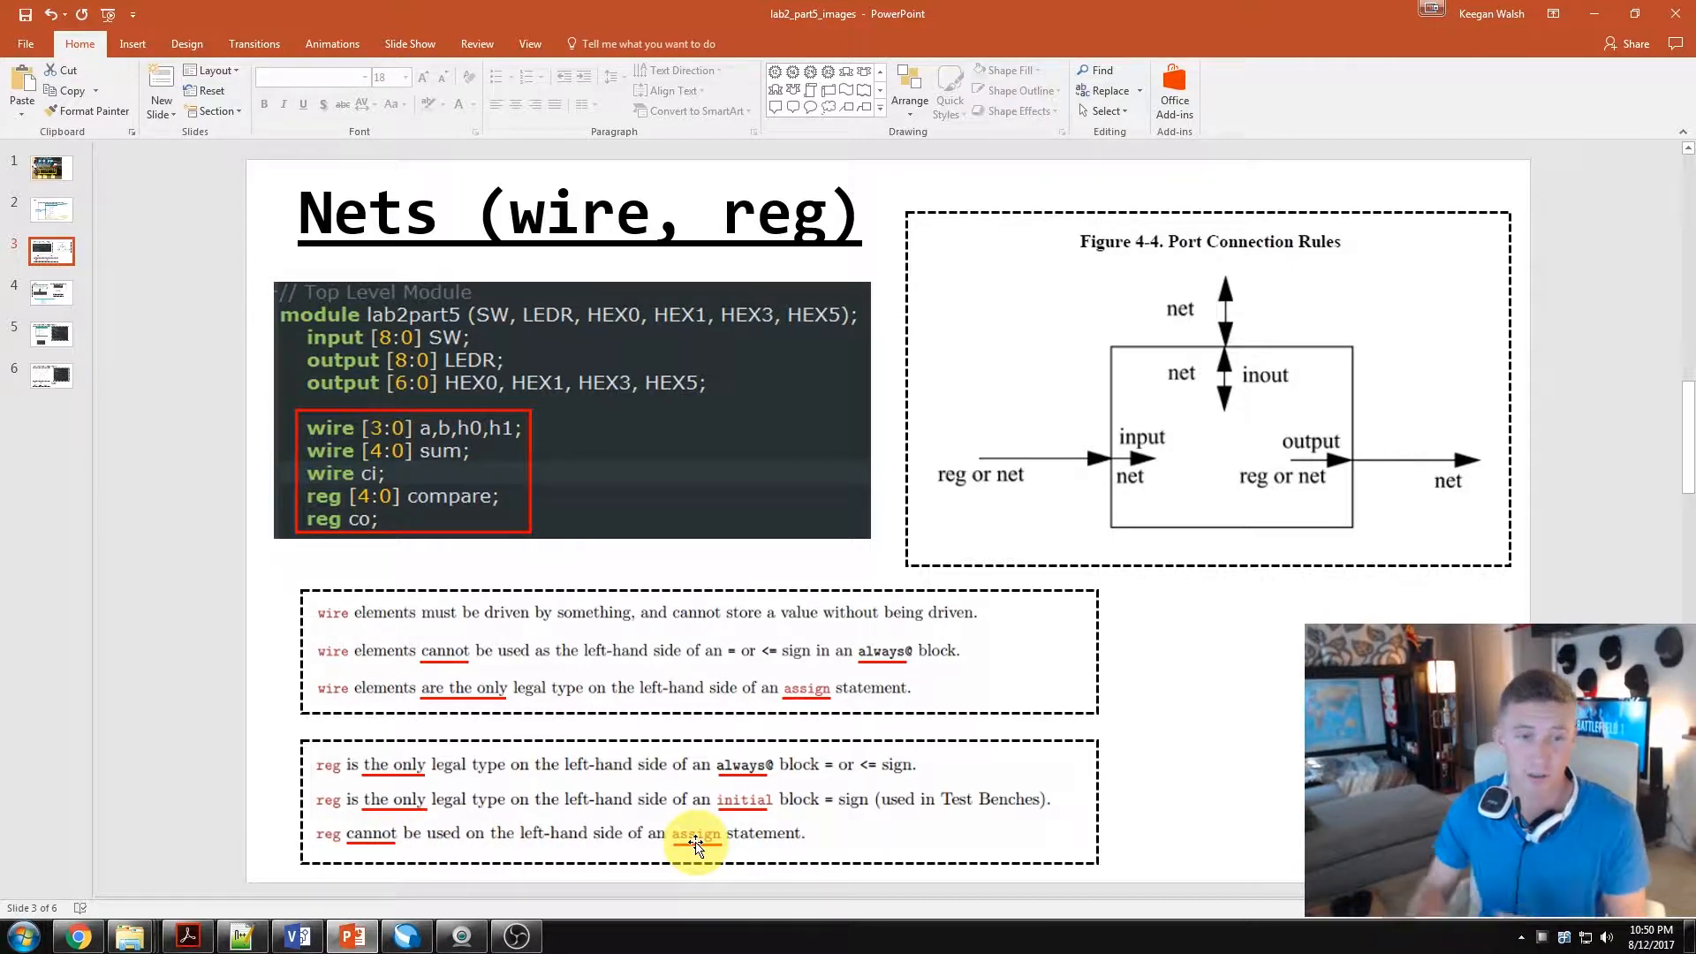
pyautogui.moveTo(387, 703)
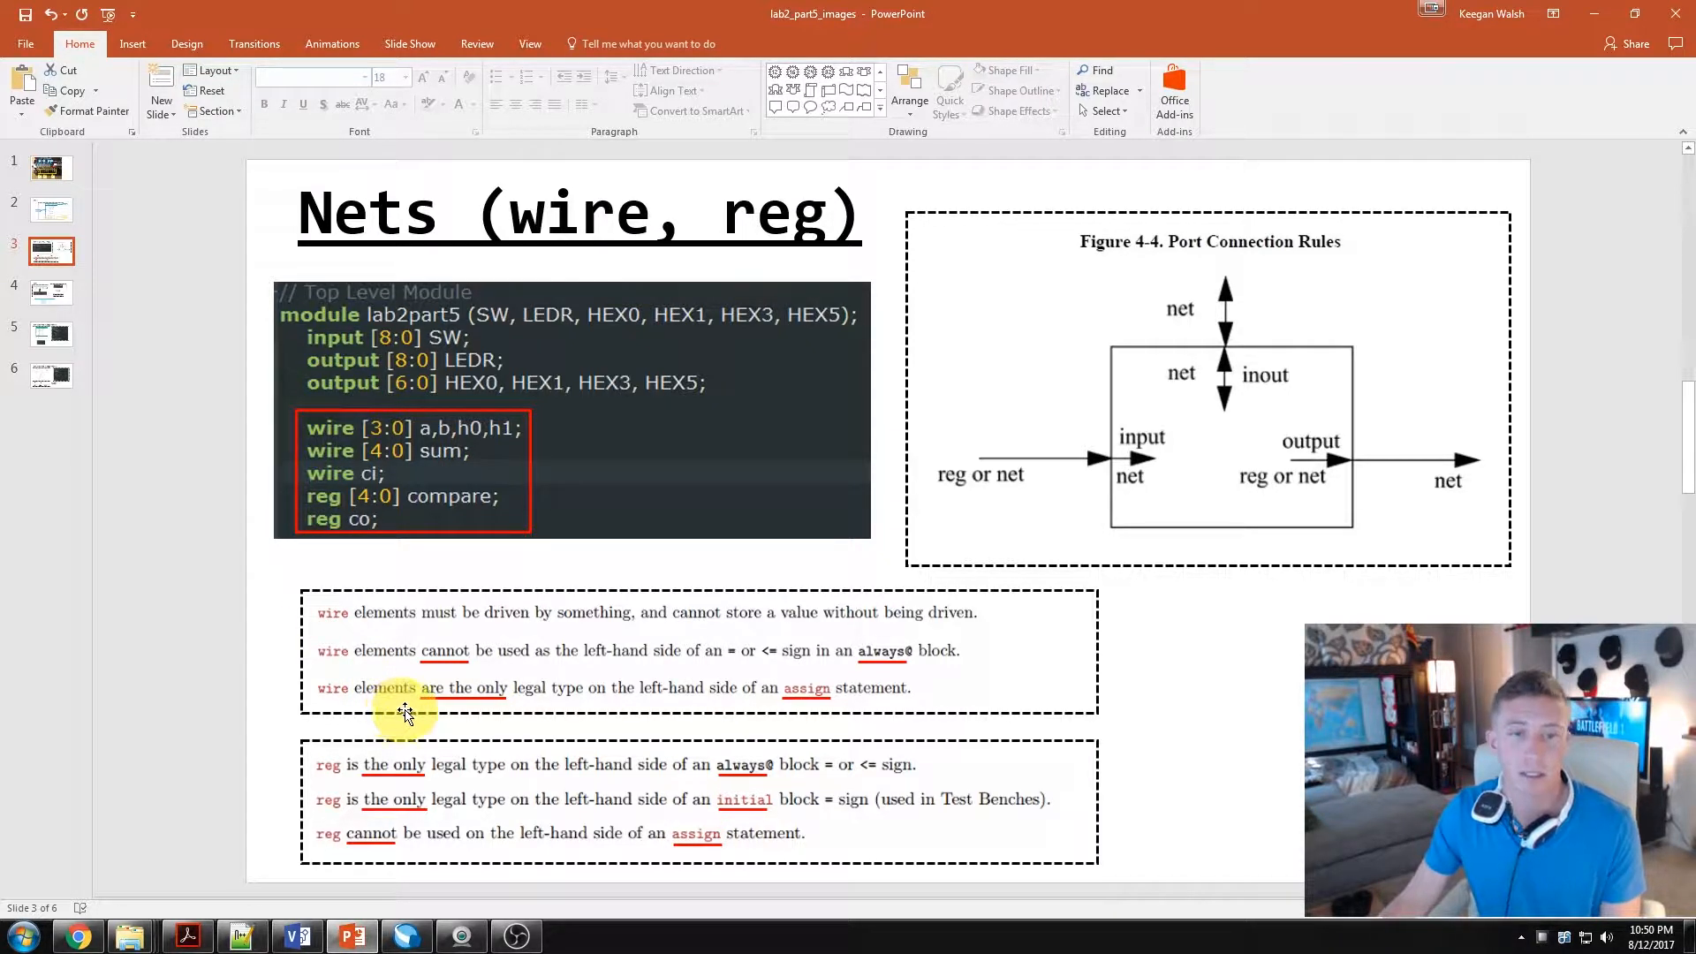
pyautogui.moveTo(99, 332)
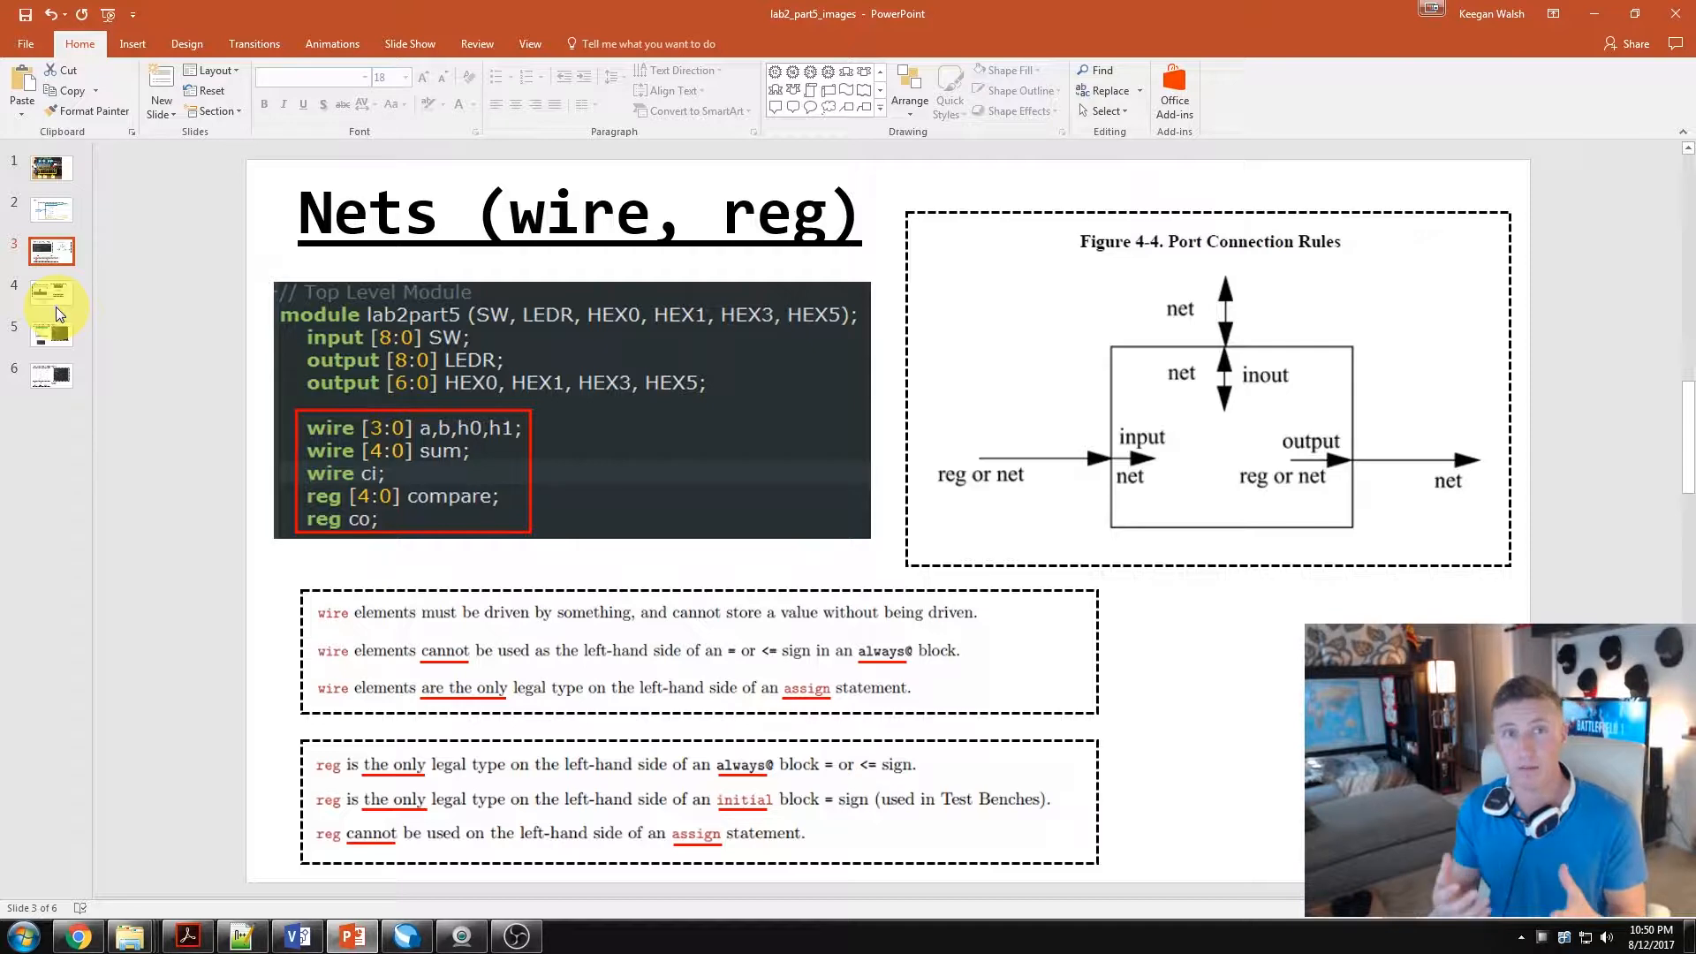
# Step: Show slide 4, the Sum slide pairing T0 = A + B + c0 with the summation assign
pyautogui.click(50, 294)
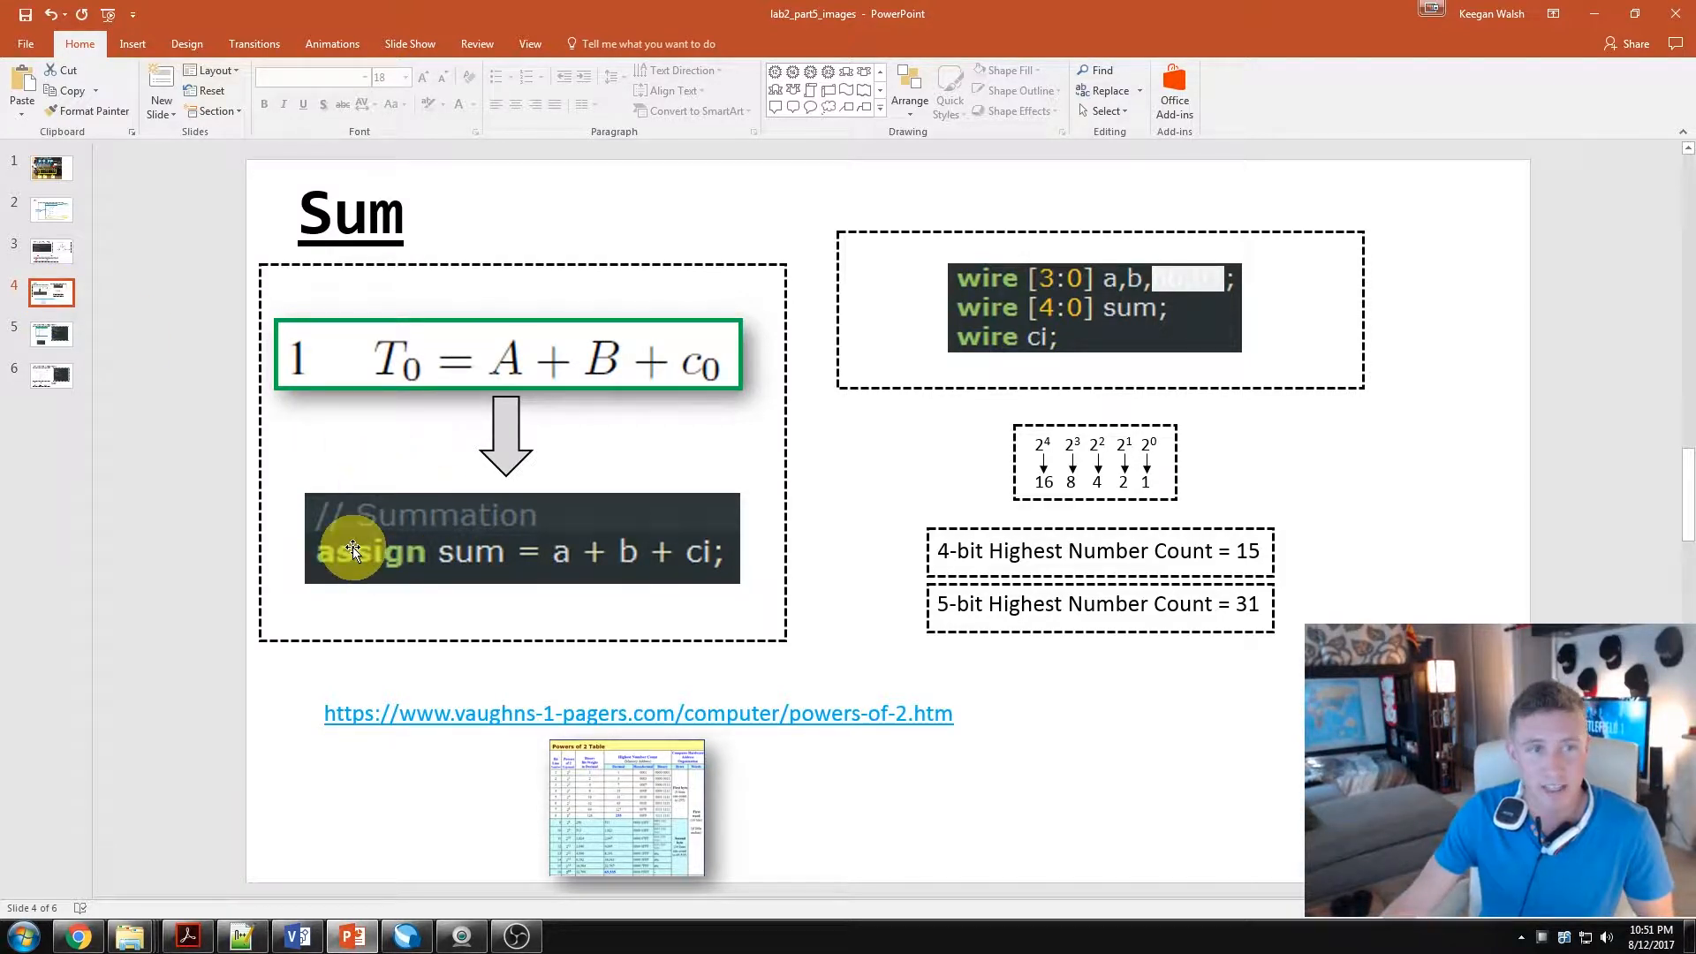
pyautogui.moveTo(757, 488)
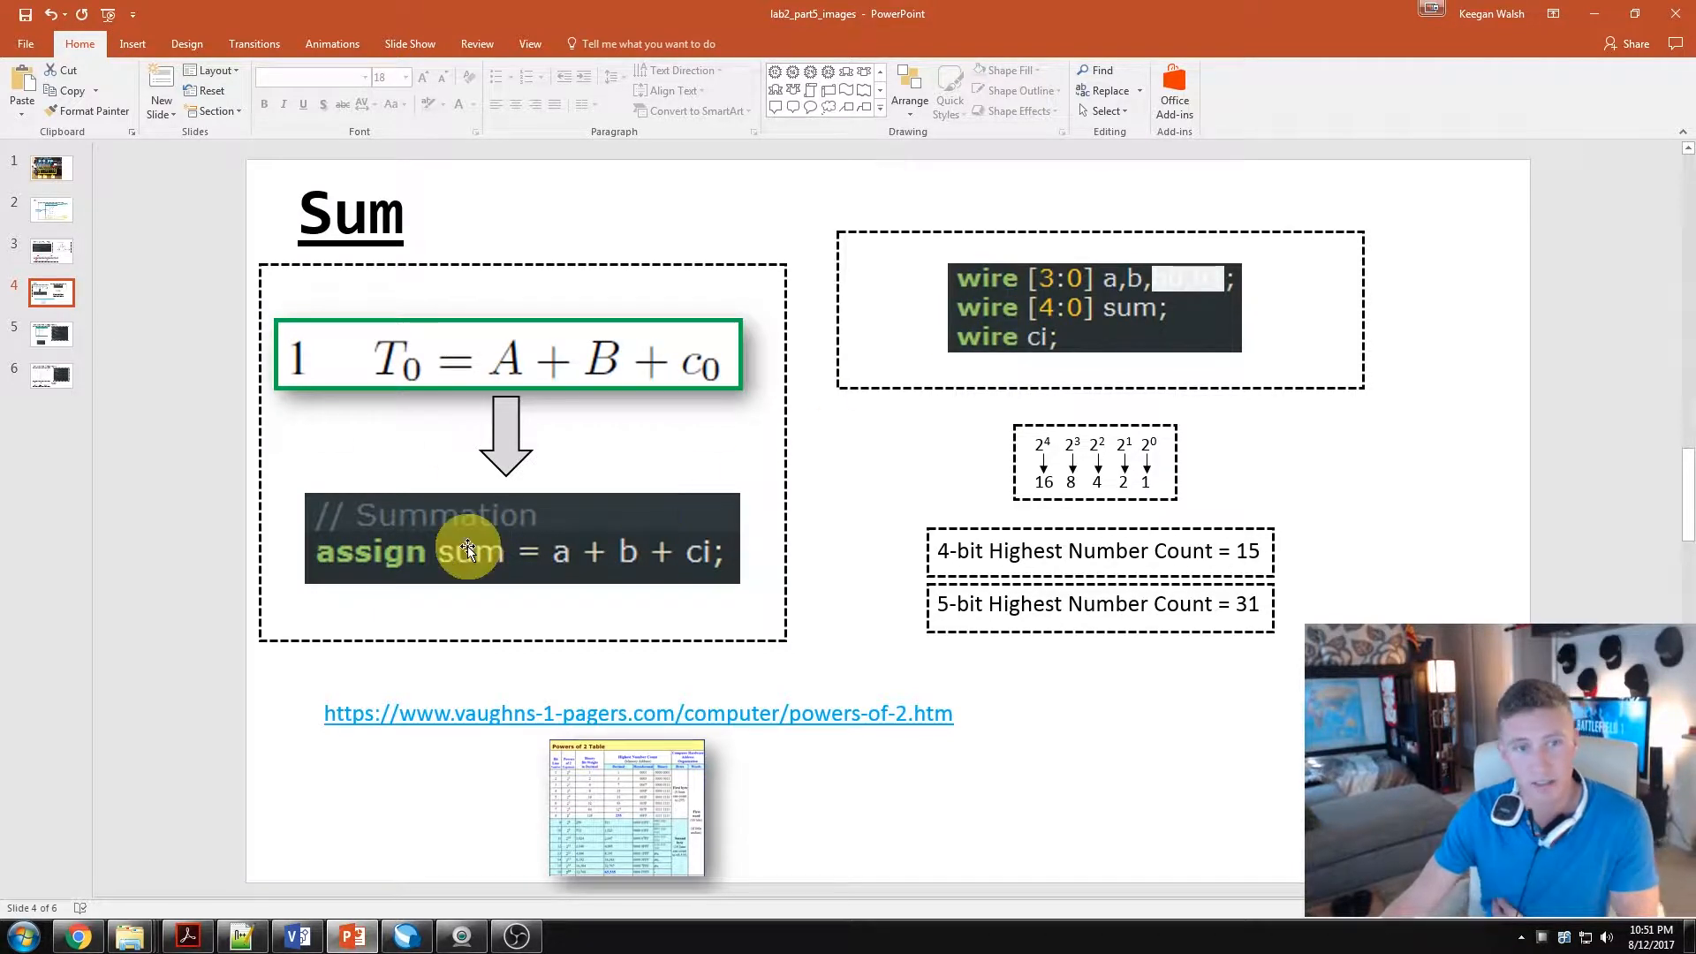
pyautogui.moveTo(456, 481)
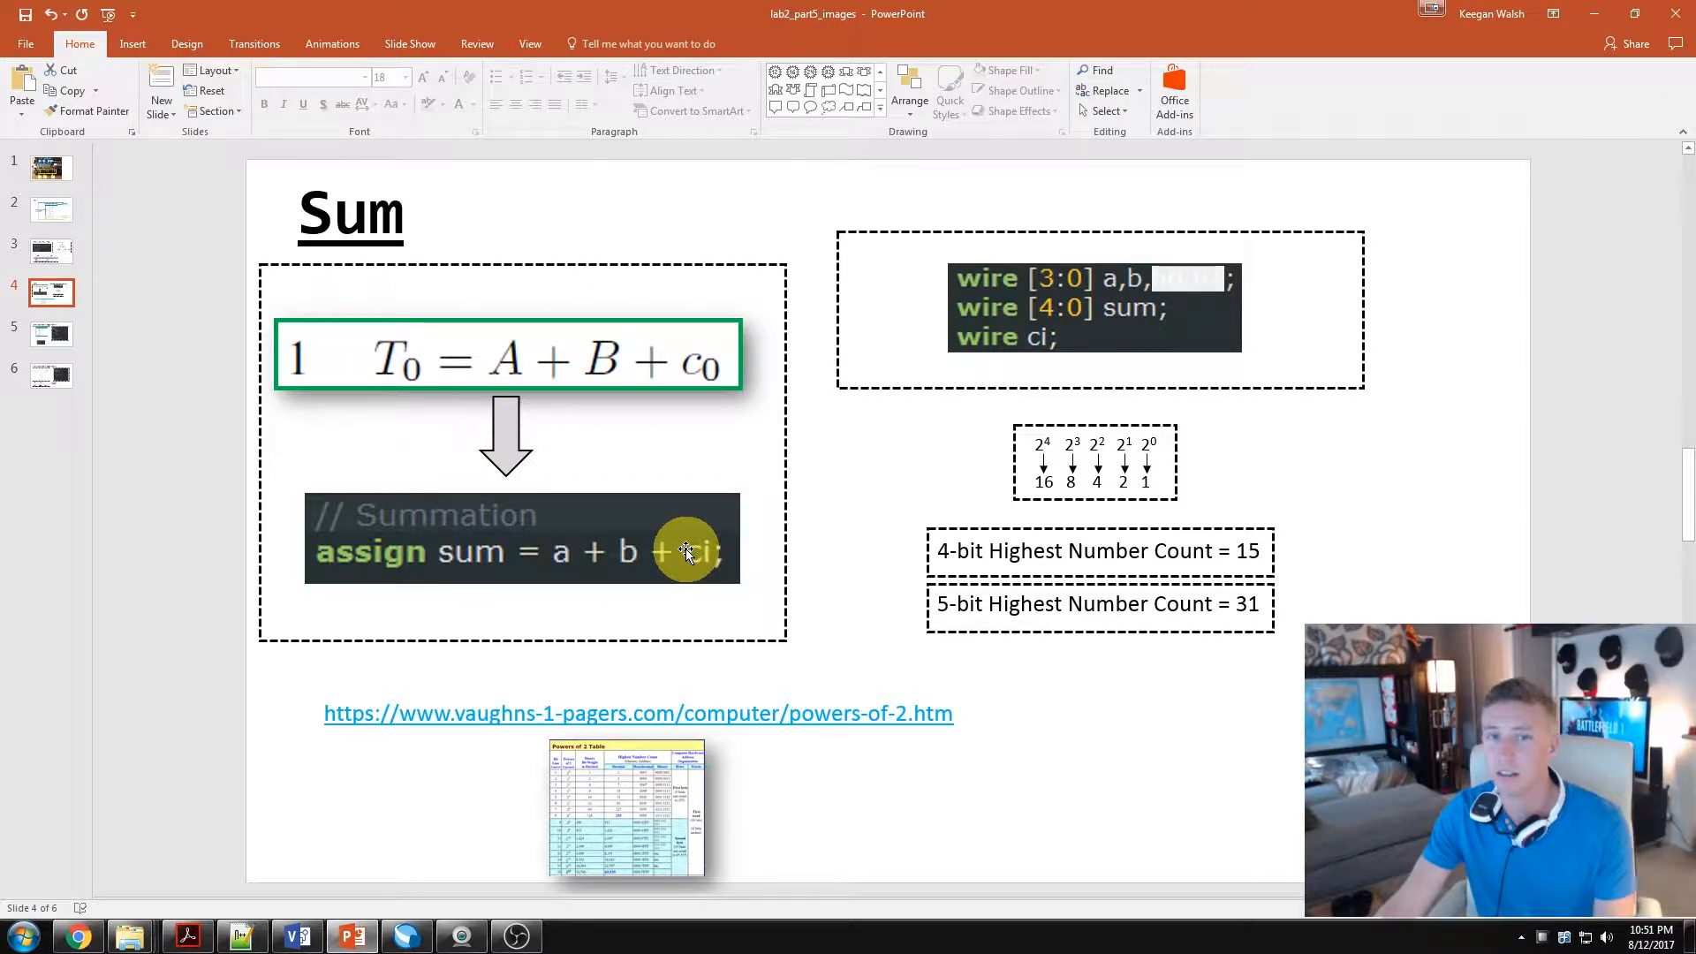
pyautogui.moveTo(348, 514)
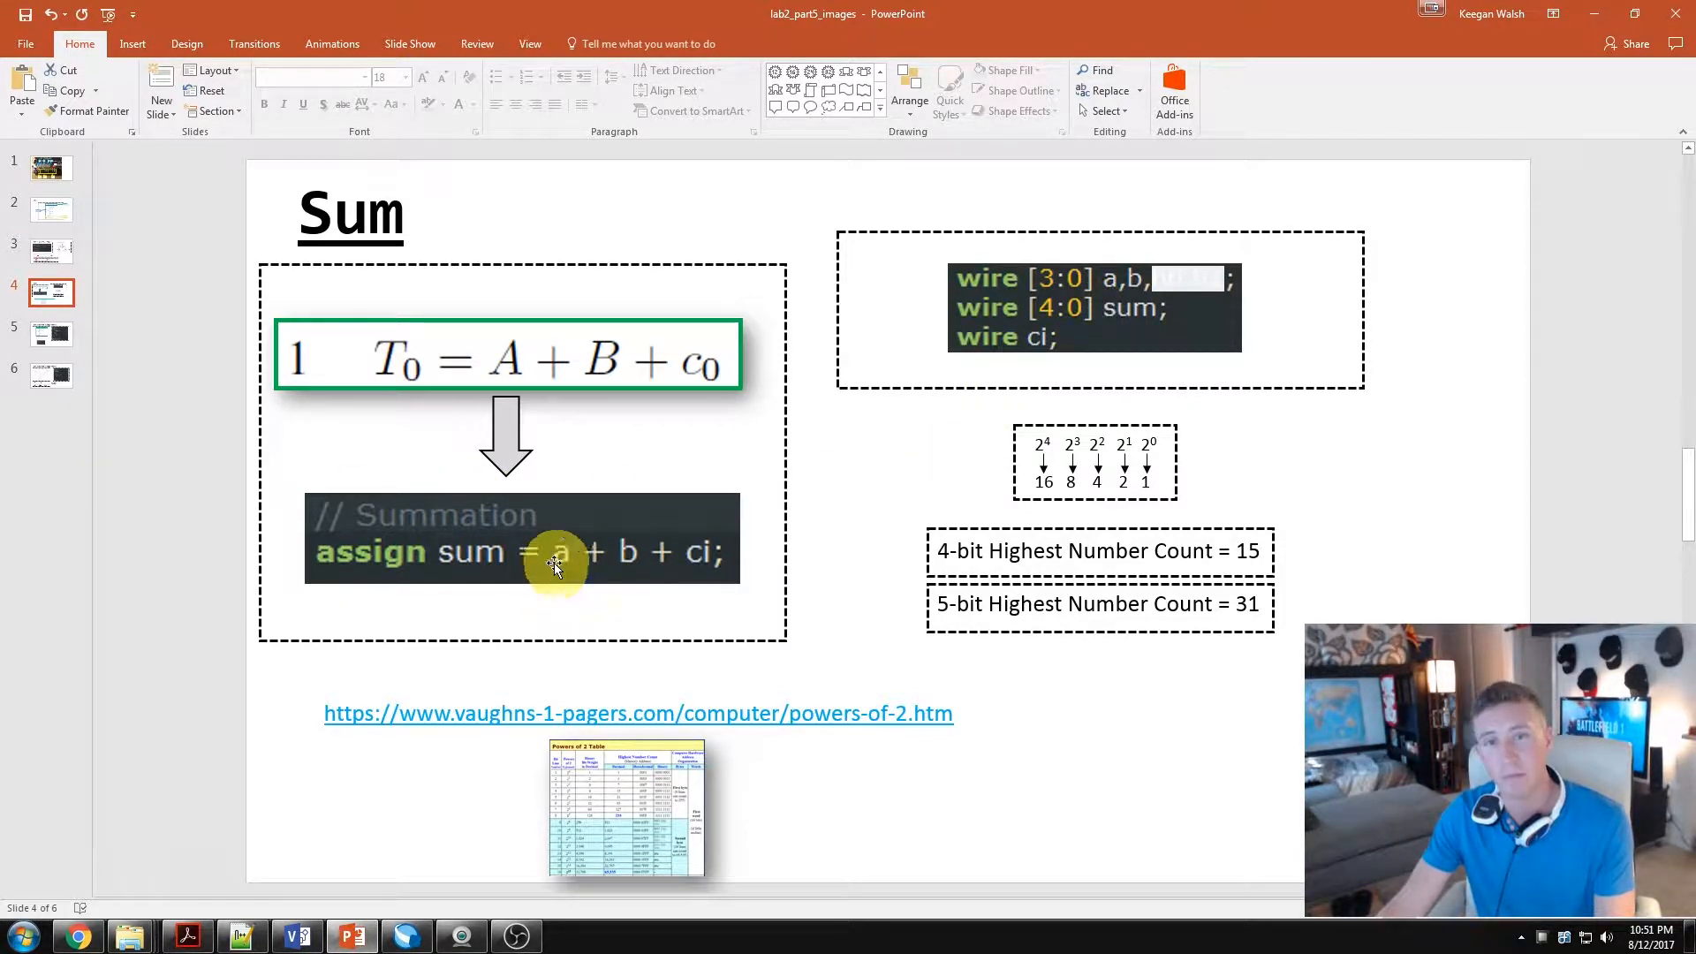
pyautogui.moveTo(1081, 281)
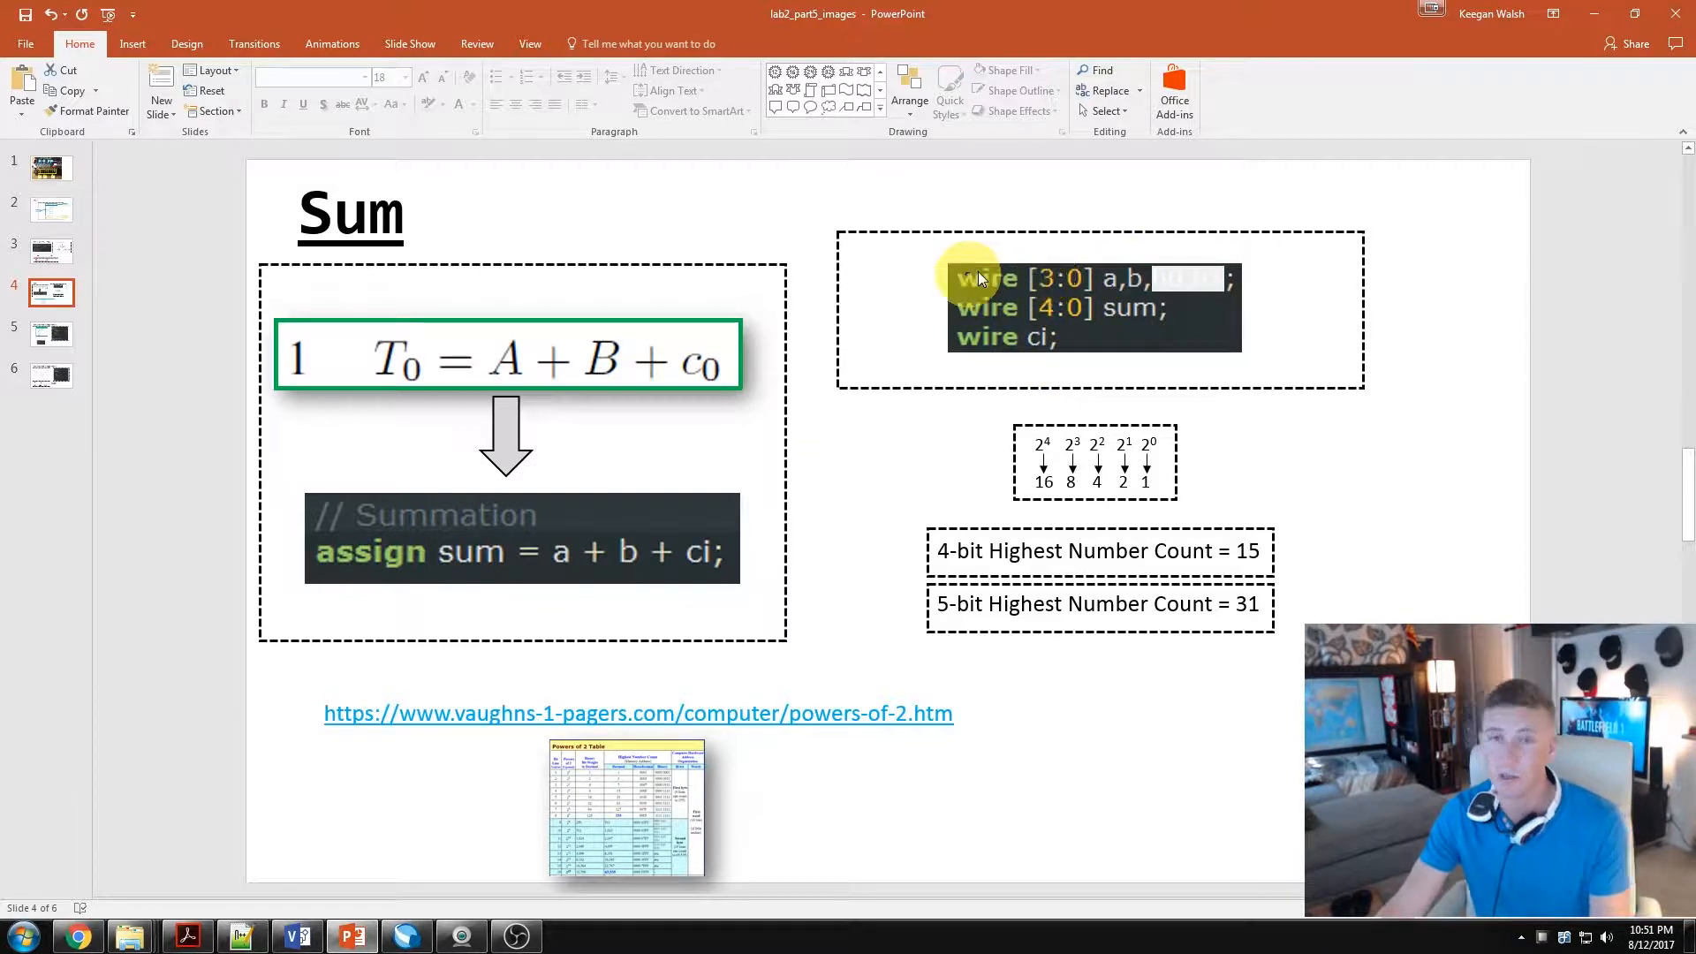
pyautogui.moveTo(887, 463)
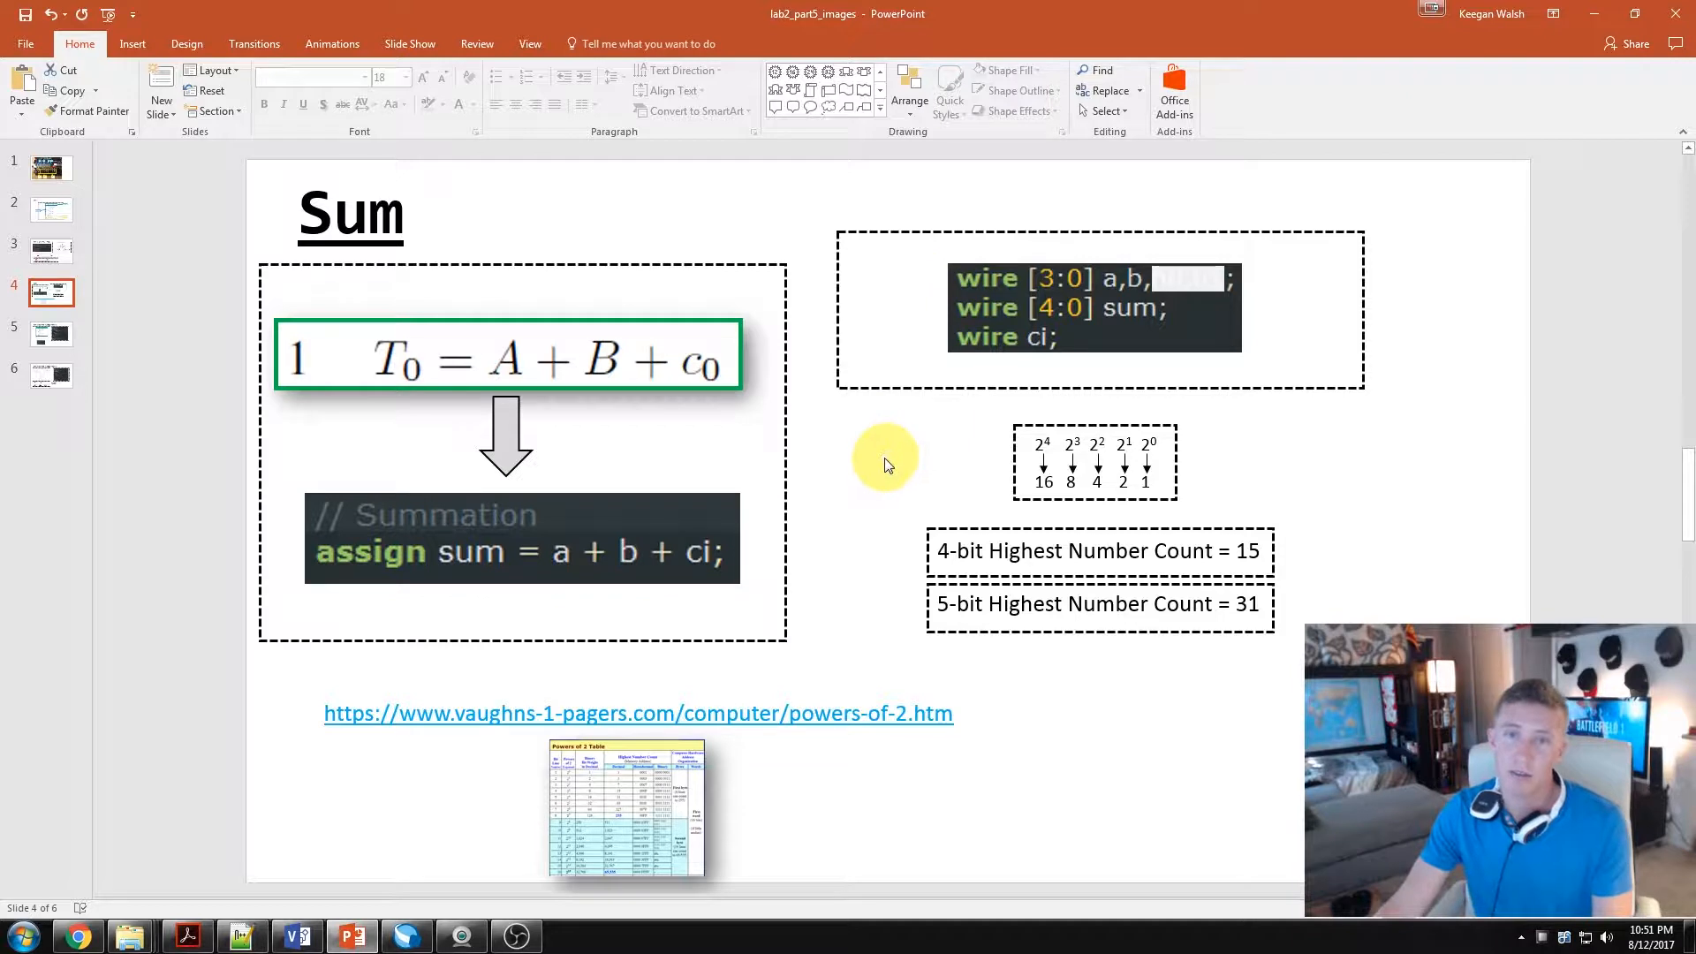
pyautogui.moveTo(896, 519)
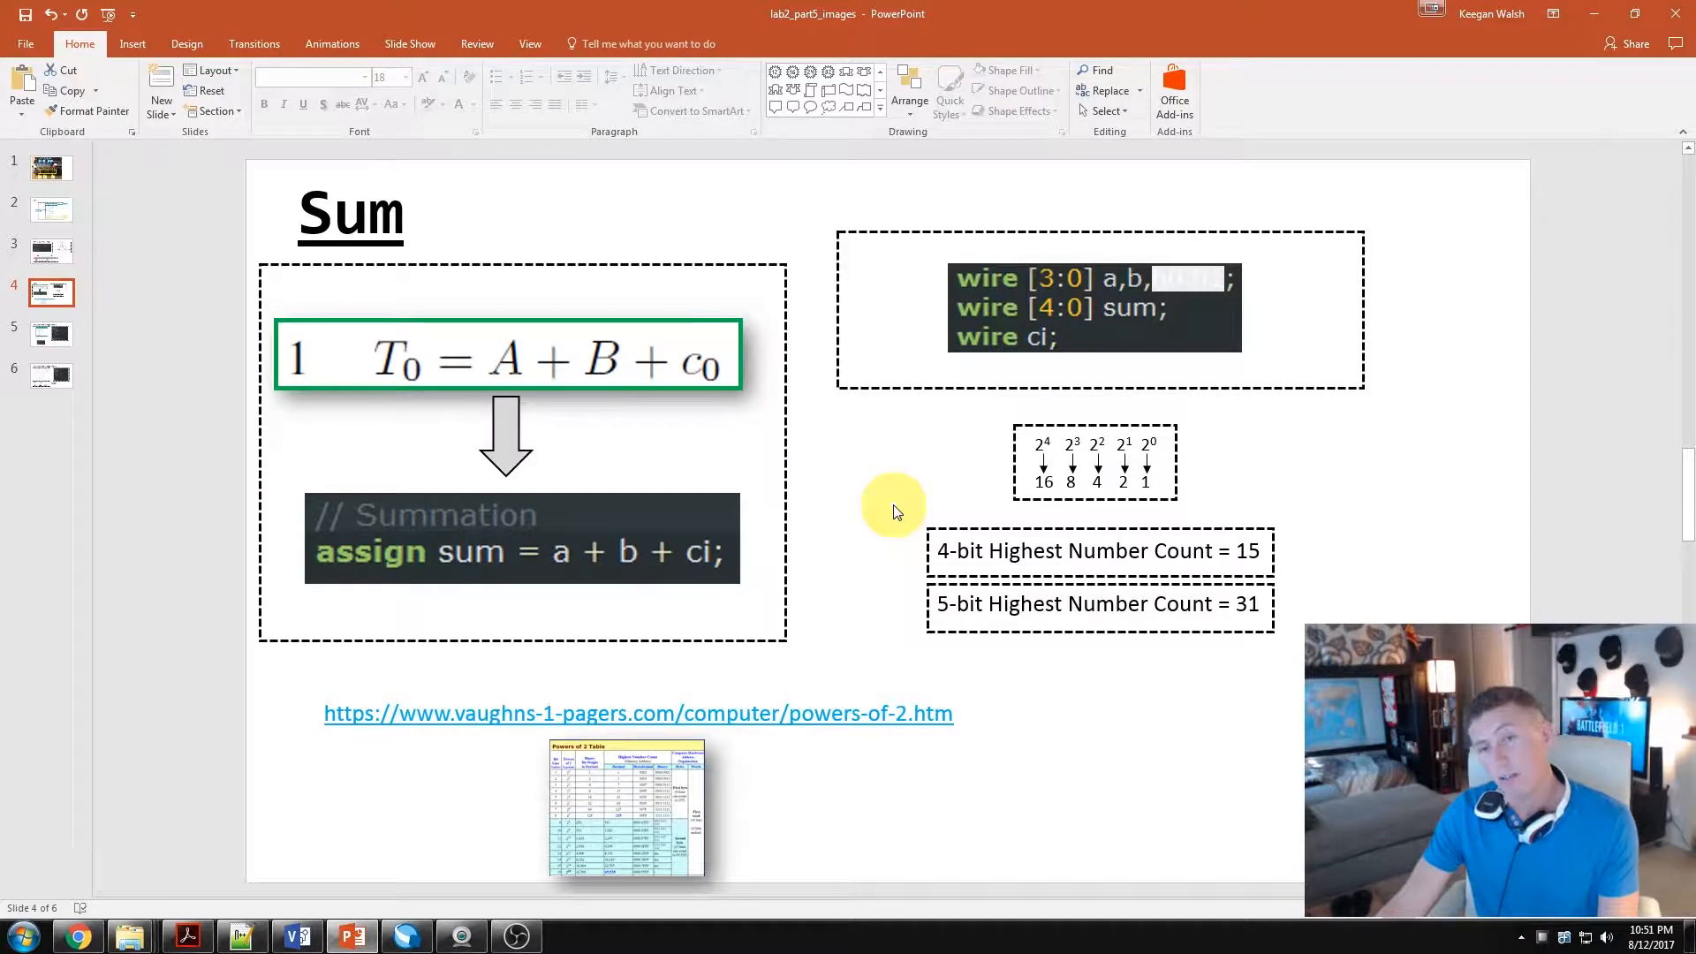
pyautogui.moveTo(1205, 505)
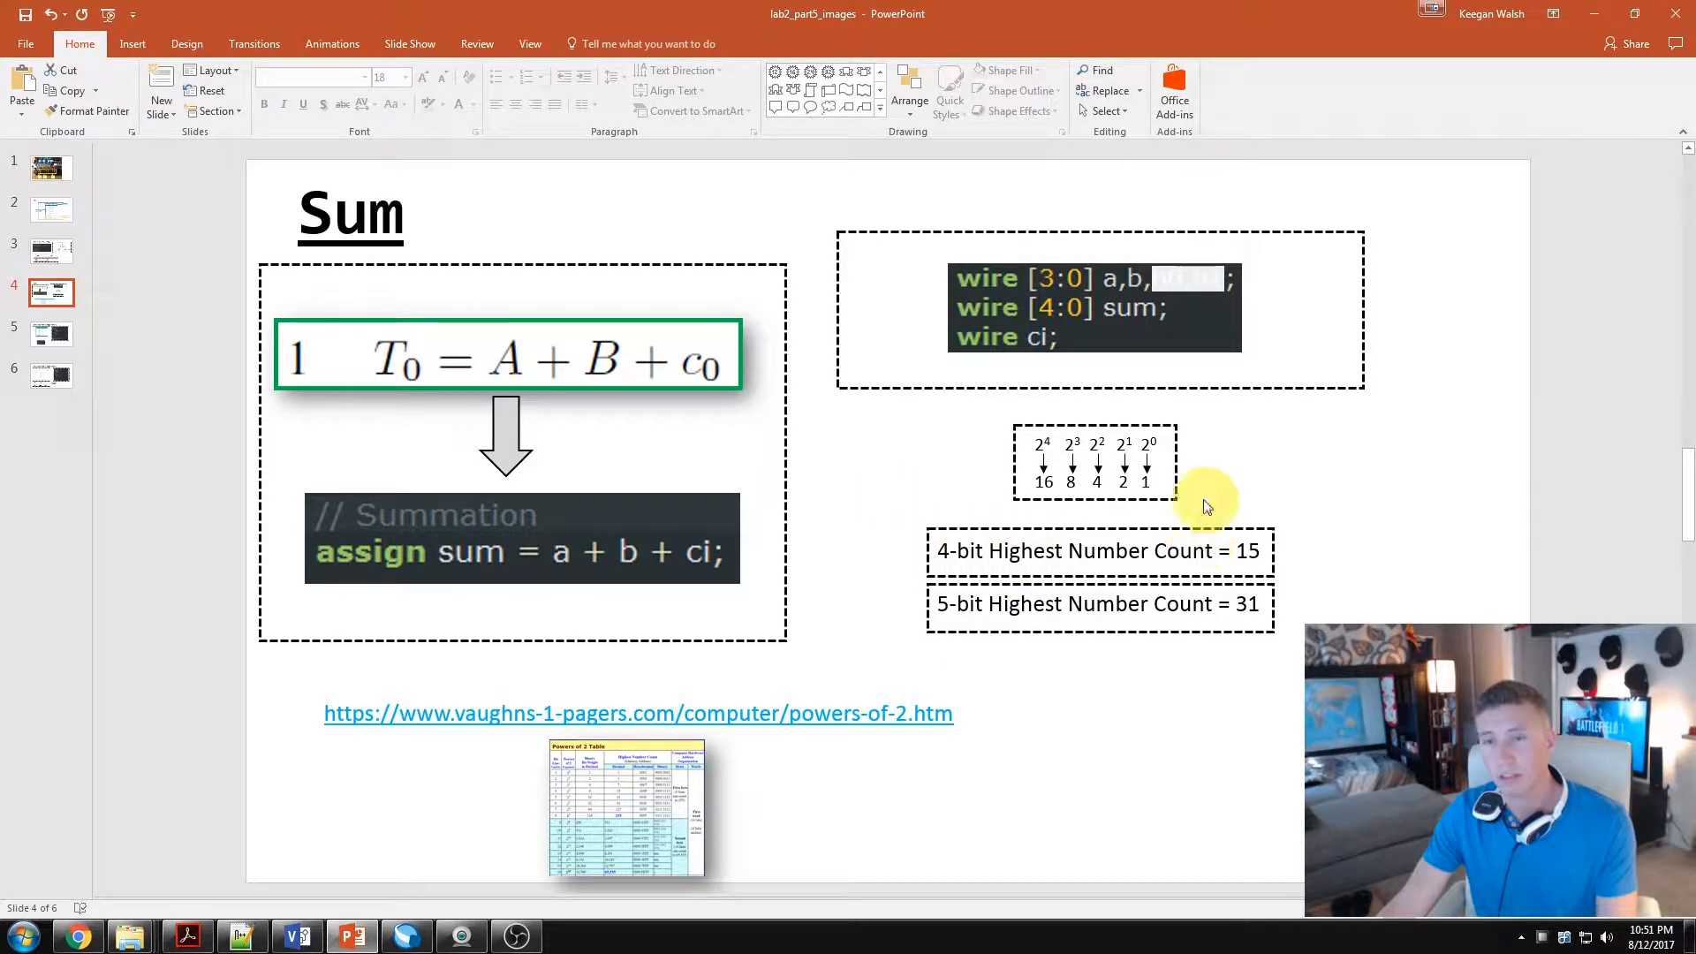
pyautogui.moveTo(1327, 546)
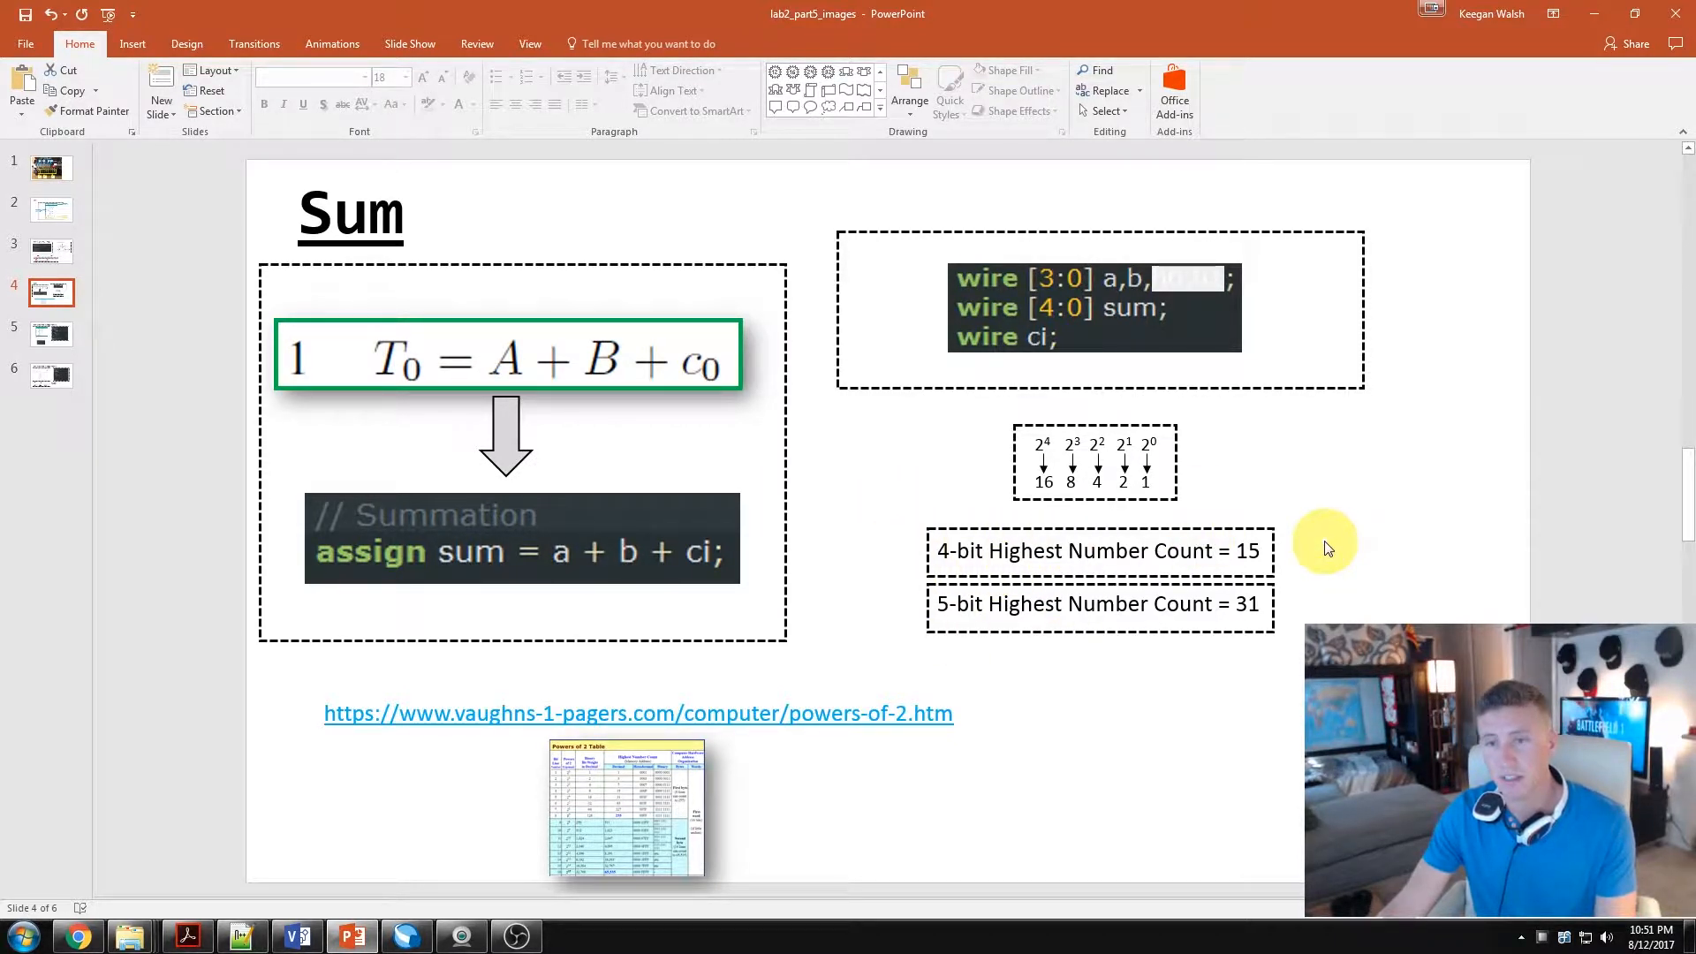
pyautogui.moveTo(1150, 657)
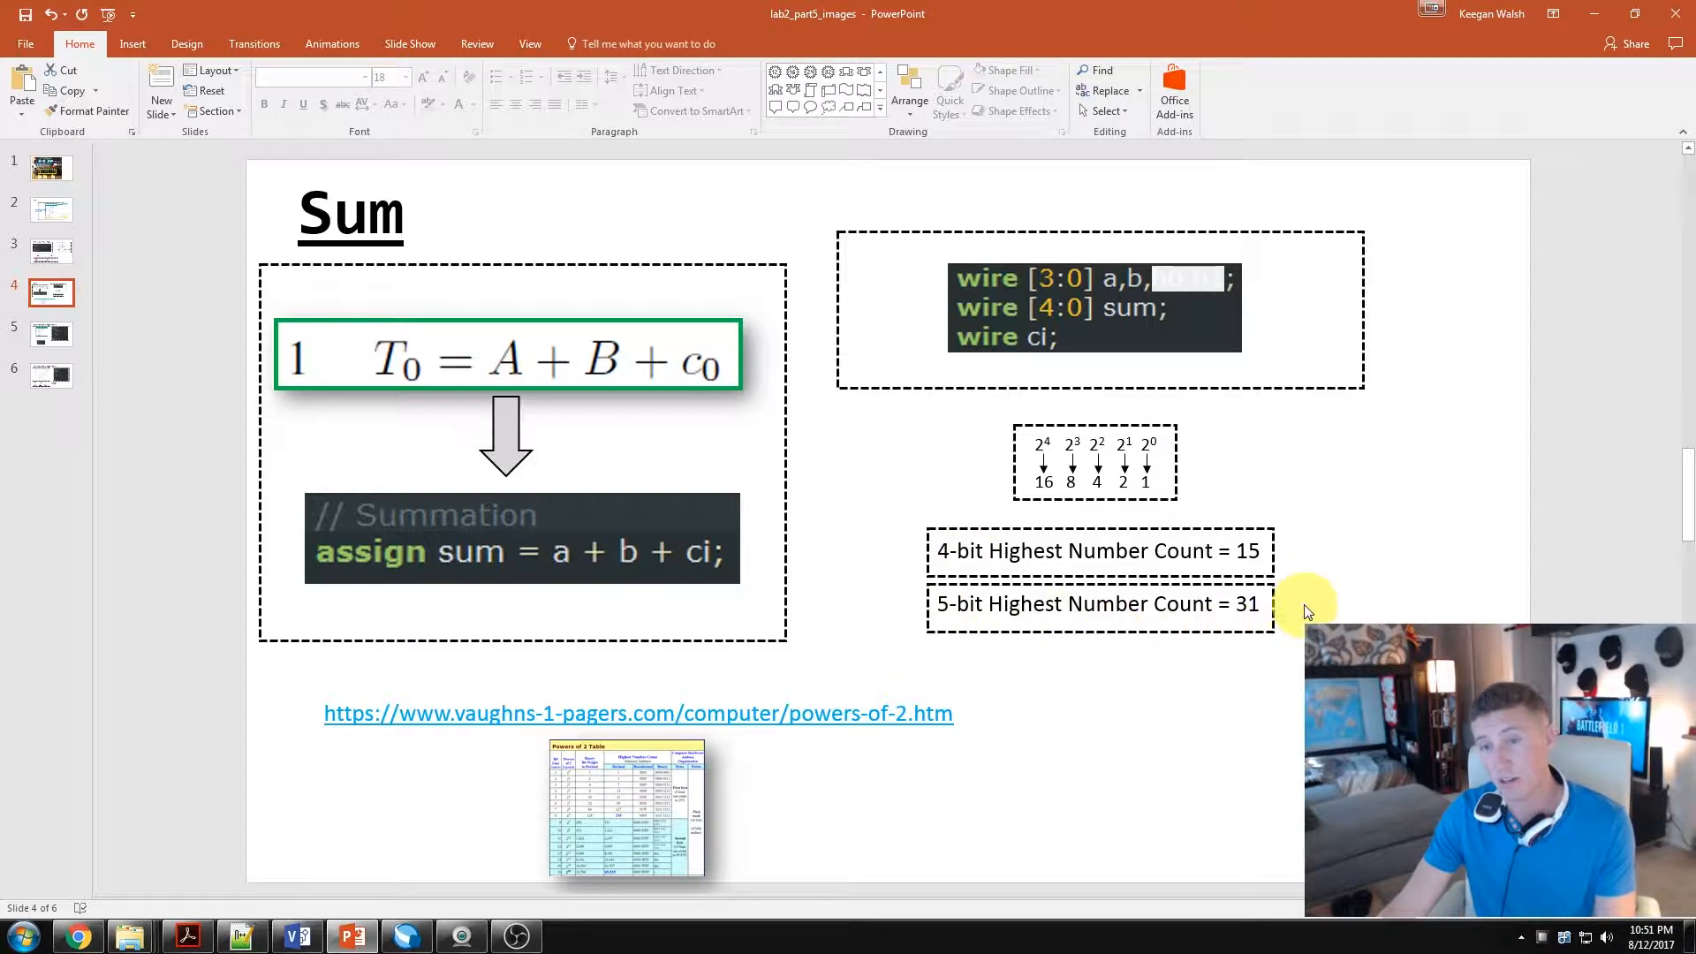
pyautogui.moveTo(1170, 551)
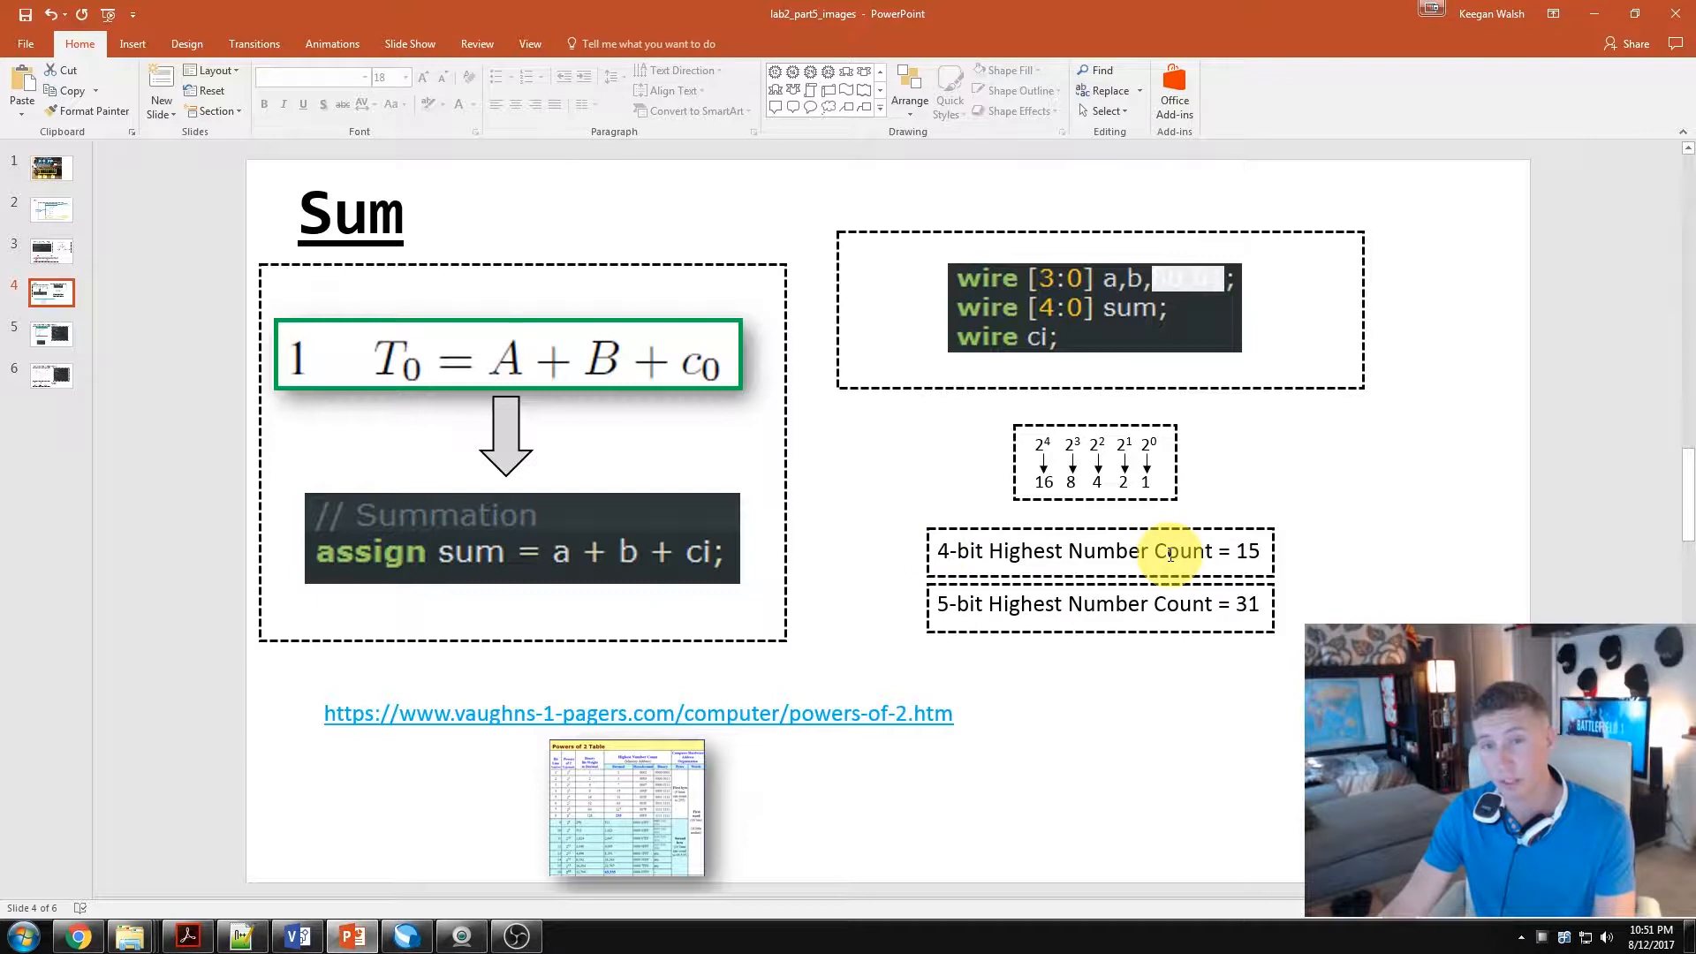
pyautogui.moveTo(1029, 348)
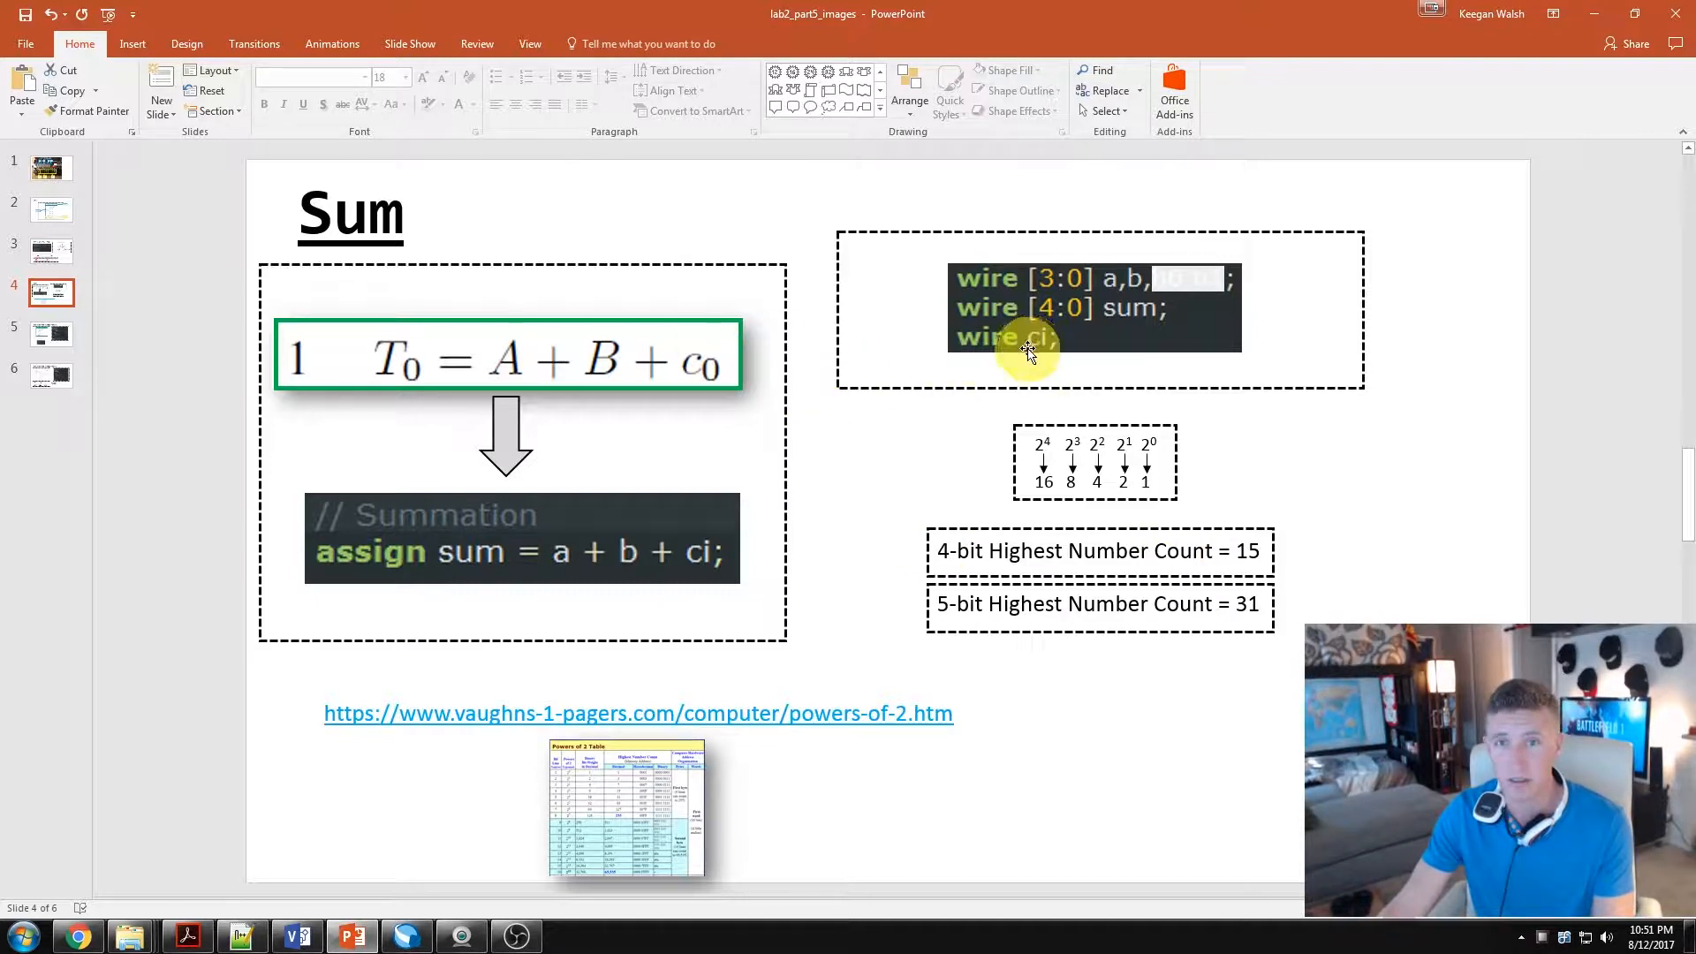
pyautogui.moveTo(1278, 608)
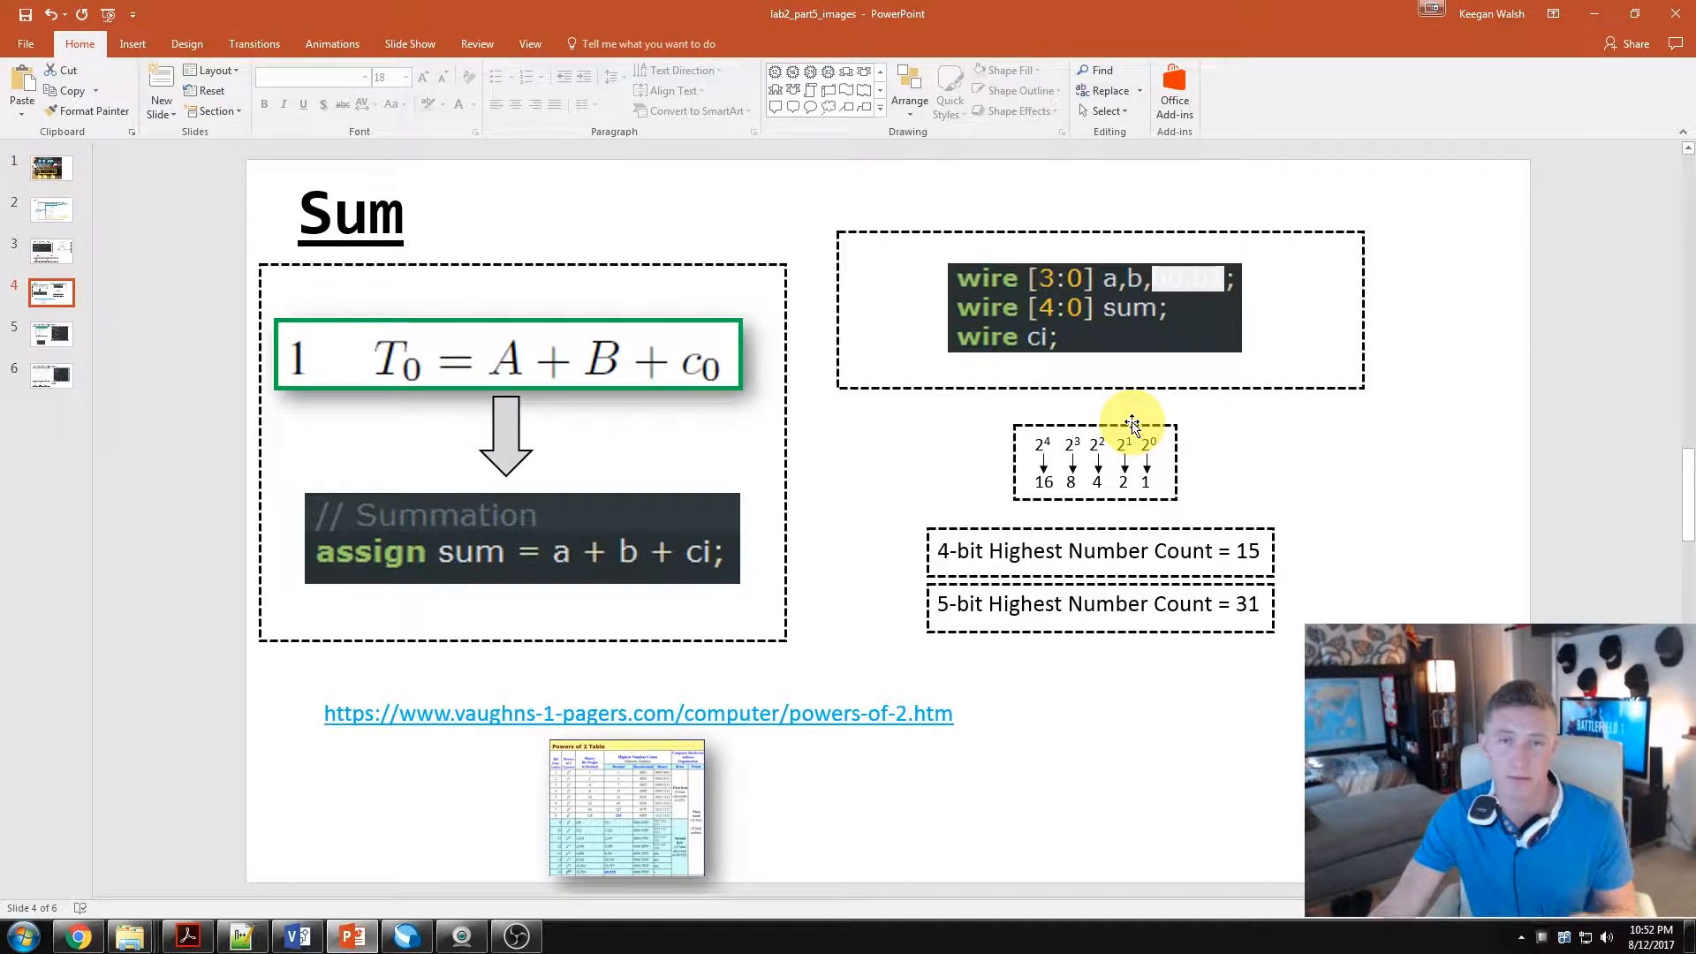
pyautogui.moveTo(760, 682)
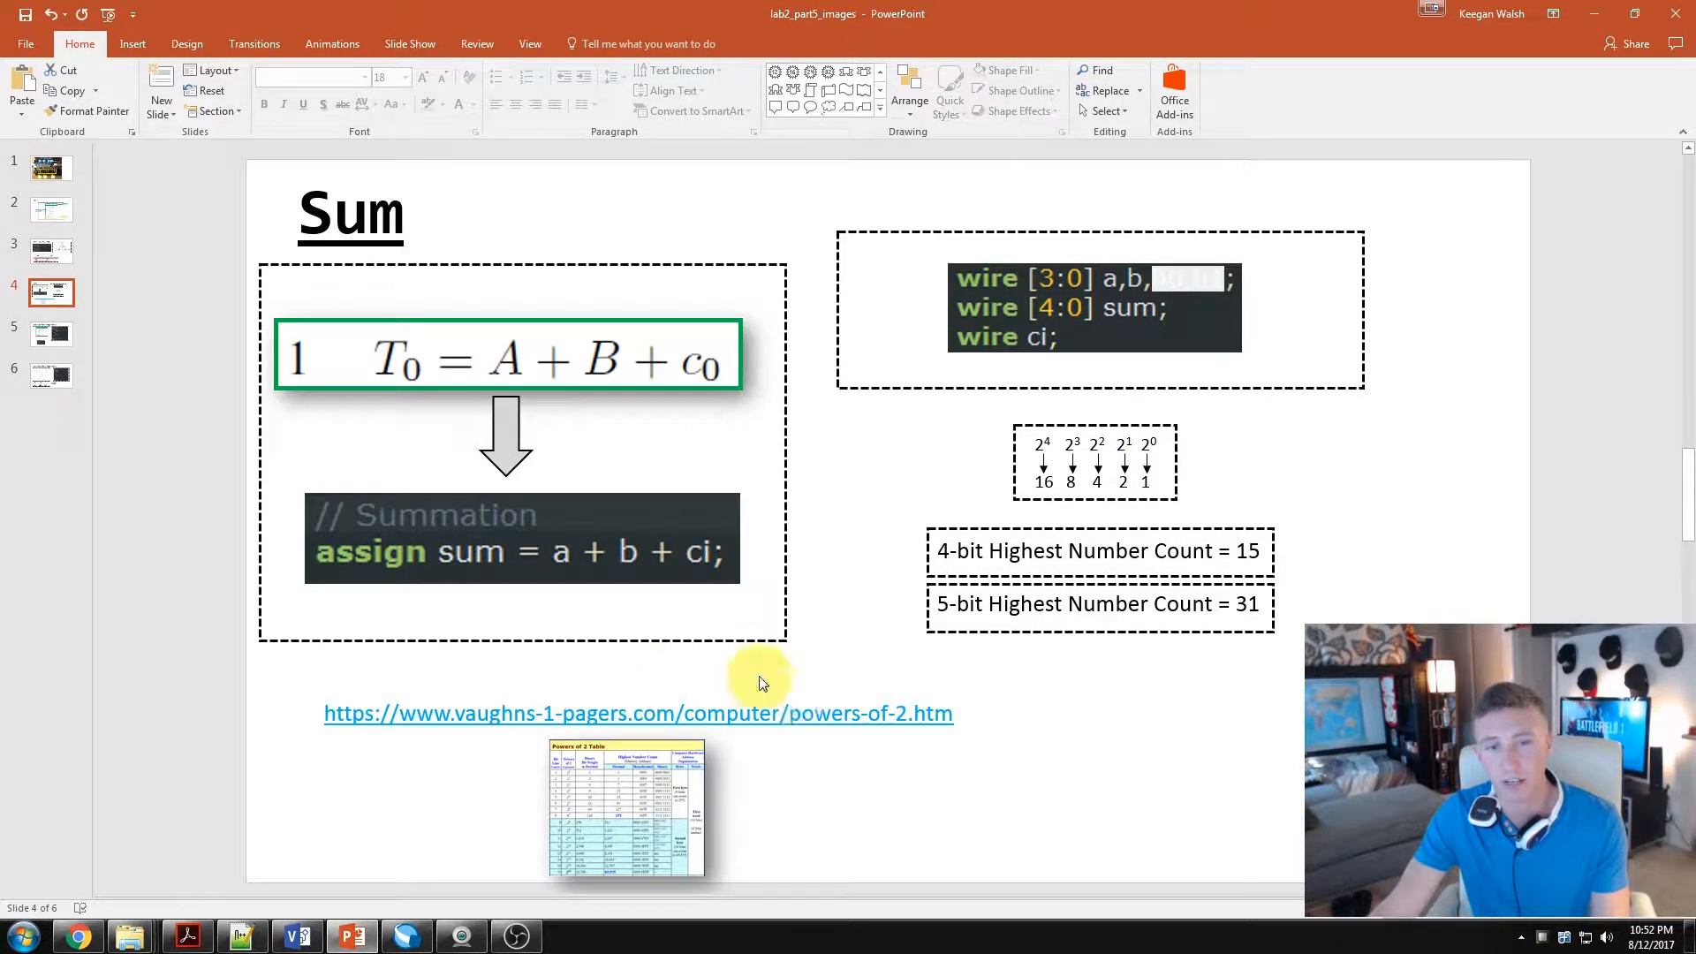
pyautogui.moveTo(638, 813)
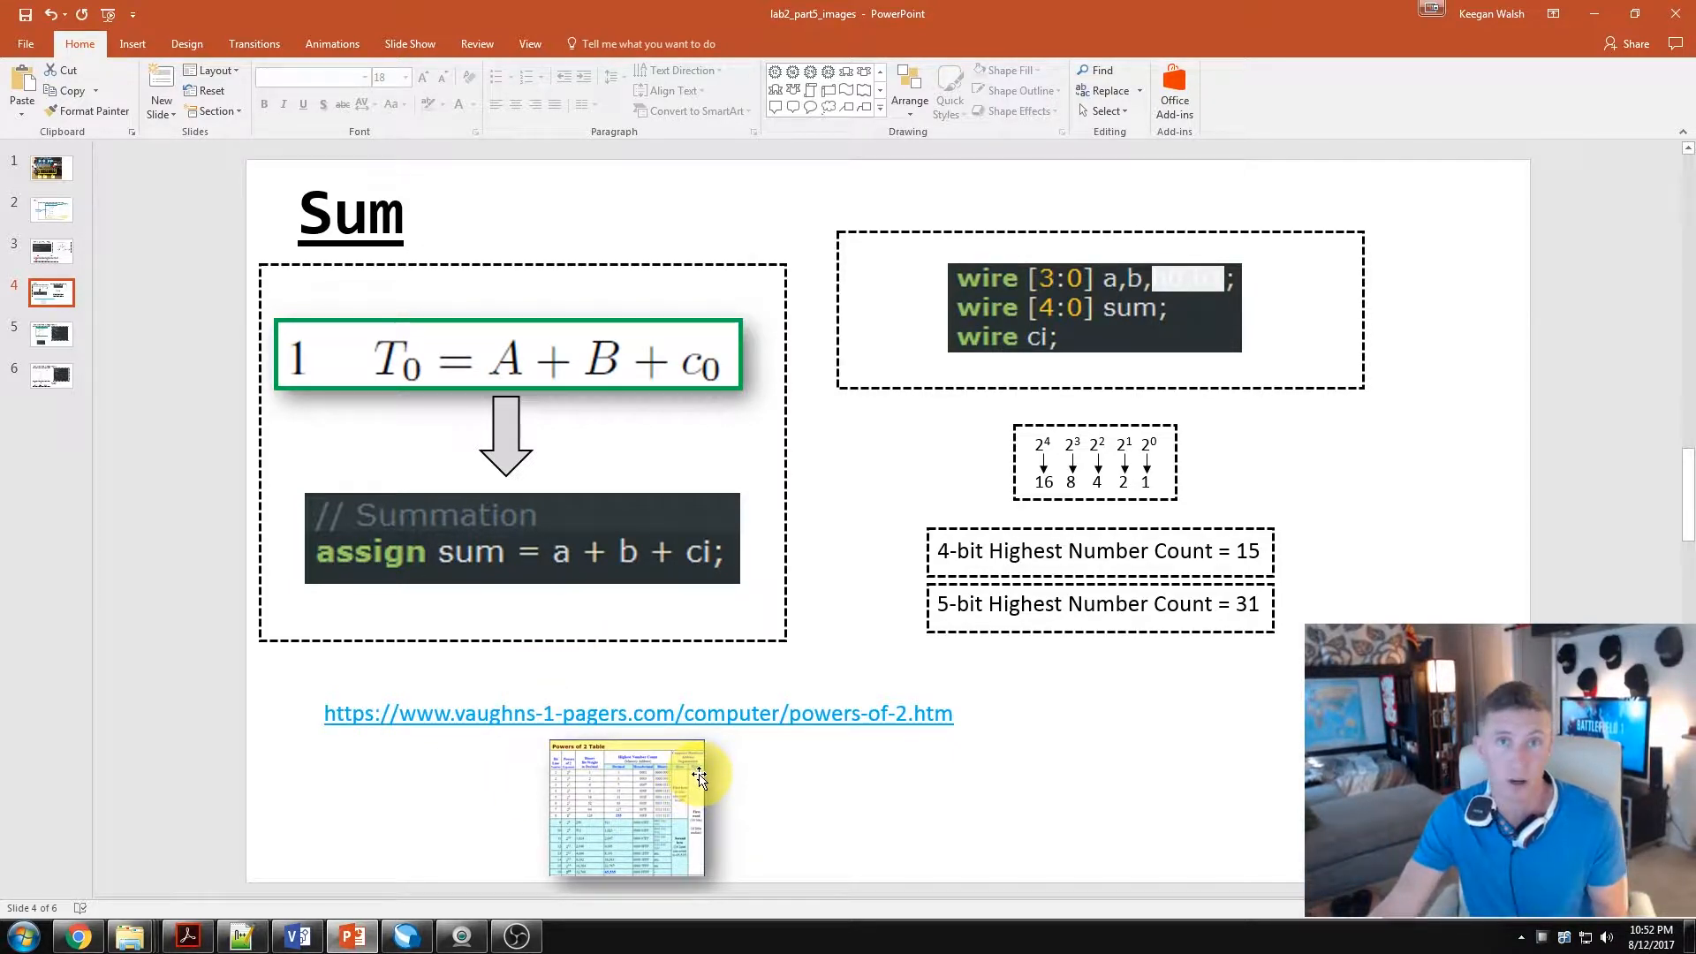
pyautogui.moveTo(612, 865)
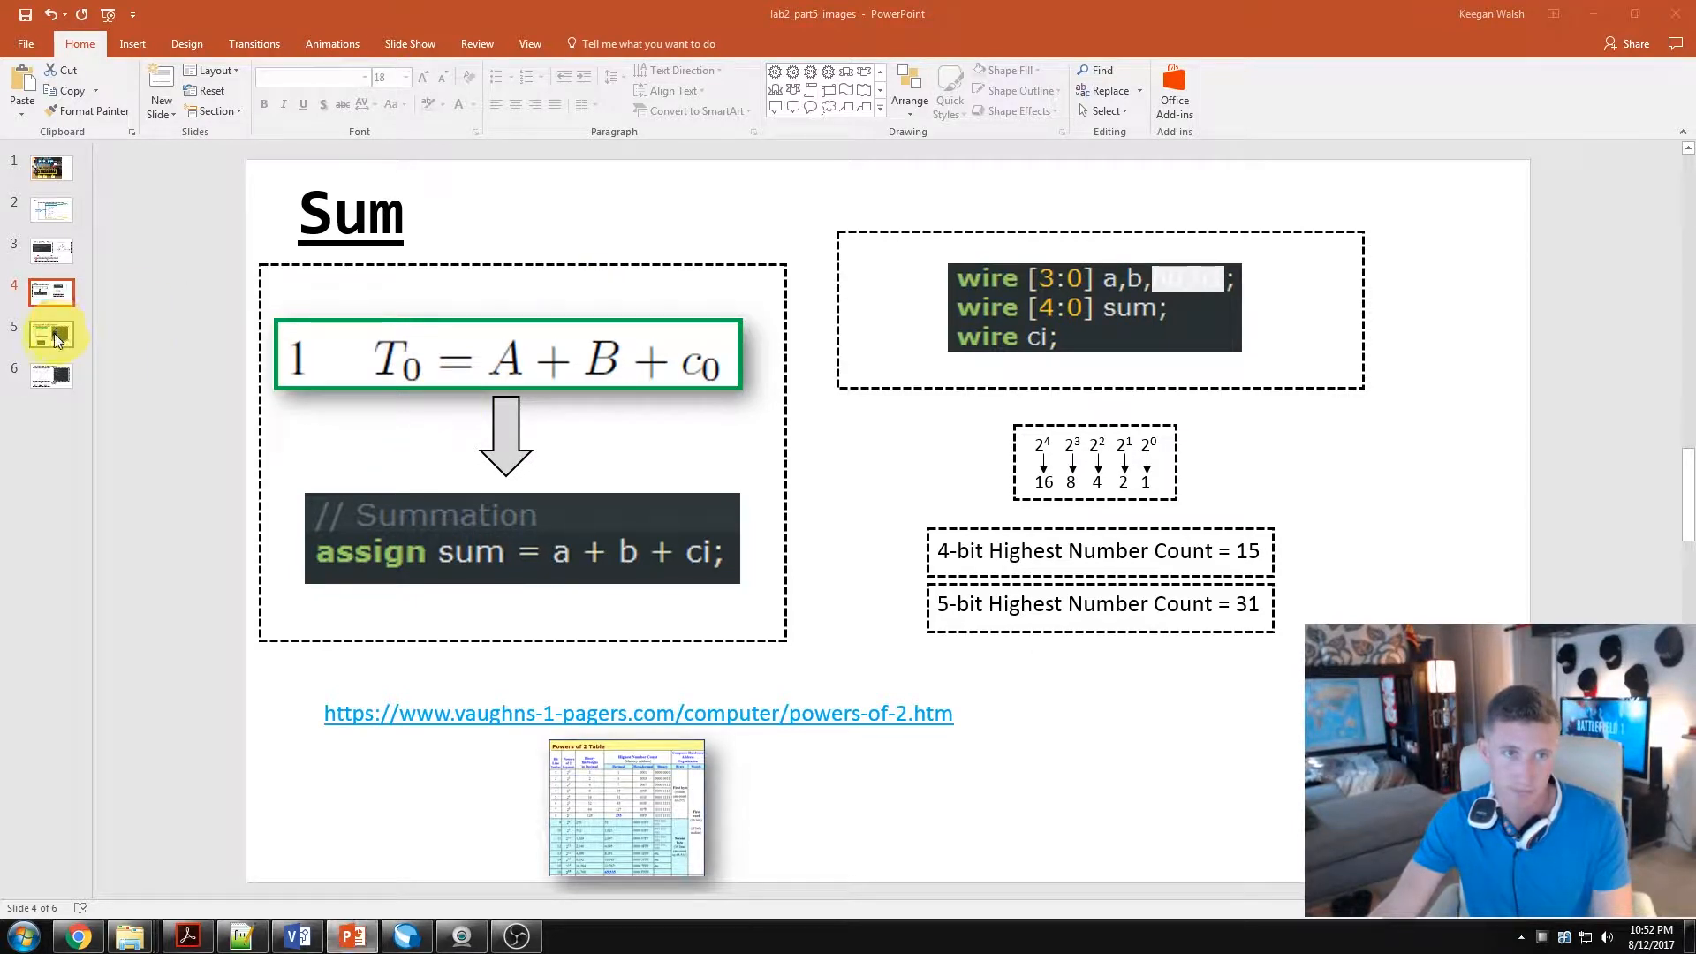
# Step: Show slide 5, Behavioral Comparison, with the if-else pseudo-code and always block
pyautogui.click(51, 335)
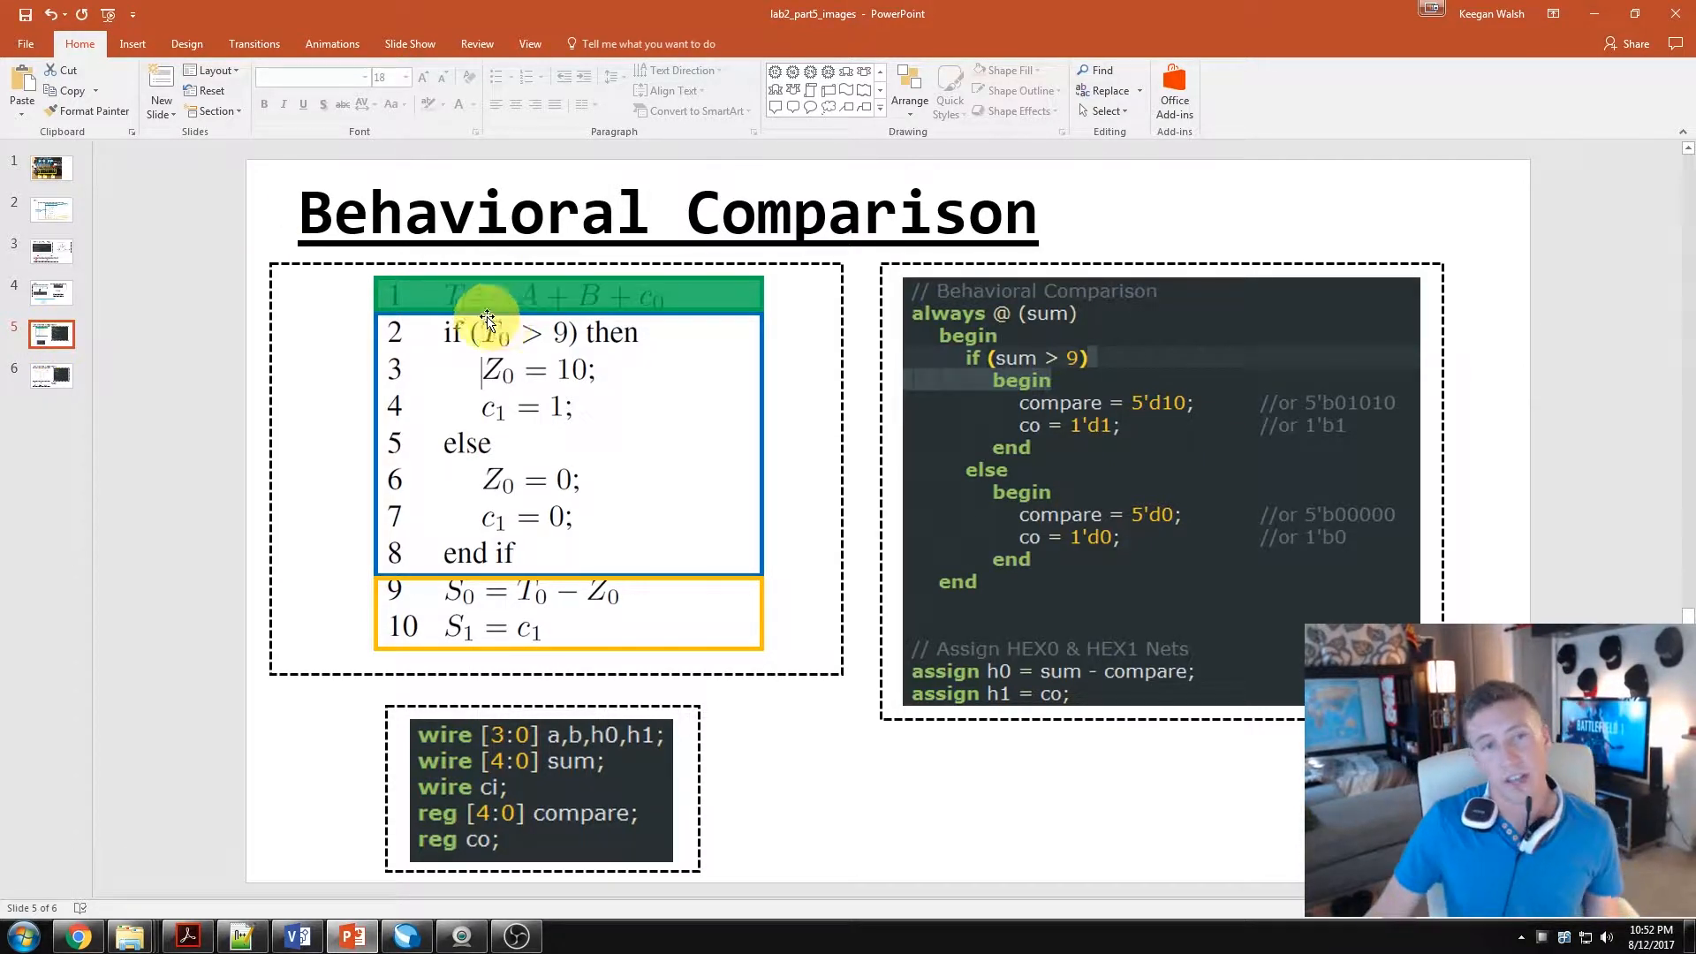
pyautogui.moveTo(564, 321)
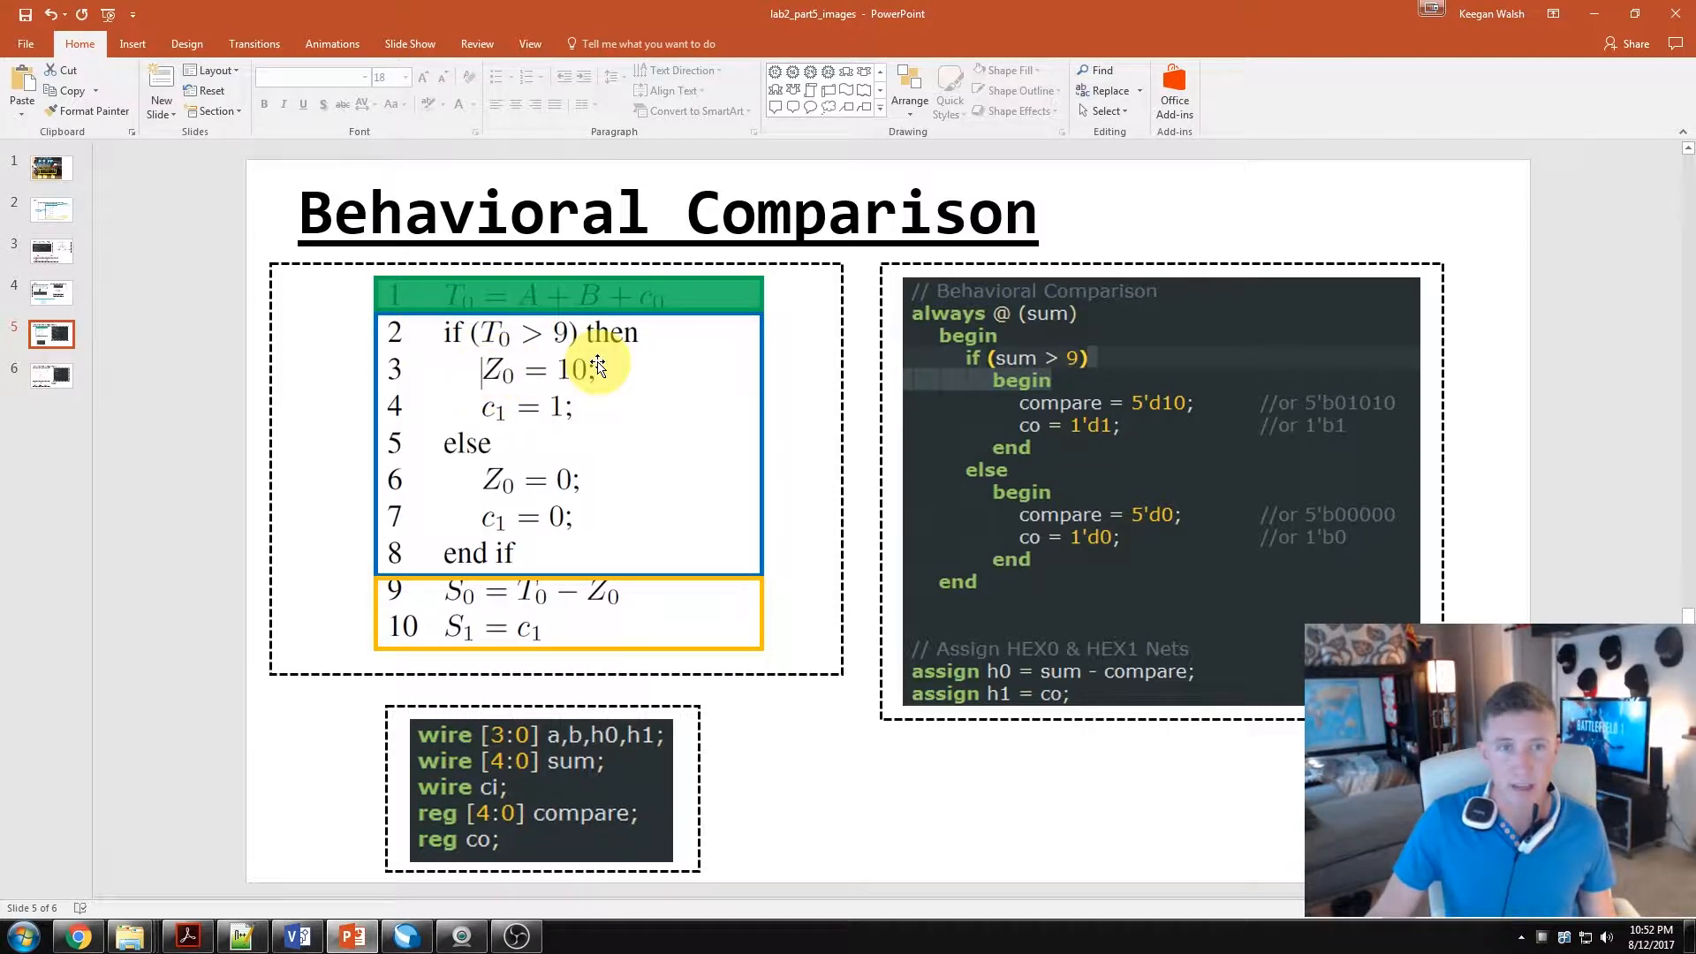
pyautogui.moveTo(502, 406)
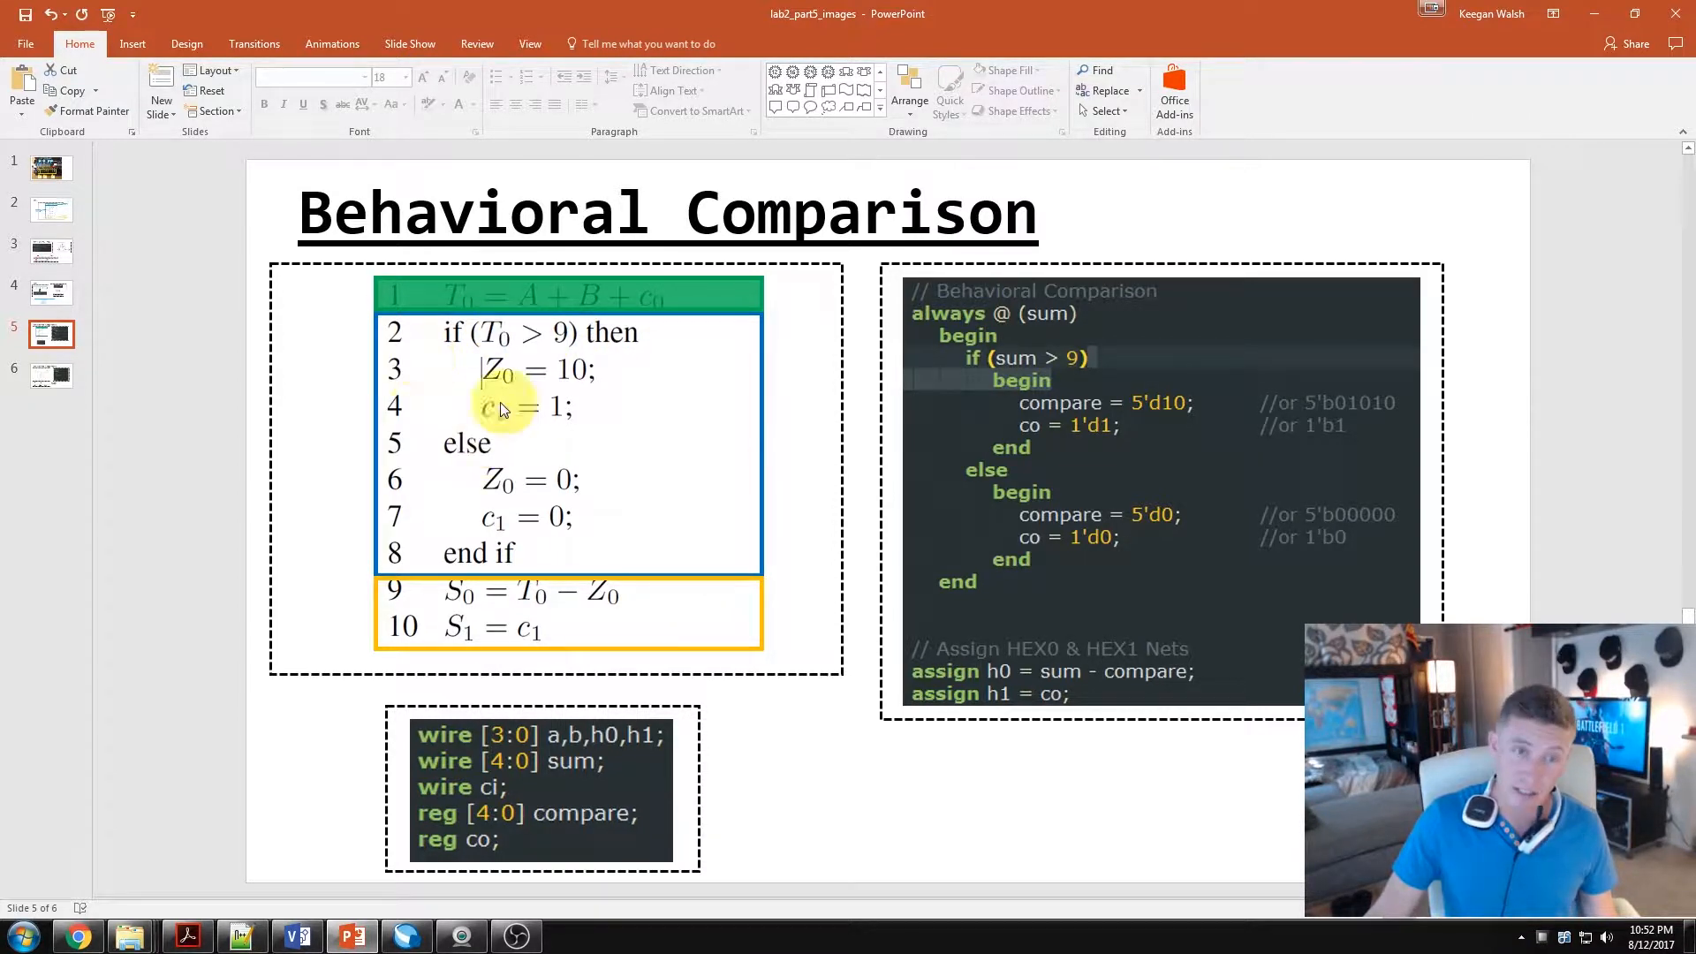
pyautogui.moveTo(494, 548)
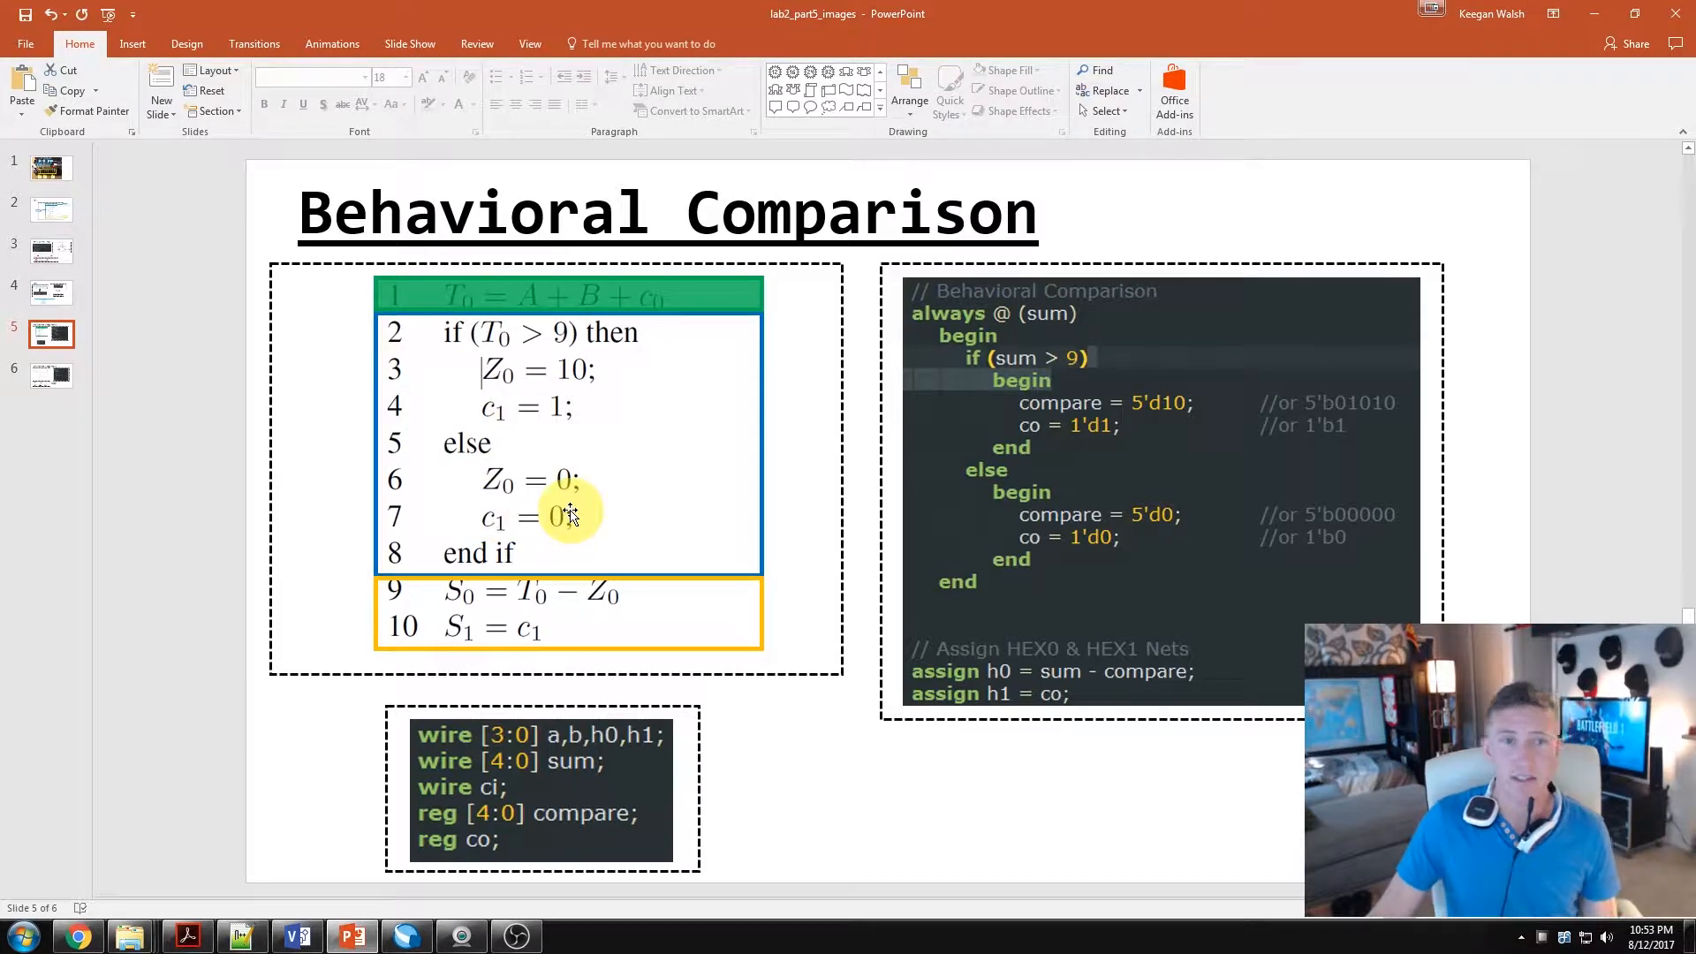
pyautogui.moveTo(557, 564)
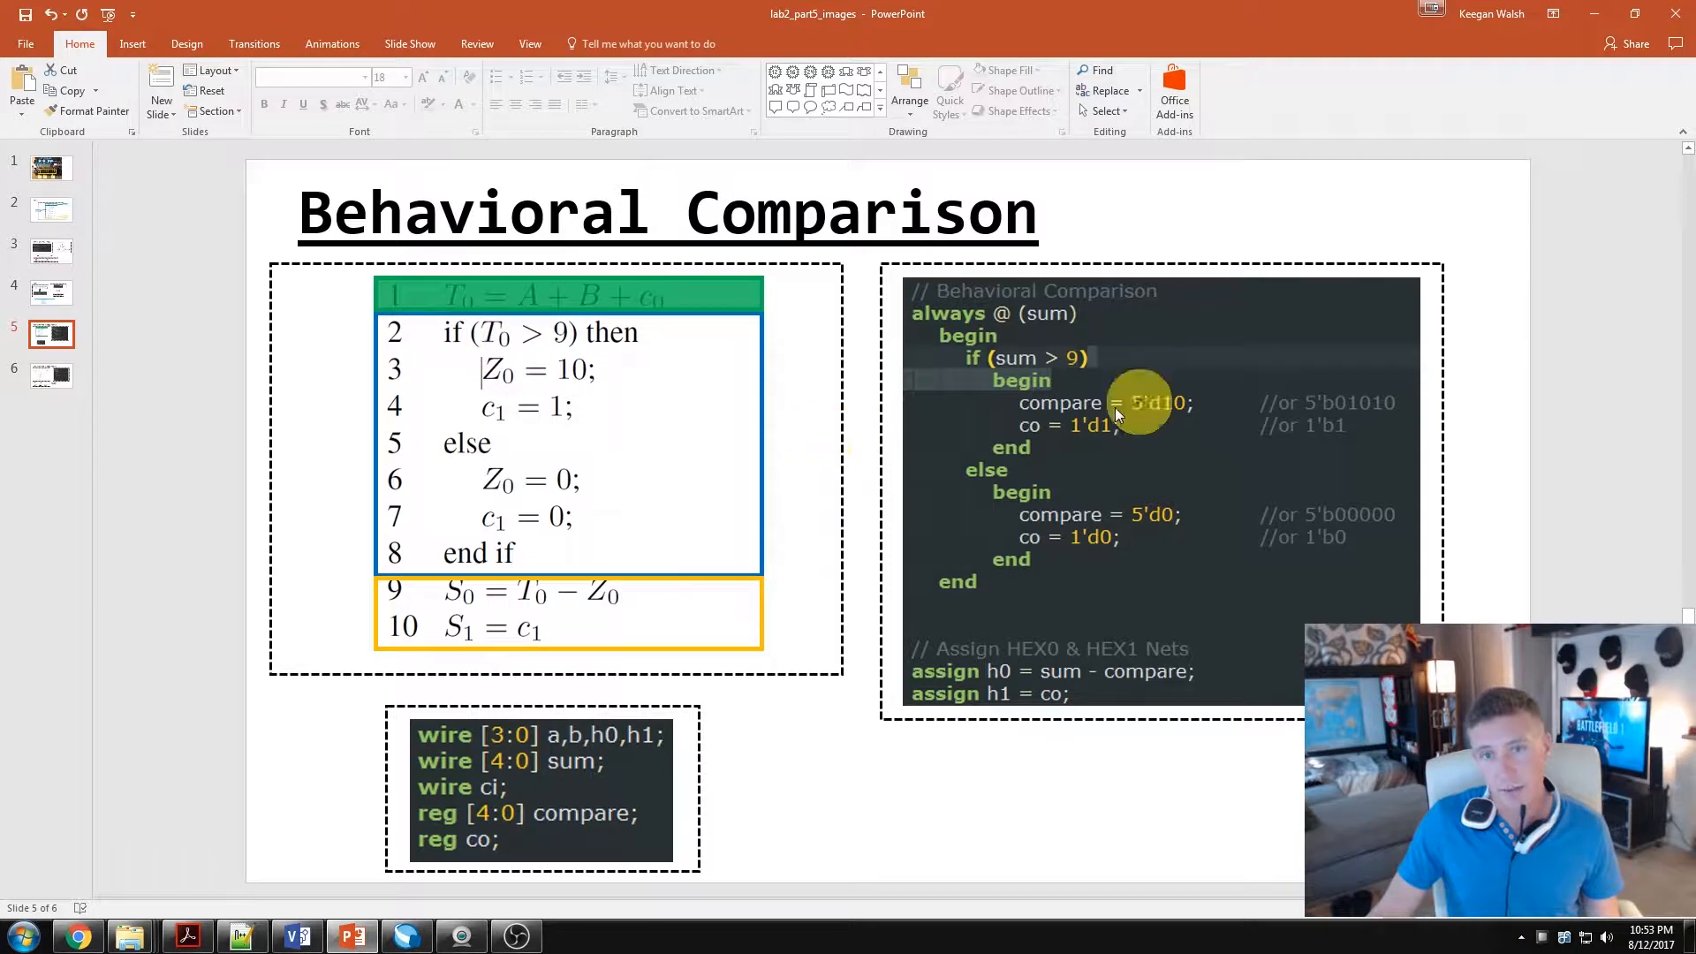
pyautogui.moveTo(1251, 463)
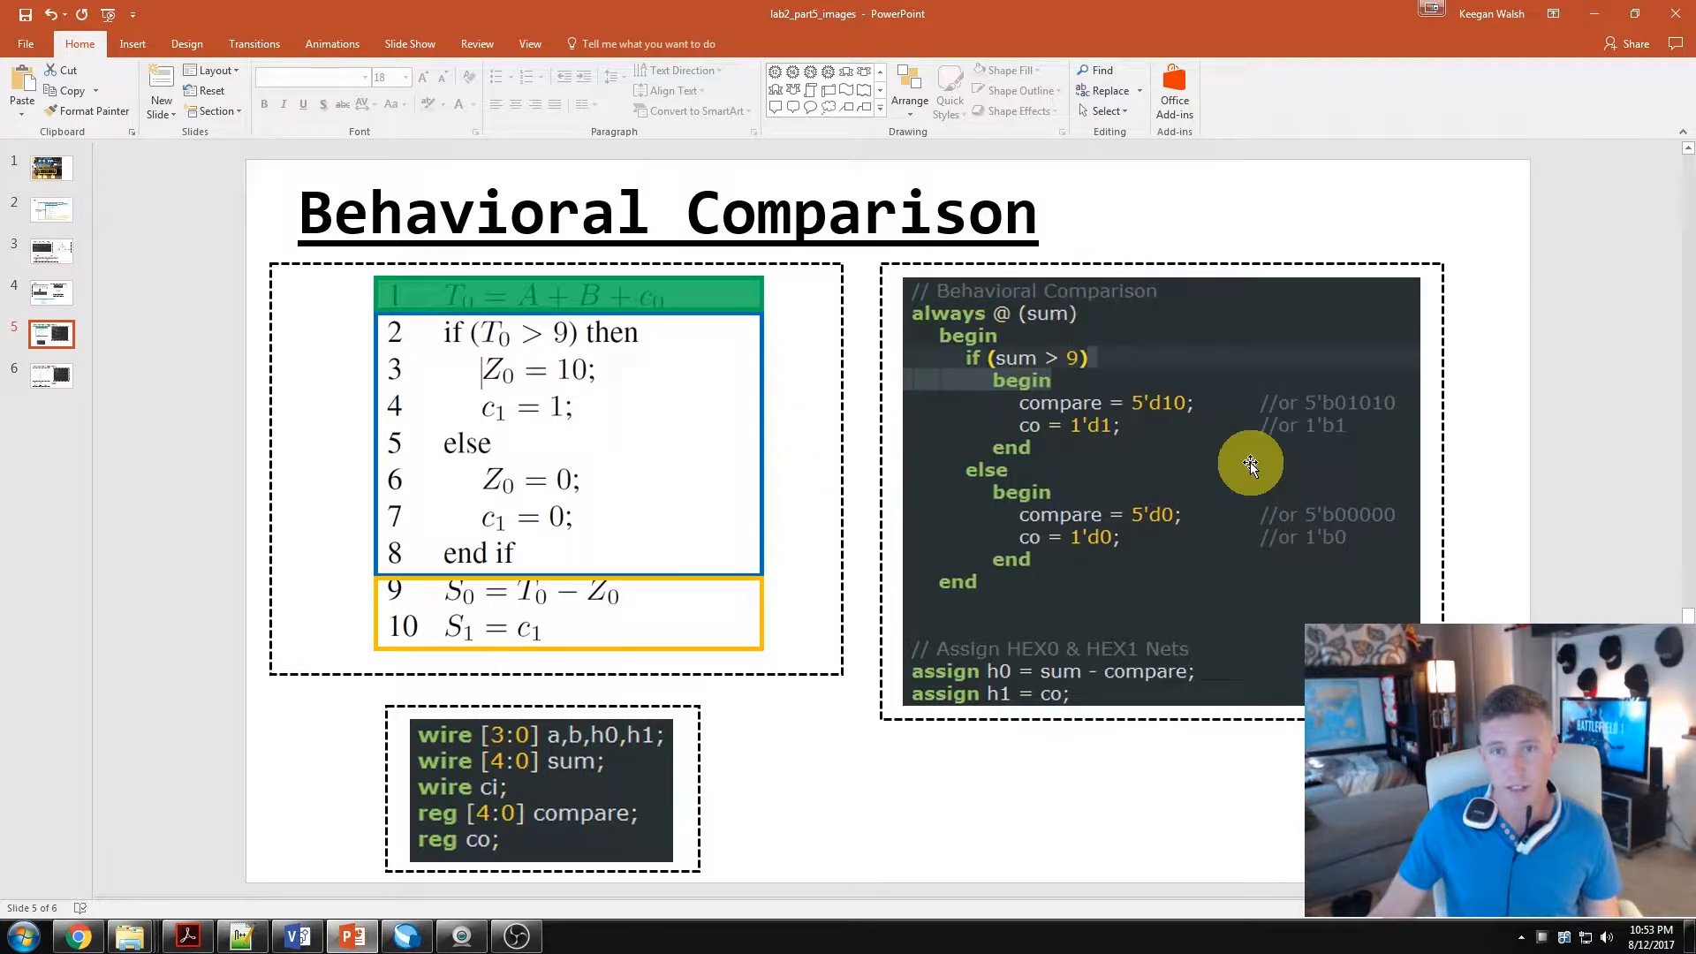
pyautogui.moveTo(951, 314)
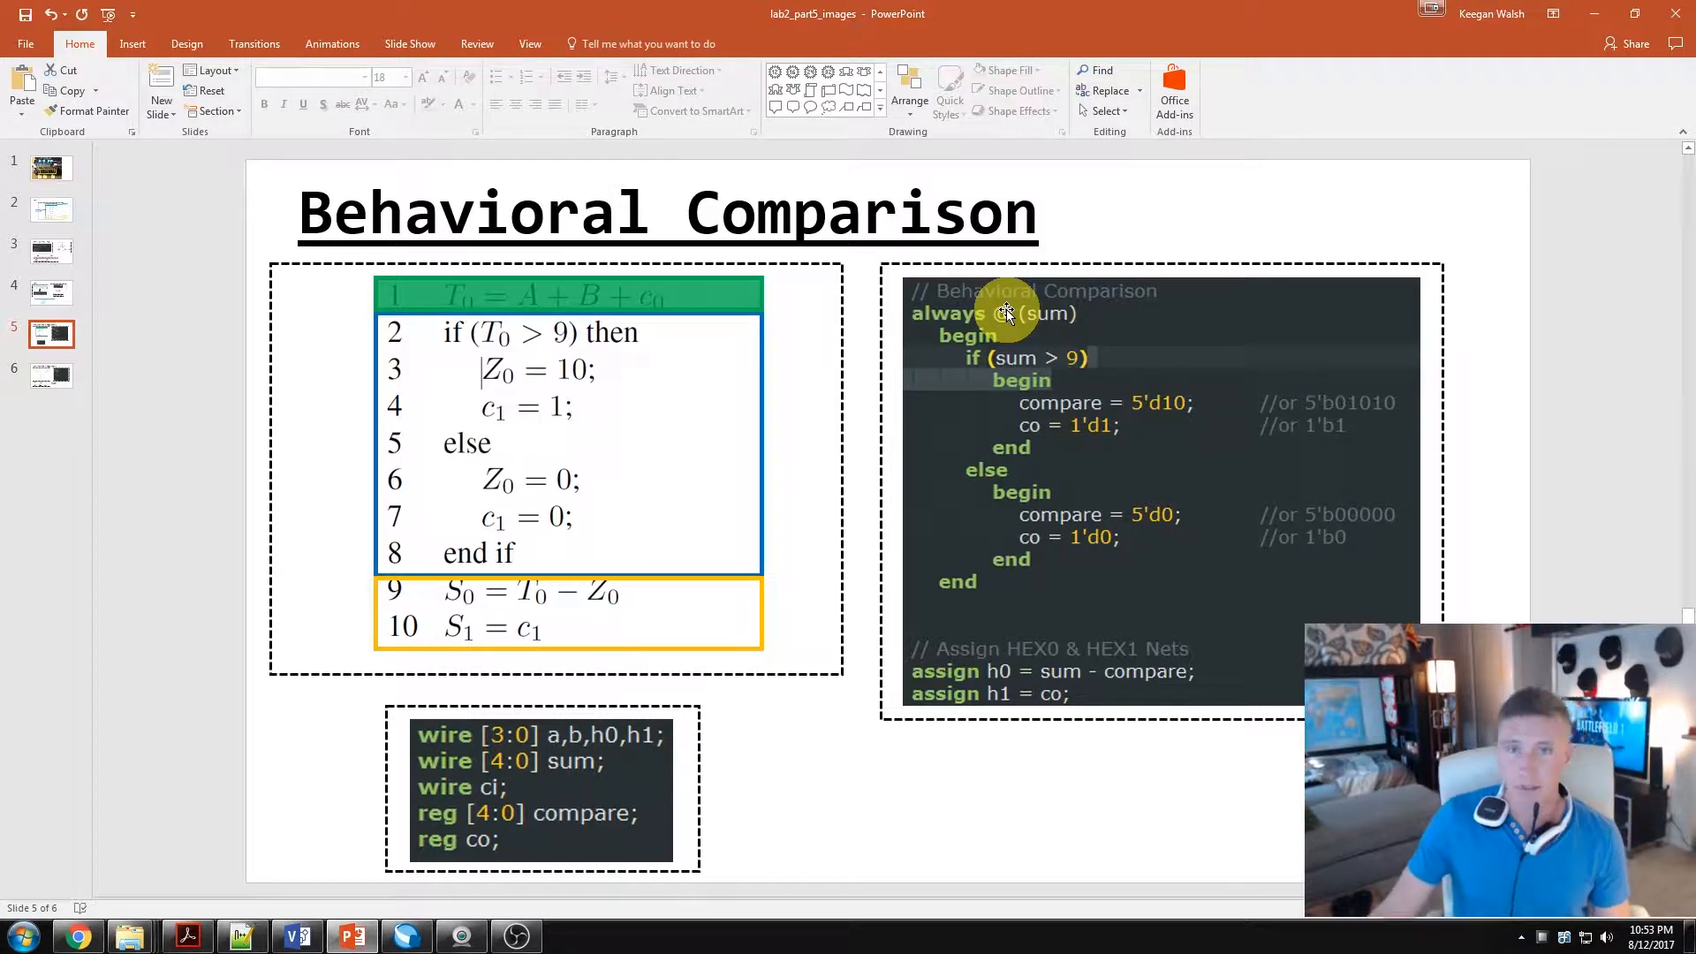
pyautogui.moveTo(1099, 300)
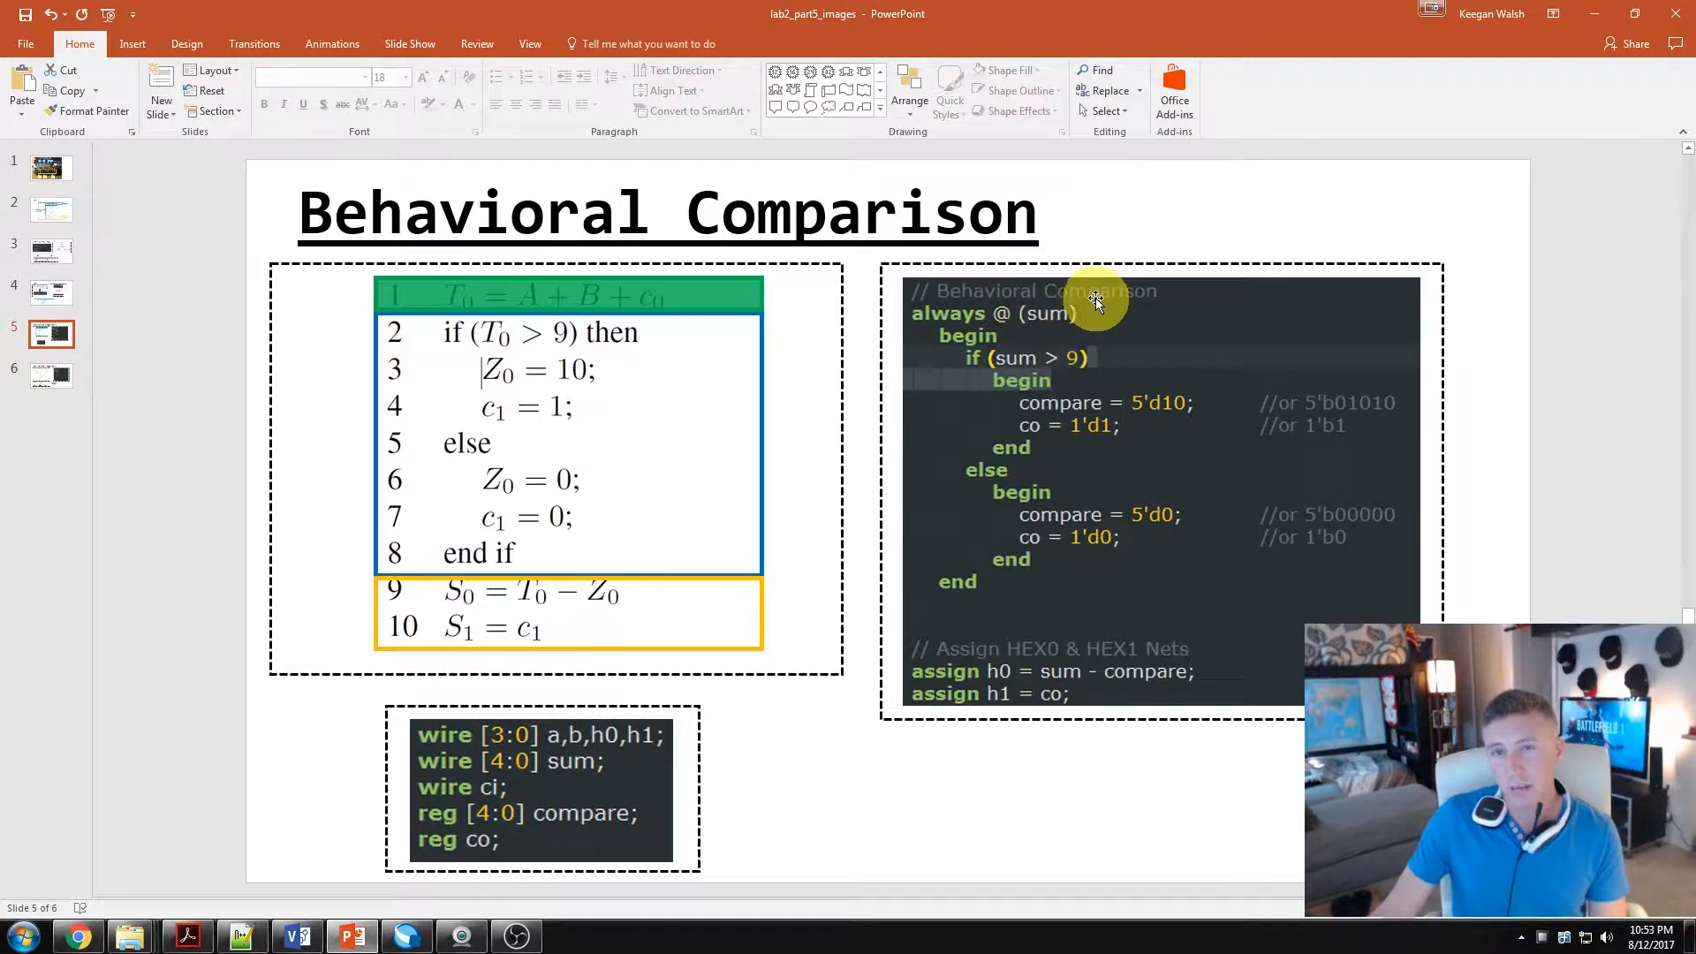
pyautogui.moveTo(1056, 315)
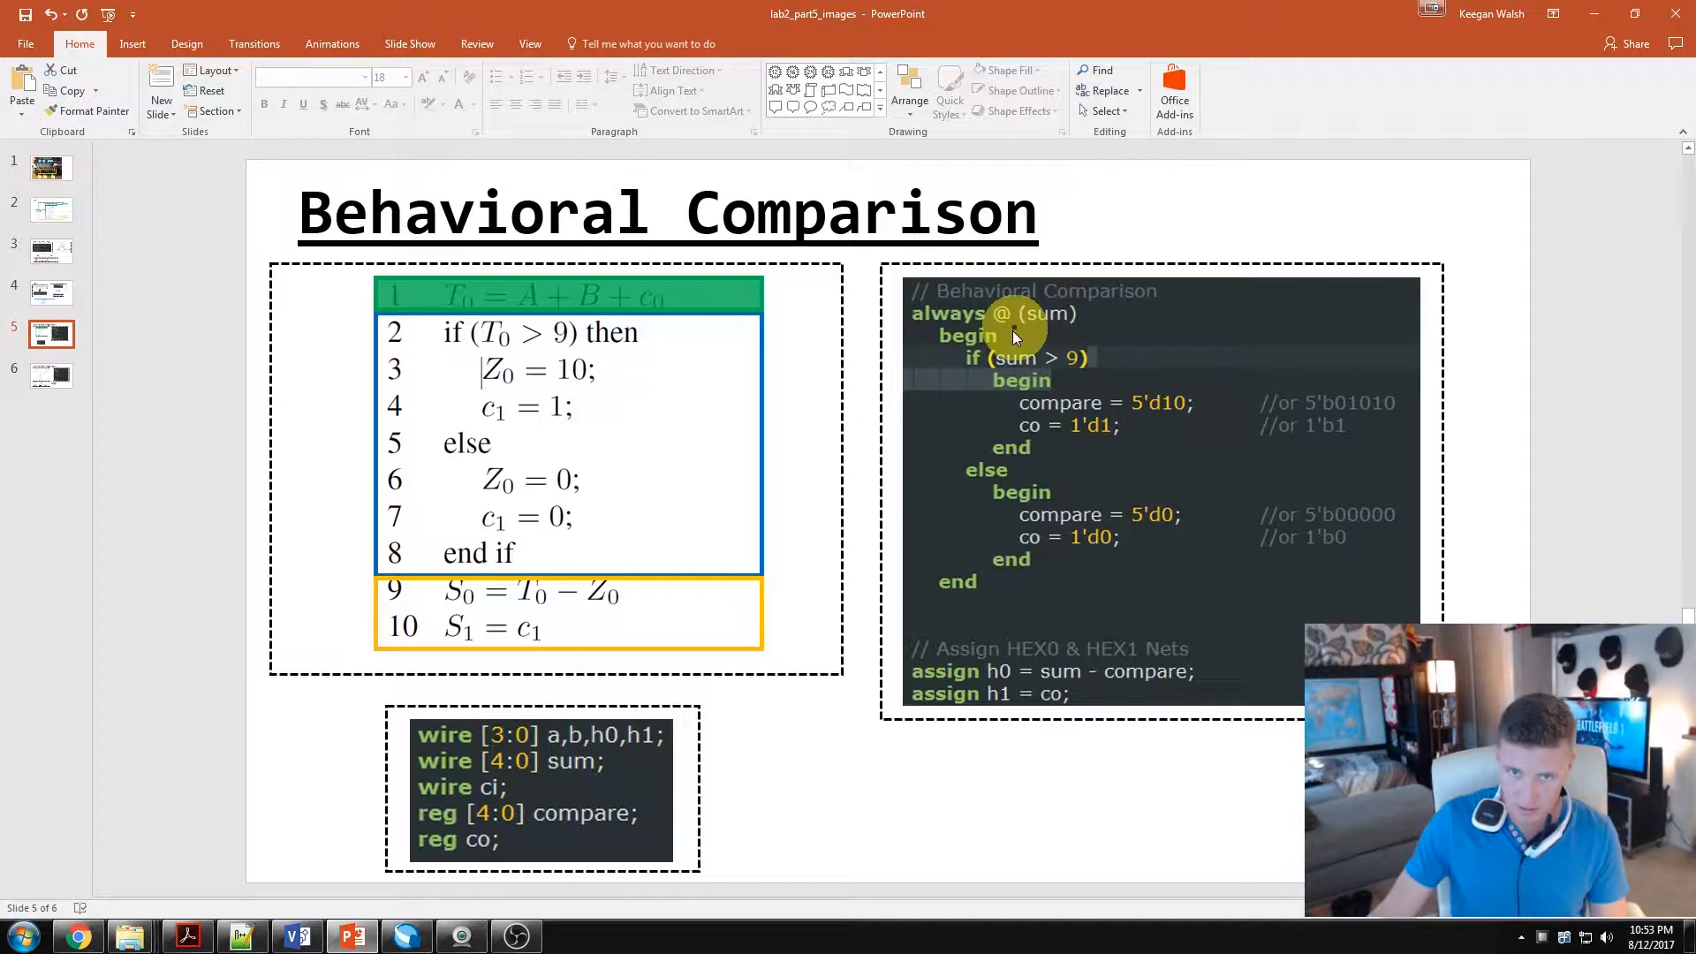
pyautogui.moveTo(963, 318)
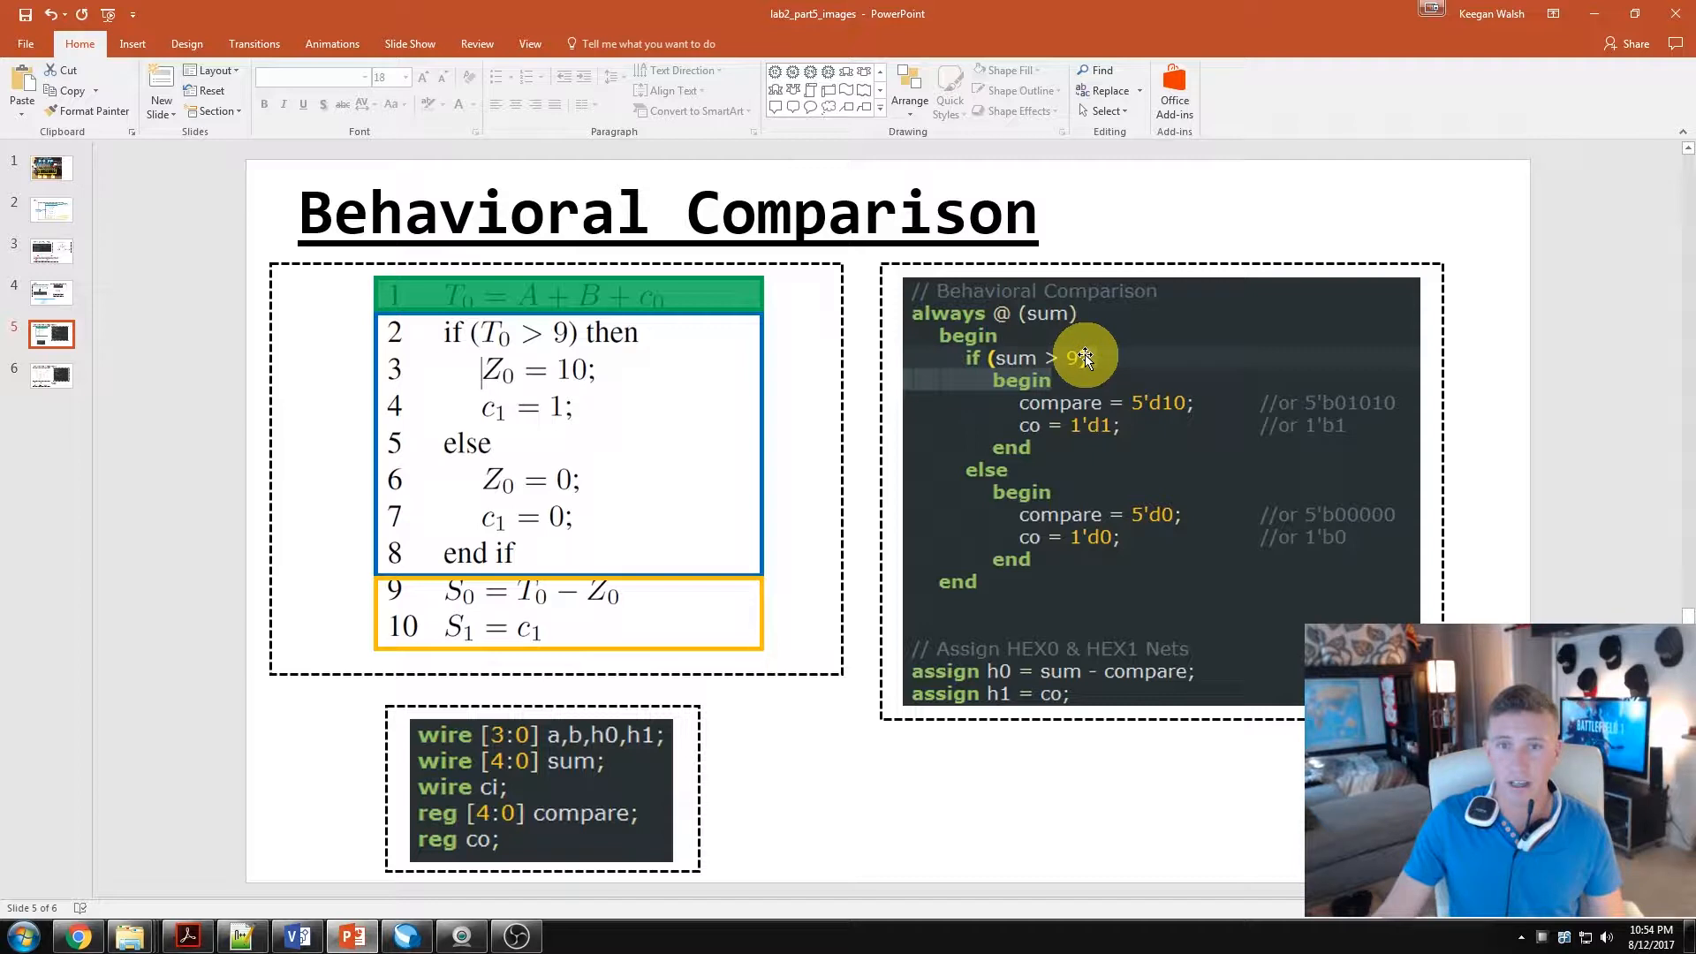
pyautogui.moveTo(788, 392)
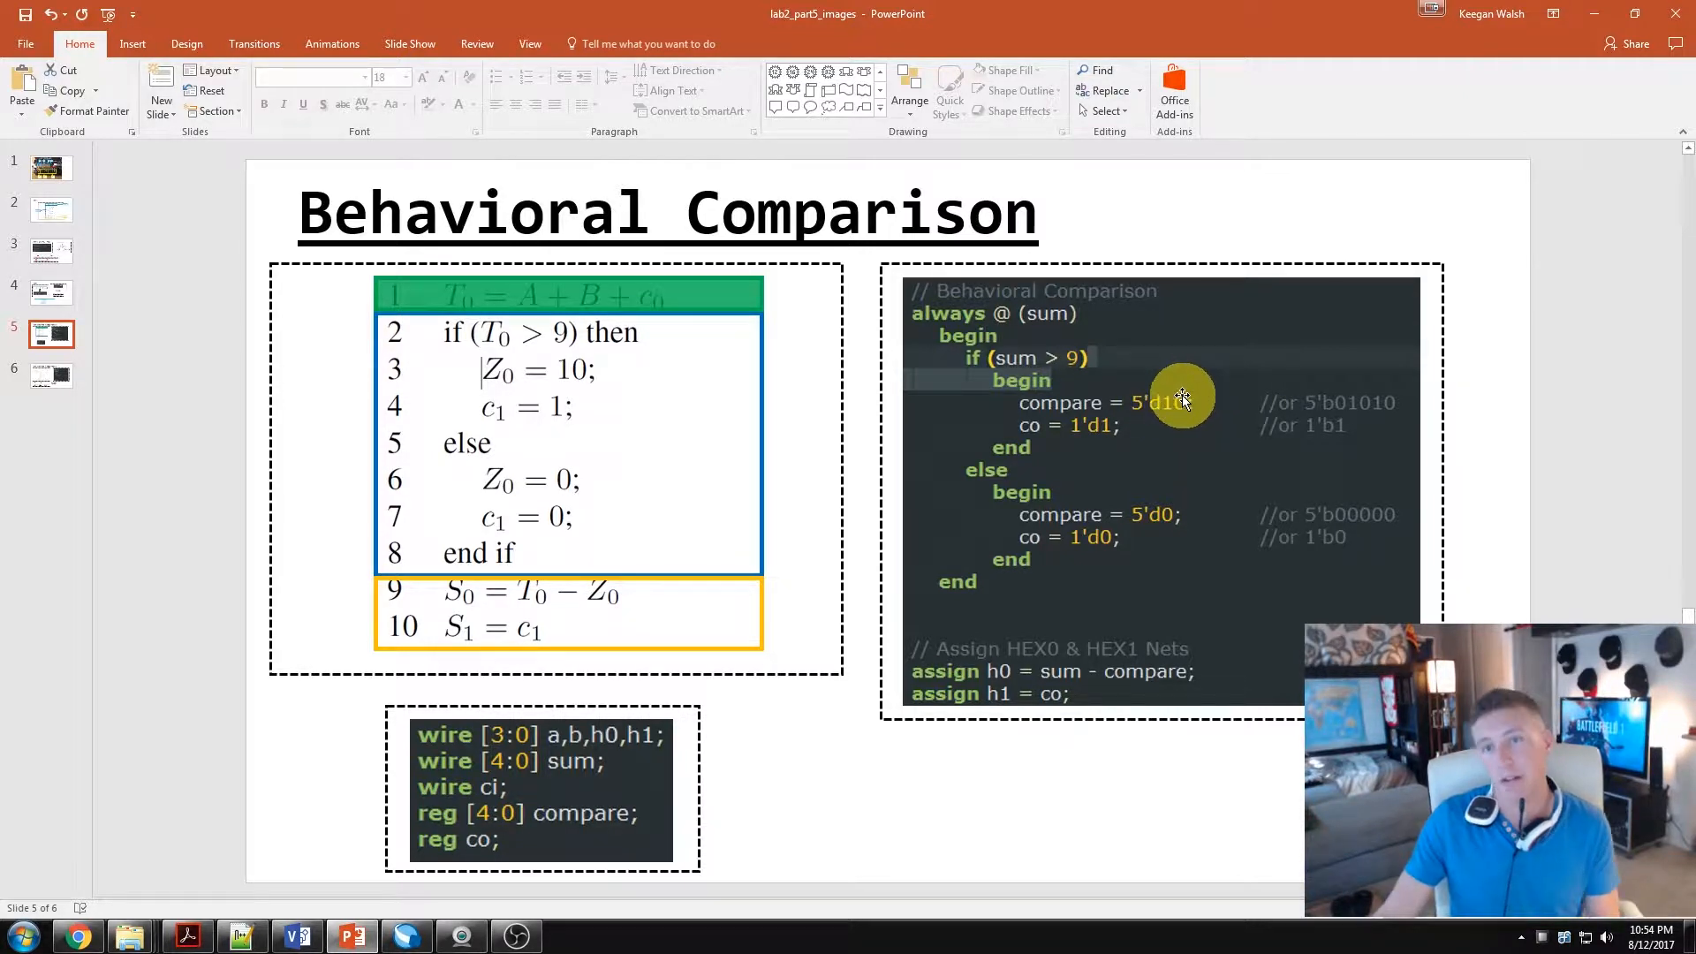
pyautogui.moveTo(1317, 410)
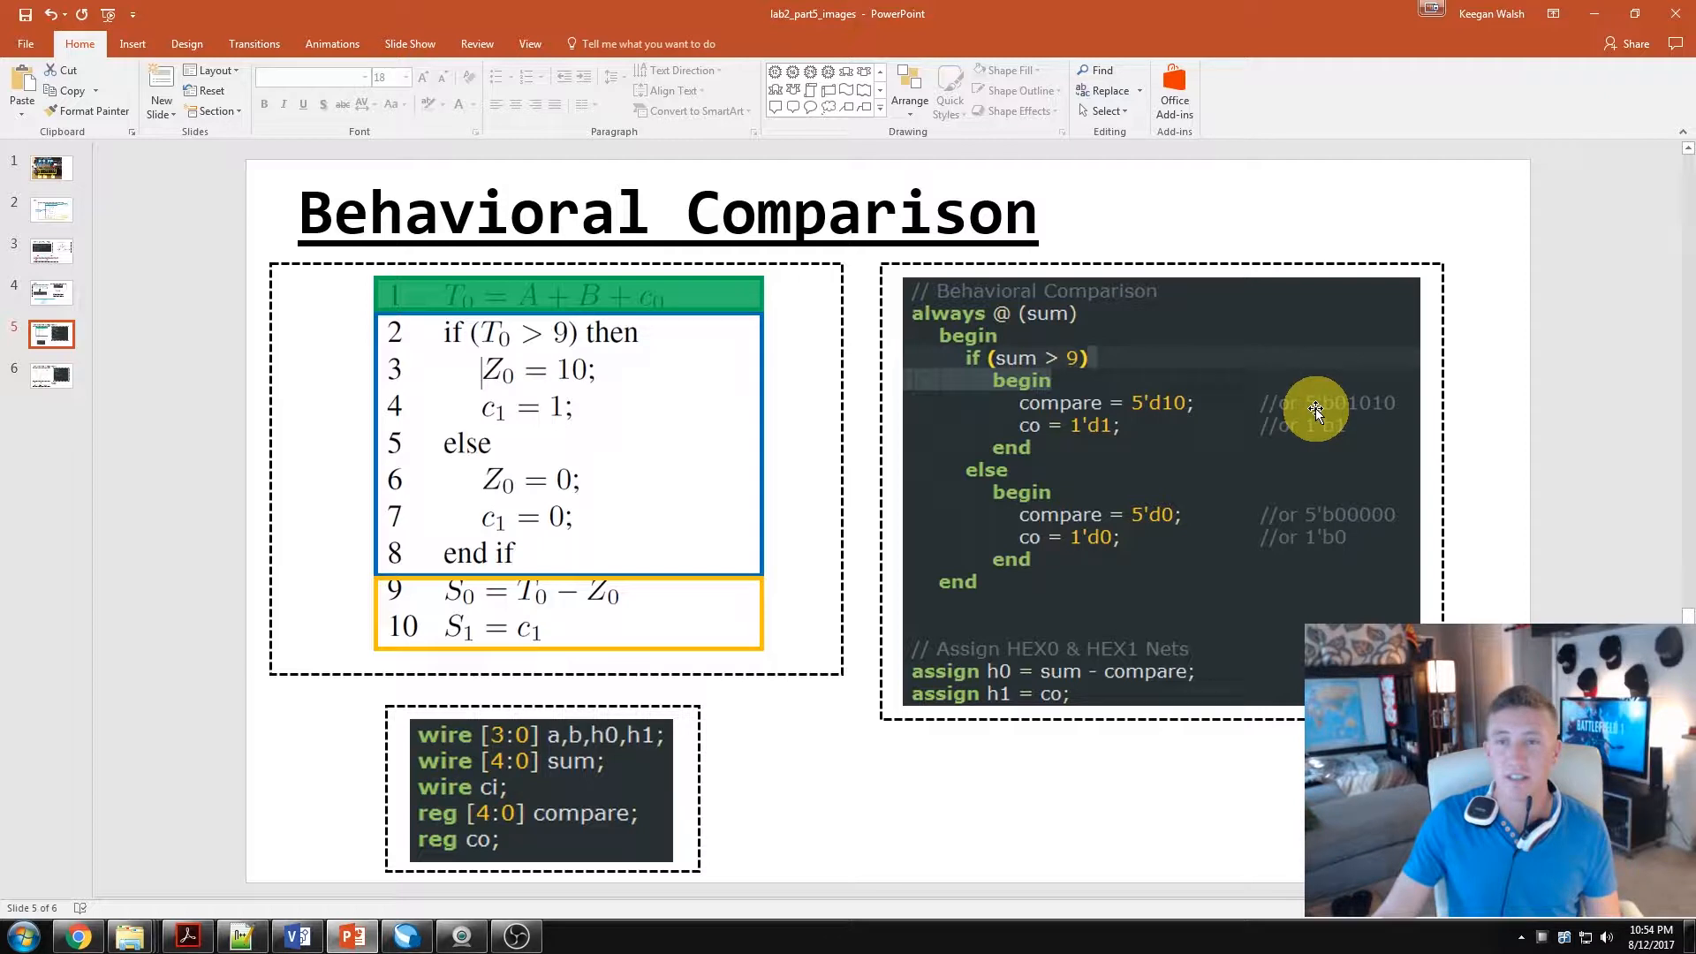
pyautogui.moveTo(1338, 408)
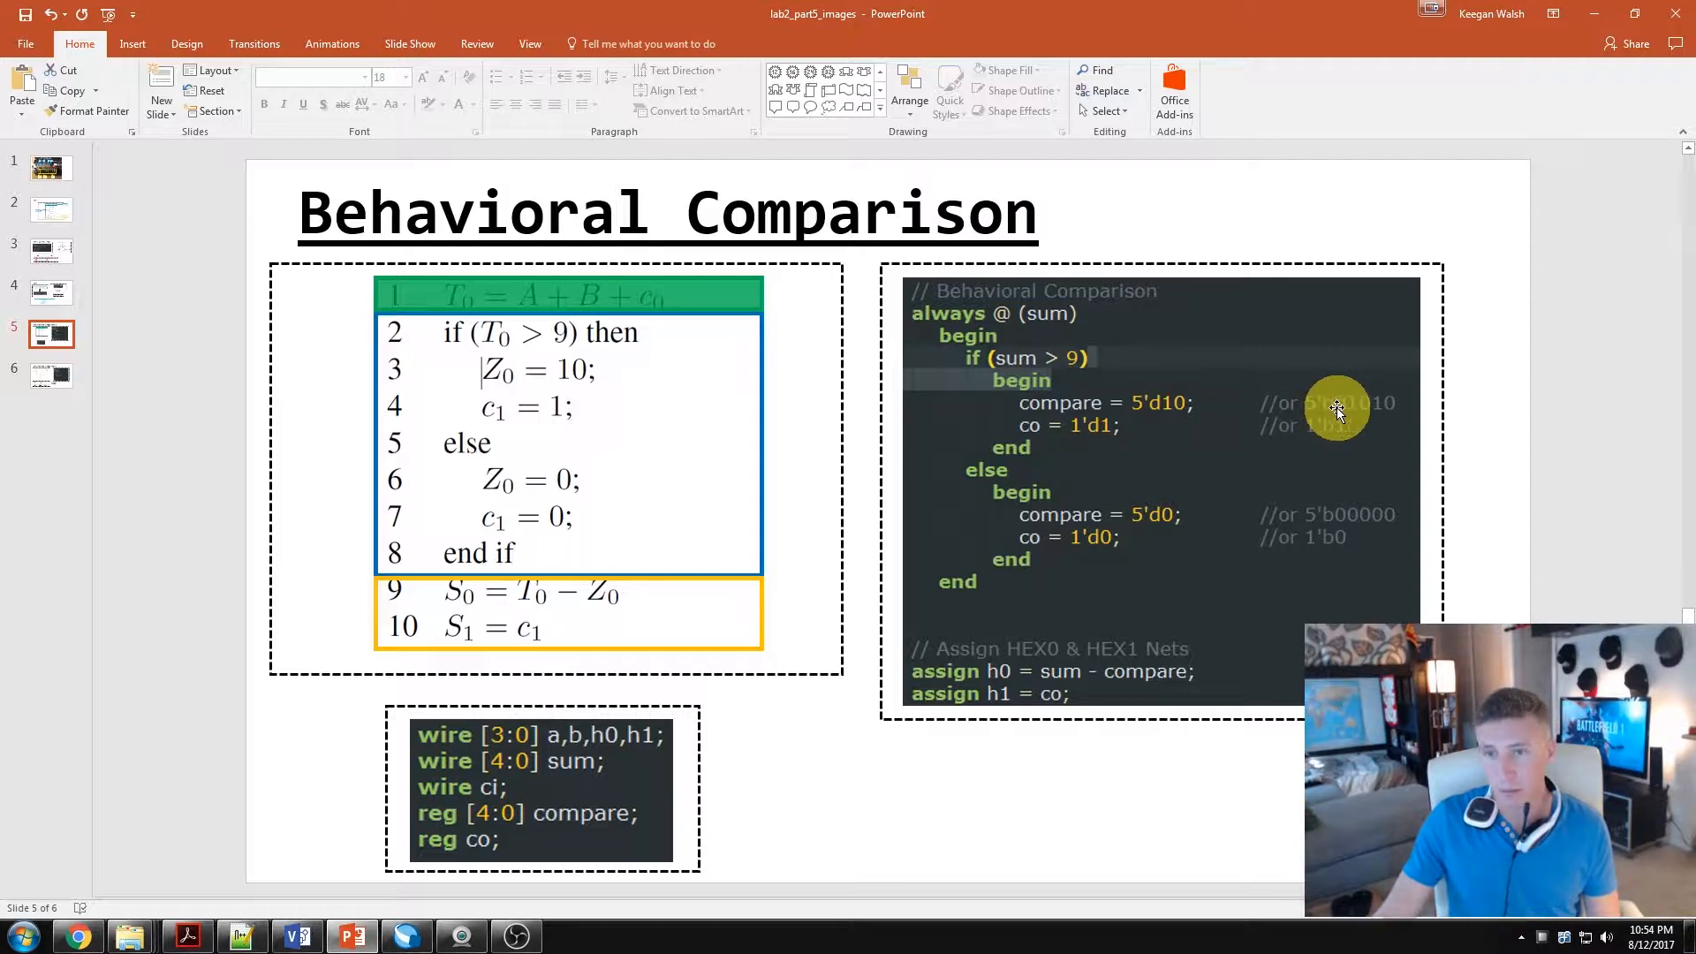
pyautogui.moveTo(1364, 424)
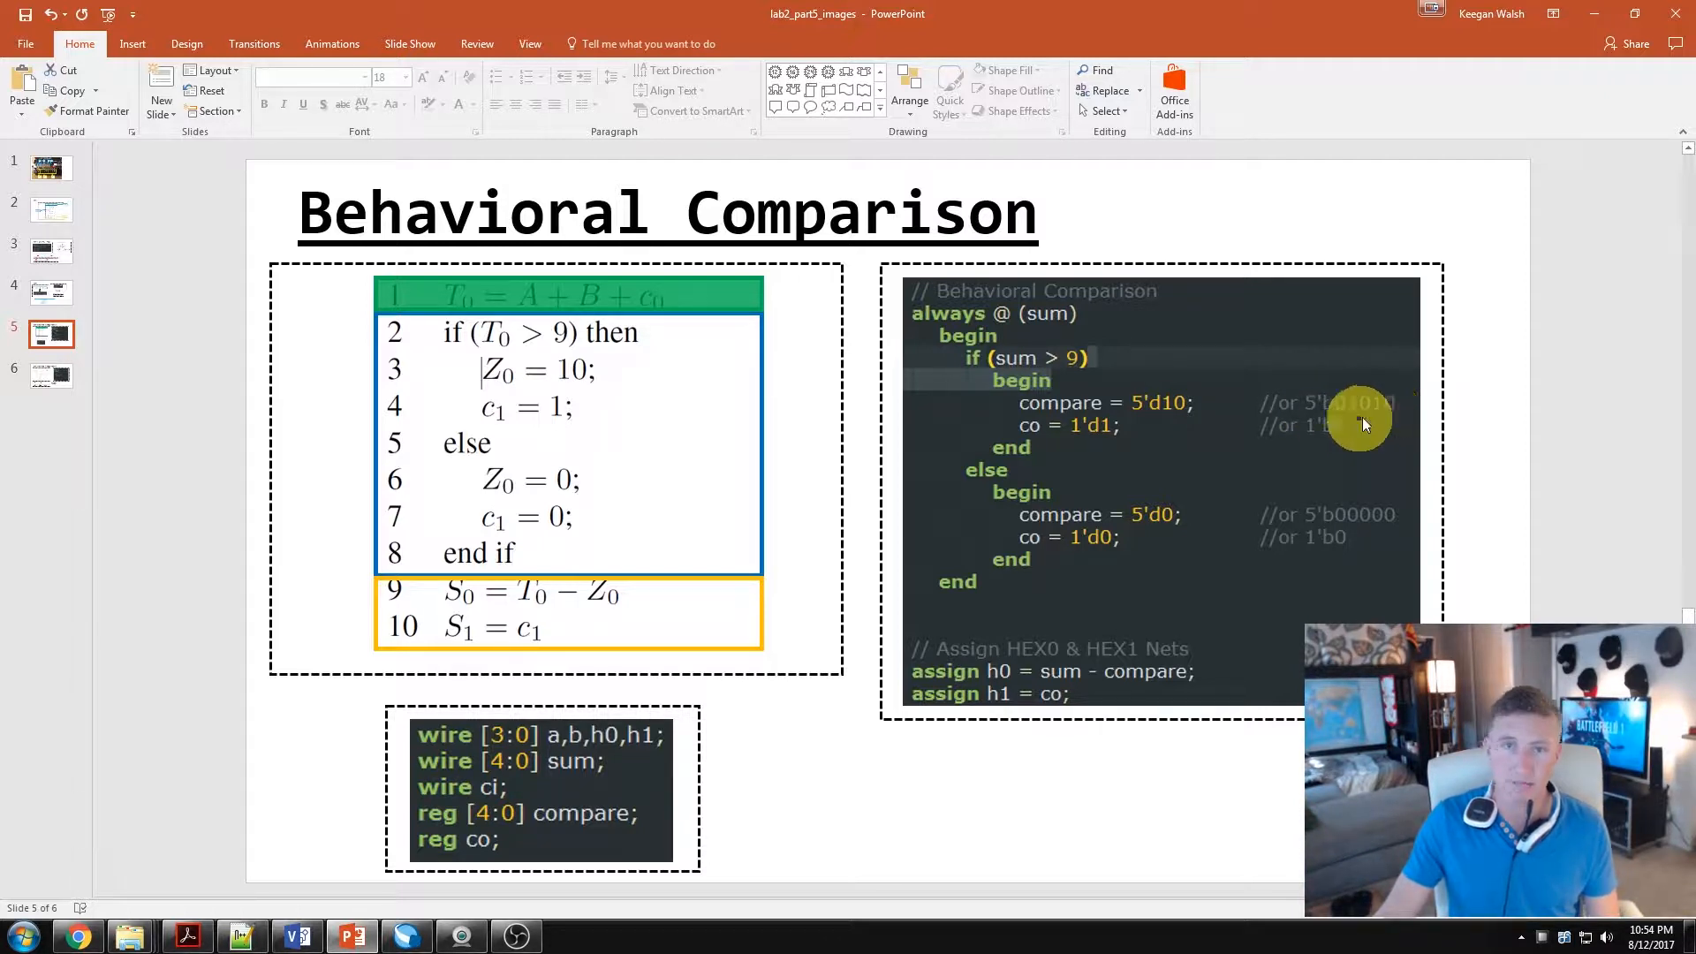
pyautogui.moveTo(1170, 405)
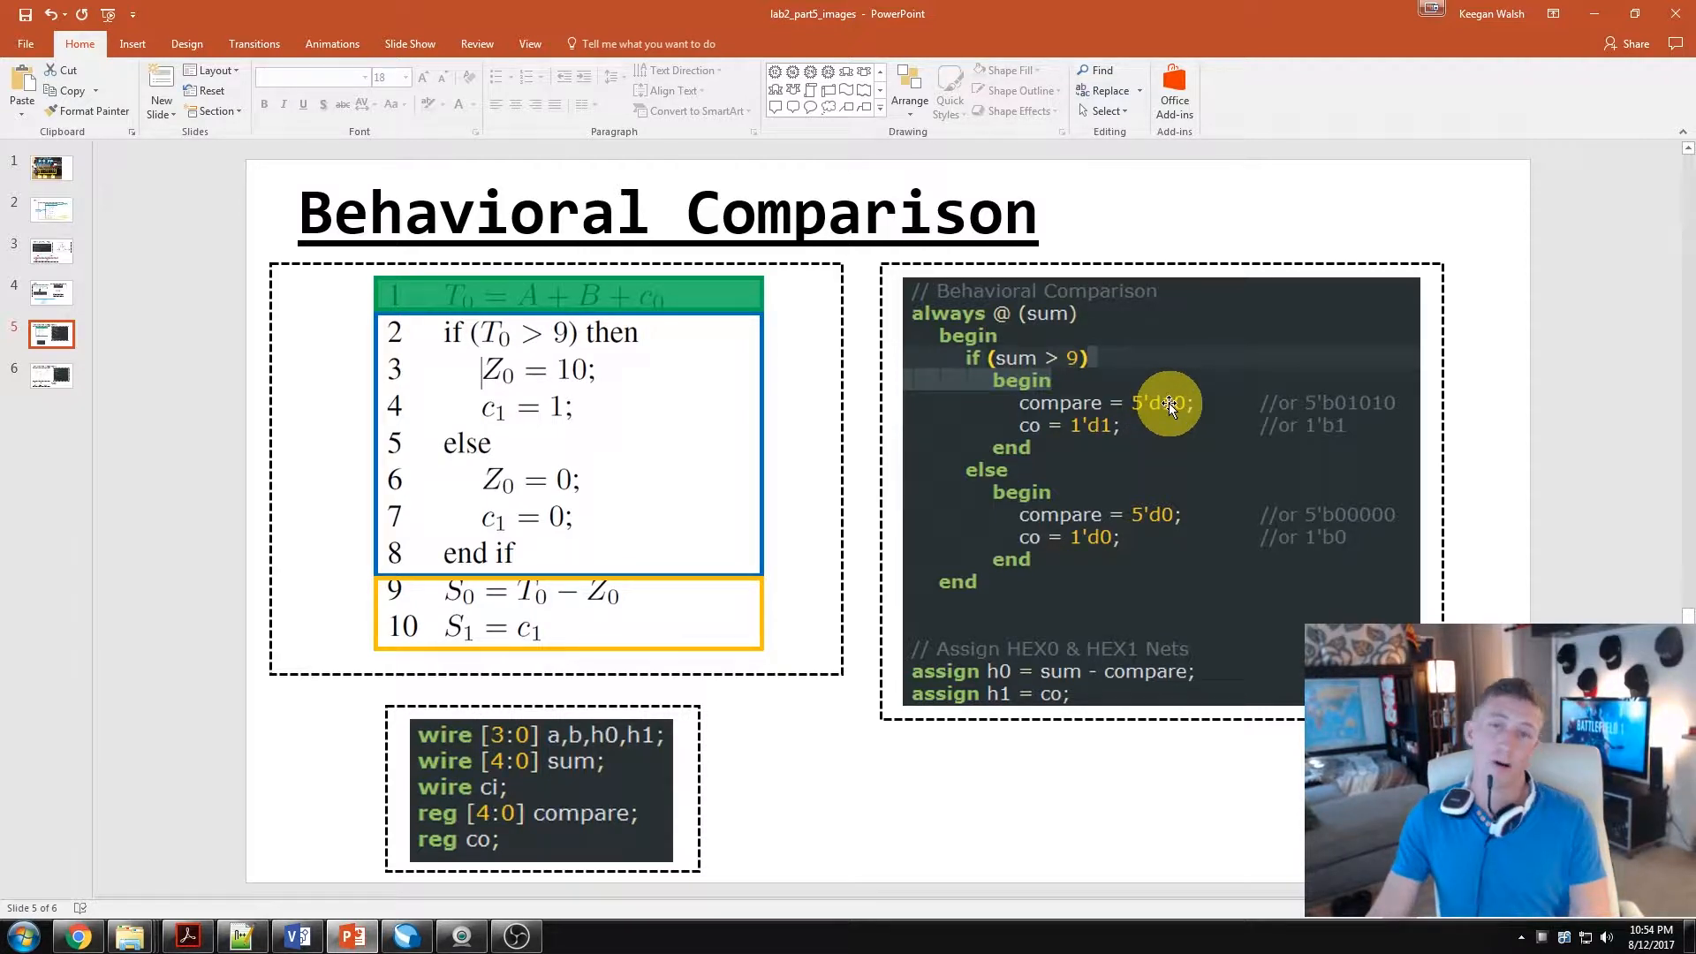
pyautogui.moveTo(1332, 407)
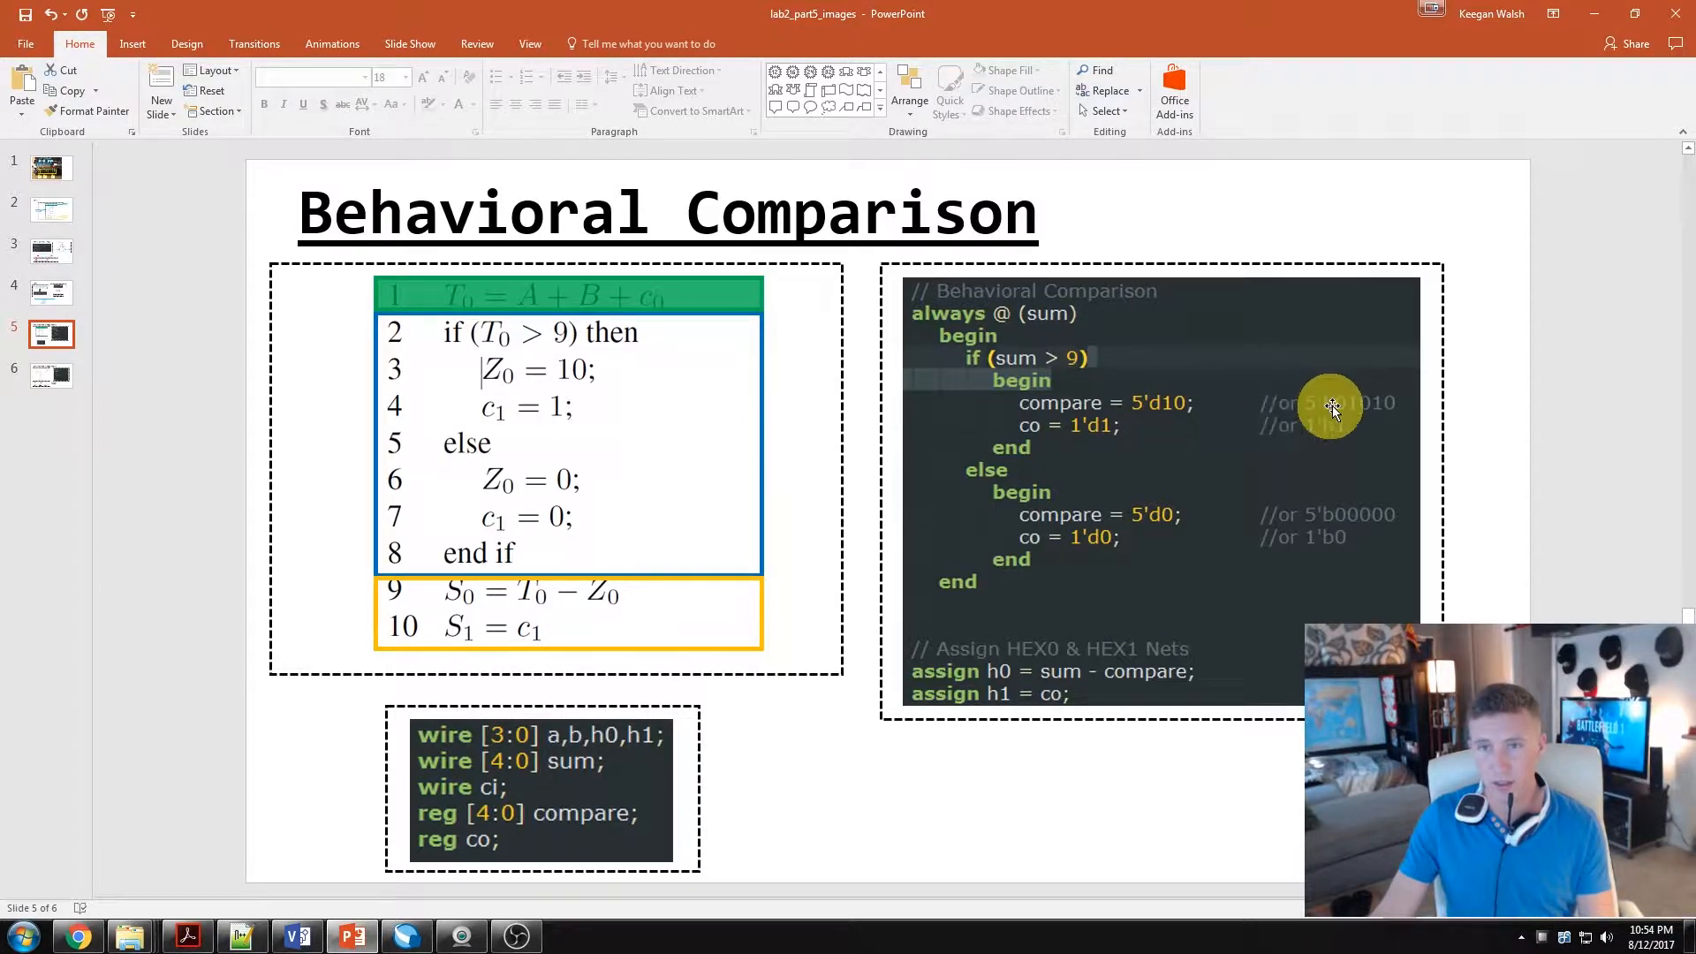
pyautogui.moveTo(1046, 437)
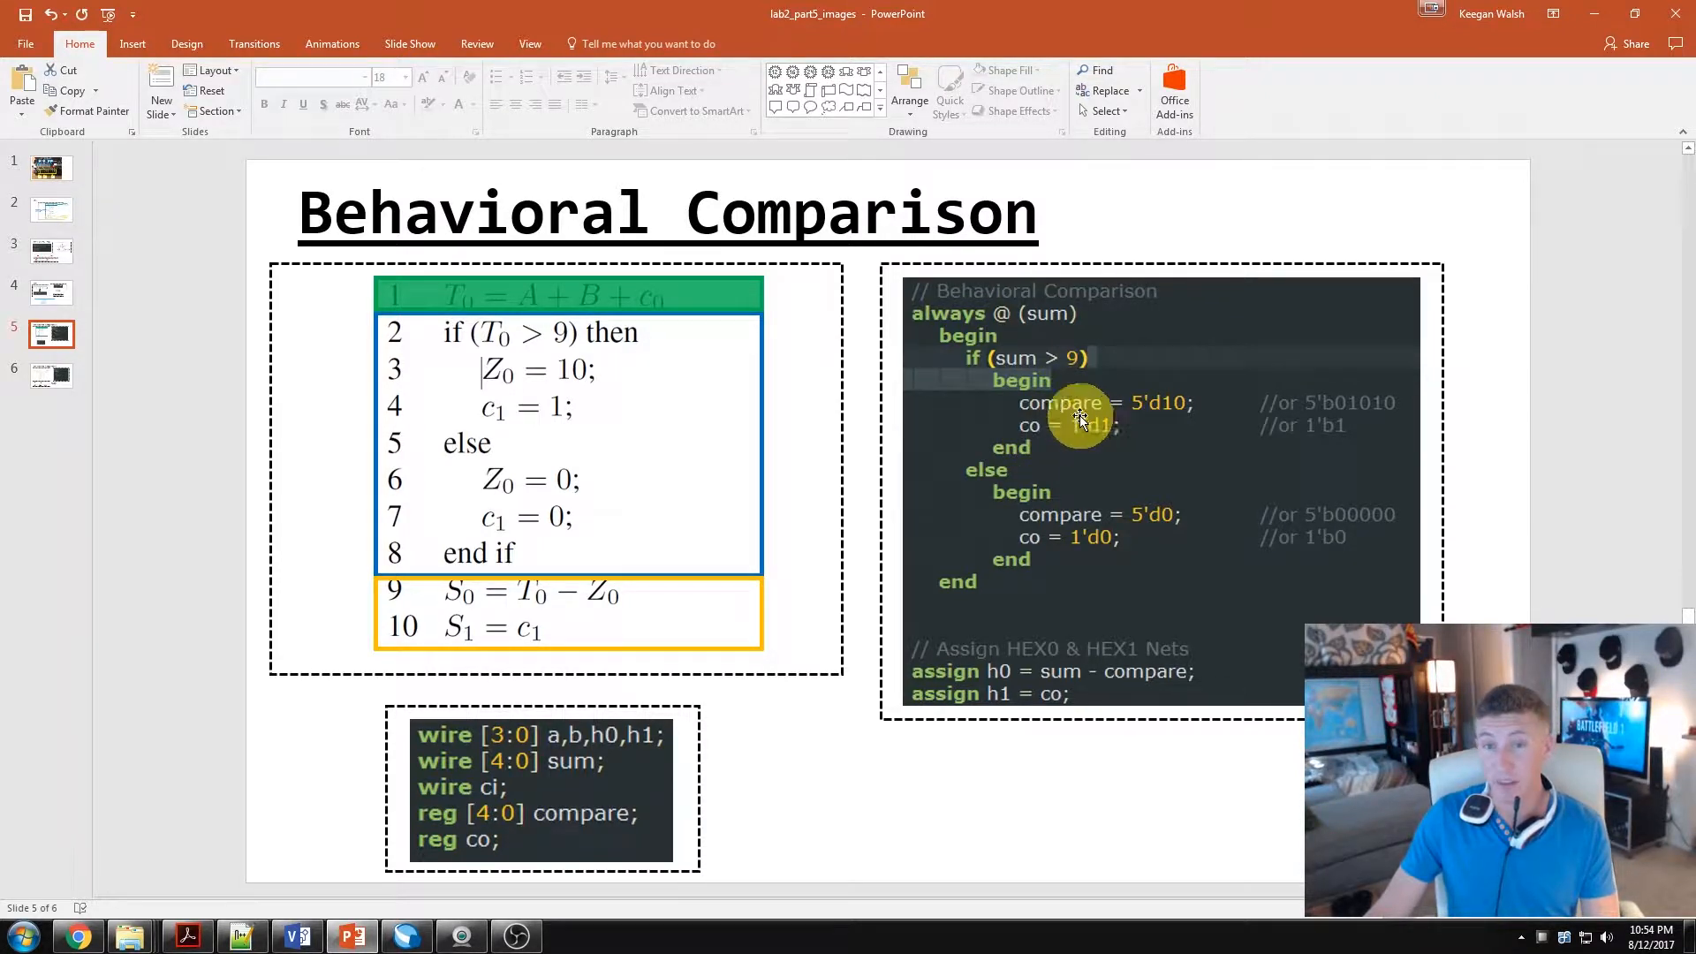
pyautogui.moveTo(1086, 429)
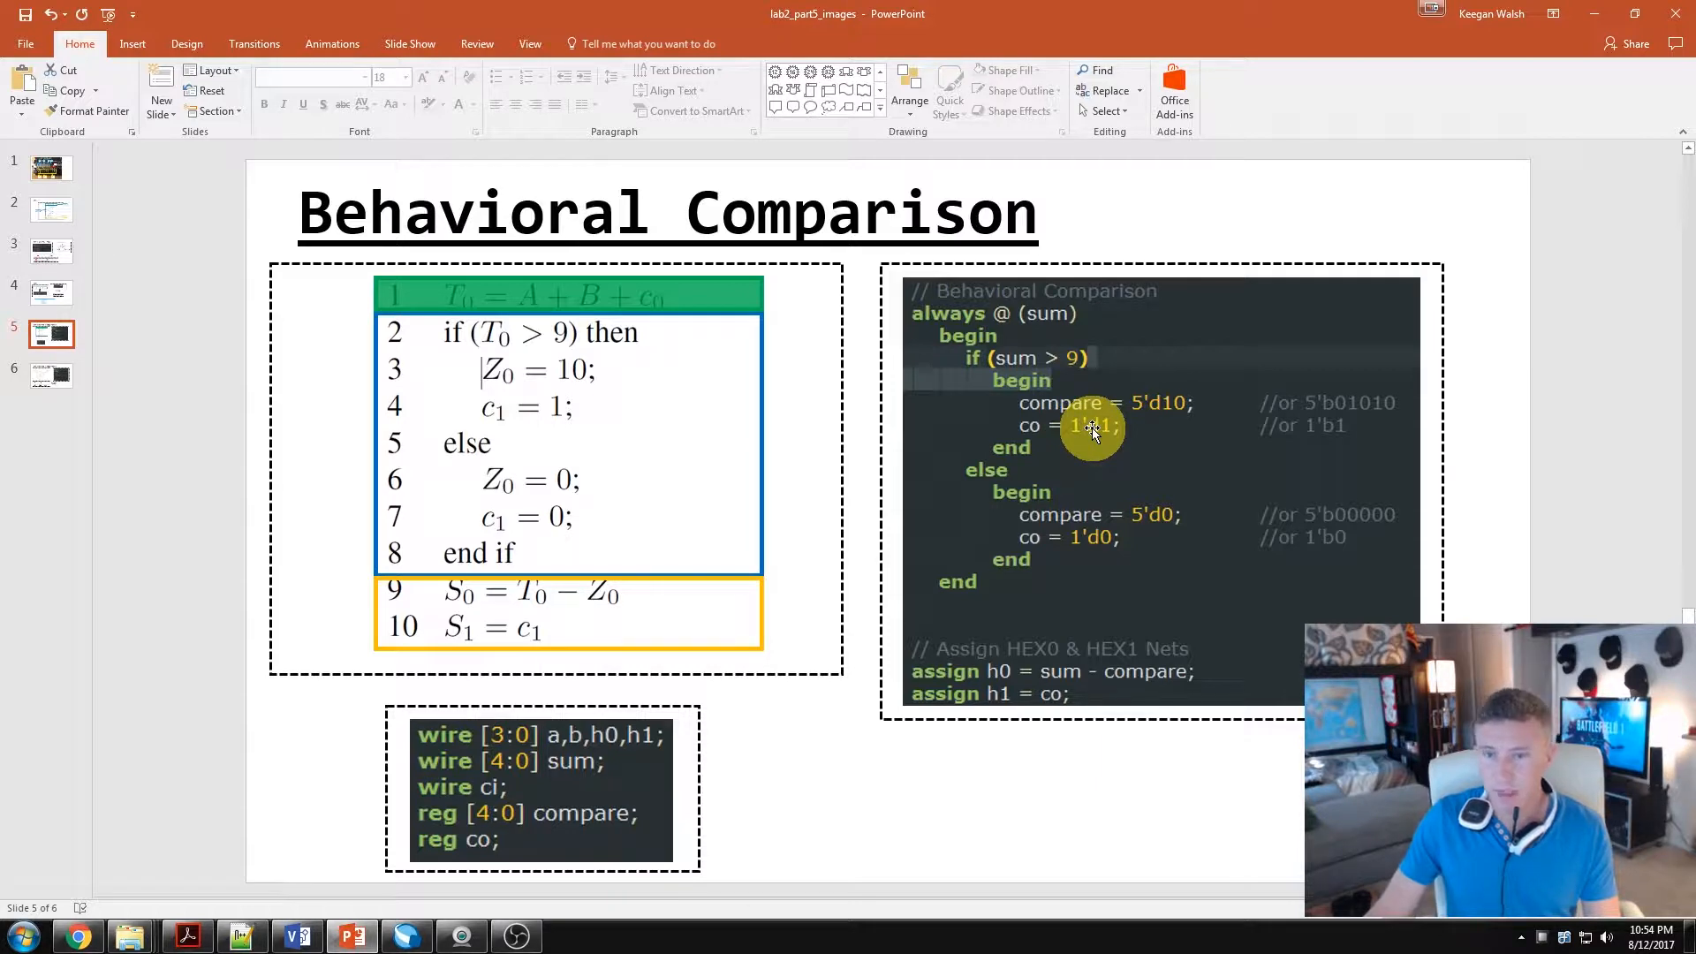
pyautogui.moveTo(1062, 442)
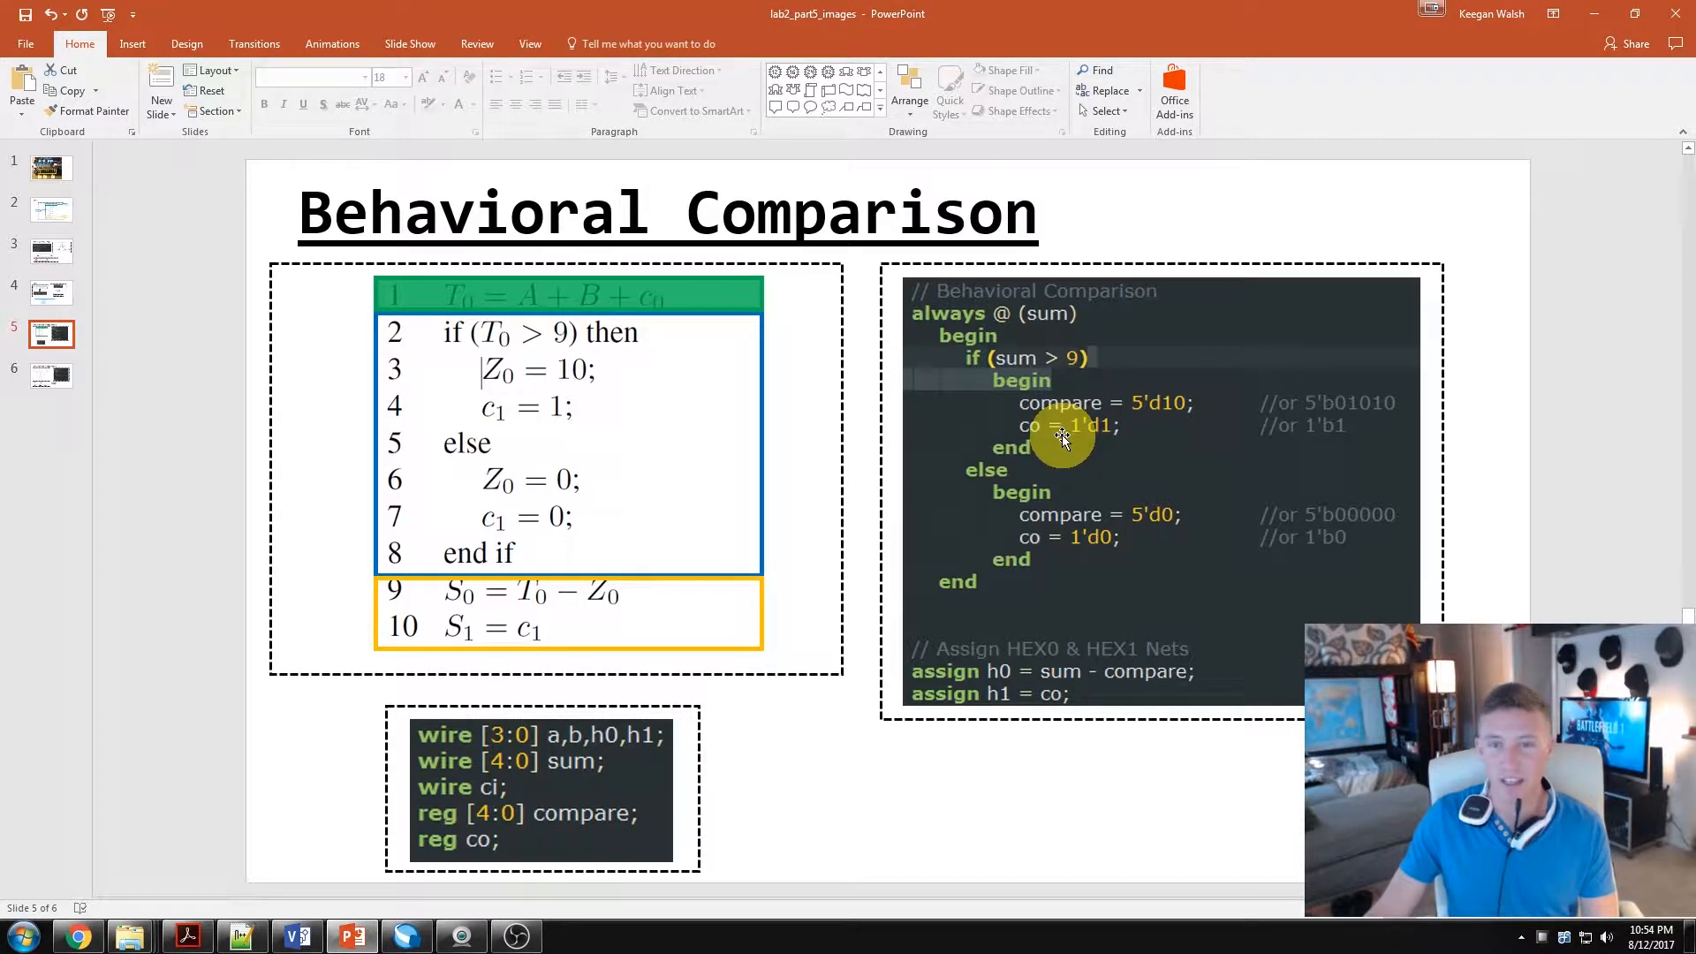
pyautogui.moveTo(590, 530)
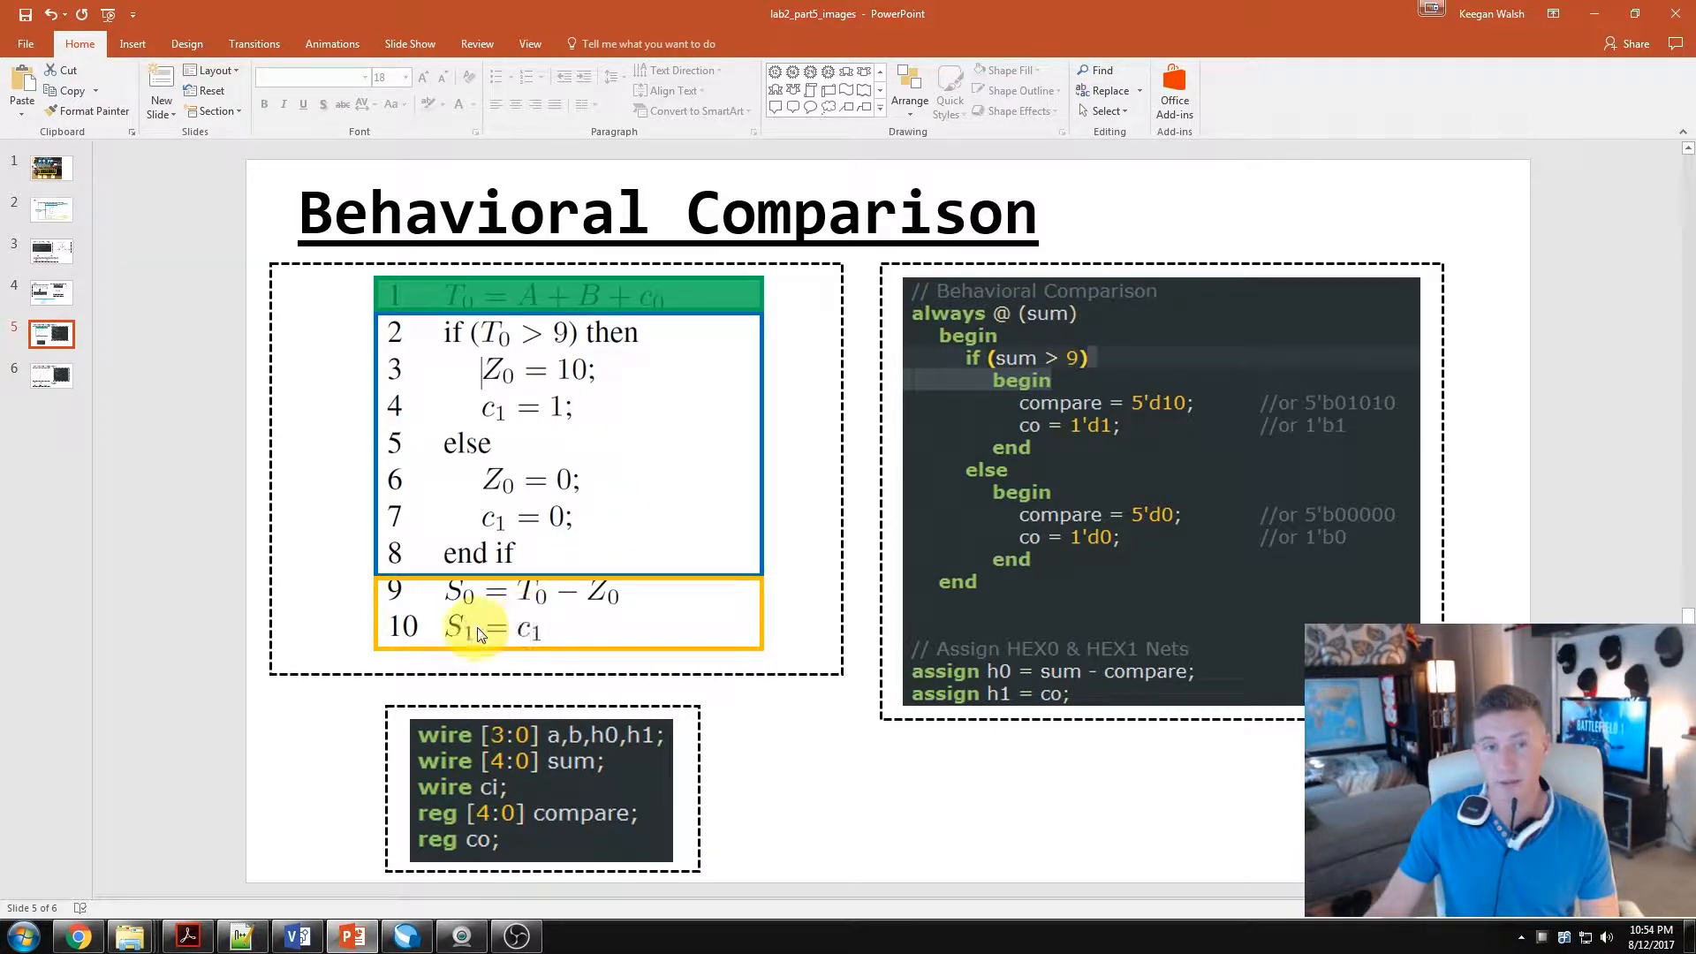
pyautogui.moveTo(1043, 483)
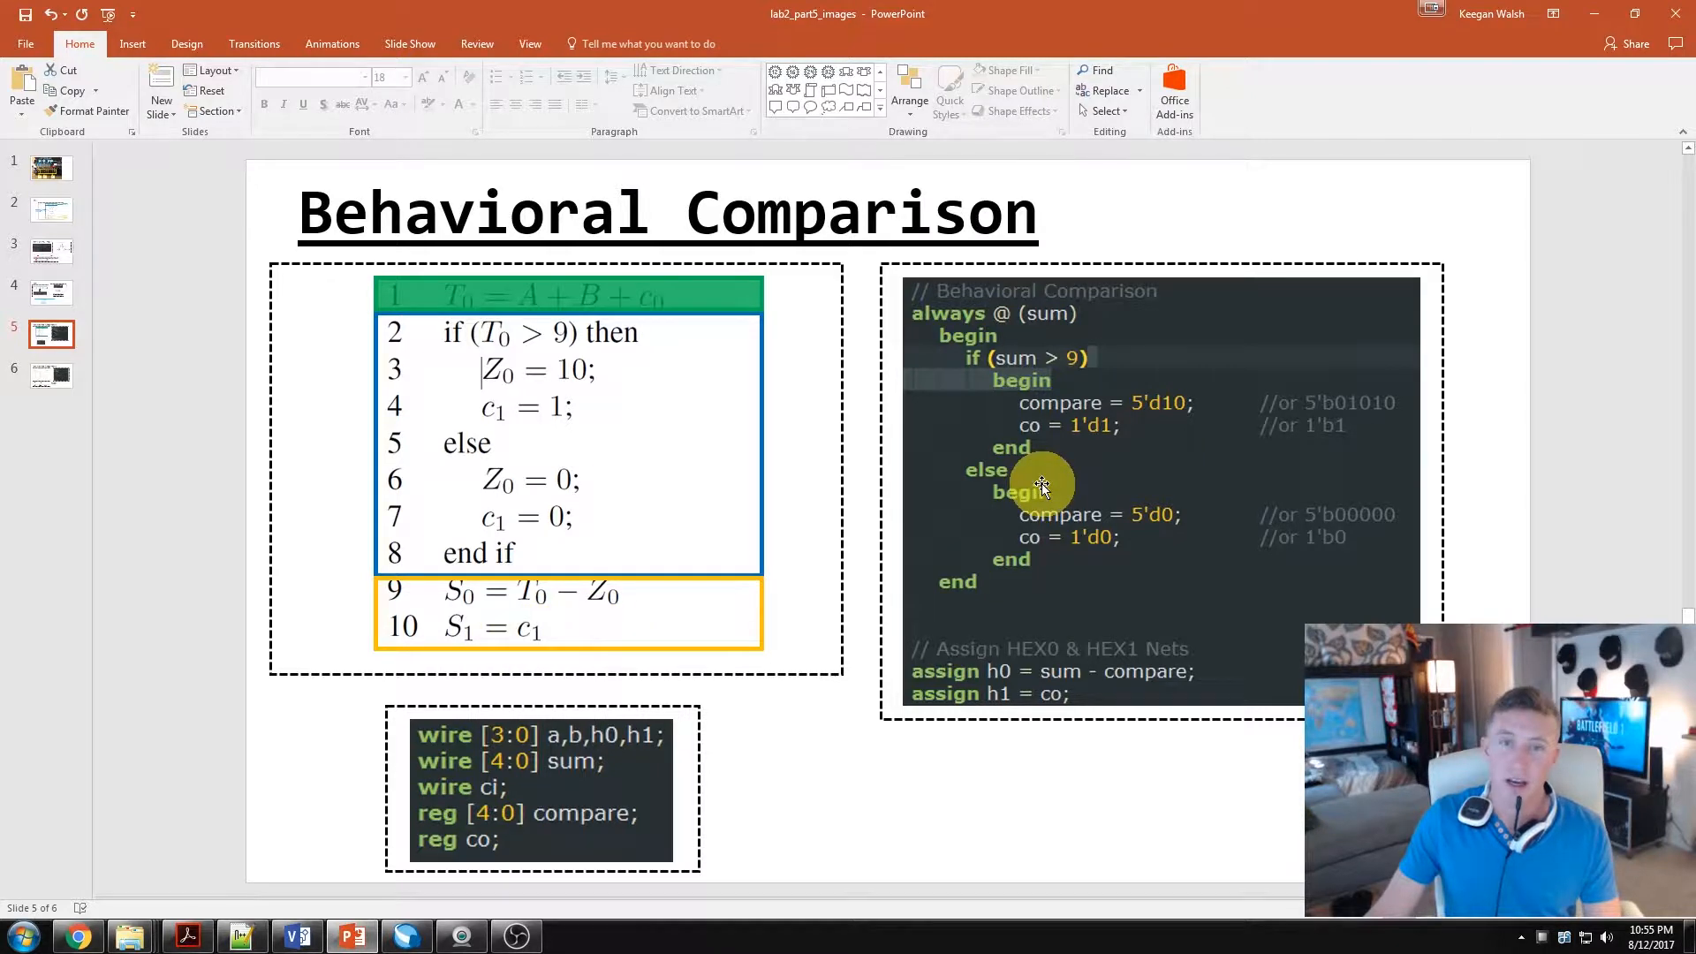
pyautogui.moveTo(951, 516)
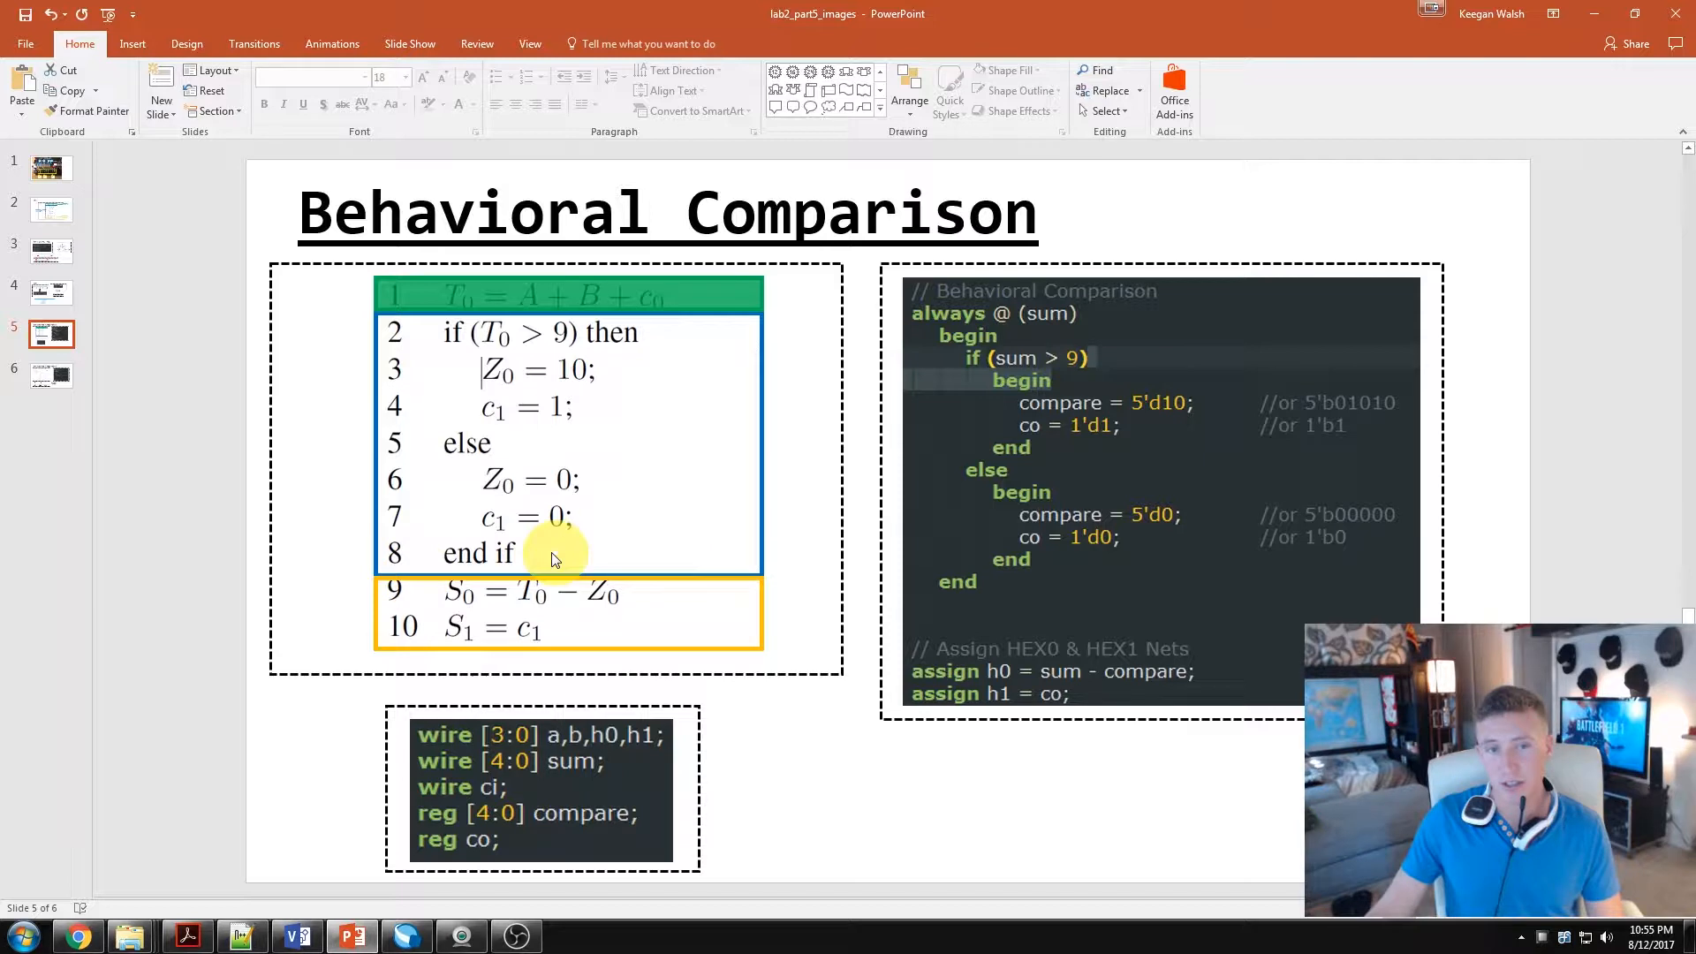
pyautogui.moveTo(709, 613)
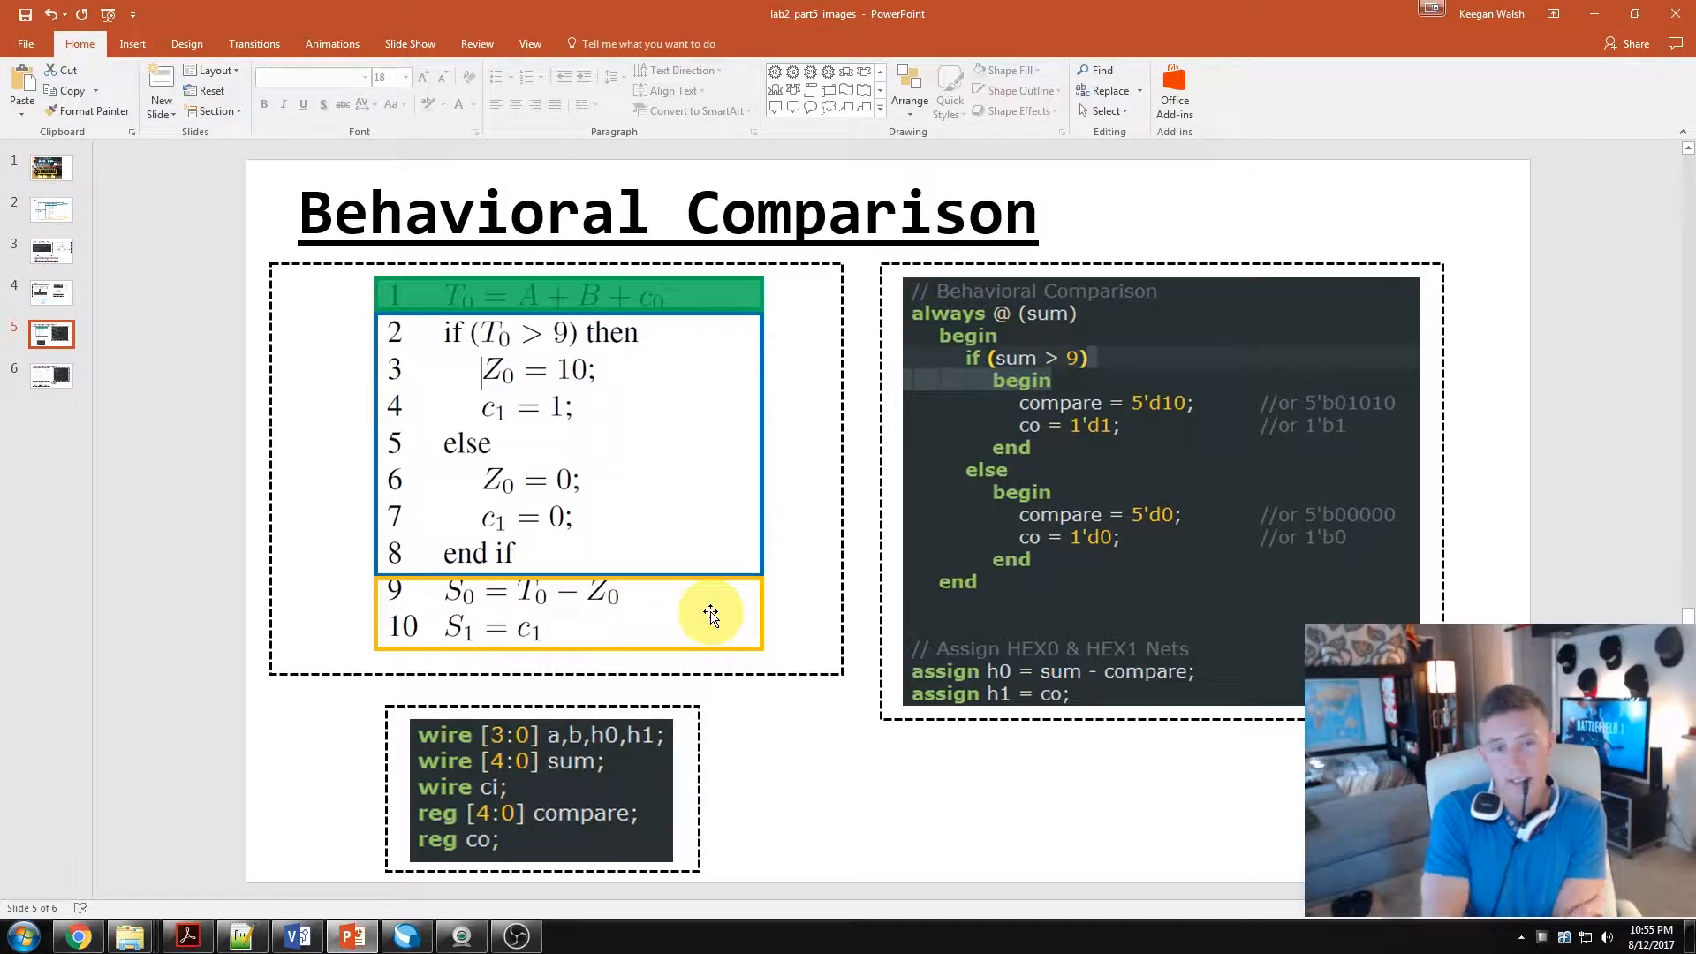
pyautogui.moveTo(466, 608)
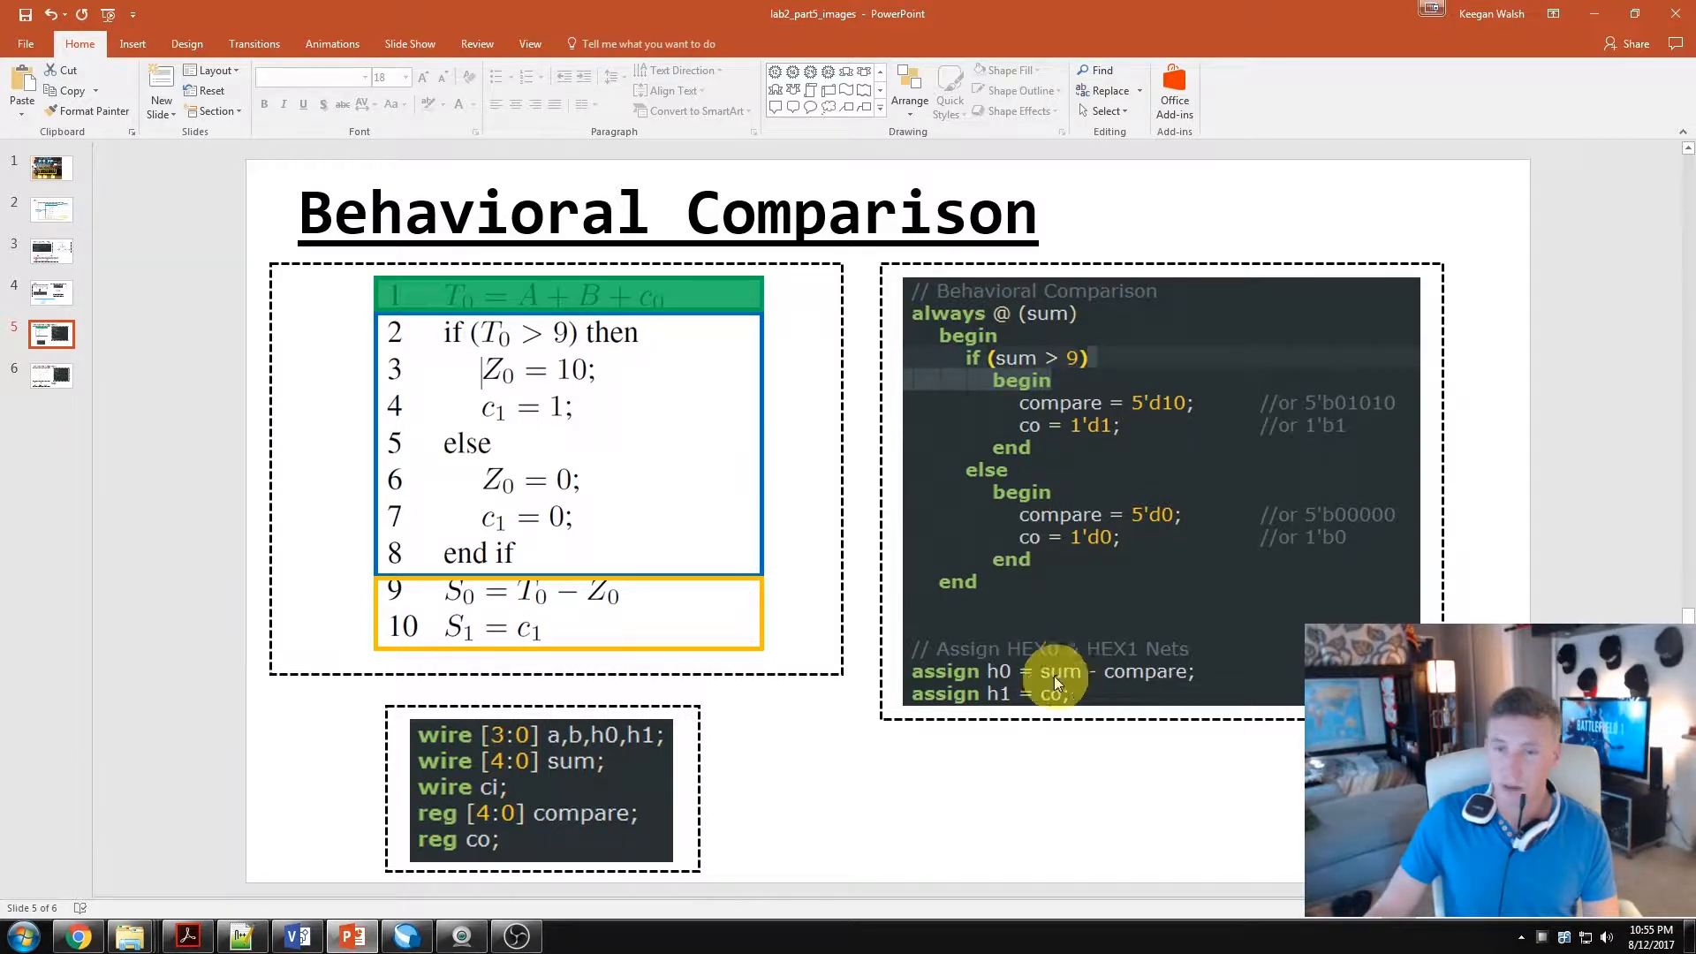
pyautogui.moveTo(1174, 667)
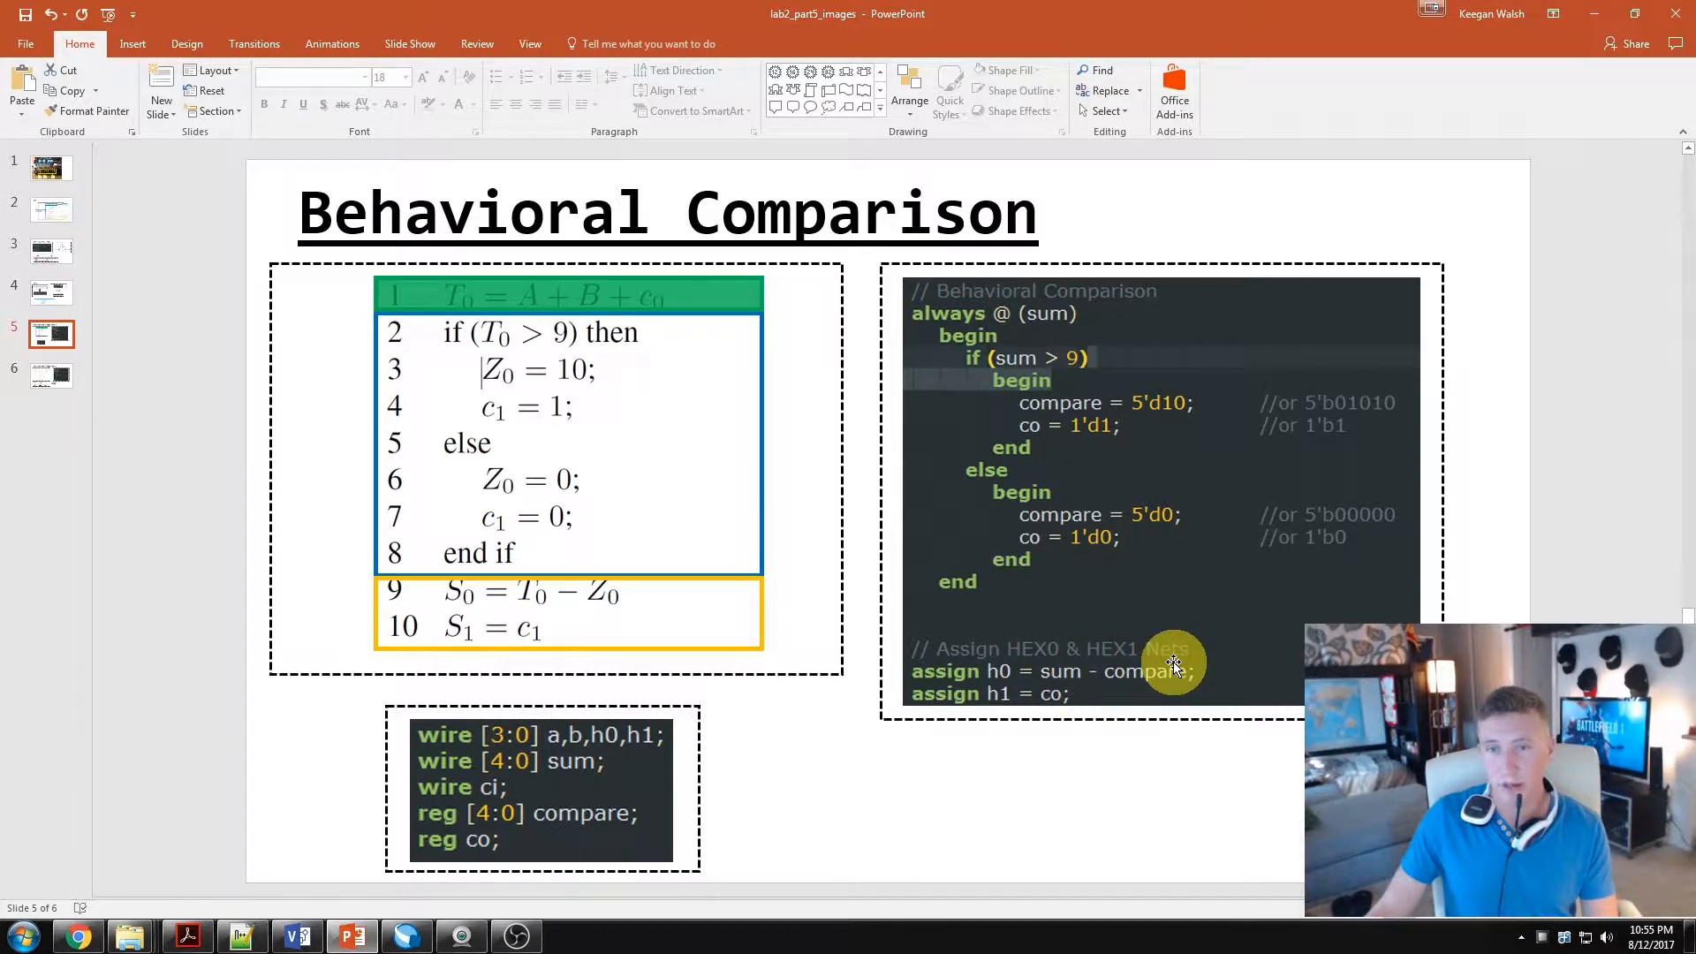
pyautogui.moveTo(1165, 663)
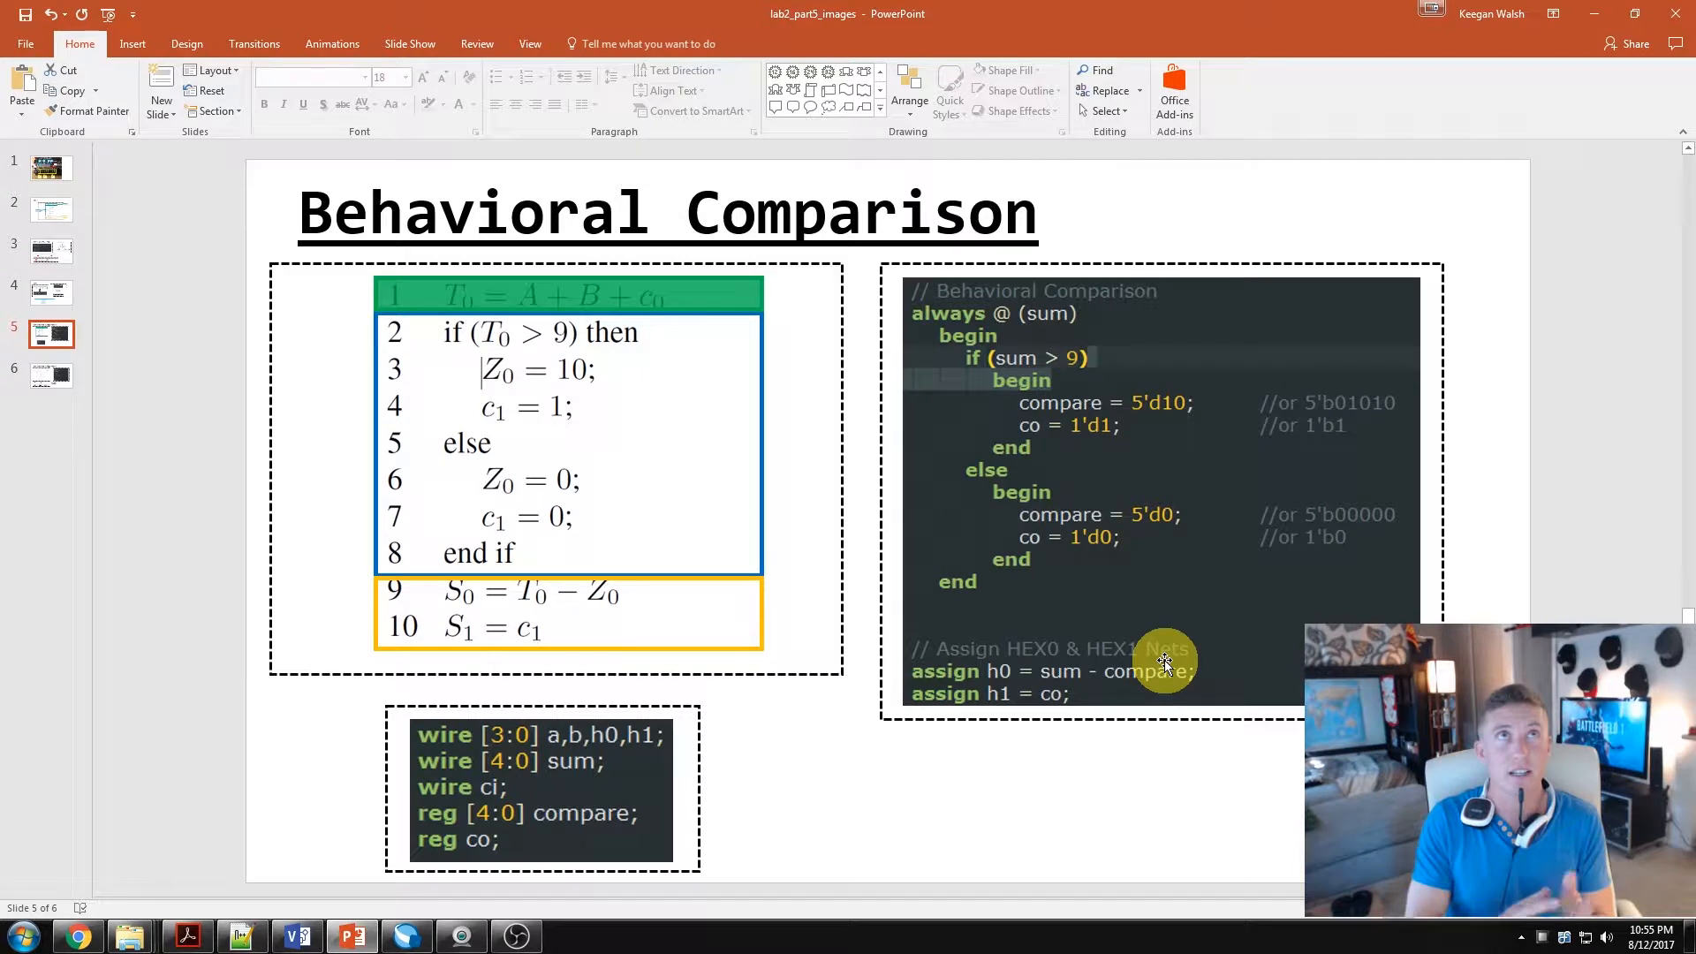
pyautogui.moveTo(1053, 352)
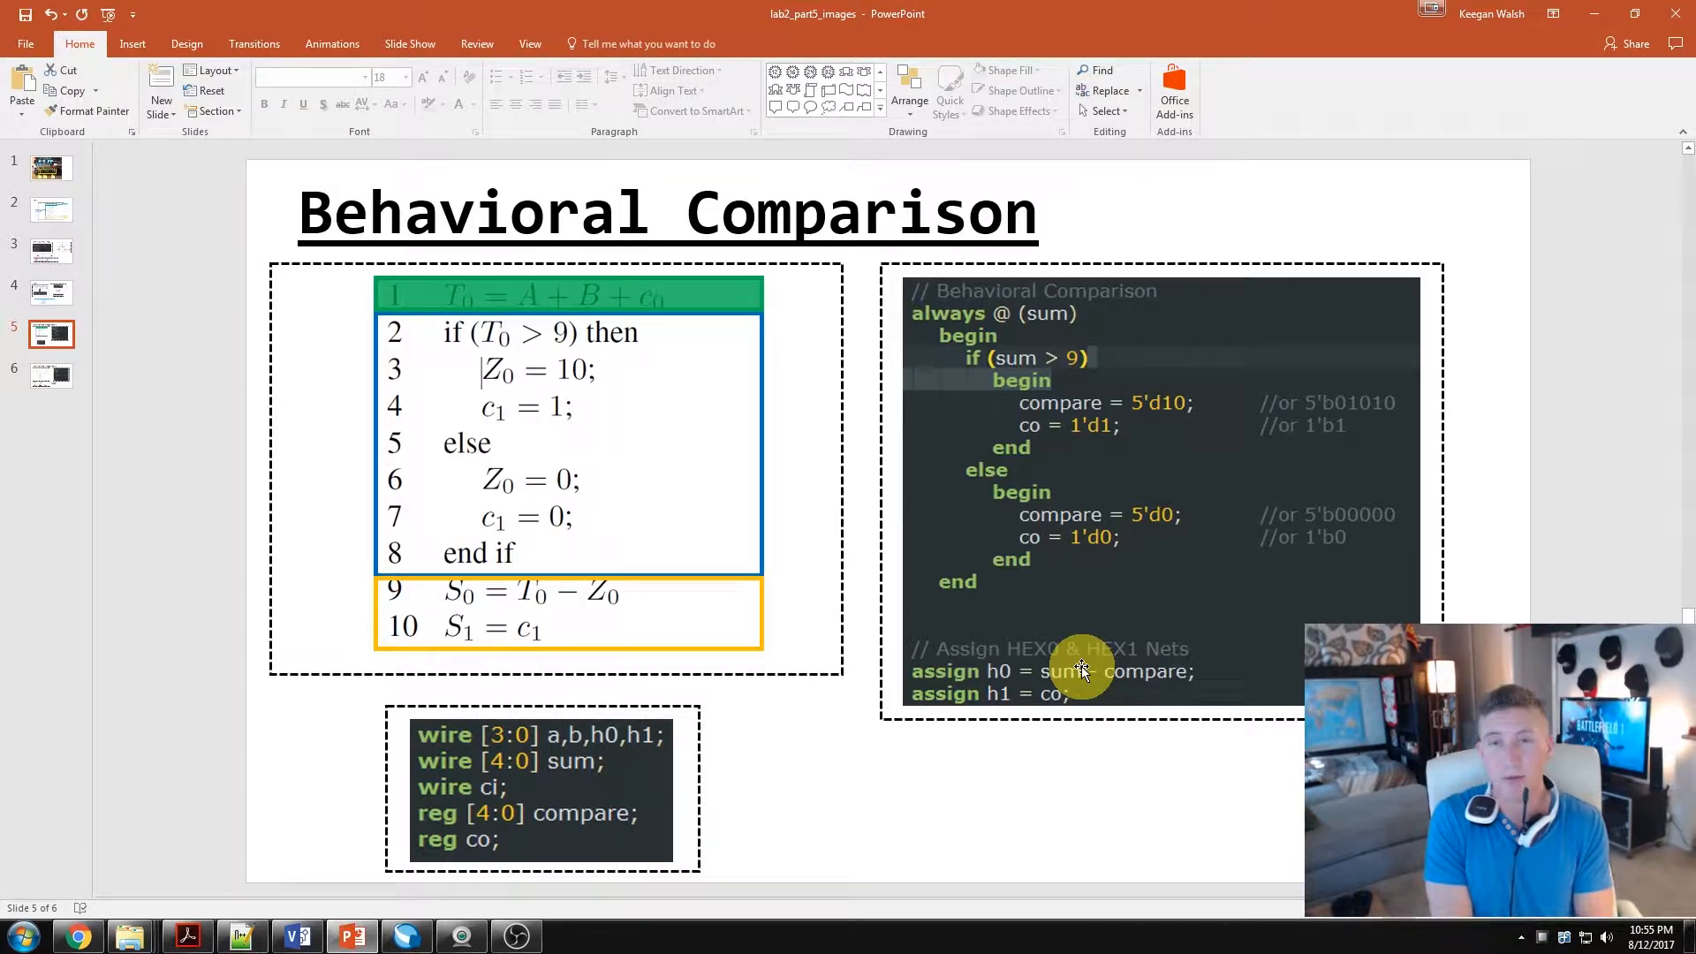
pyautogui.moveTo(1124, 661)
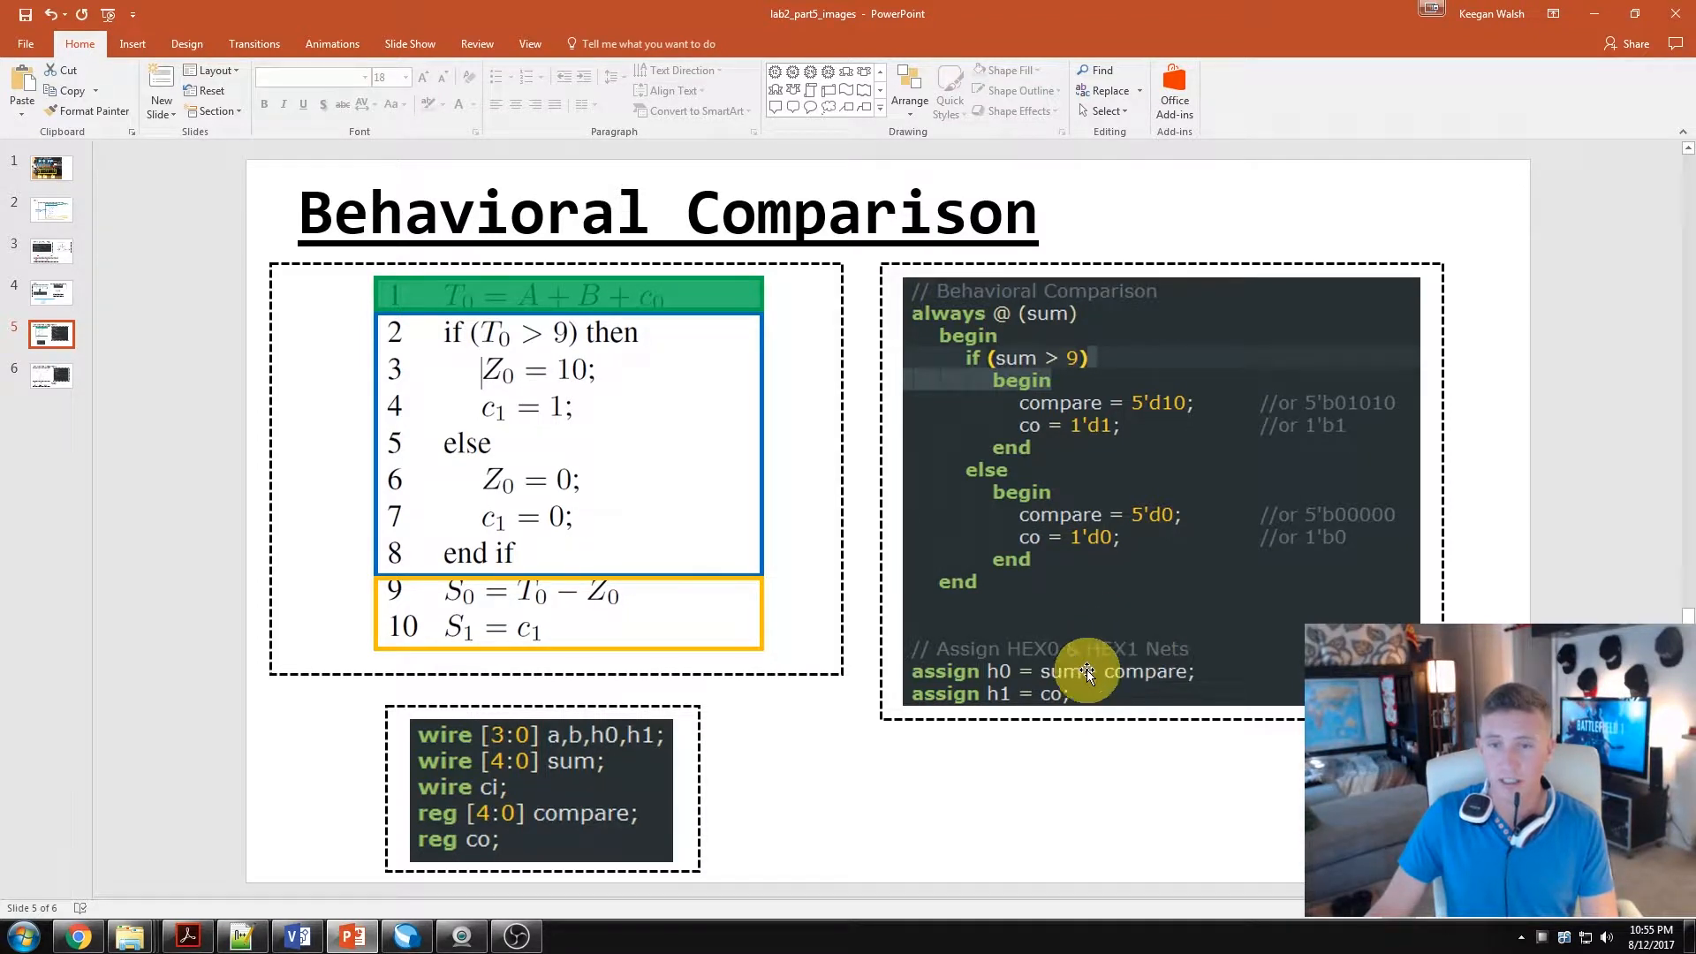
pyautogui.moveTo(1056, 431)
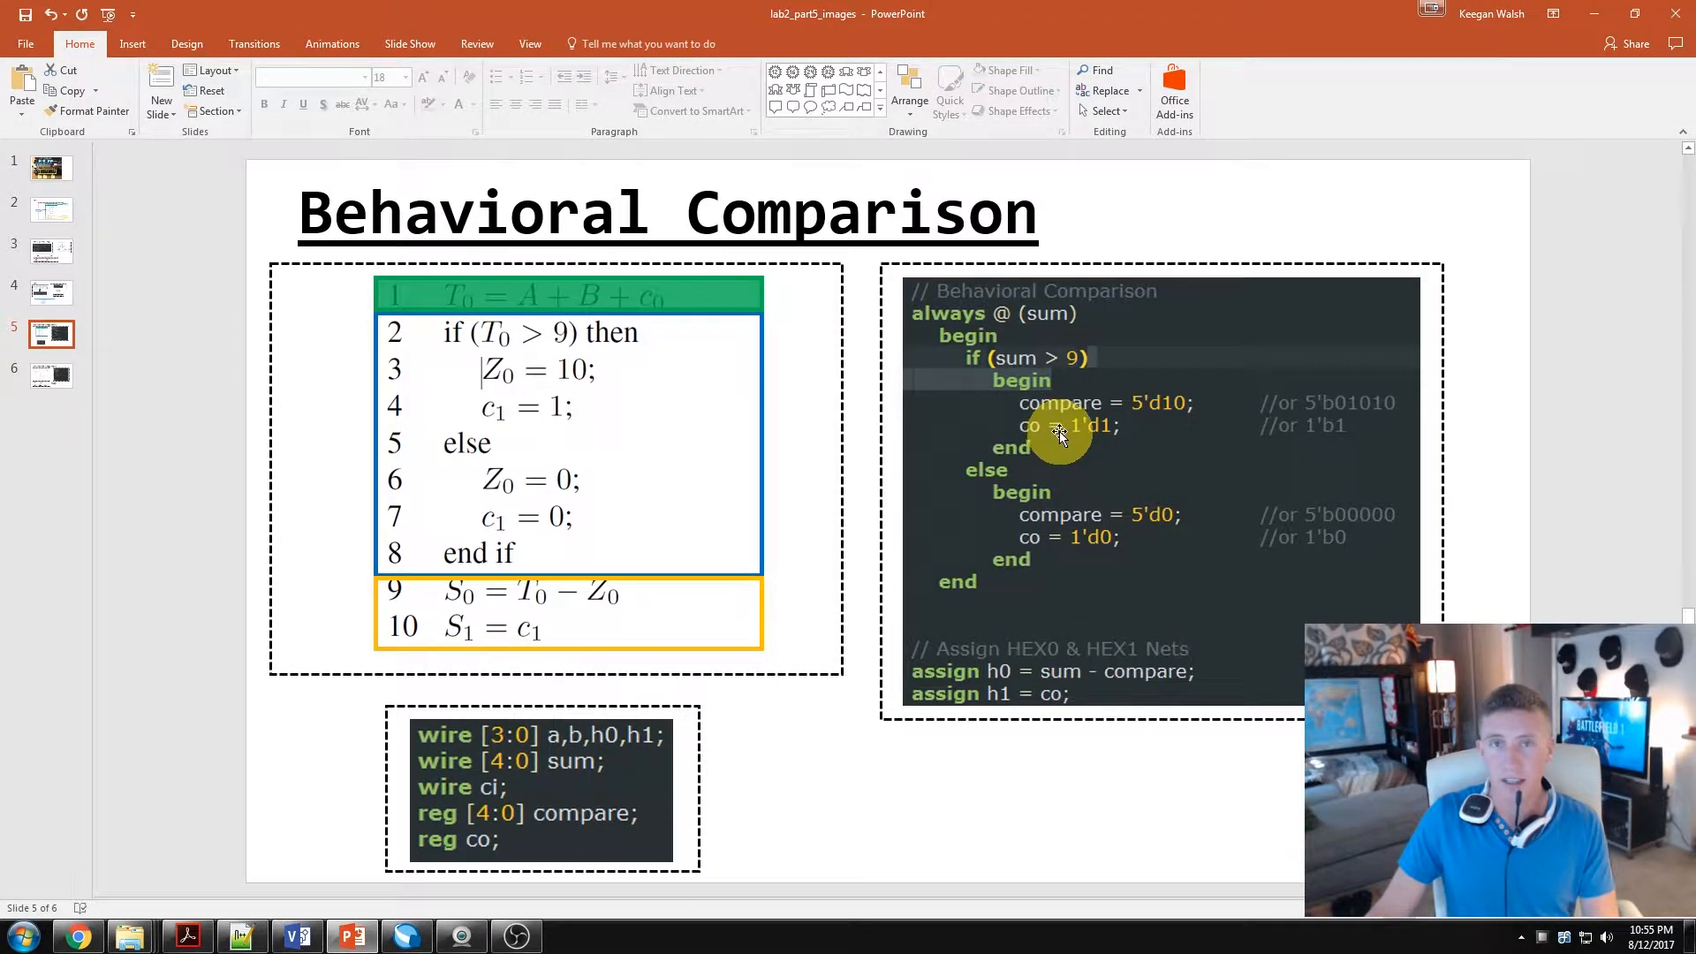
pyautogui.moveTo(1052, 670)
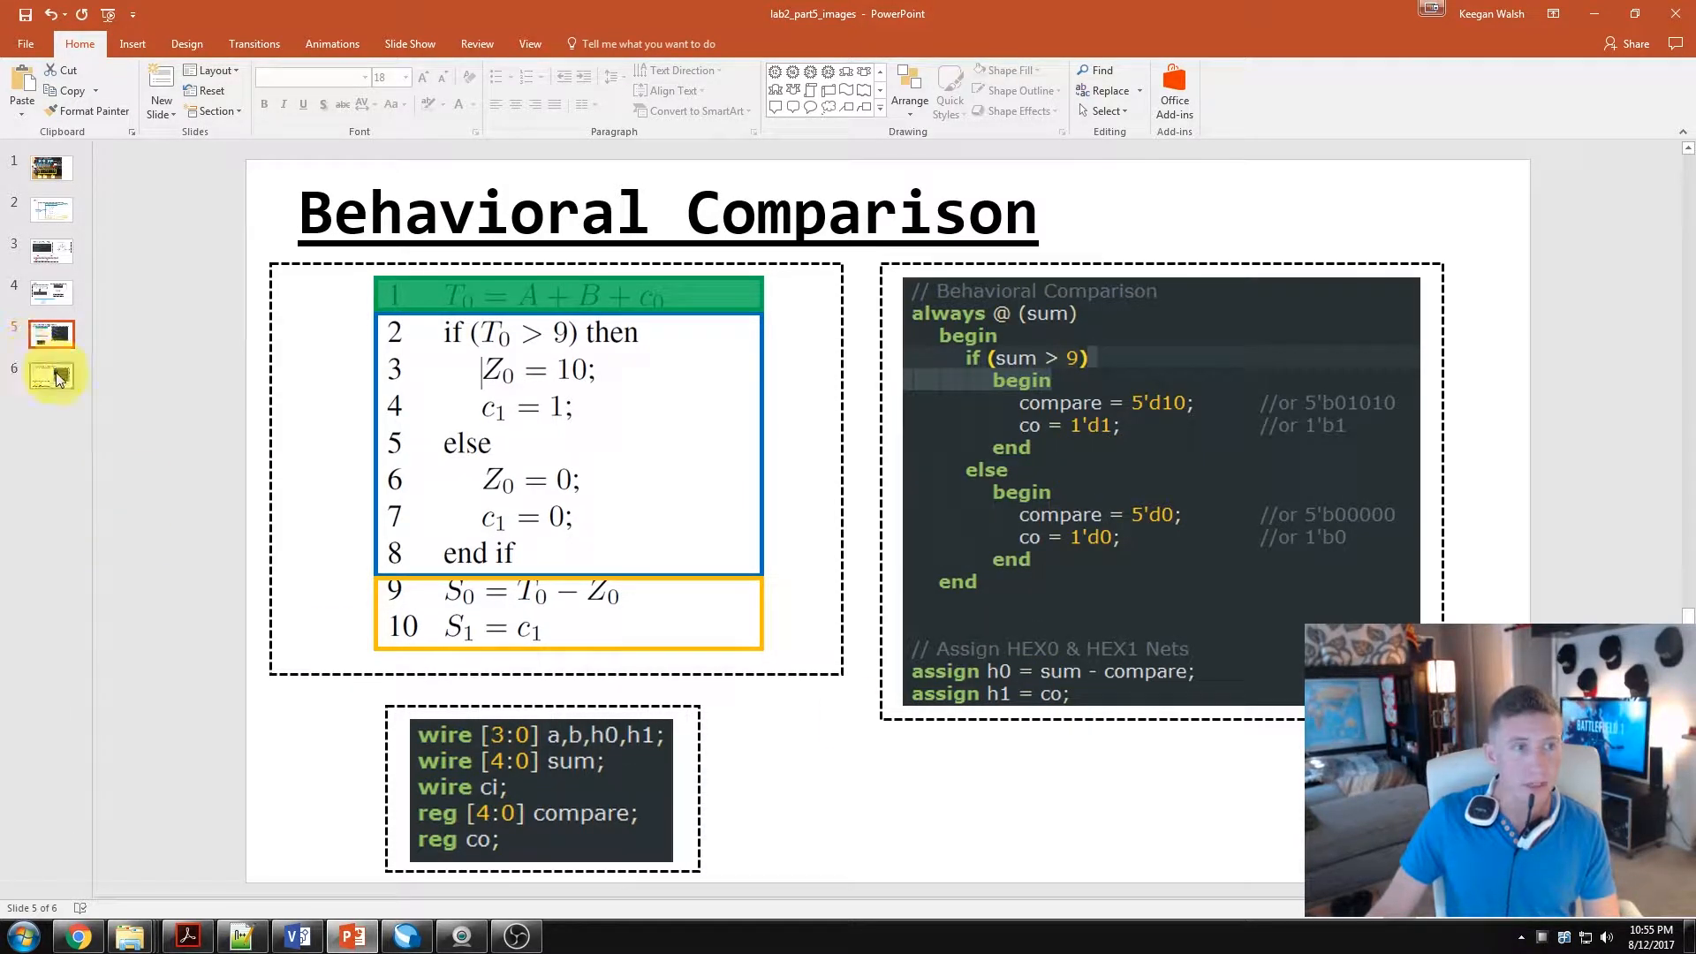
# Step: Show the comparison circuit diagram slide, then bring up the Quartus Prime Lite home page
pyautogui.click(55, 371)
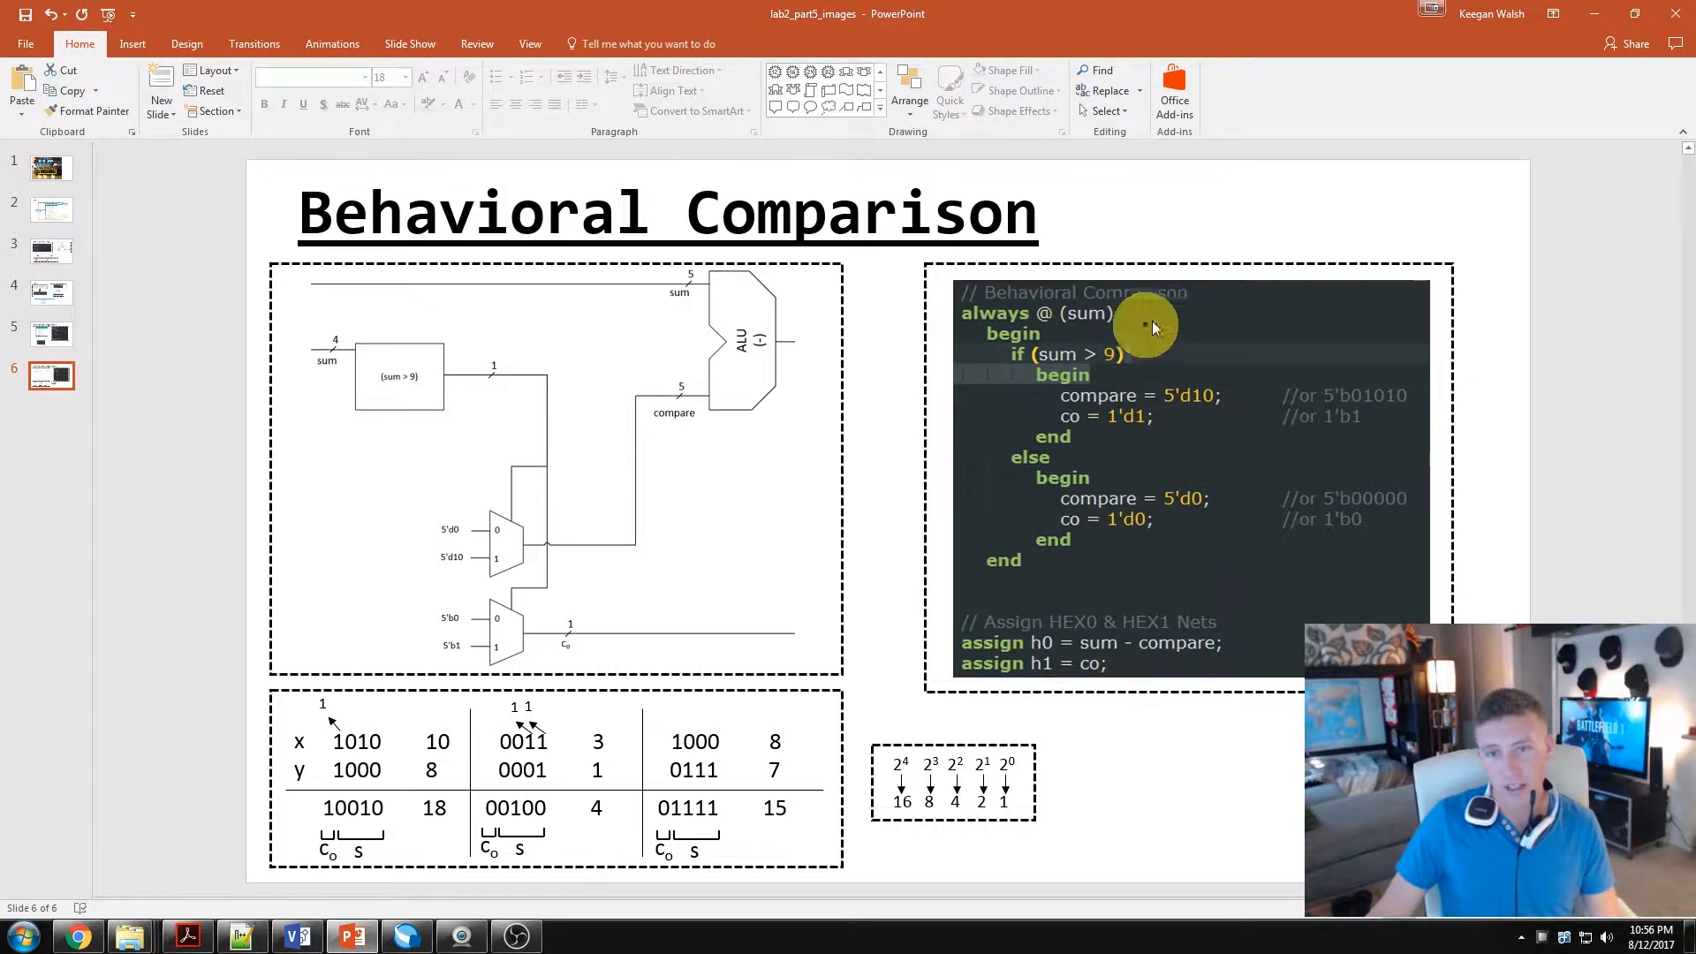
pyautogui.moveTo(1141, 452)
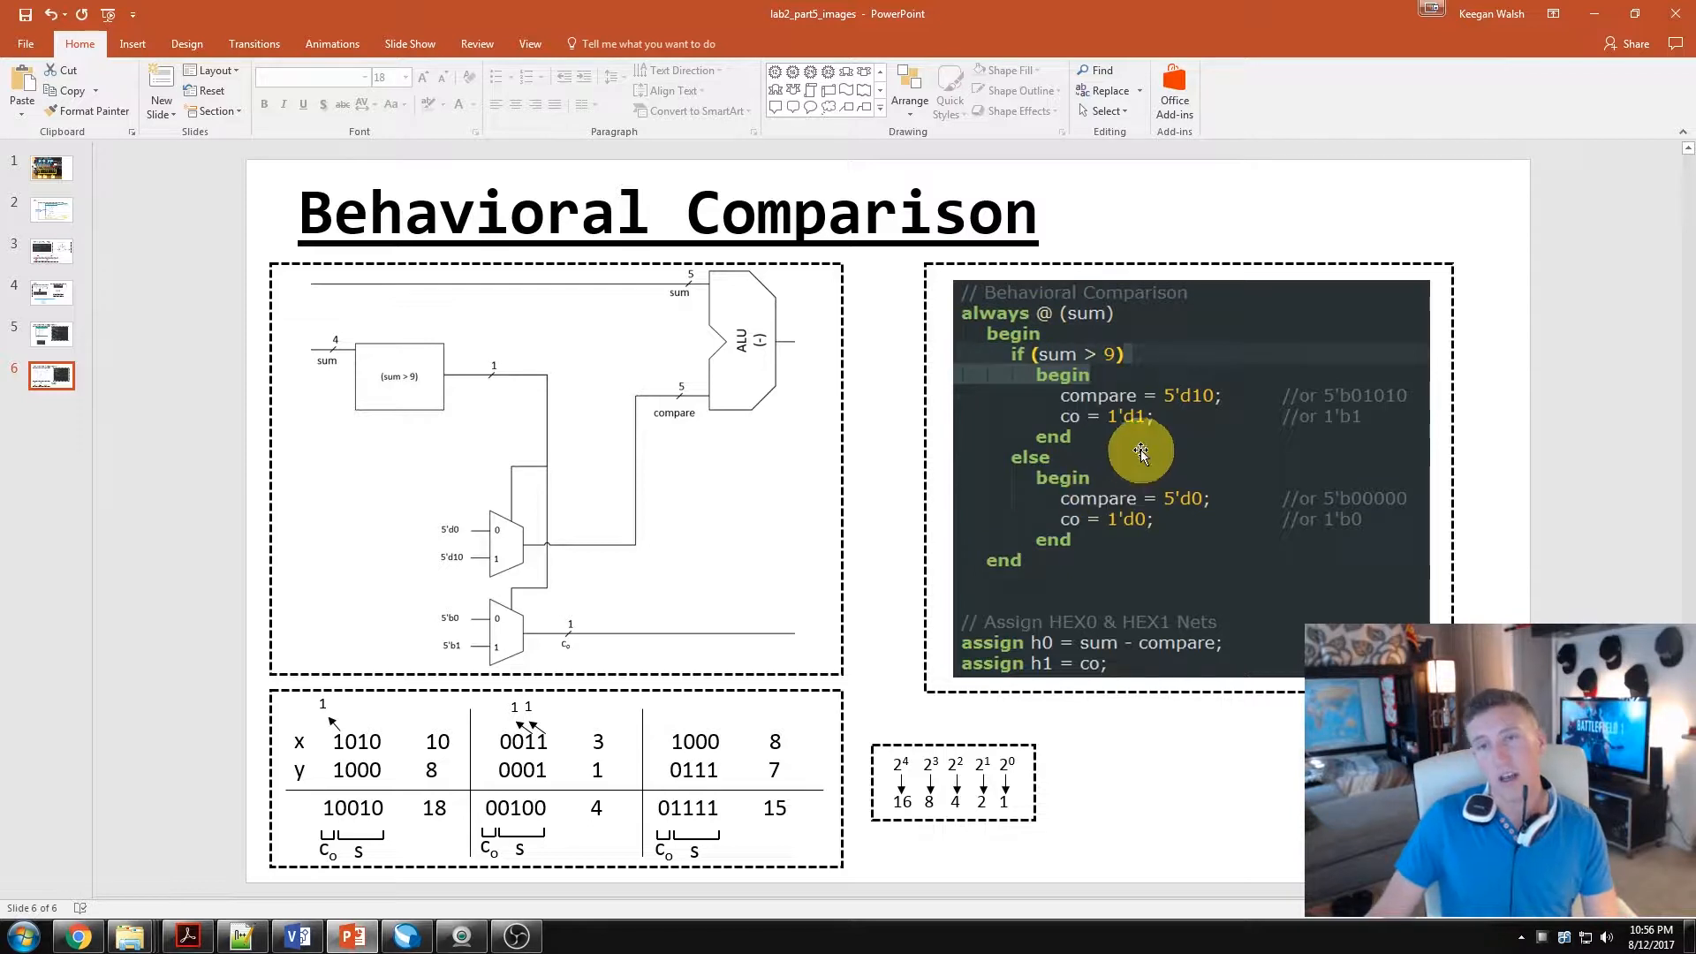
pyautogui.moveTo(1082, 353)
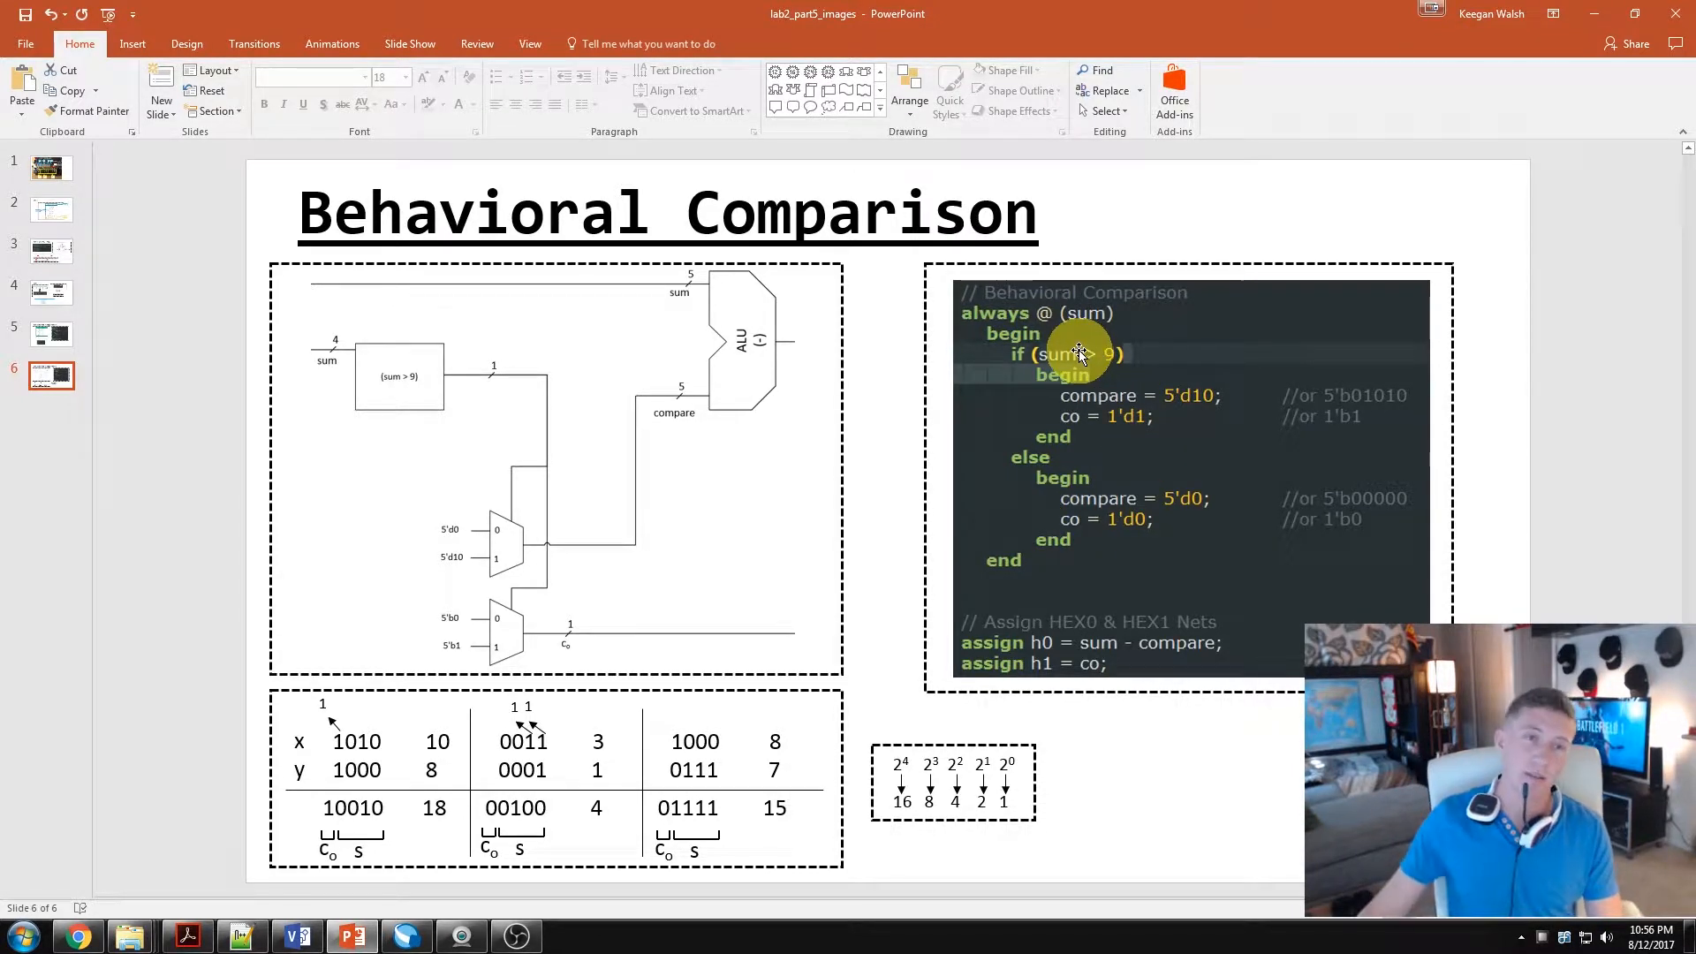
pyautogui.moveTo(346, 392)
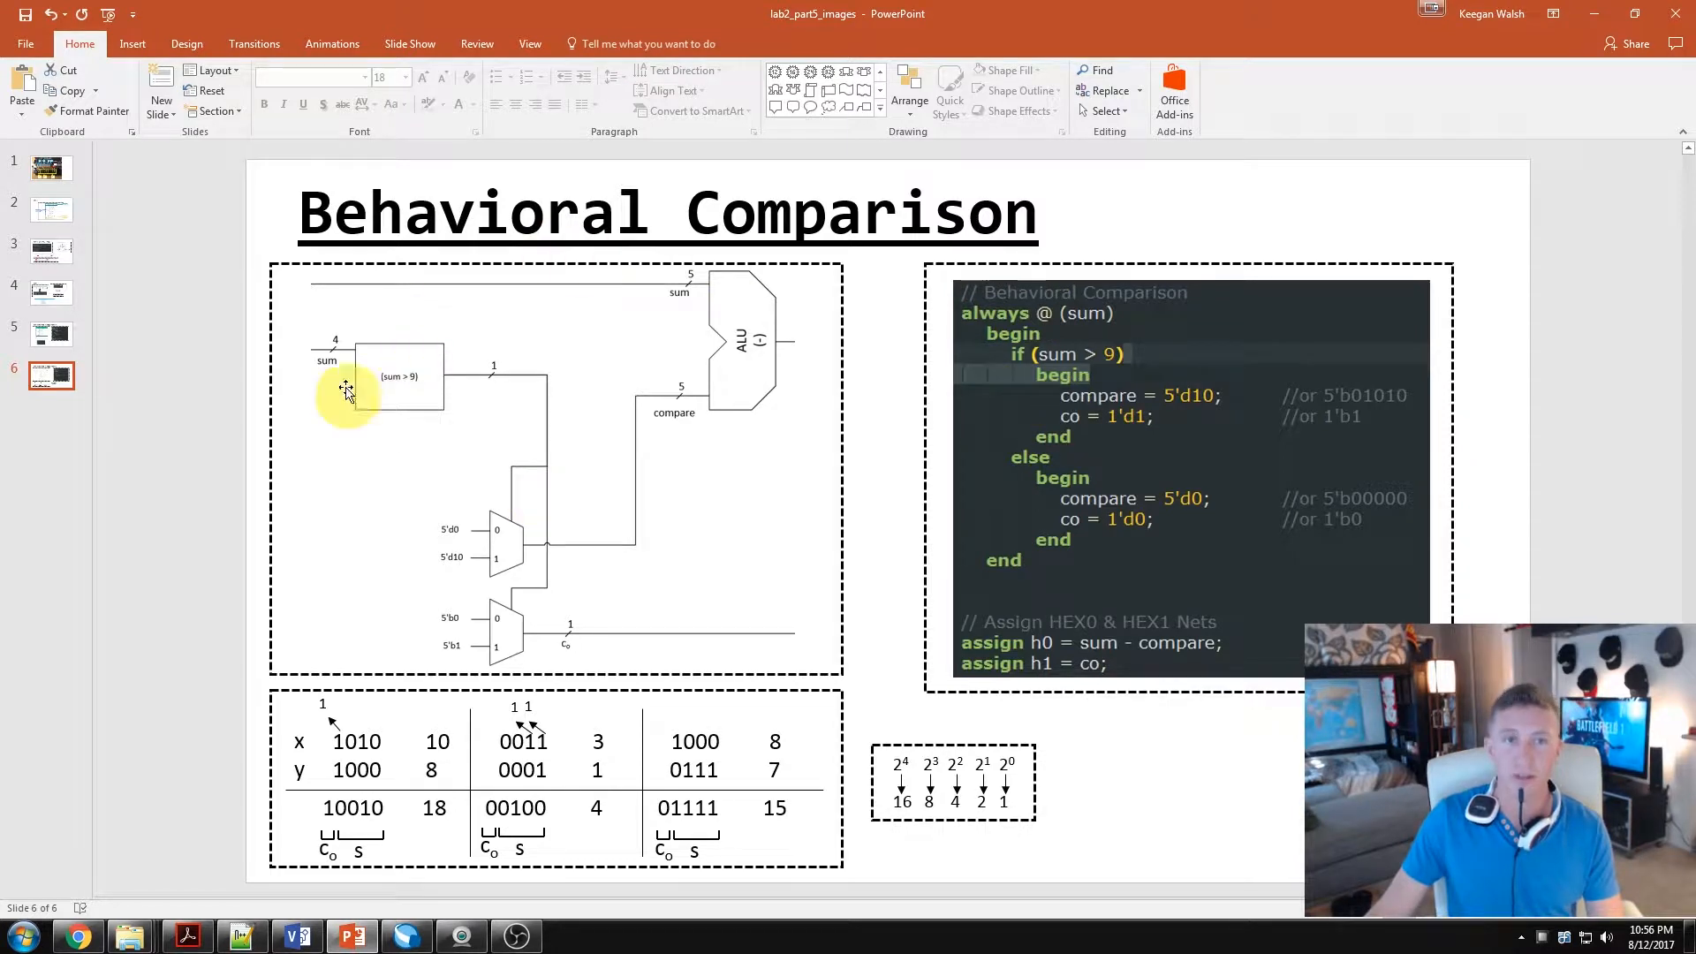
pyautogui.moveTo(417, 353)
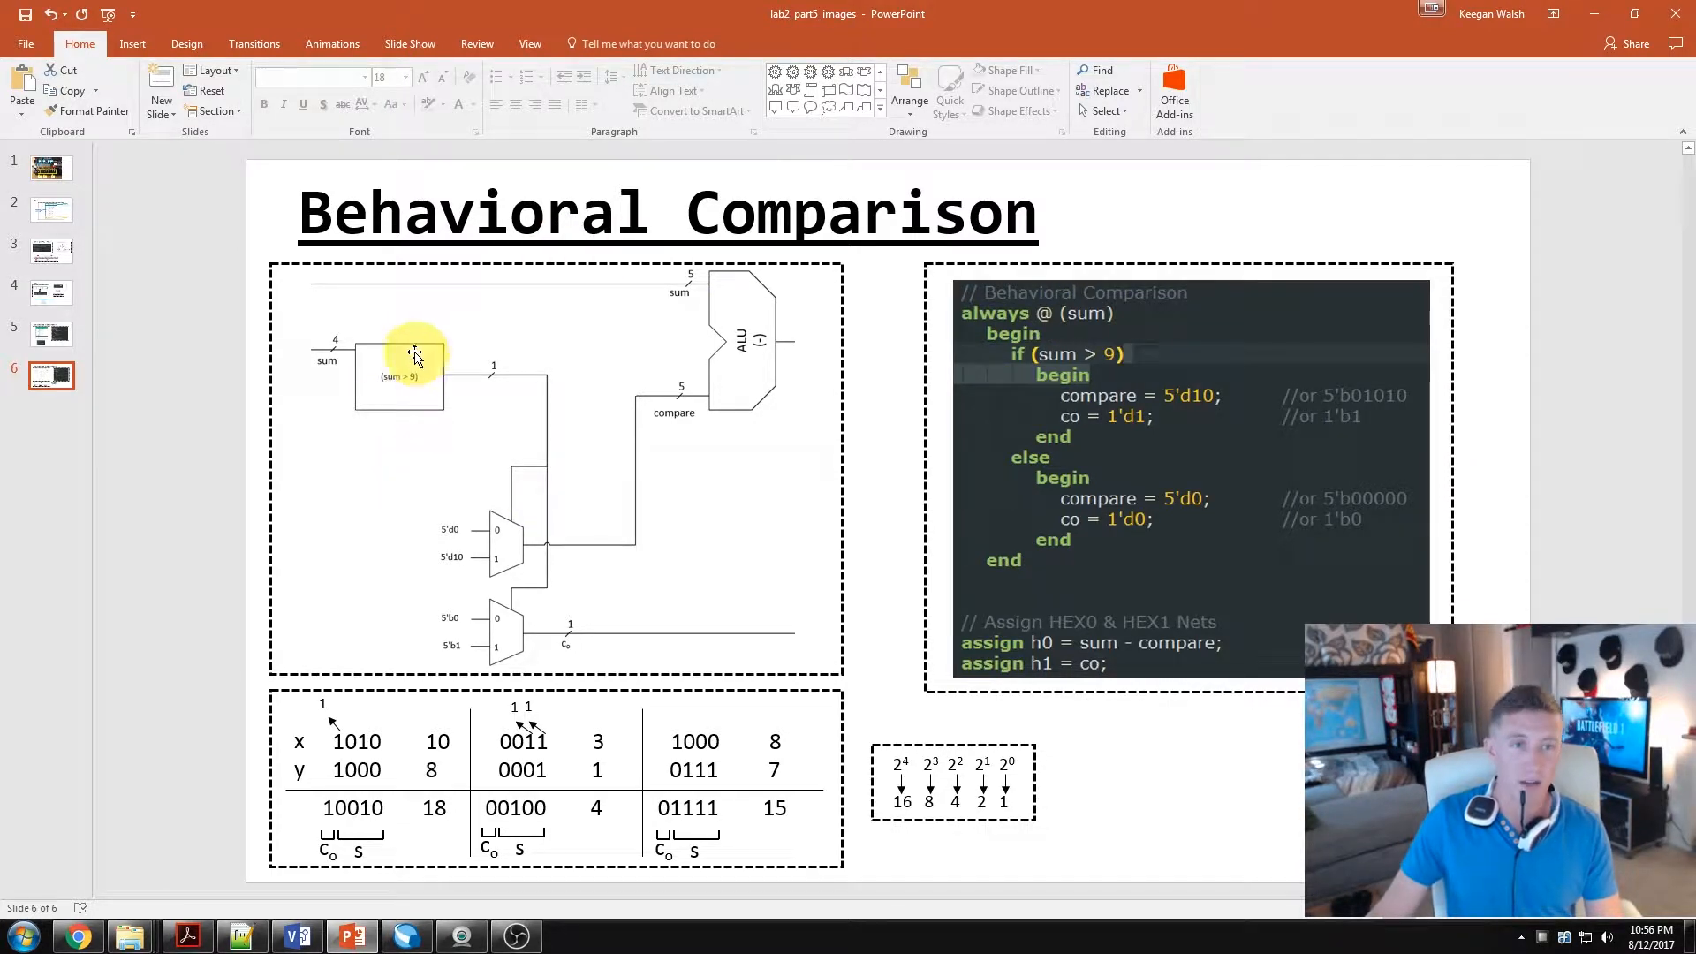
pyautogui.moveTo(657, 391)
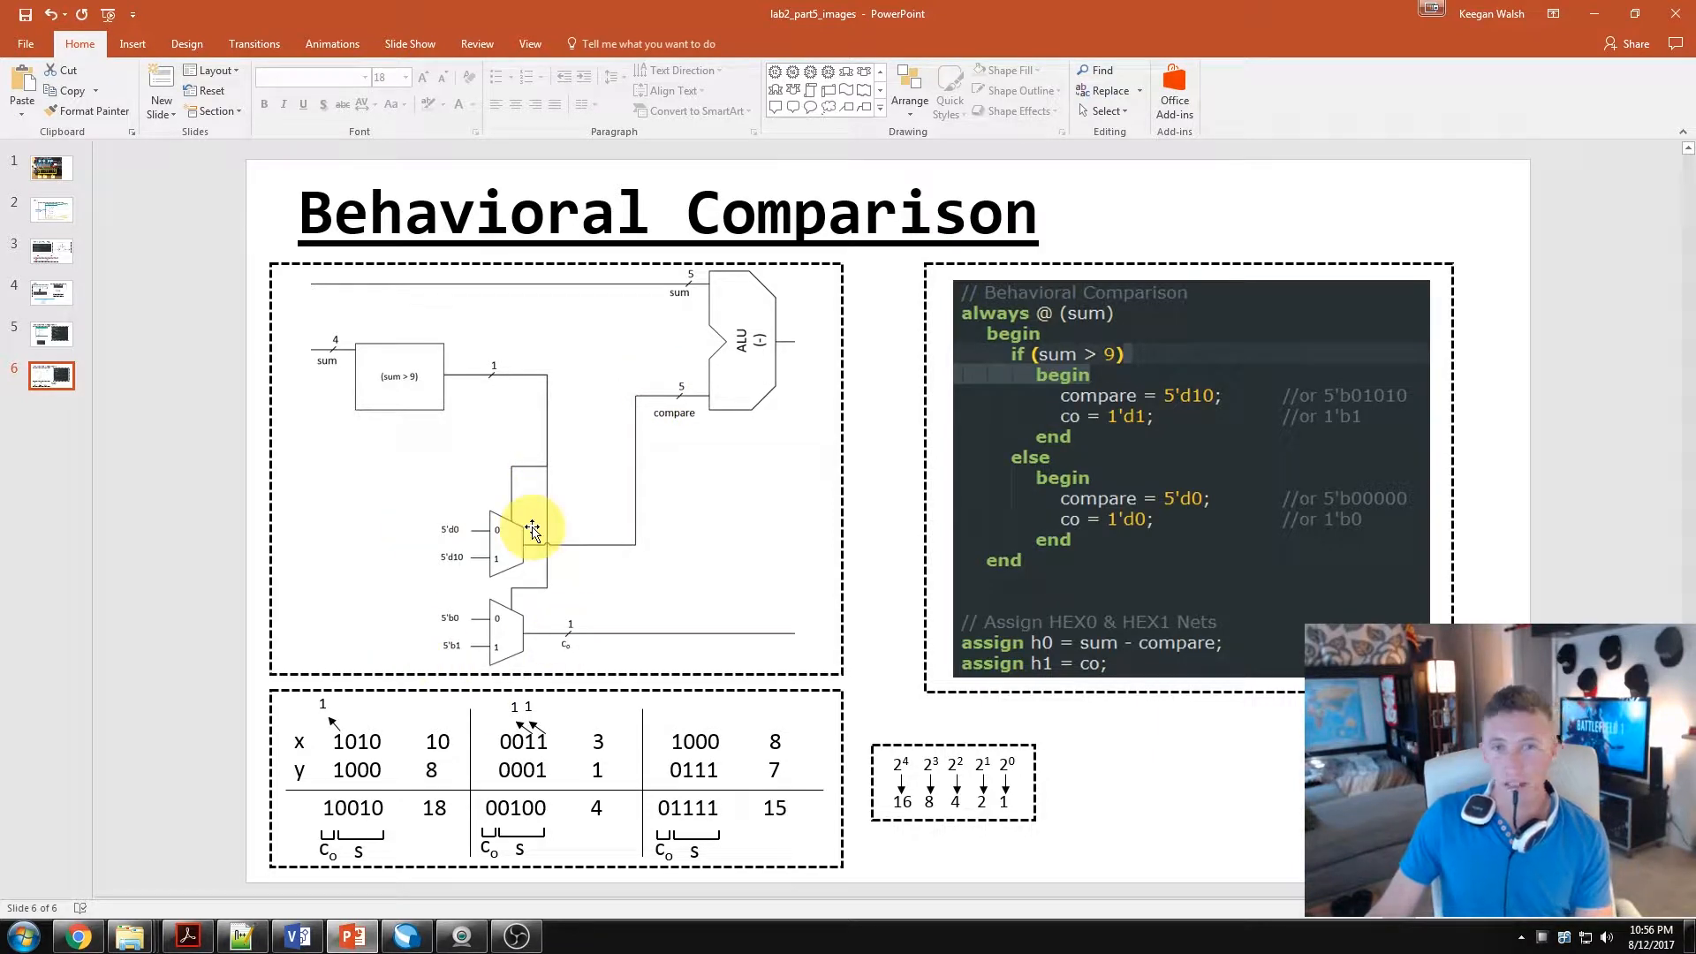
pyautogui.moveTo(778, 336)
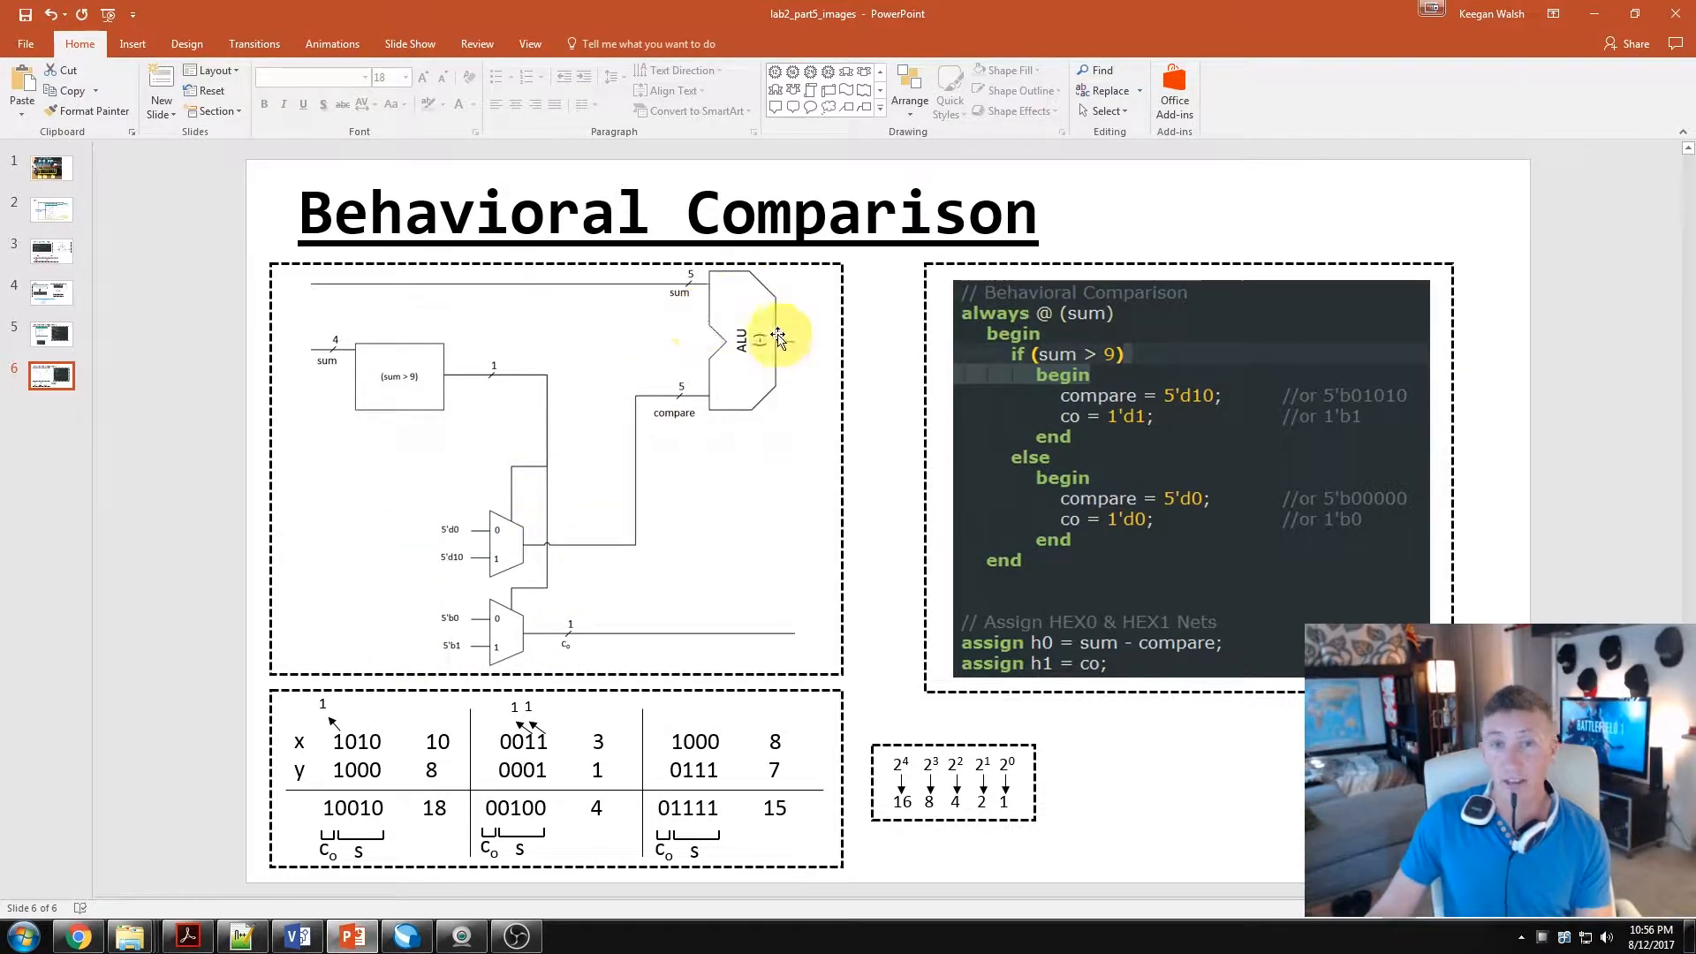
pyautogui.moveTo(685, 371)
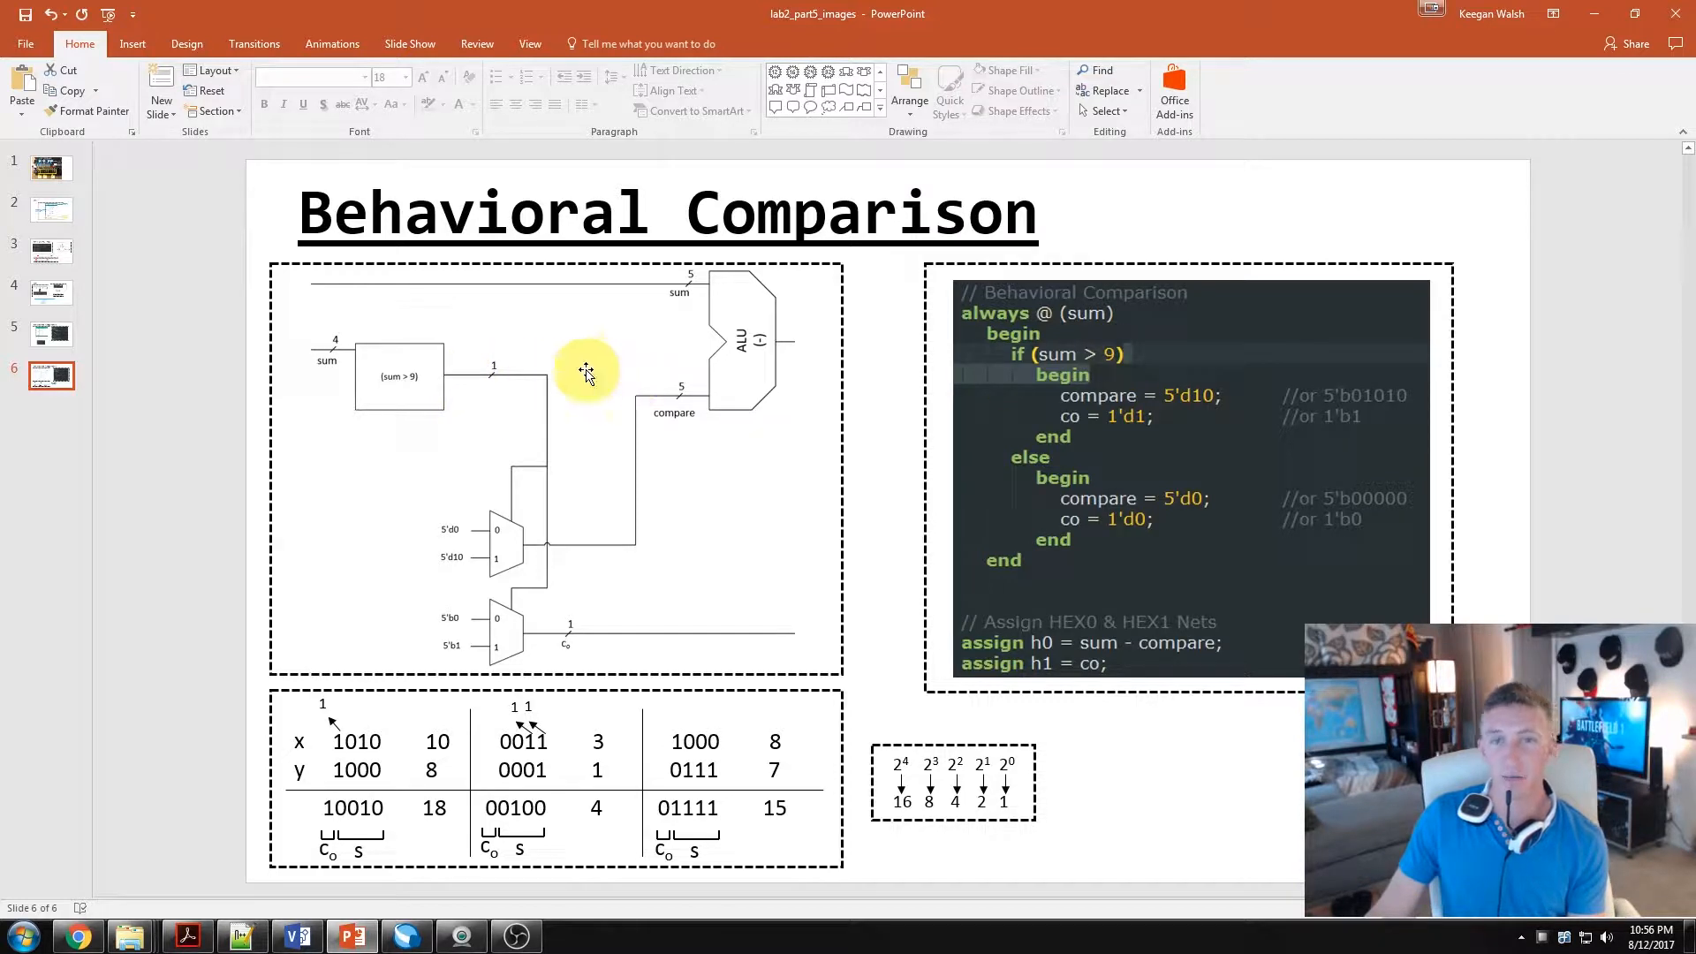
pyautogui.moveTo(588, 509)
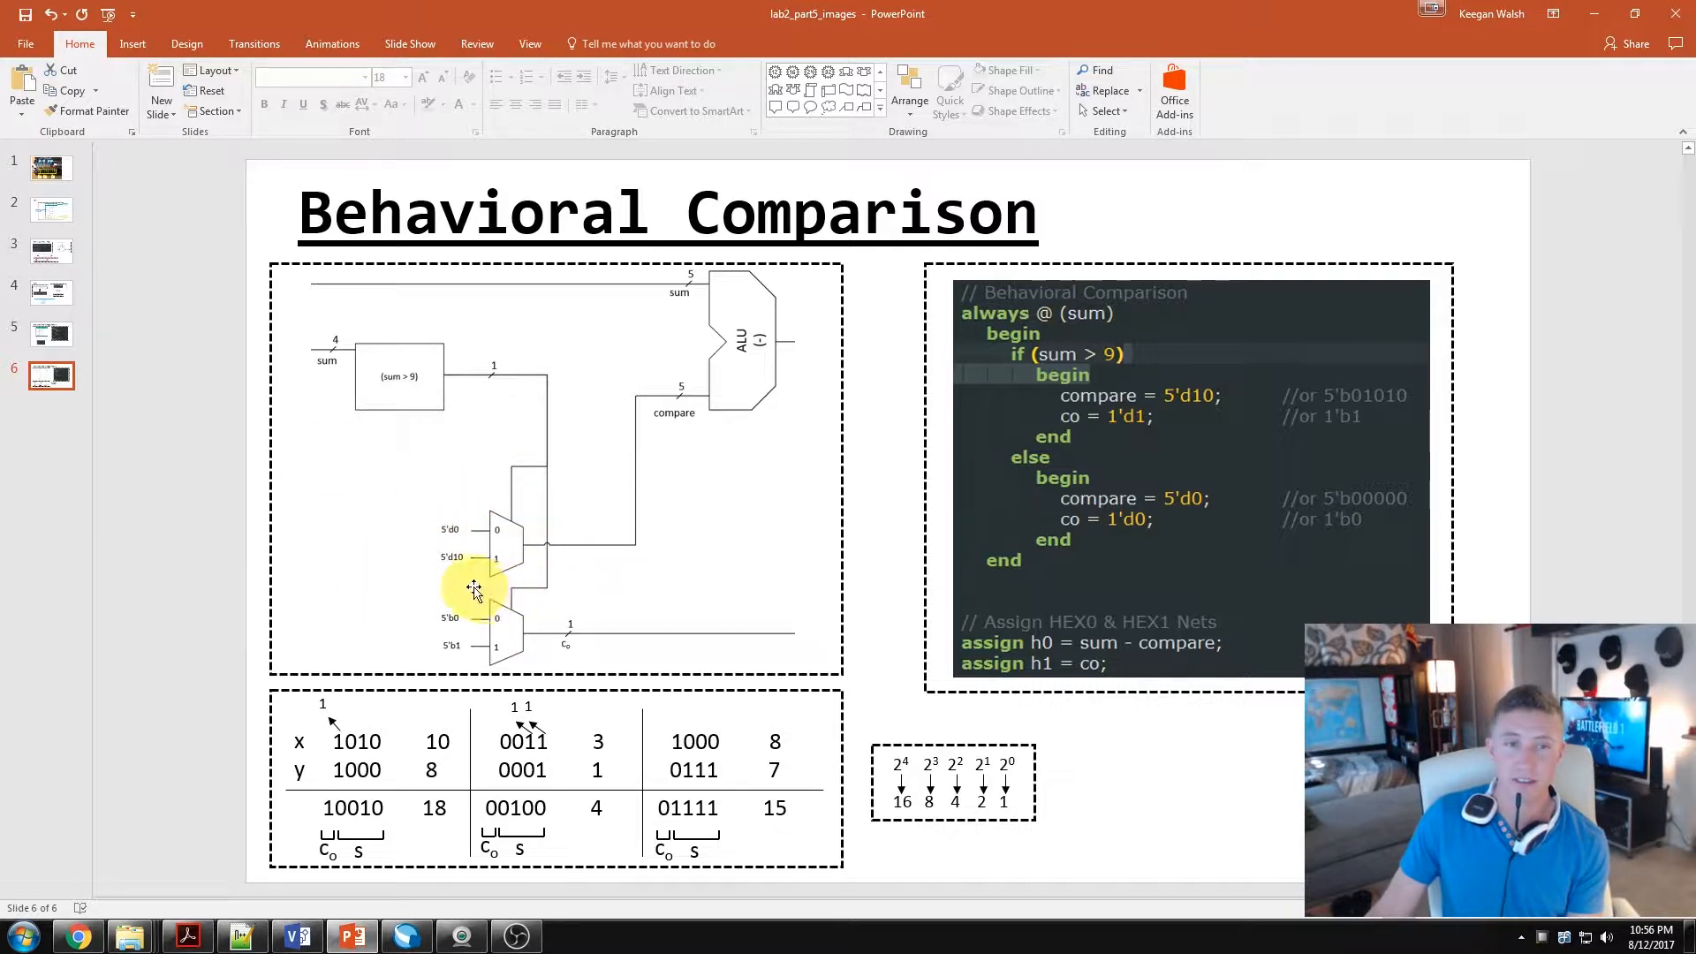
pyautogui.moveTo(479, 608)
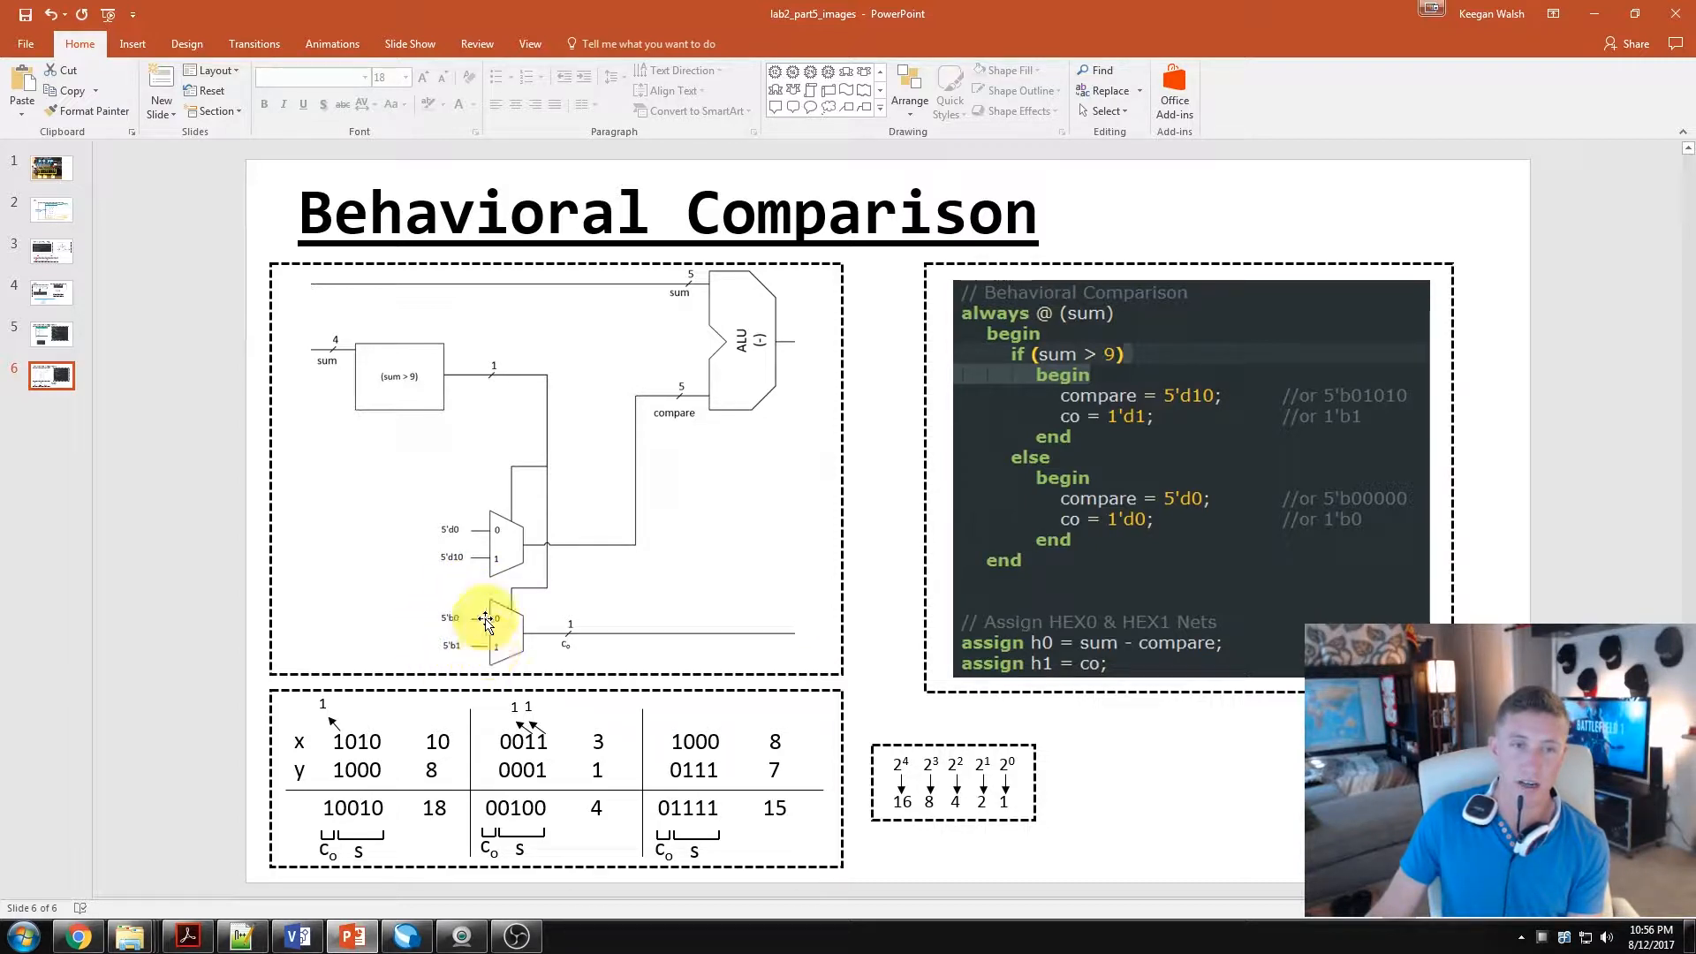
pyautogui.moveTo(476, 666)
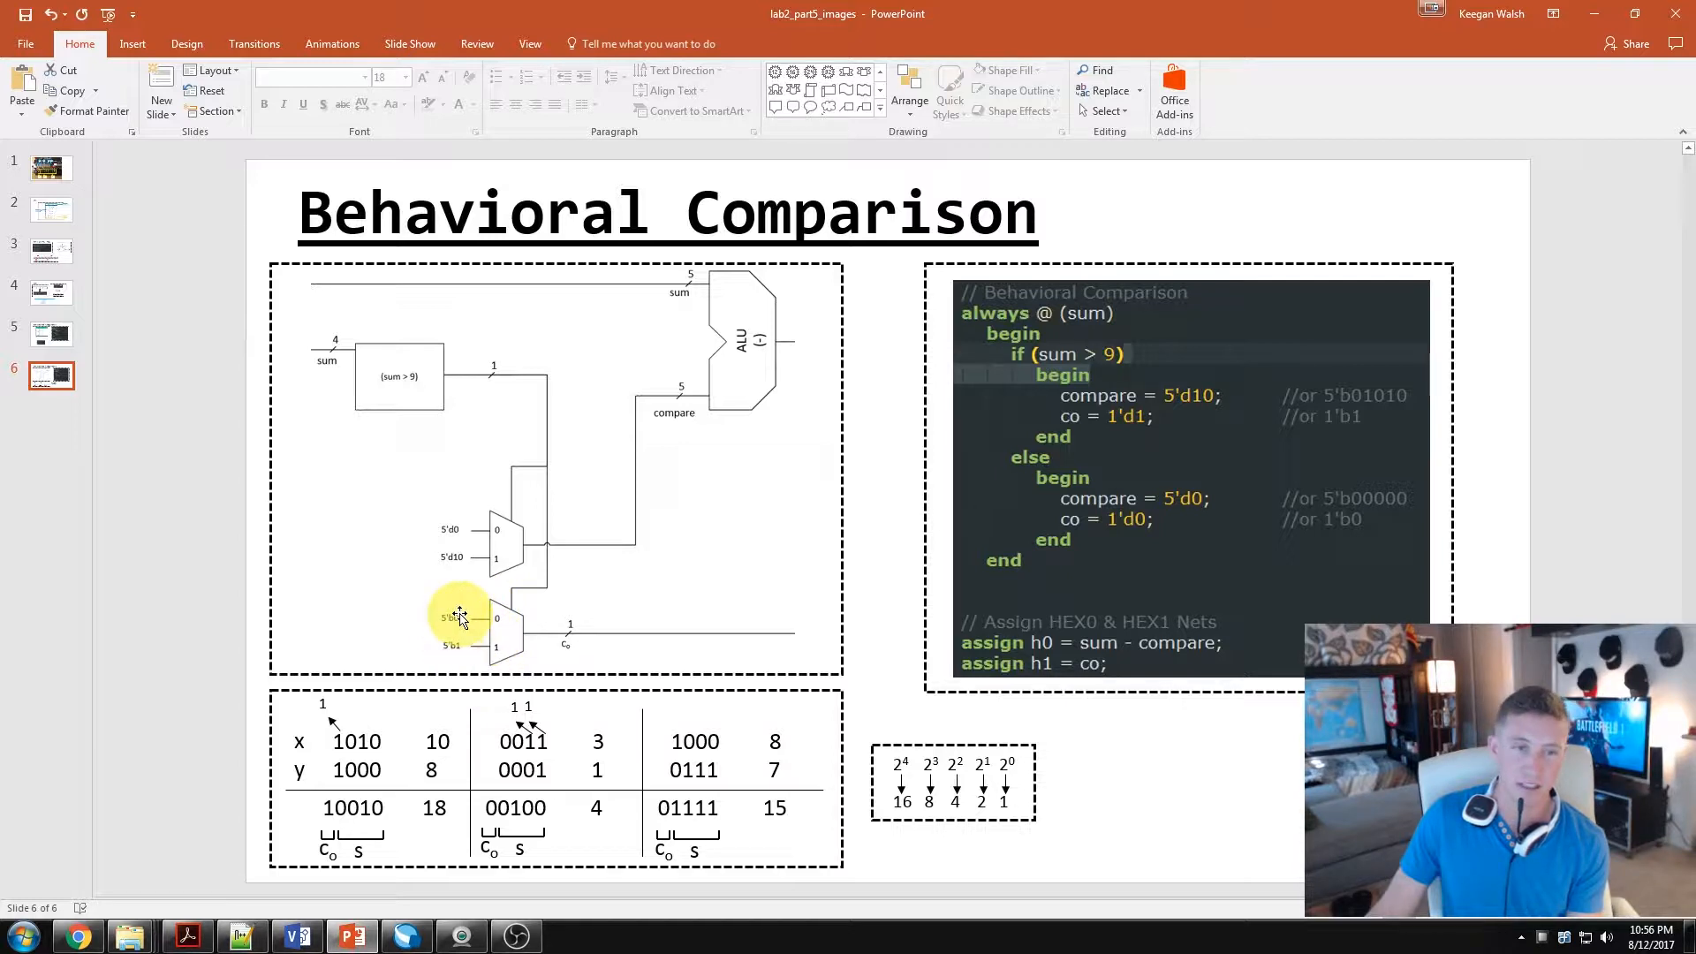
pyautogui.moveTo(443, 620)
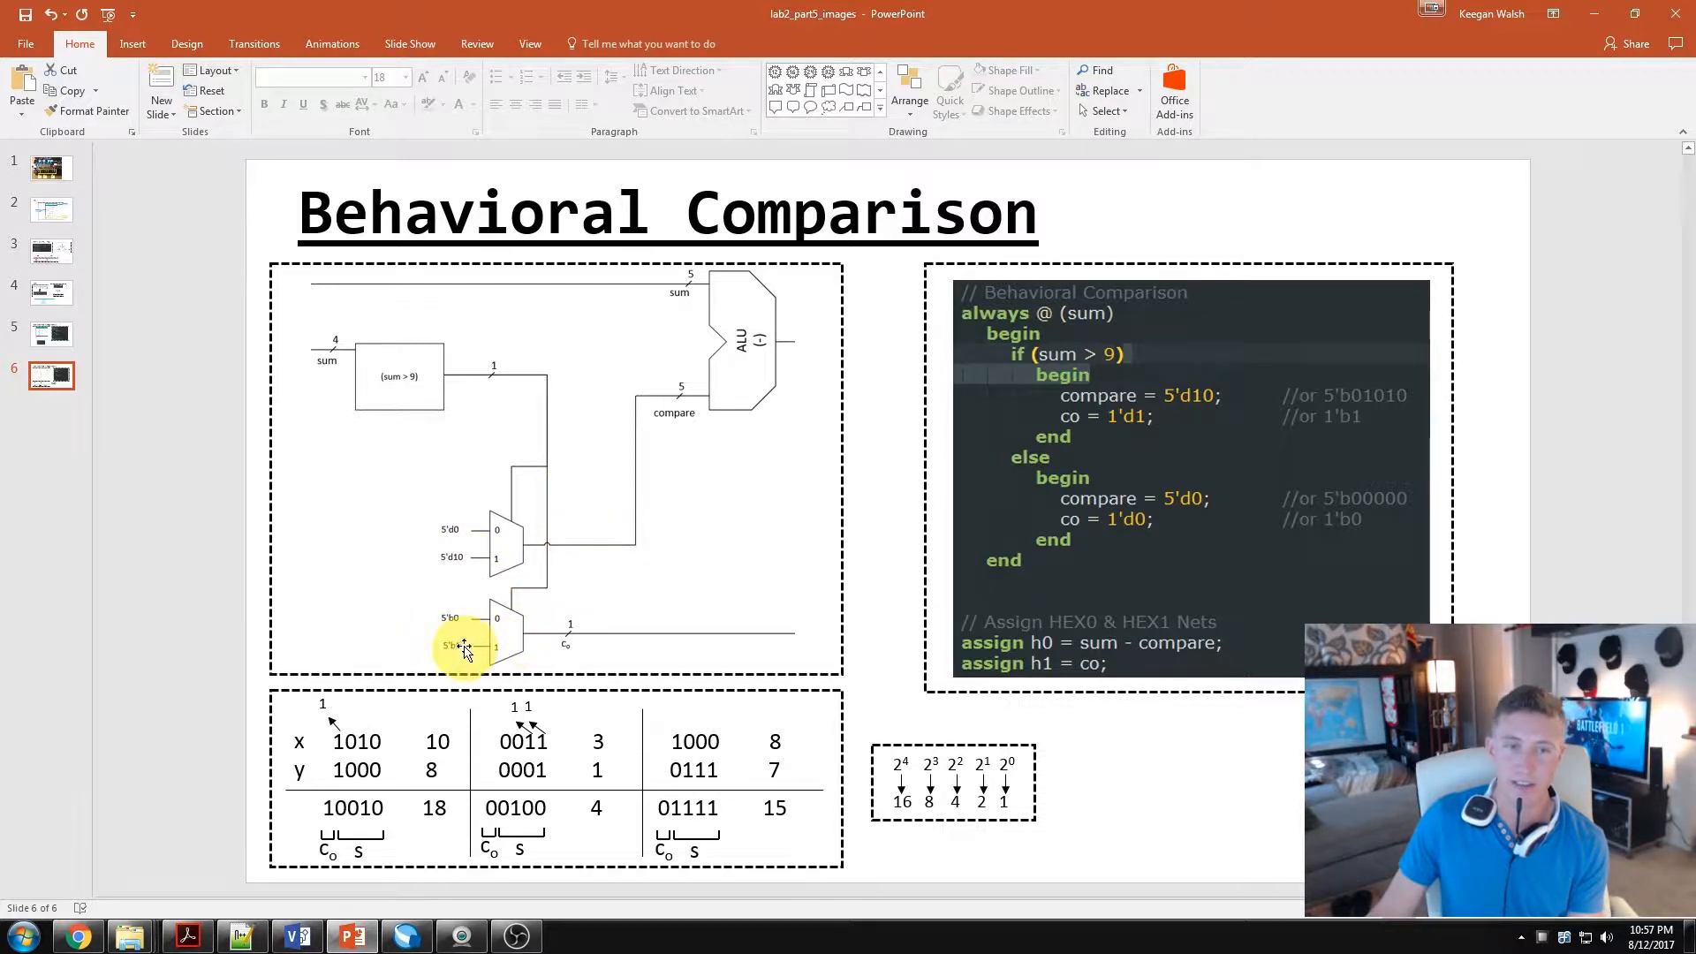
pyautogui.moveTo(548, 636)
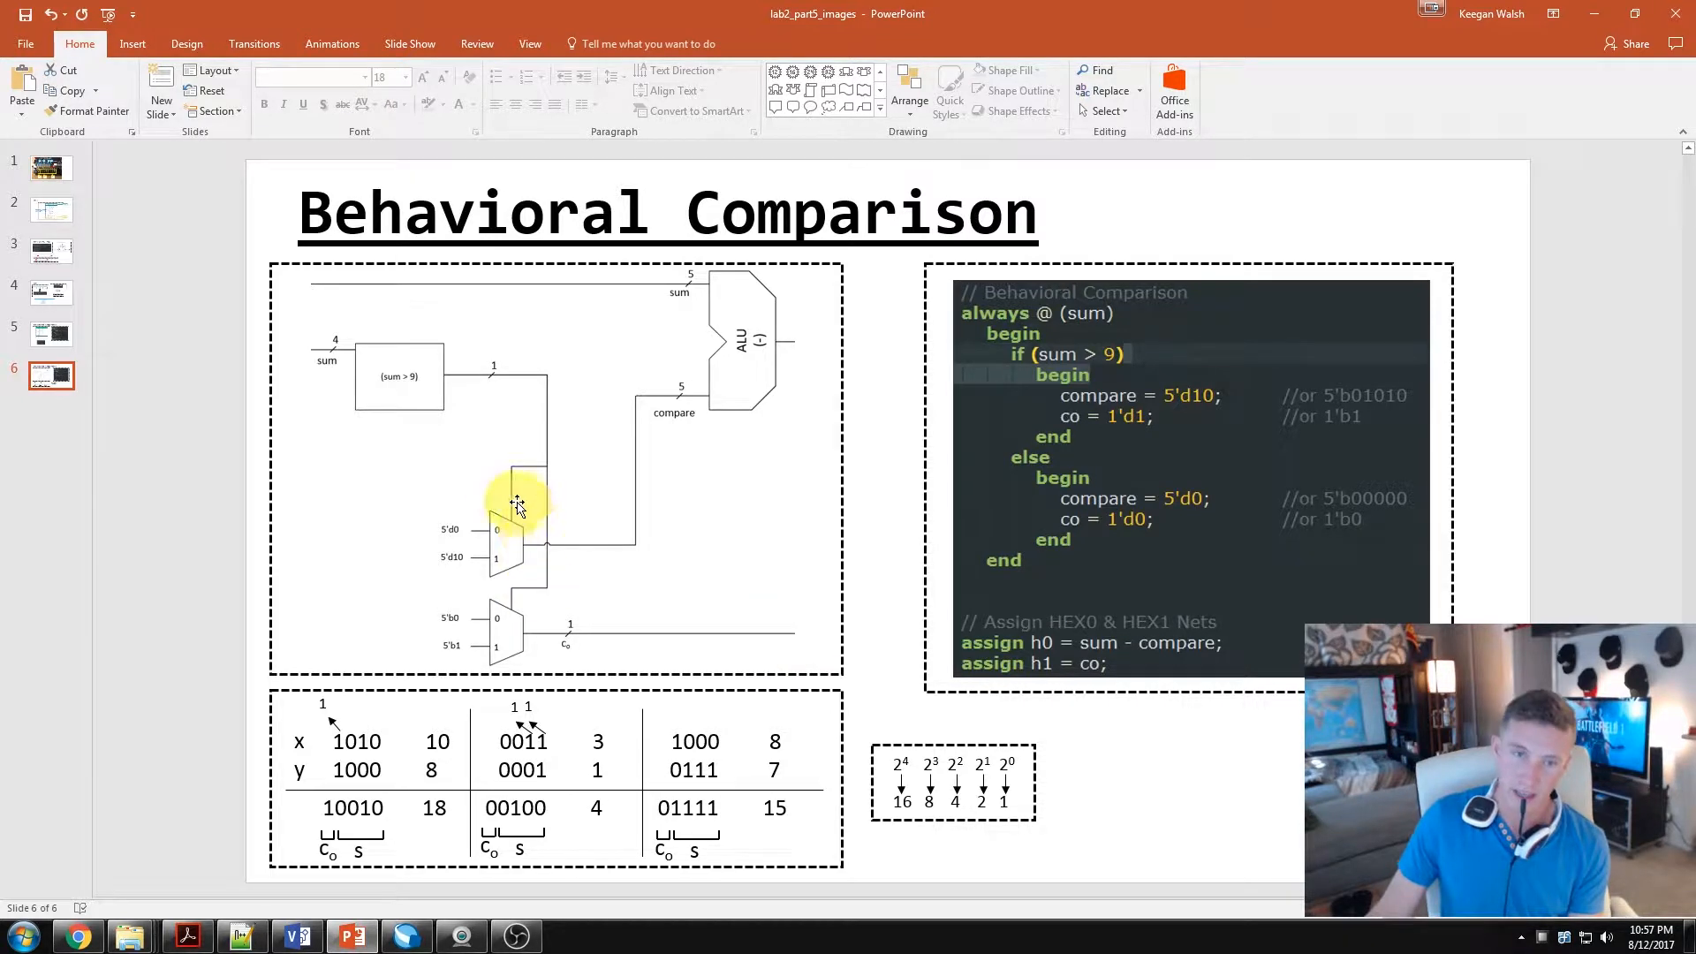
pyautogui.moveTo(717, 398)
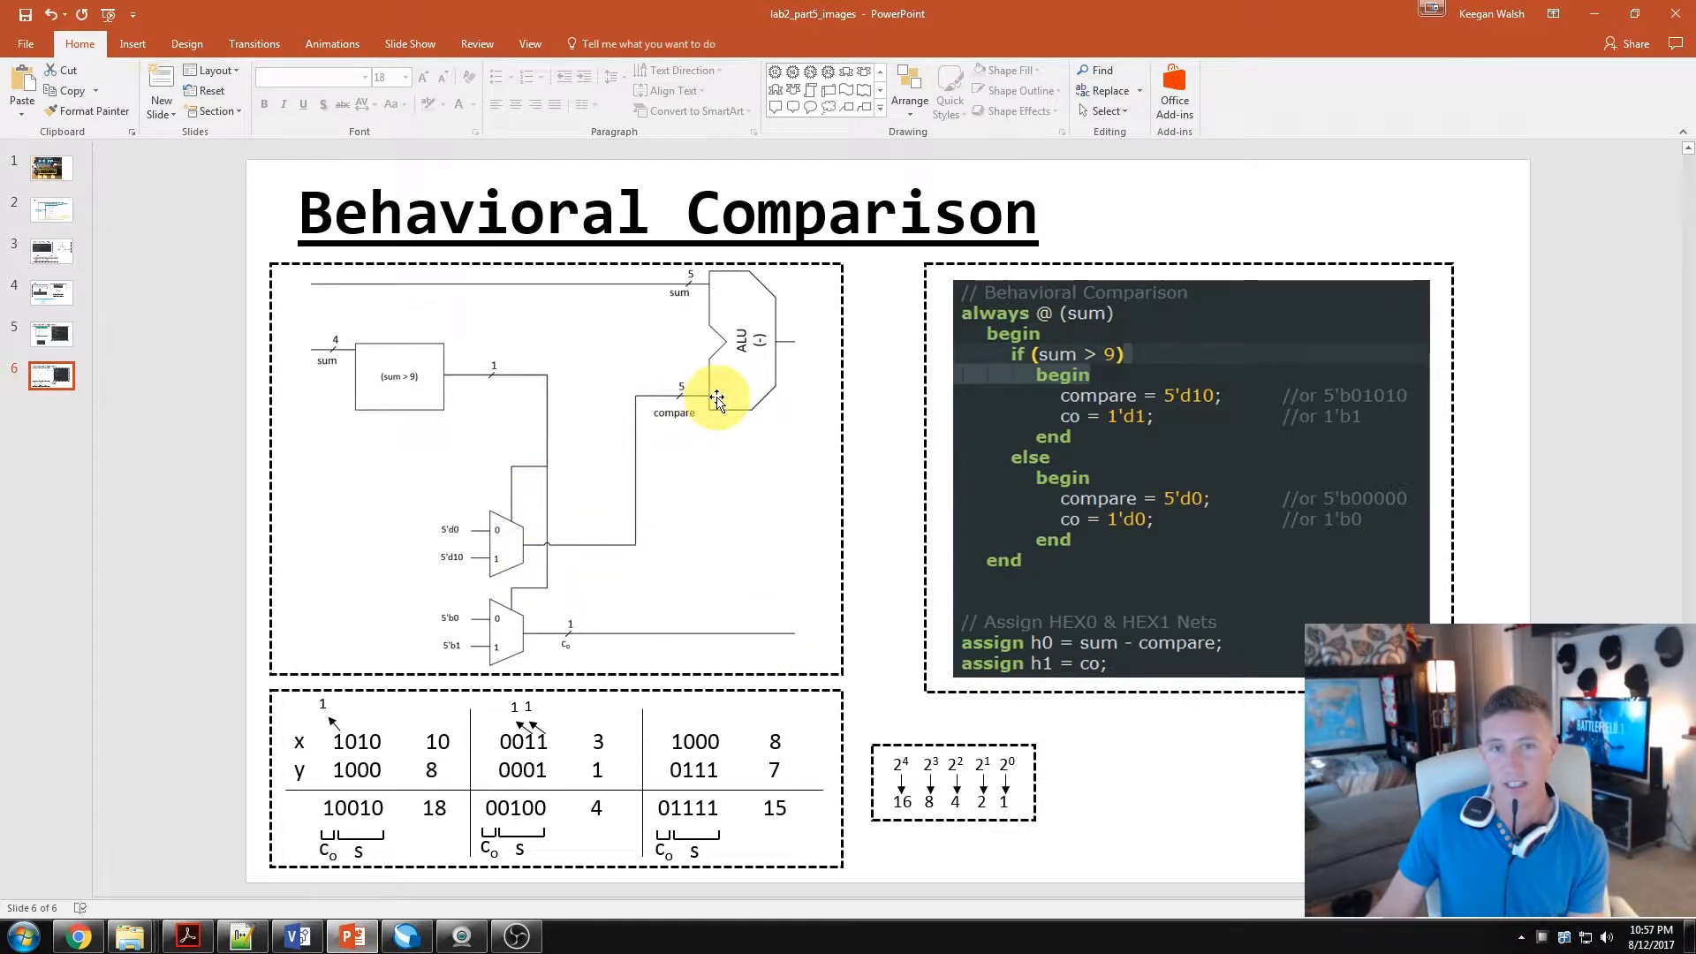
pyautogui.moveTo(1142, 569)
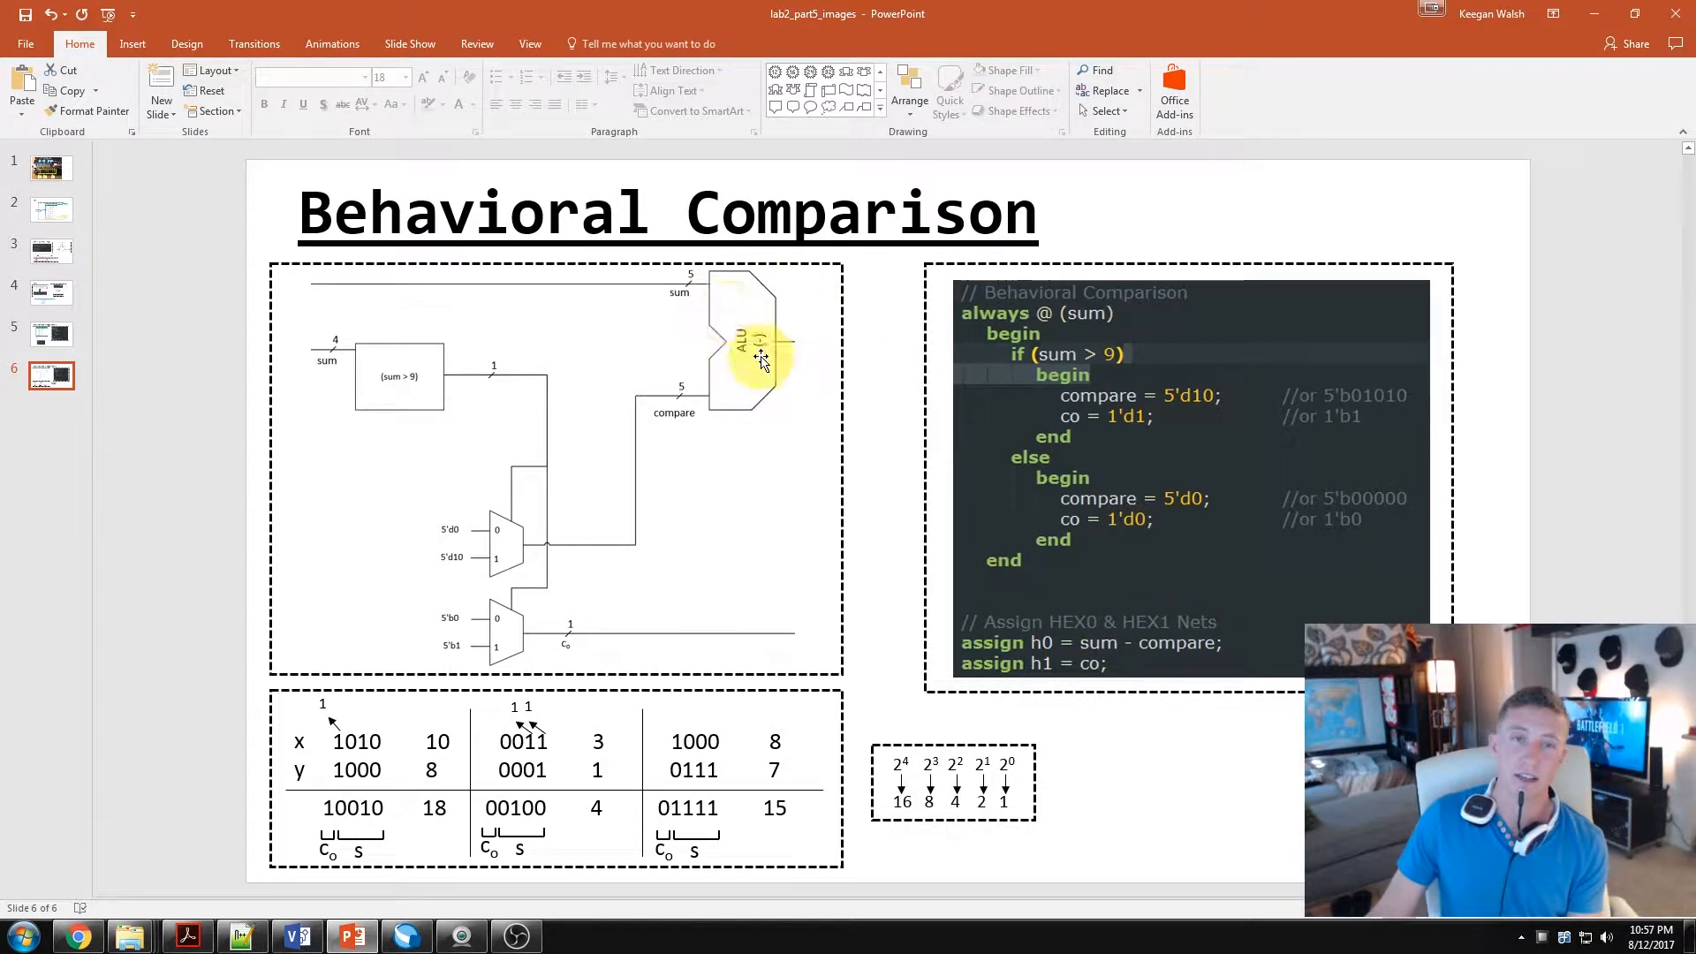
pyautogui.moveTo(929, 331)
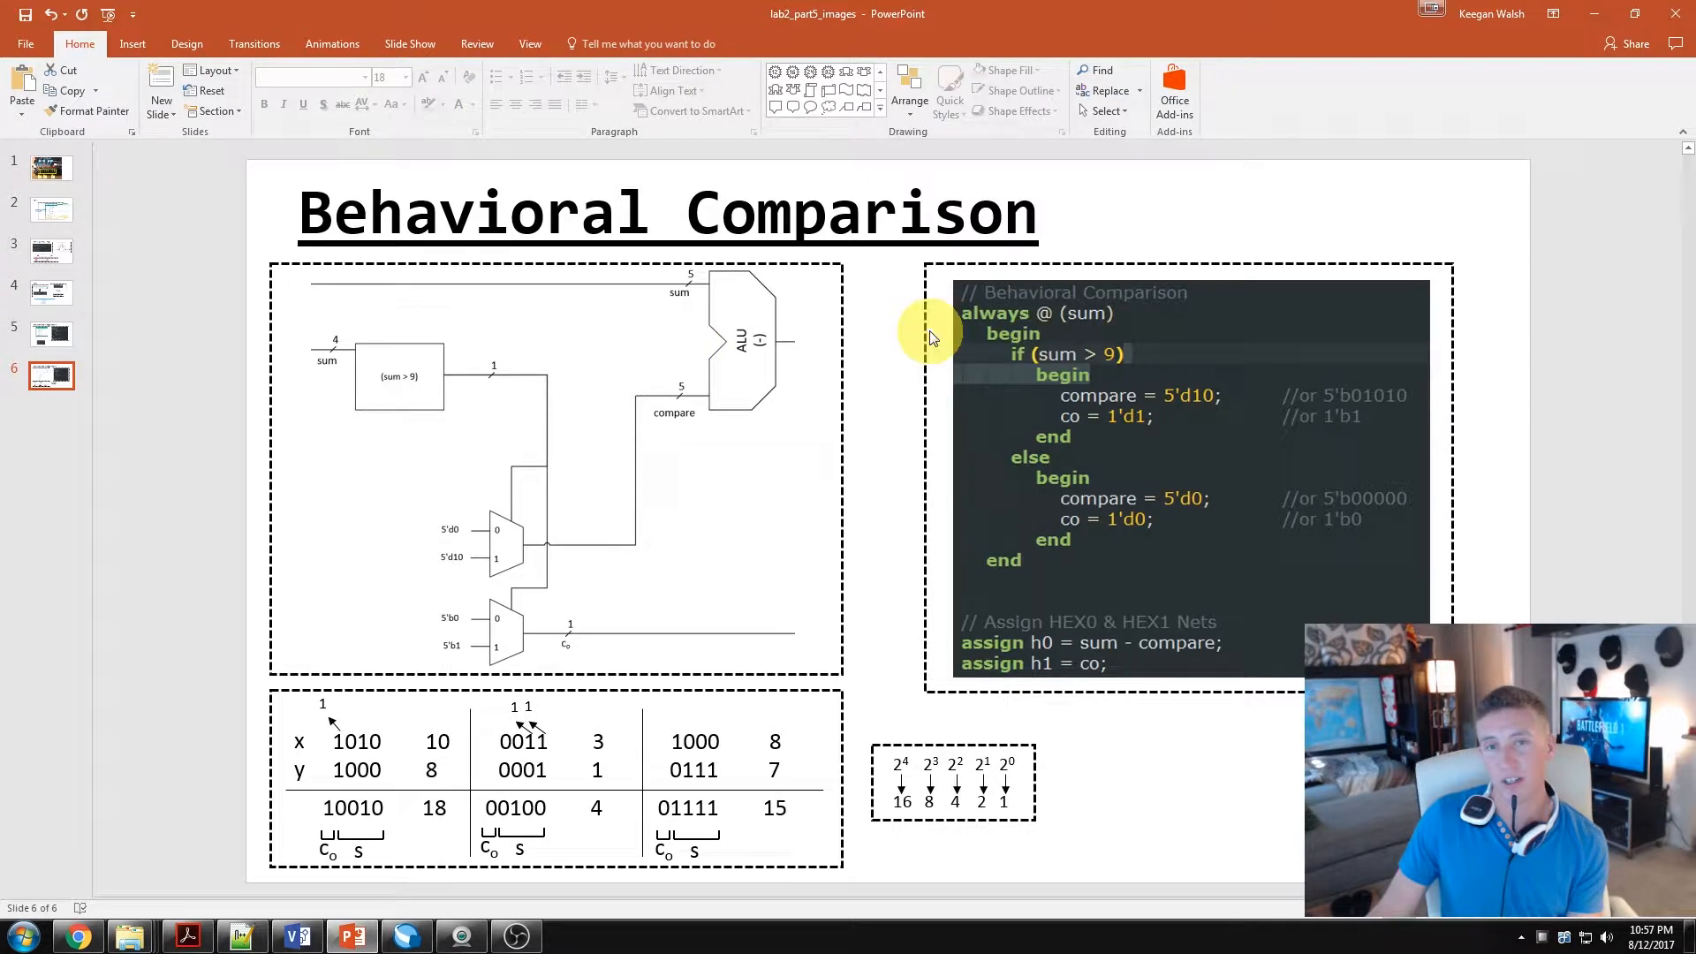
pyautogui.moveTo(880, 343)
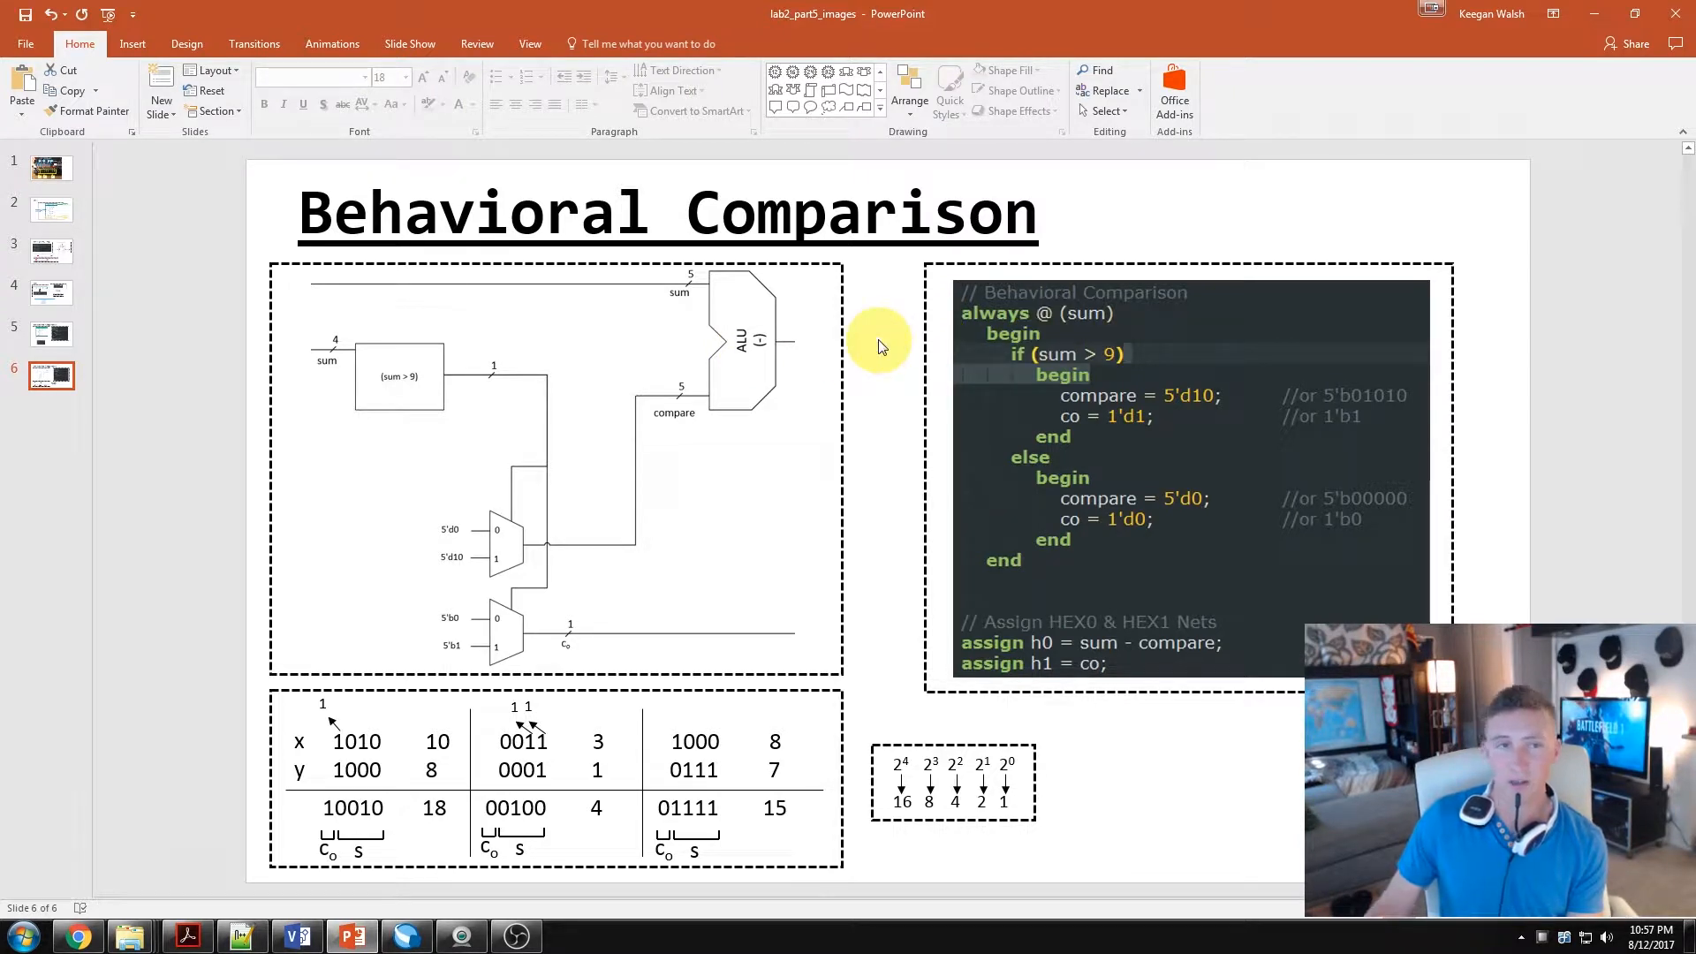
pyautogui.moveTo(959, 539)
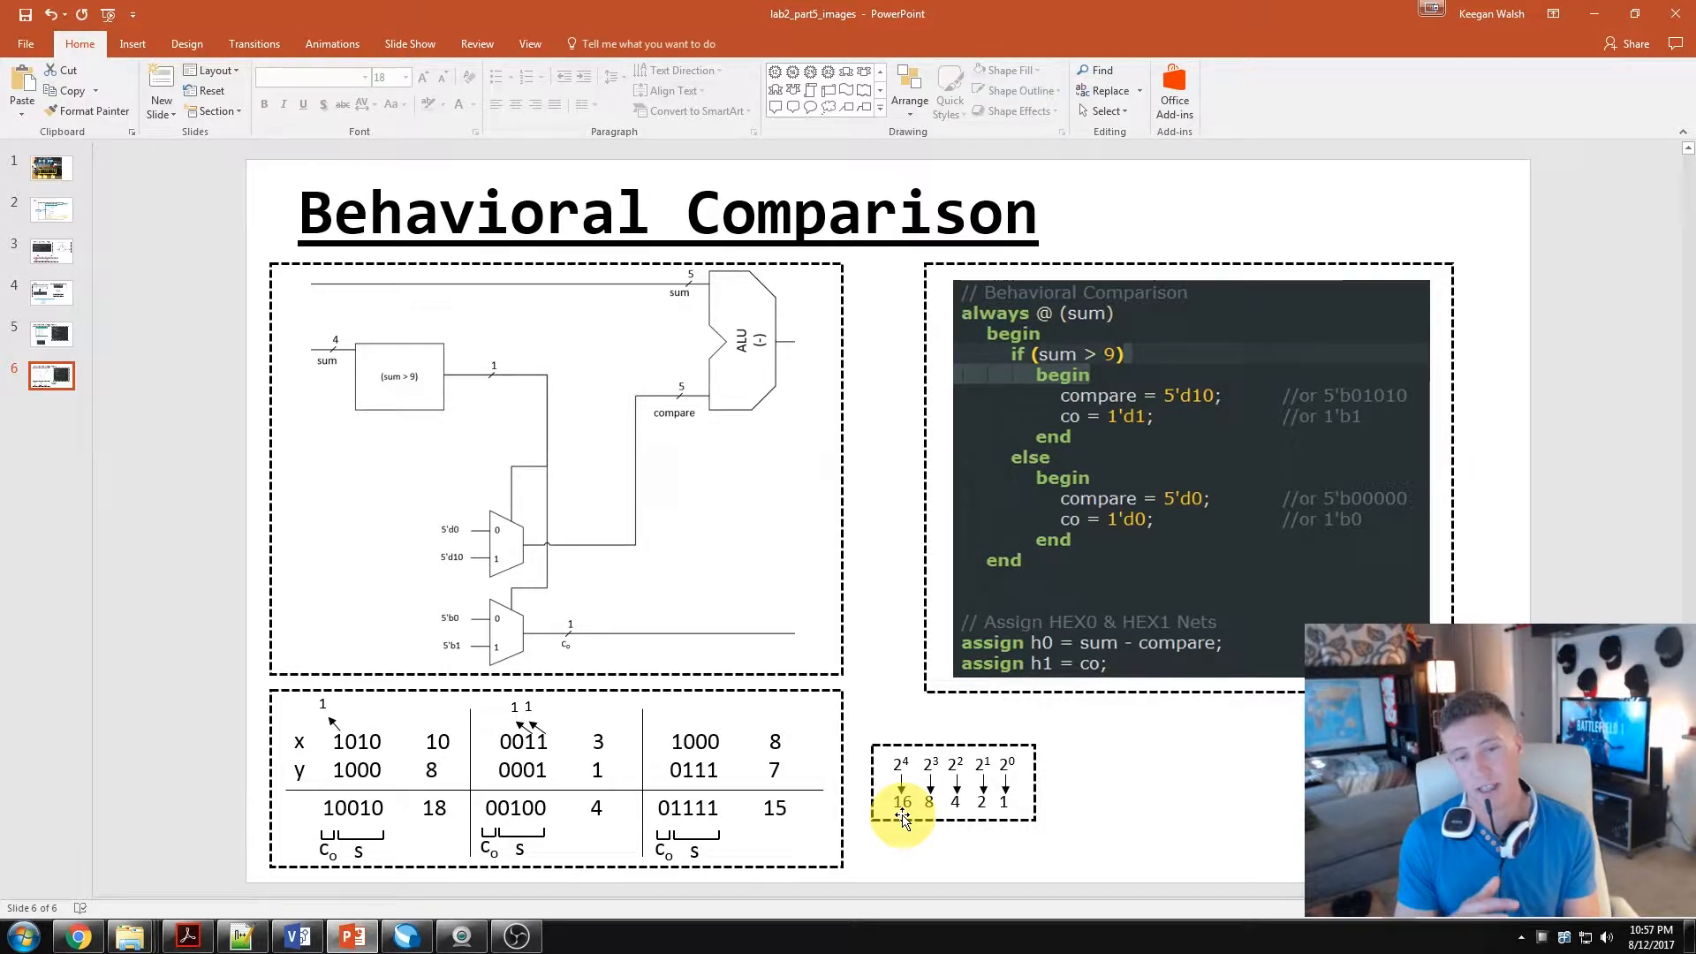
pyautogui.moveTo(526, 770)
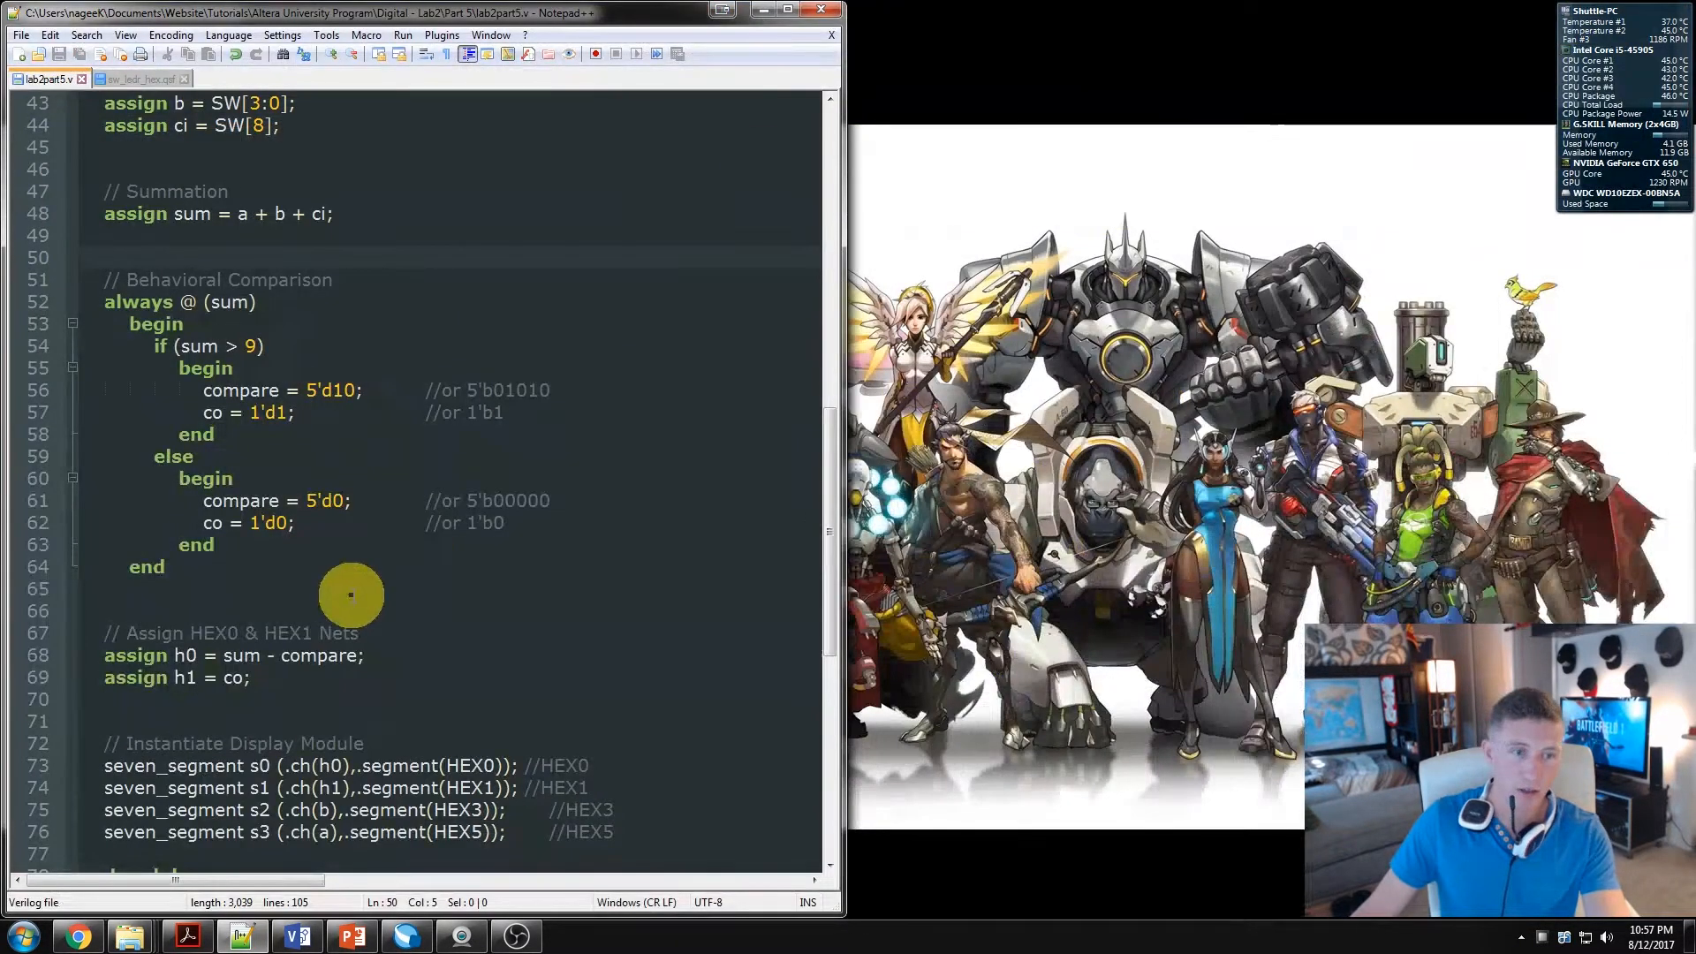
pyautogui.scroll(-3)
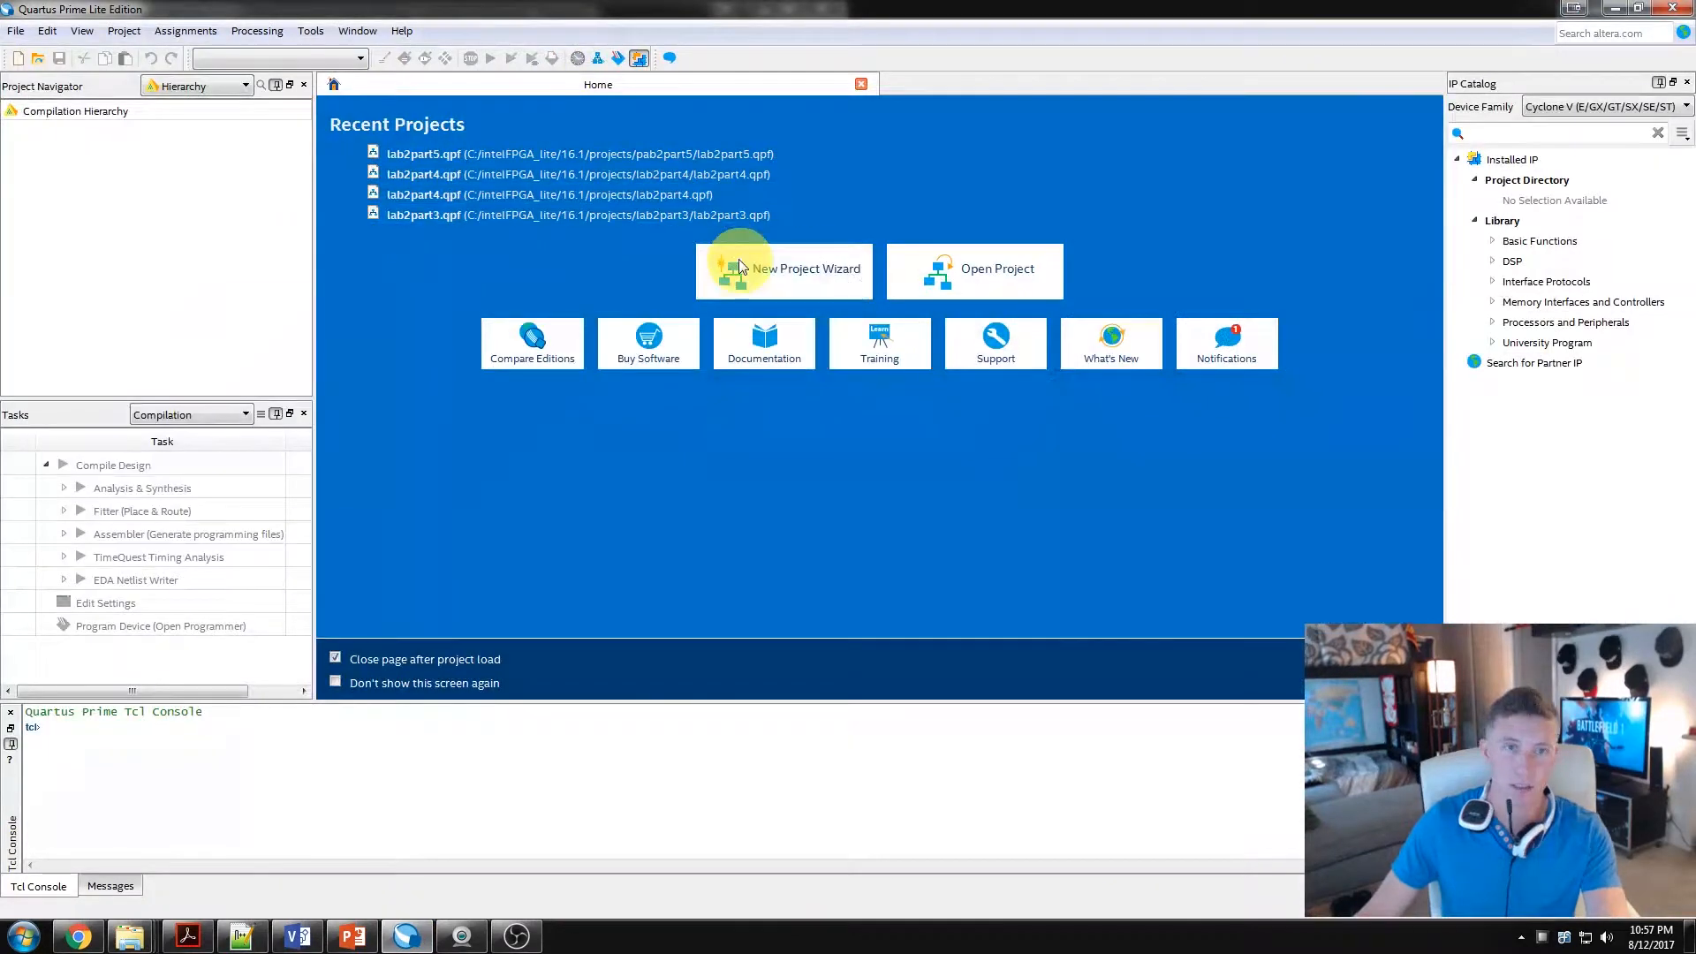
# Step: Start the New Project Wizard and make a new lab2part5 folder as the working directory
pyautogui.click(743, 269)
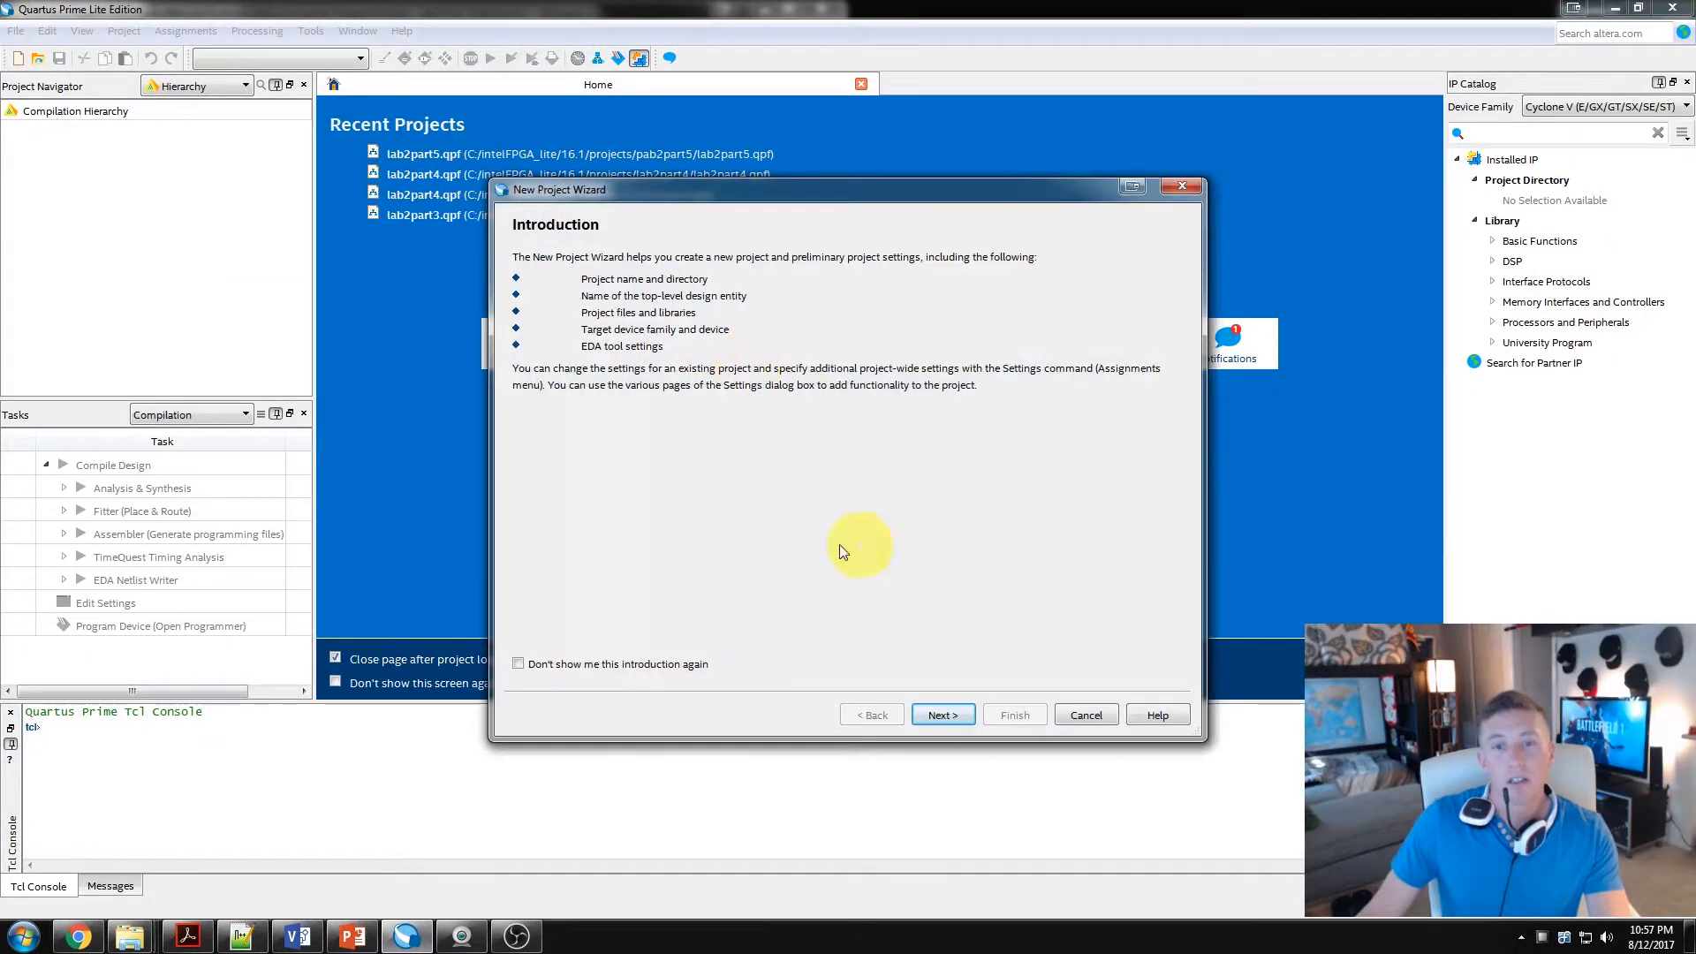
pyautogui.click(944, 713)
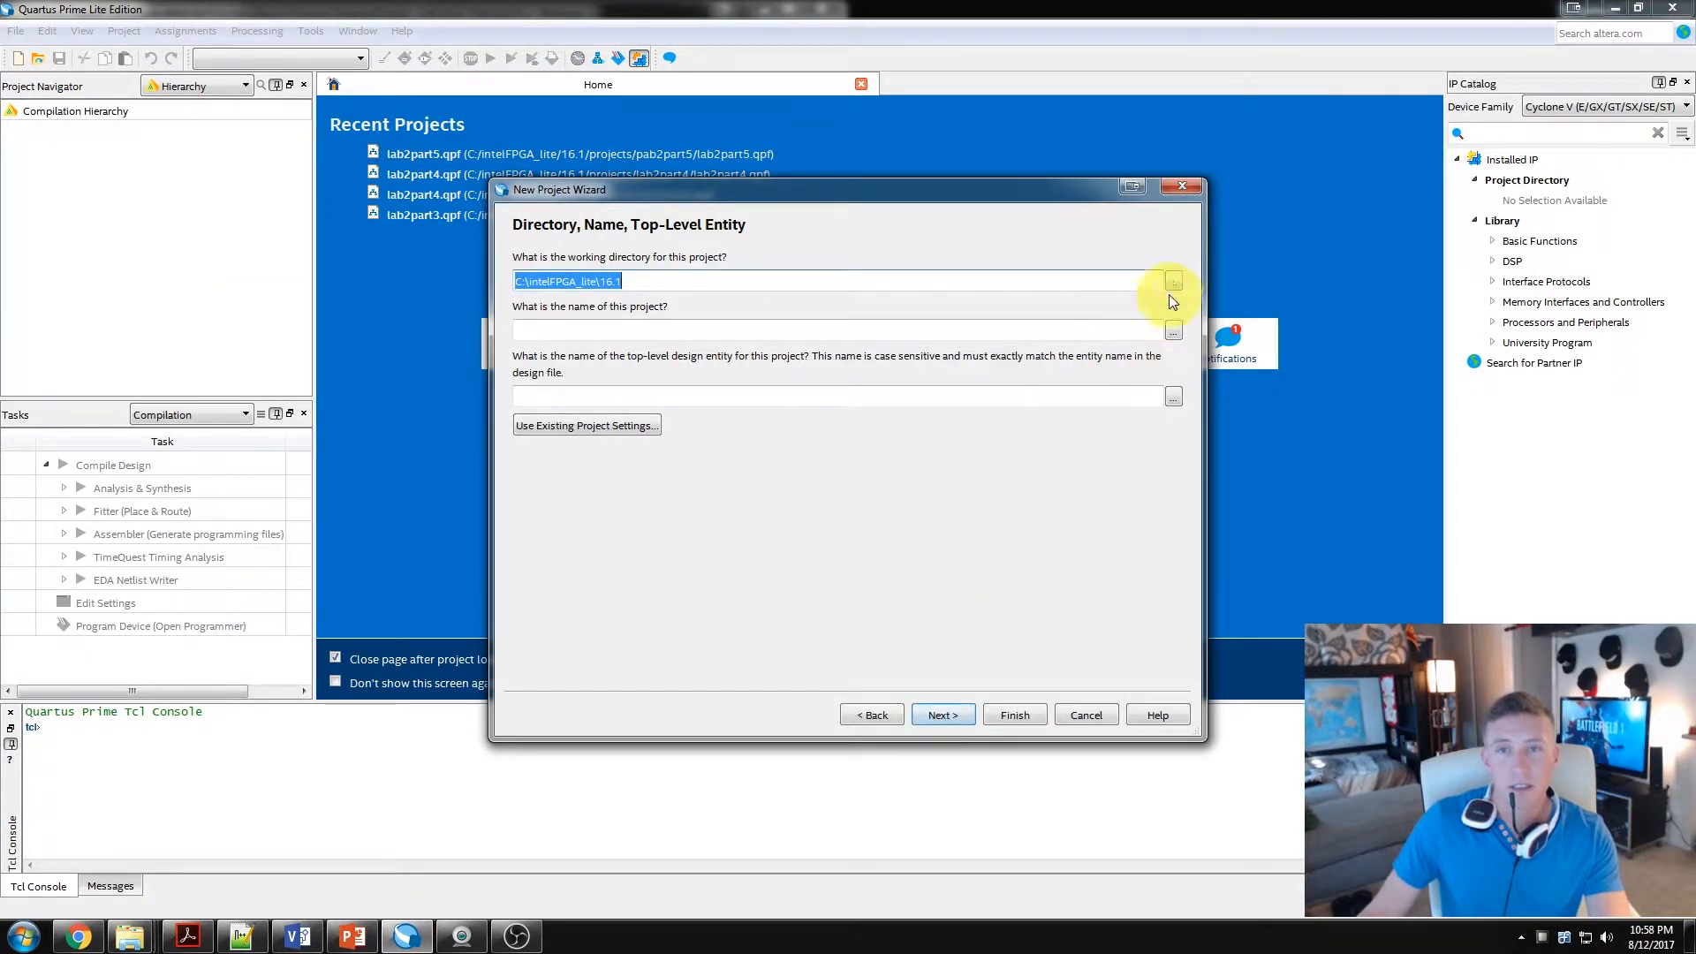
pyautogui.click(1173, 281)
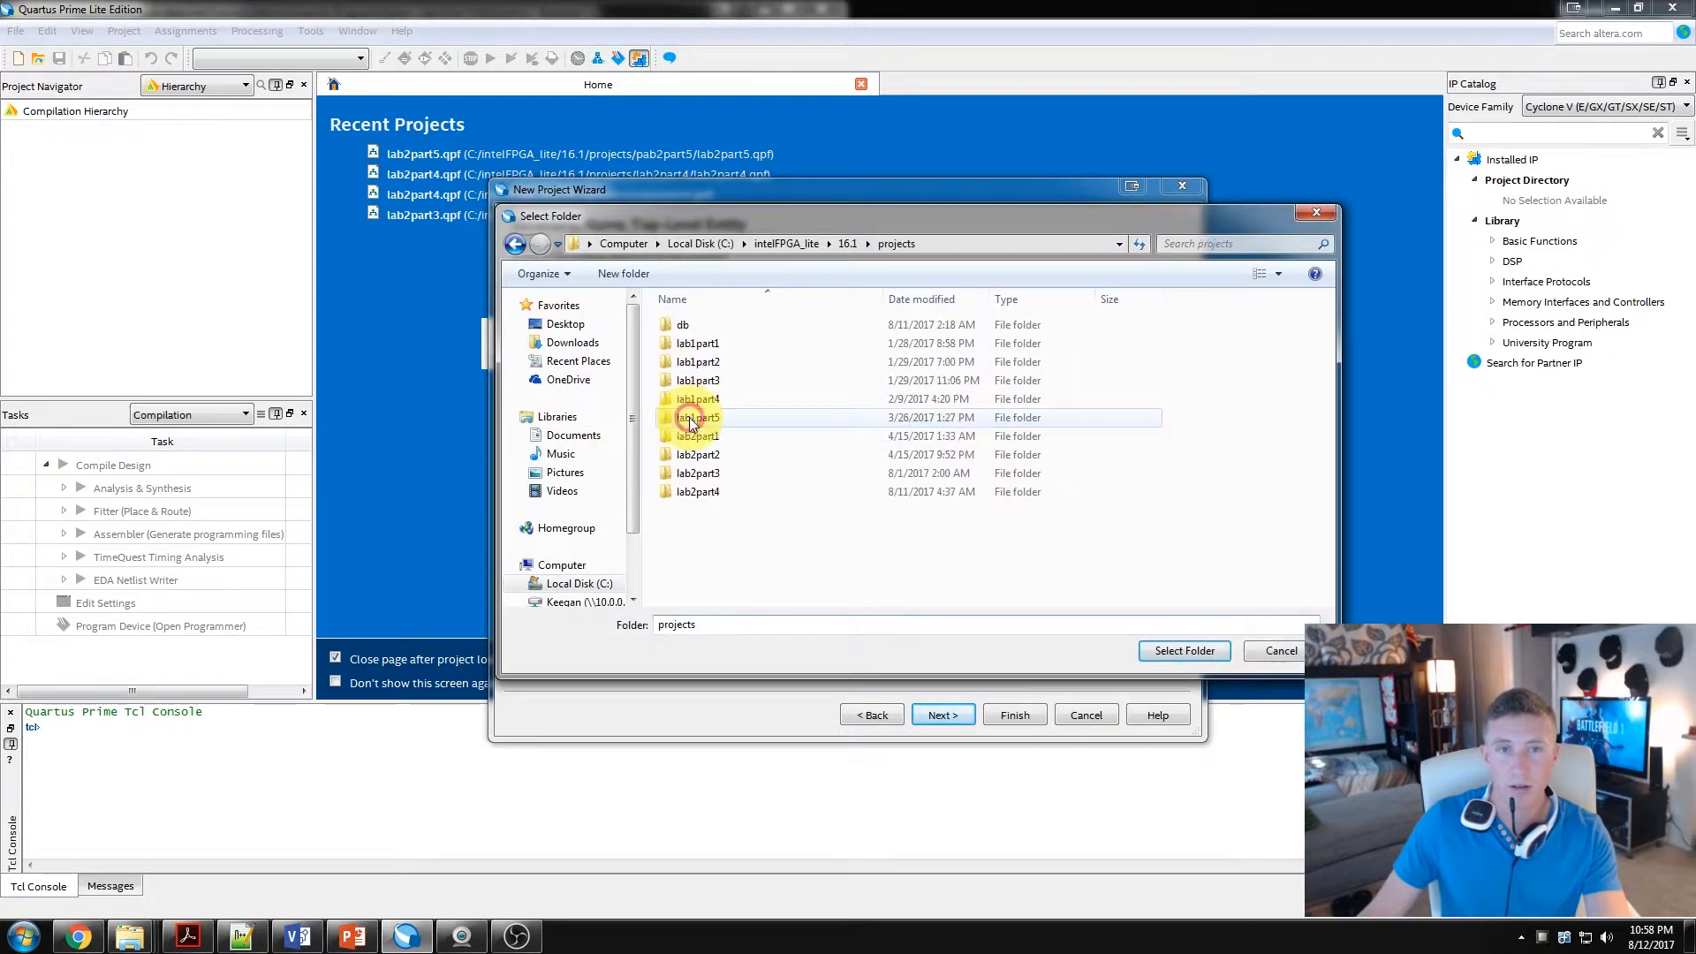
pyautogui.click(624, 272)
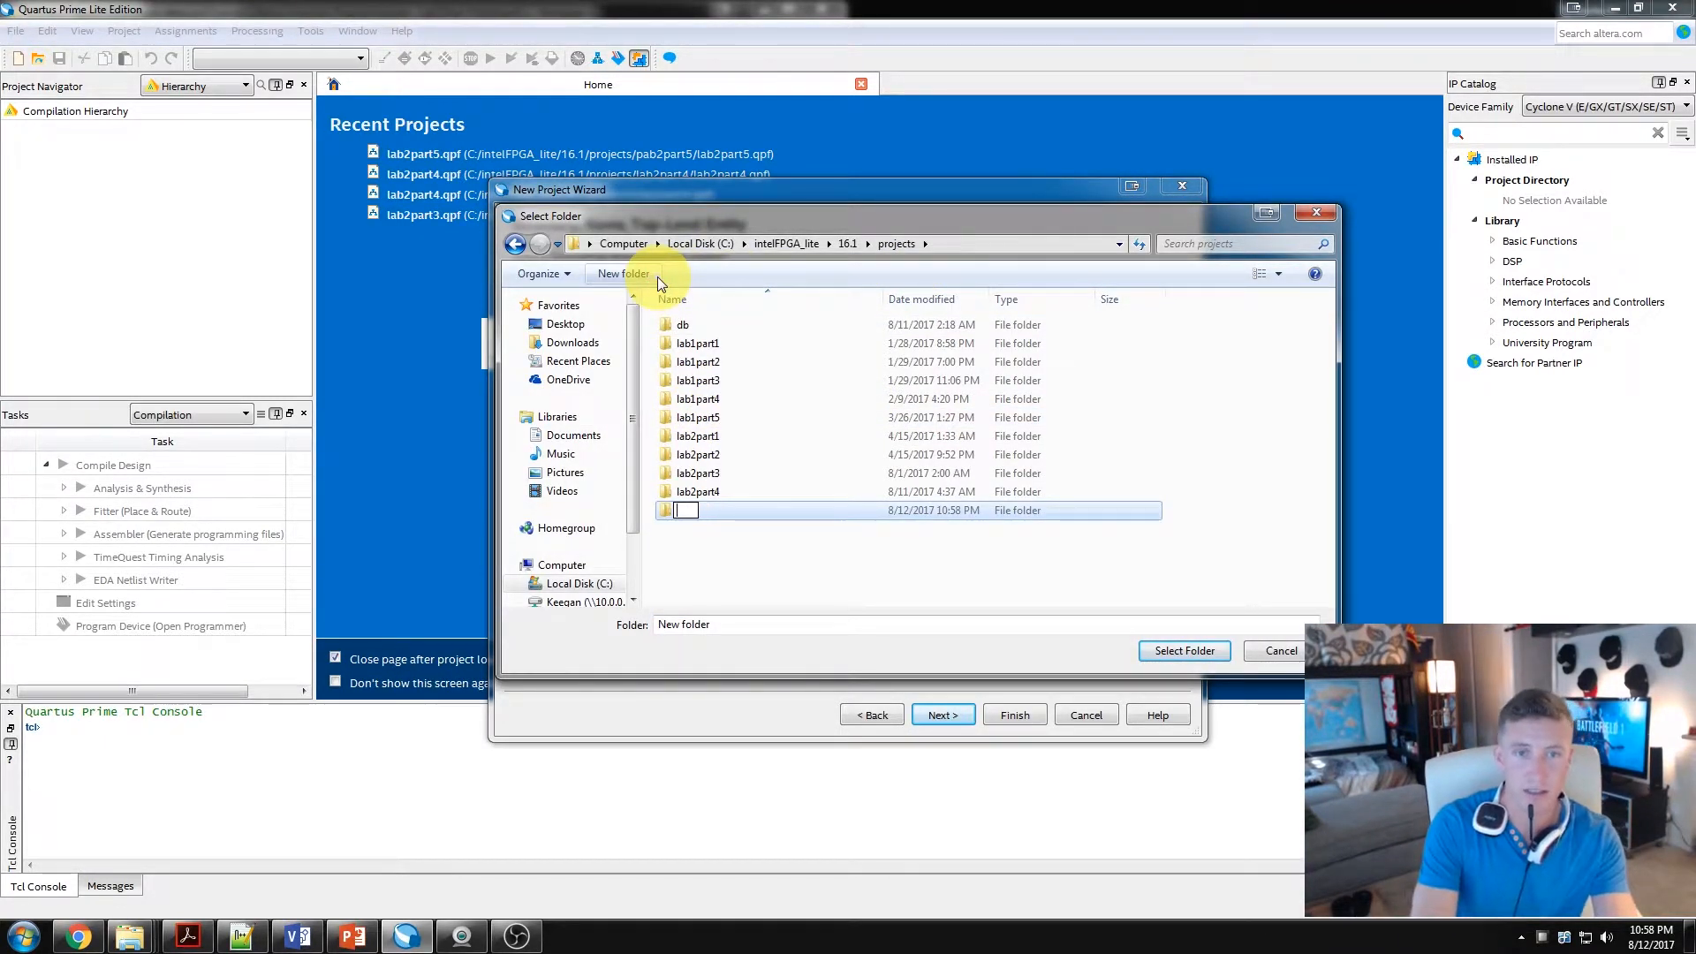
pyautogui.write('lab2part5')
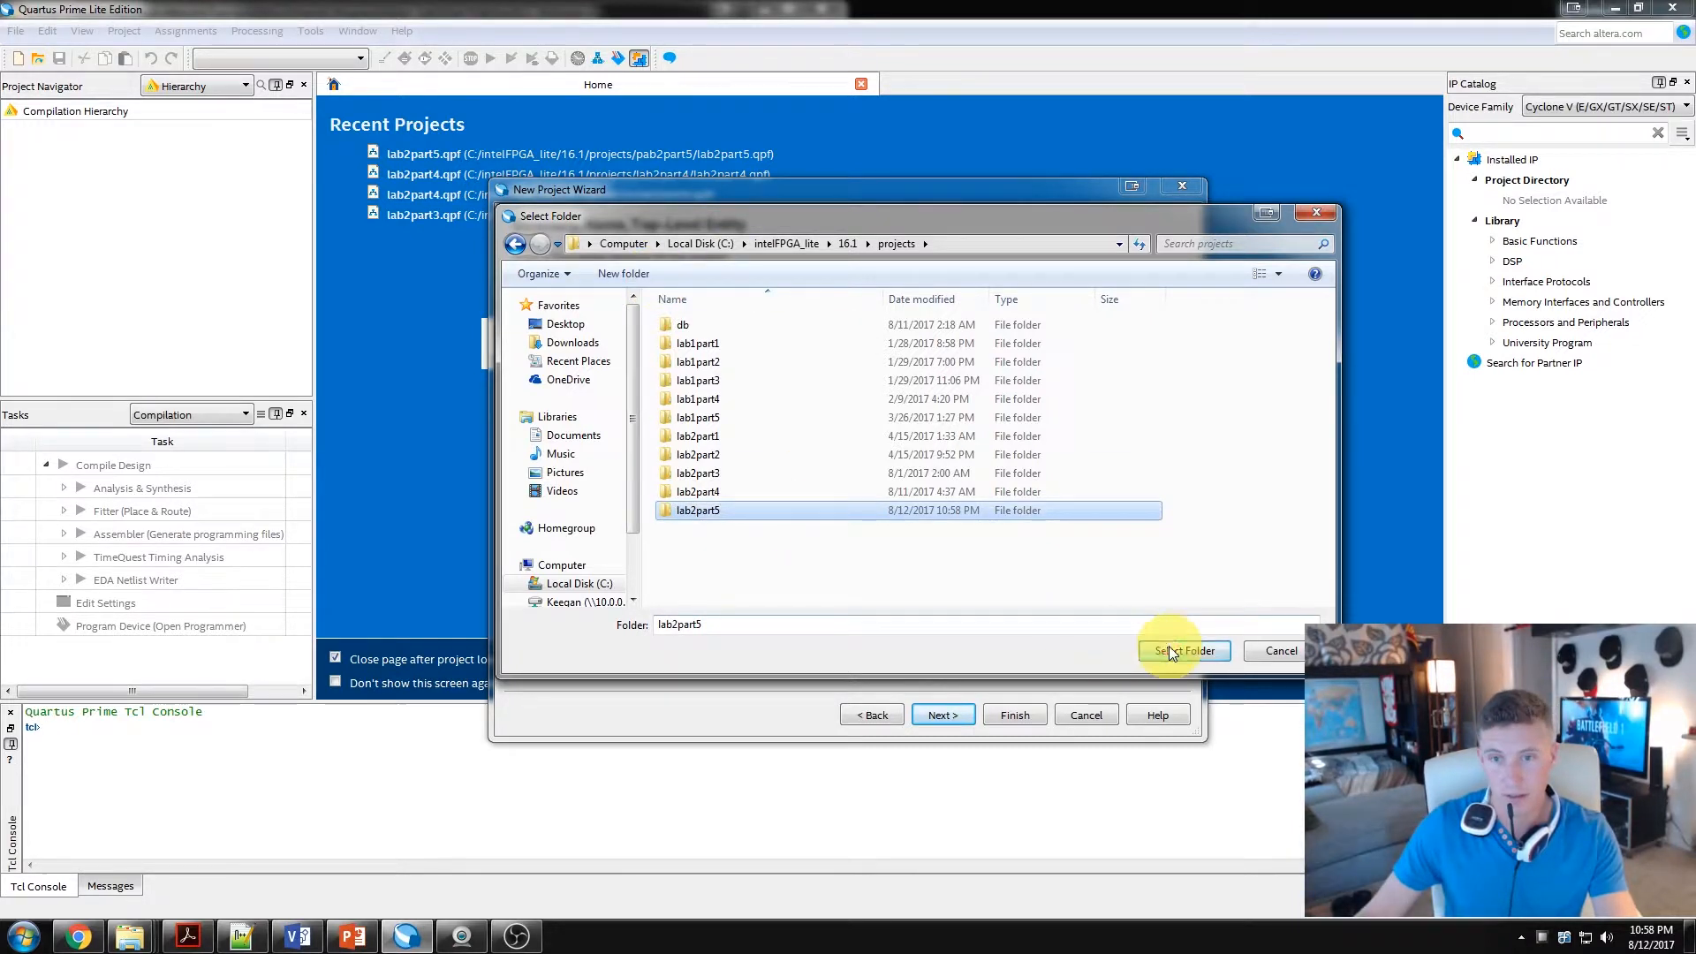
pyautogui.click(1184, 651)
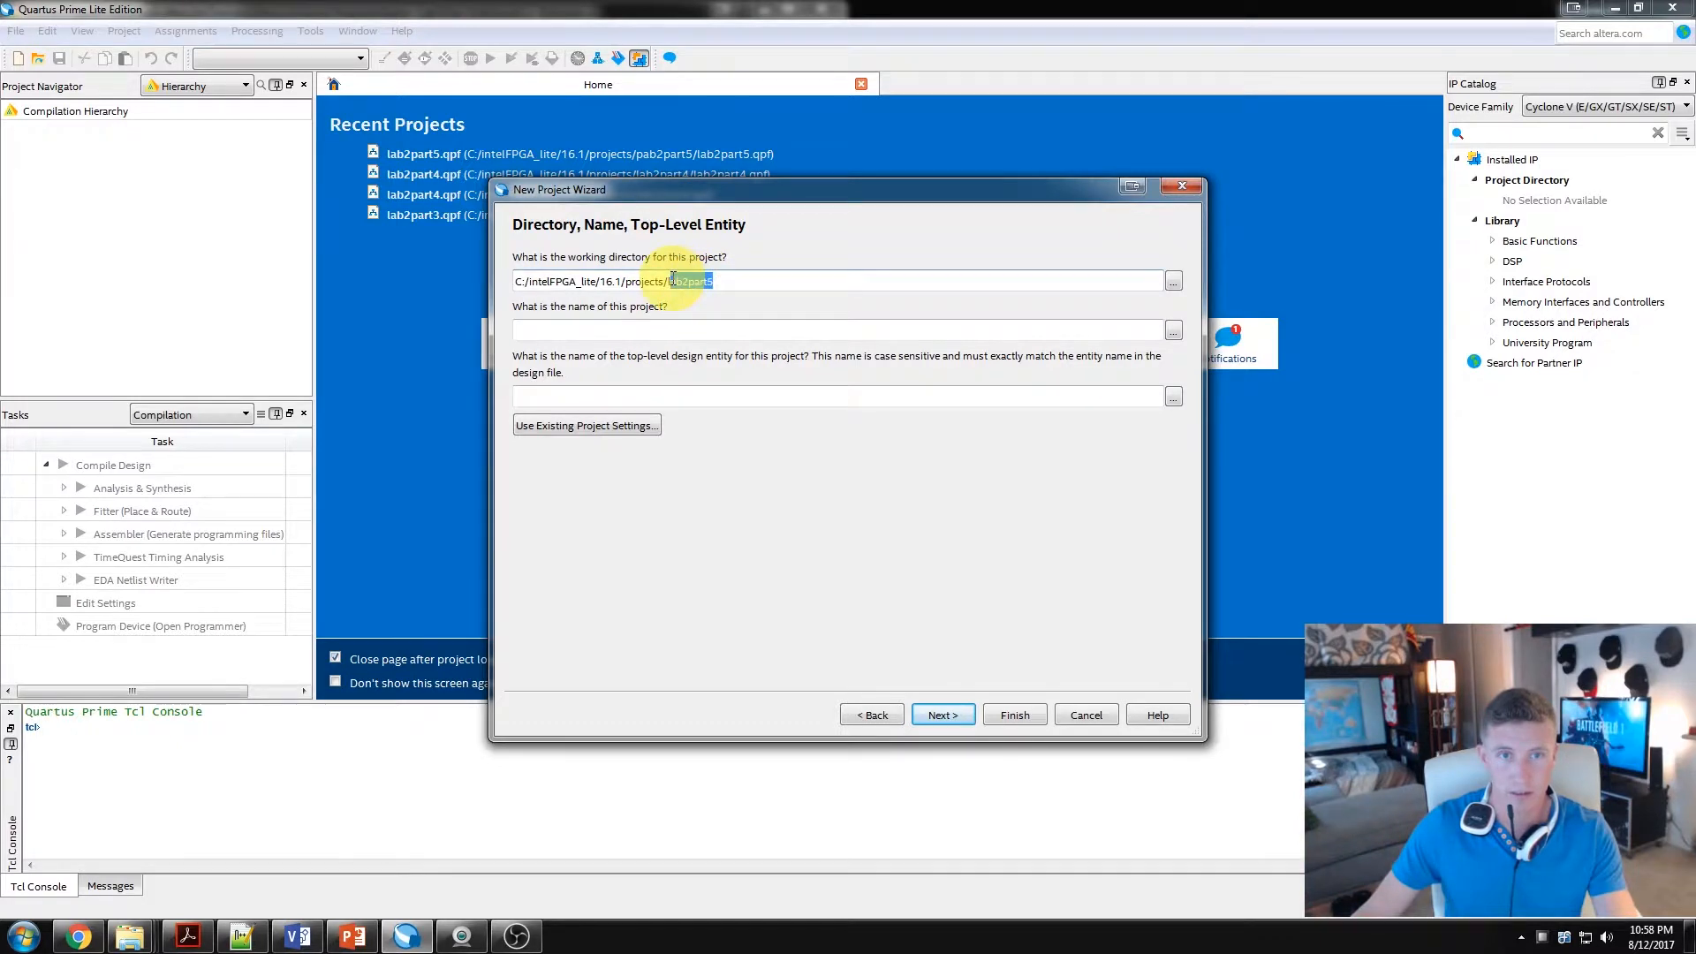
# Step: Name the project and top-level entity lab2part5 and continue without adding design files
pyautogui.click(668, 331)
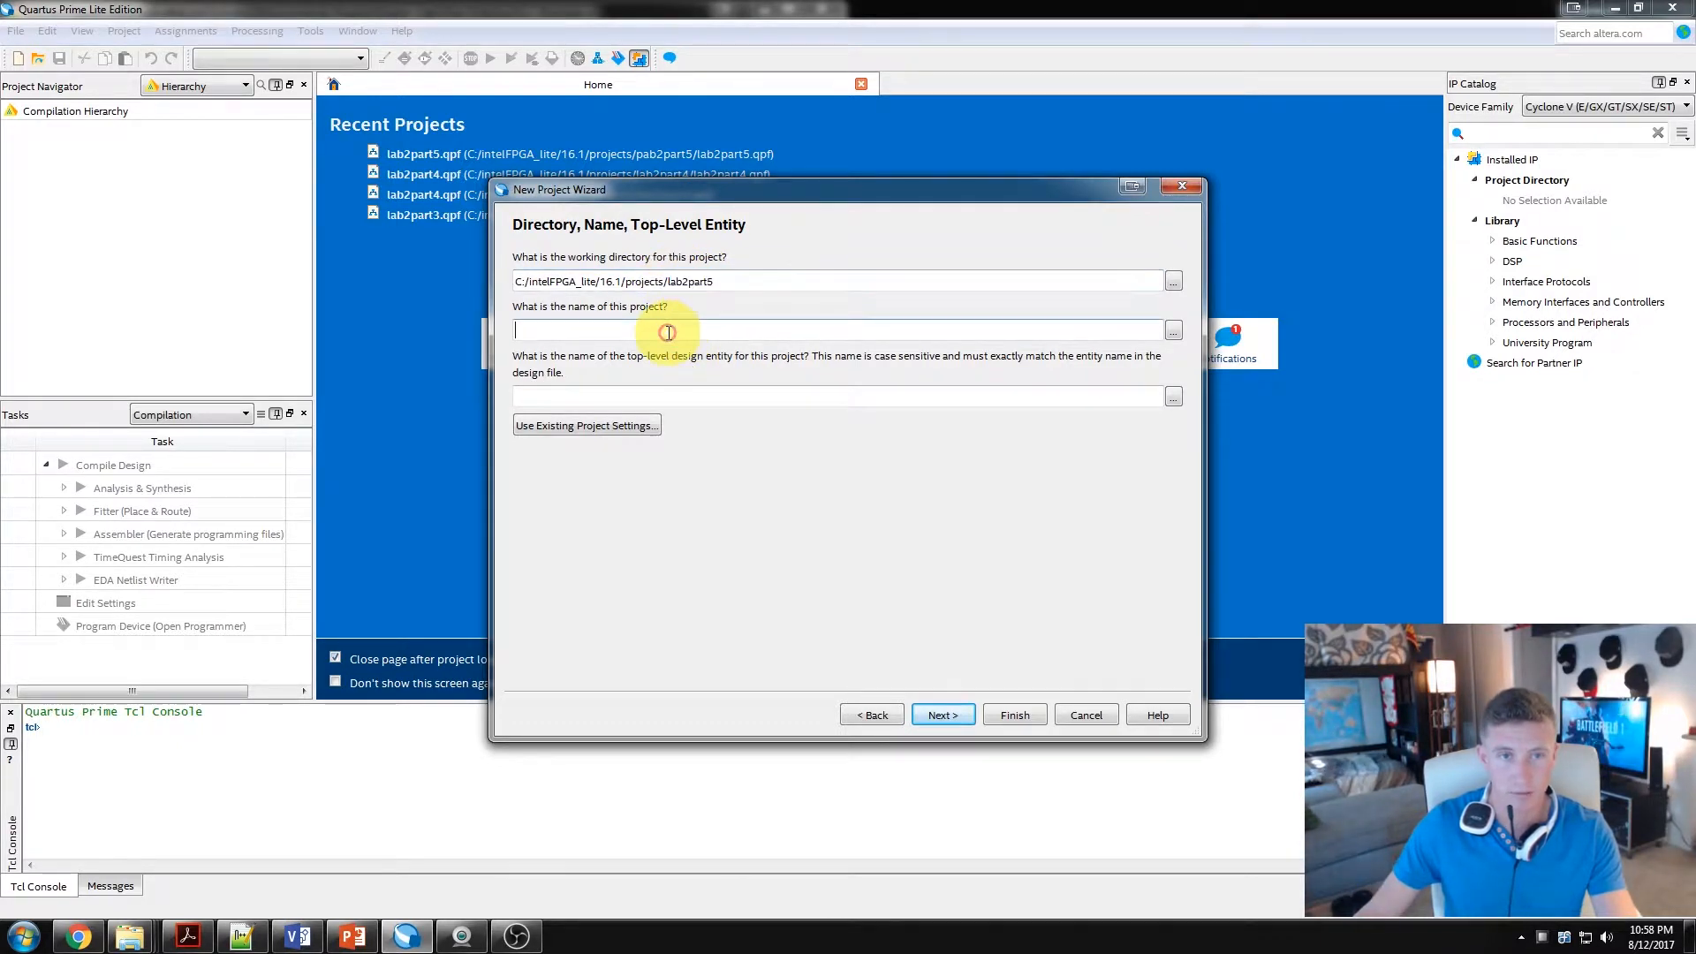
pyautogui.write('lab2part5')
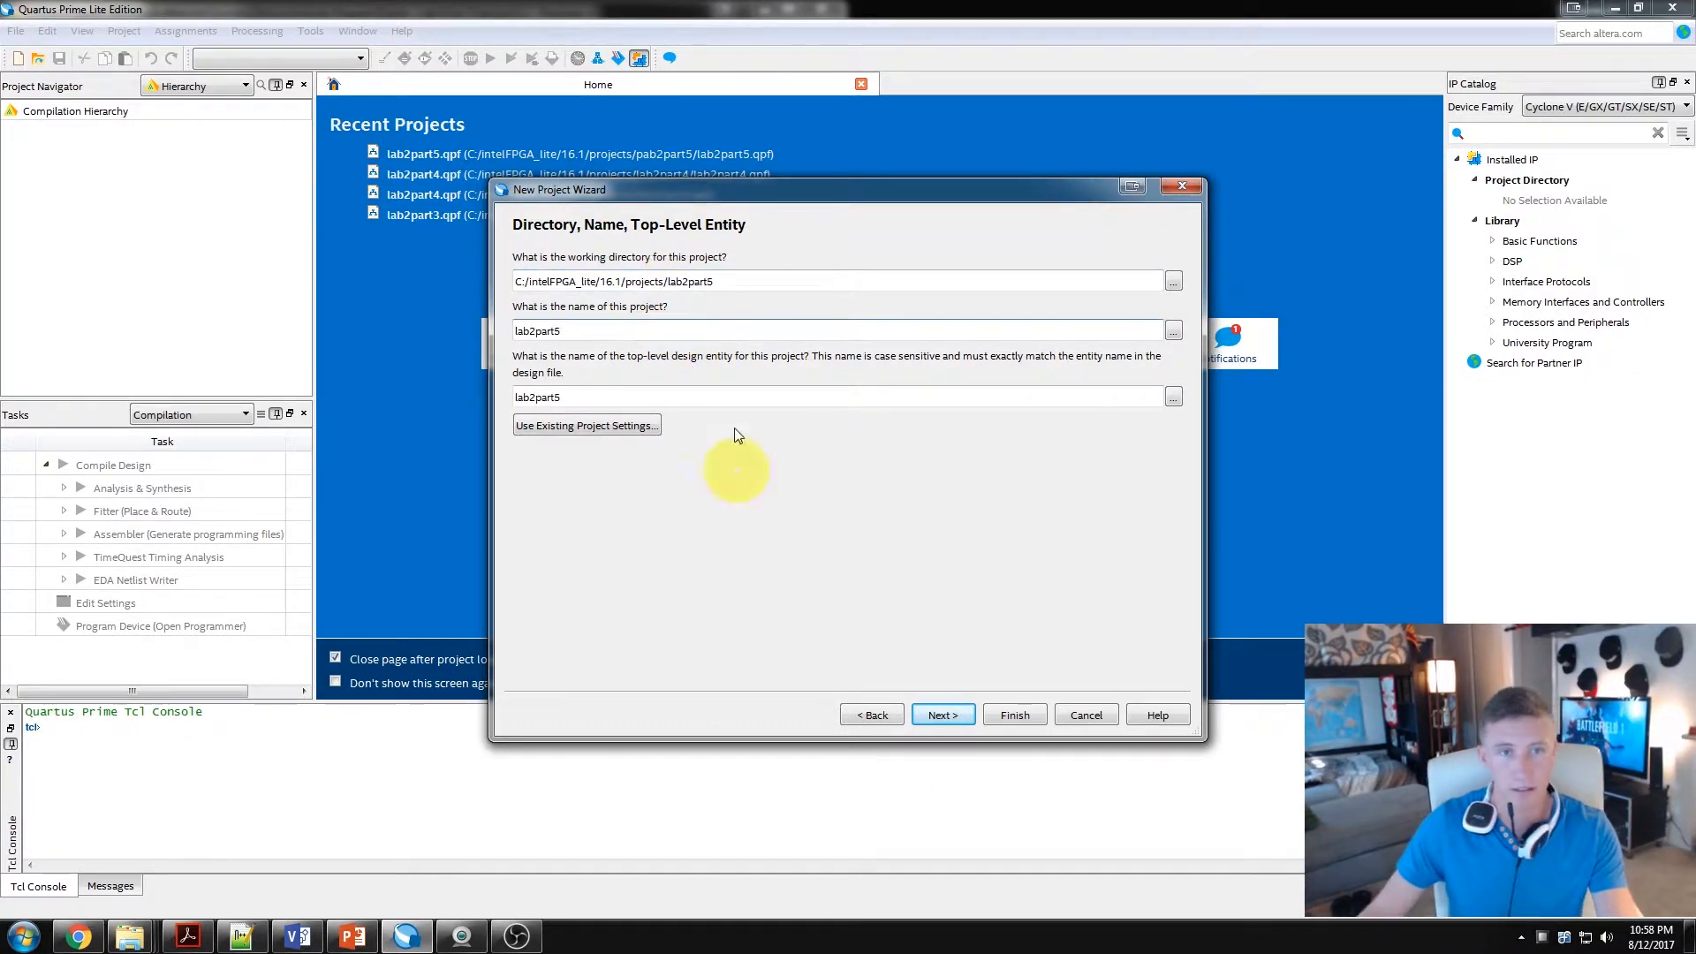
pyautogui.click(943, 714)
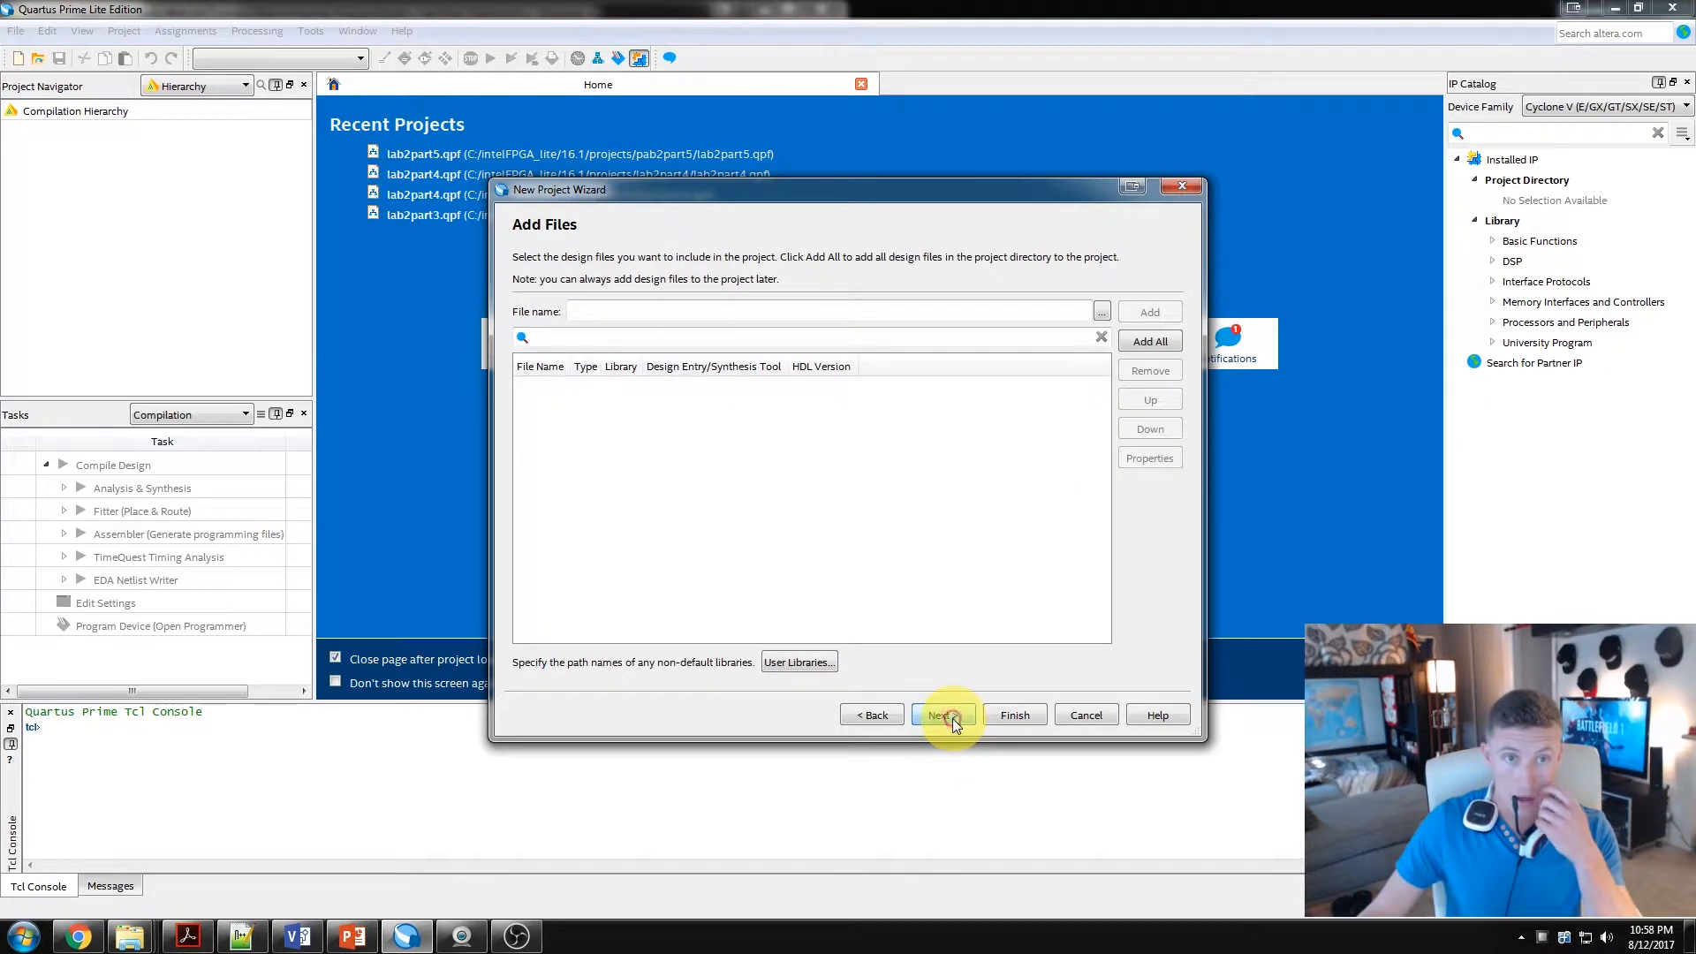
pyautogui.click(943, 714)
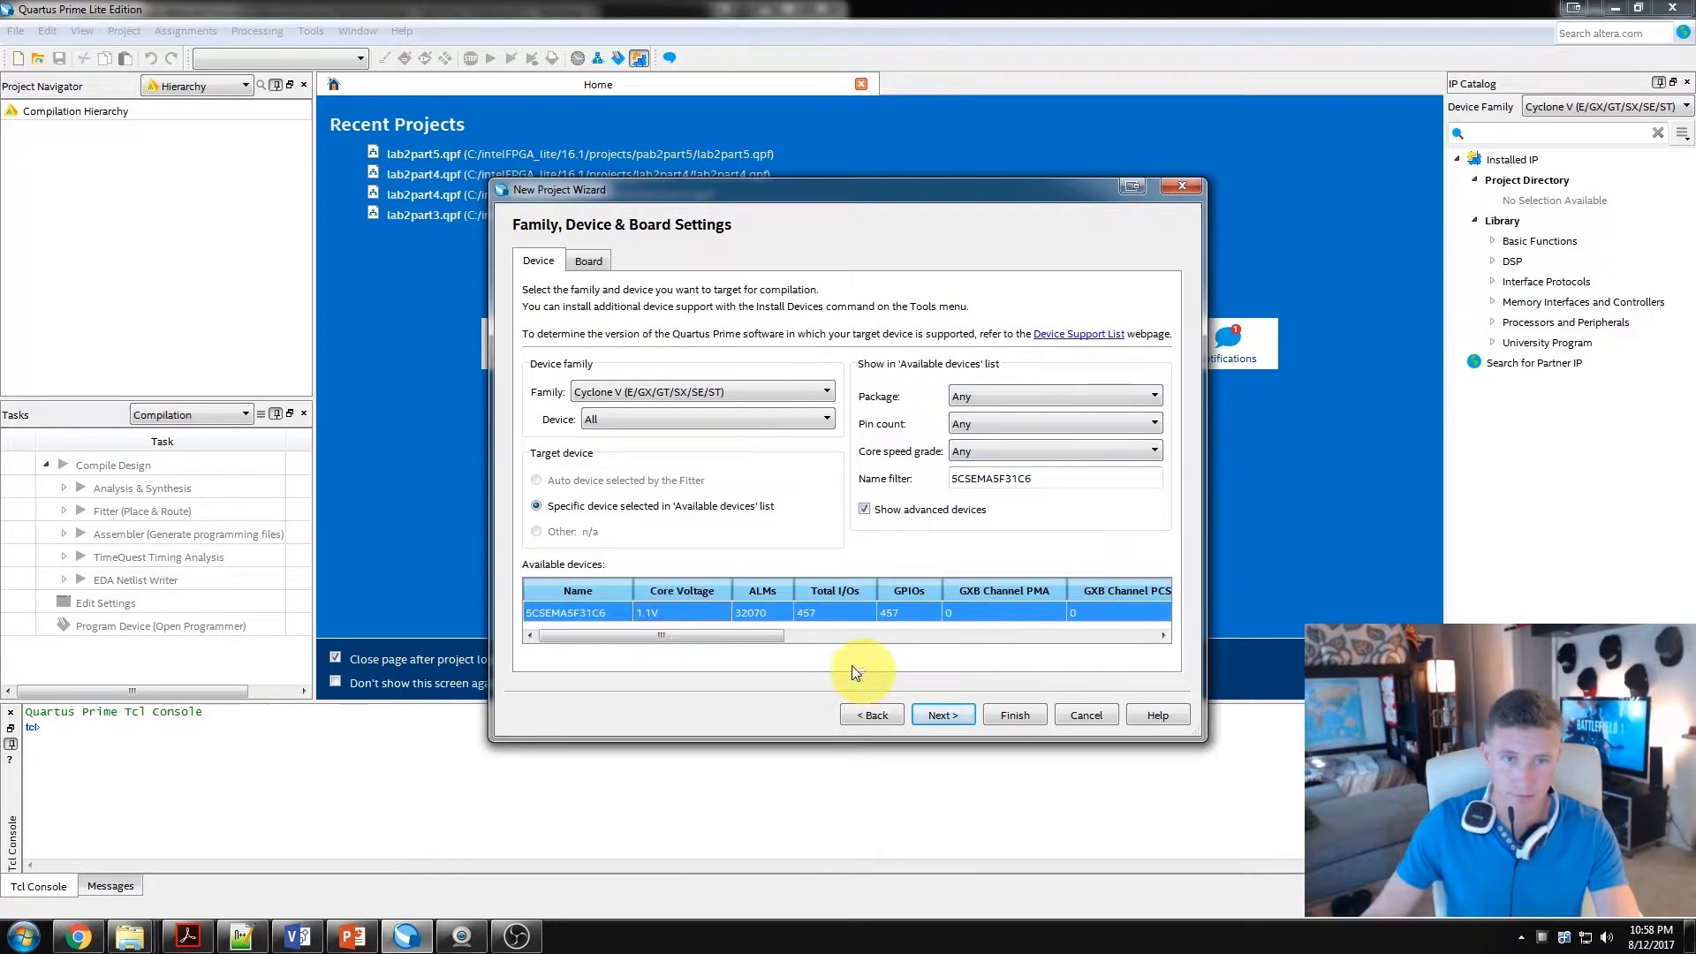
# Step: Confirm the 5CSEMA5F31C6 device, leave EDA tools unset, and finish creating the project
pyautogui.click(943, 714)
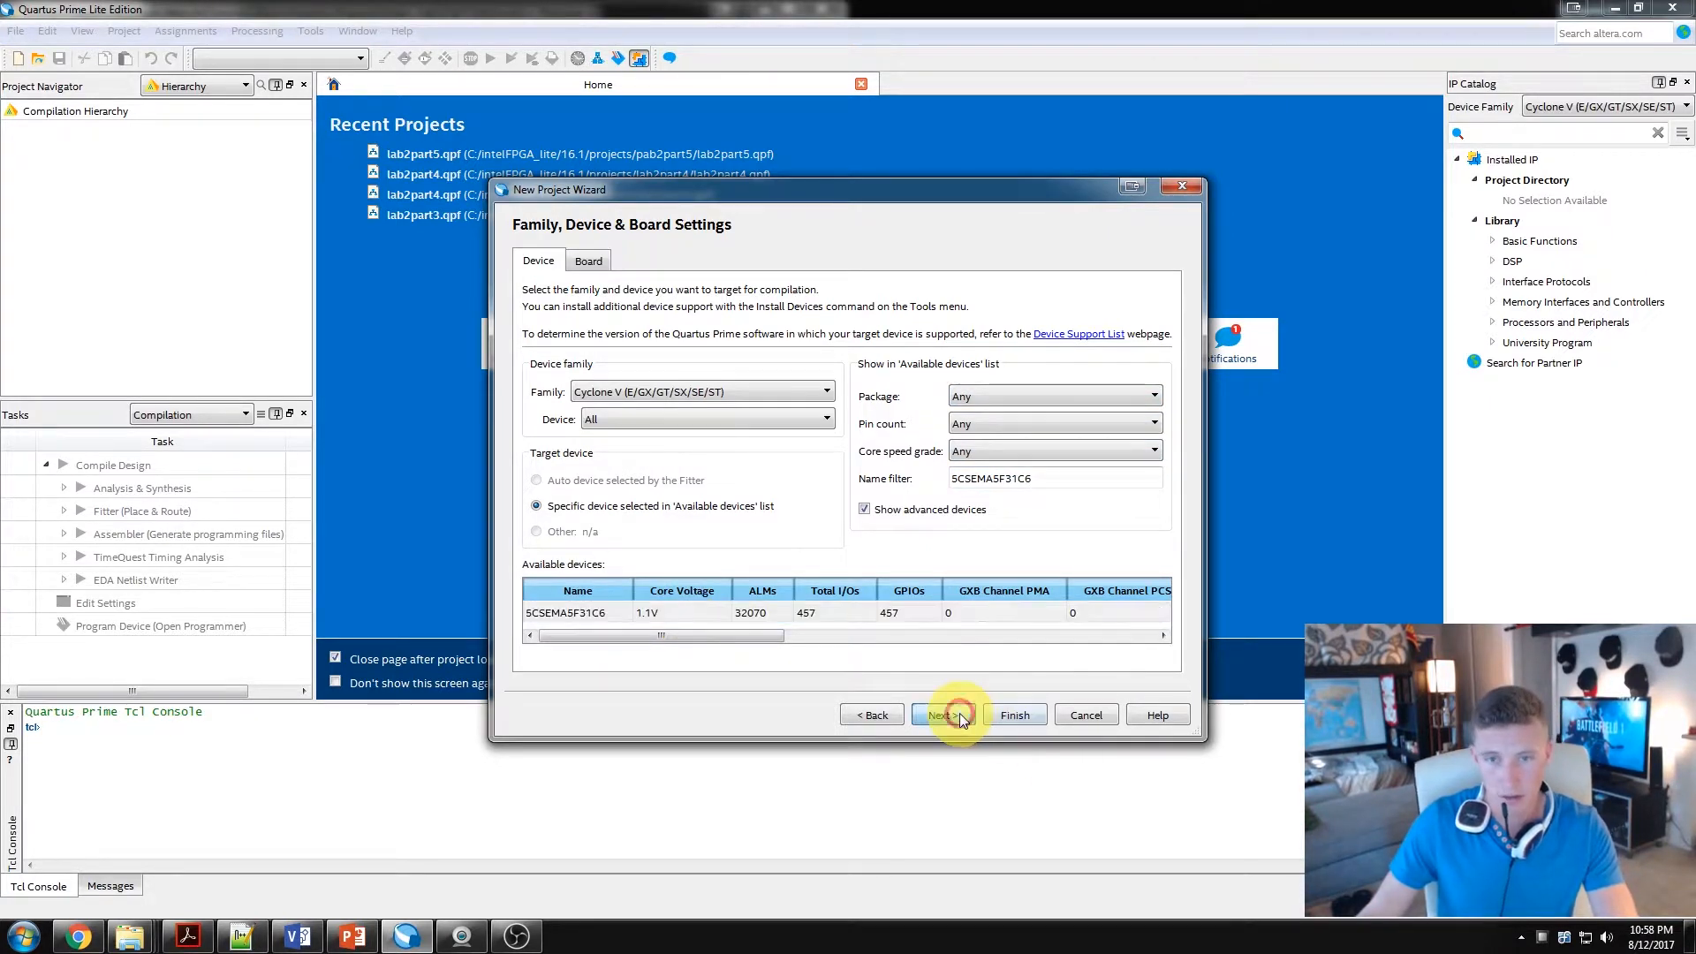
pyautogui.click(945, 714)
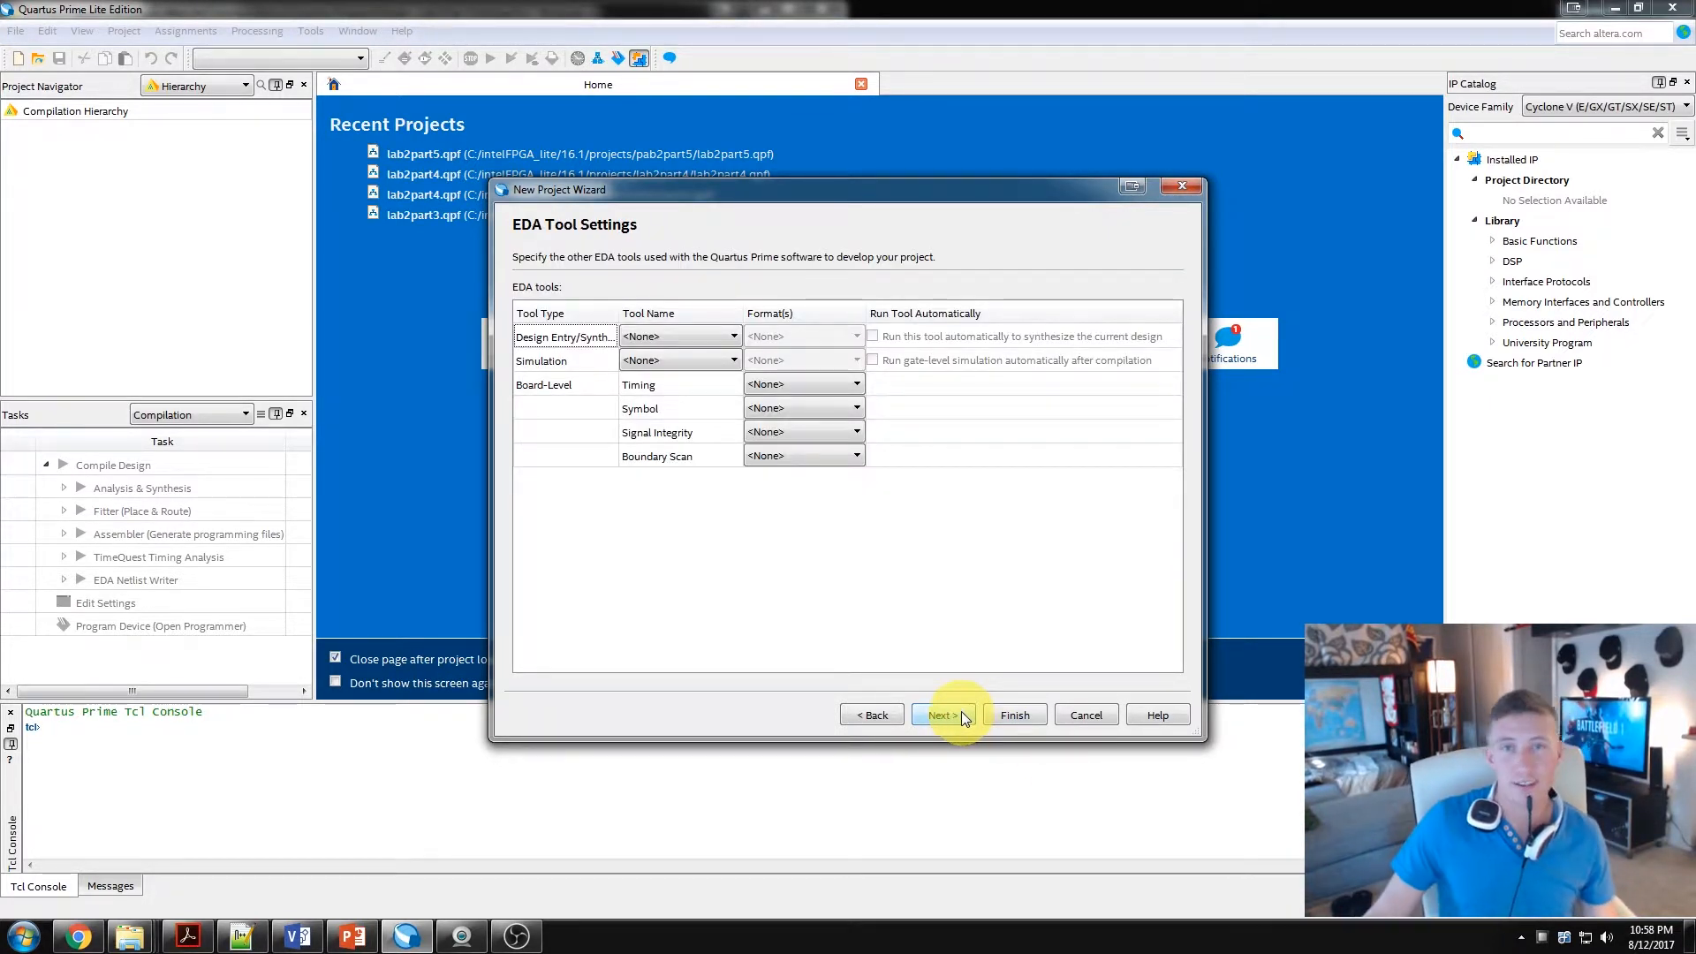
pyautogui.moveTo(972, 698)
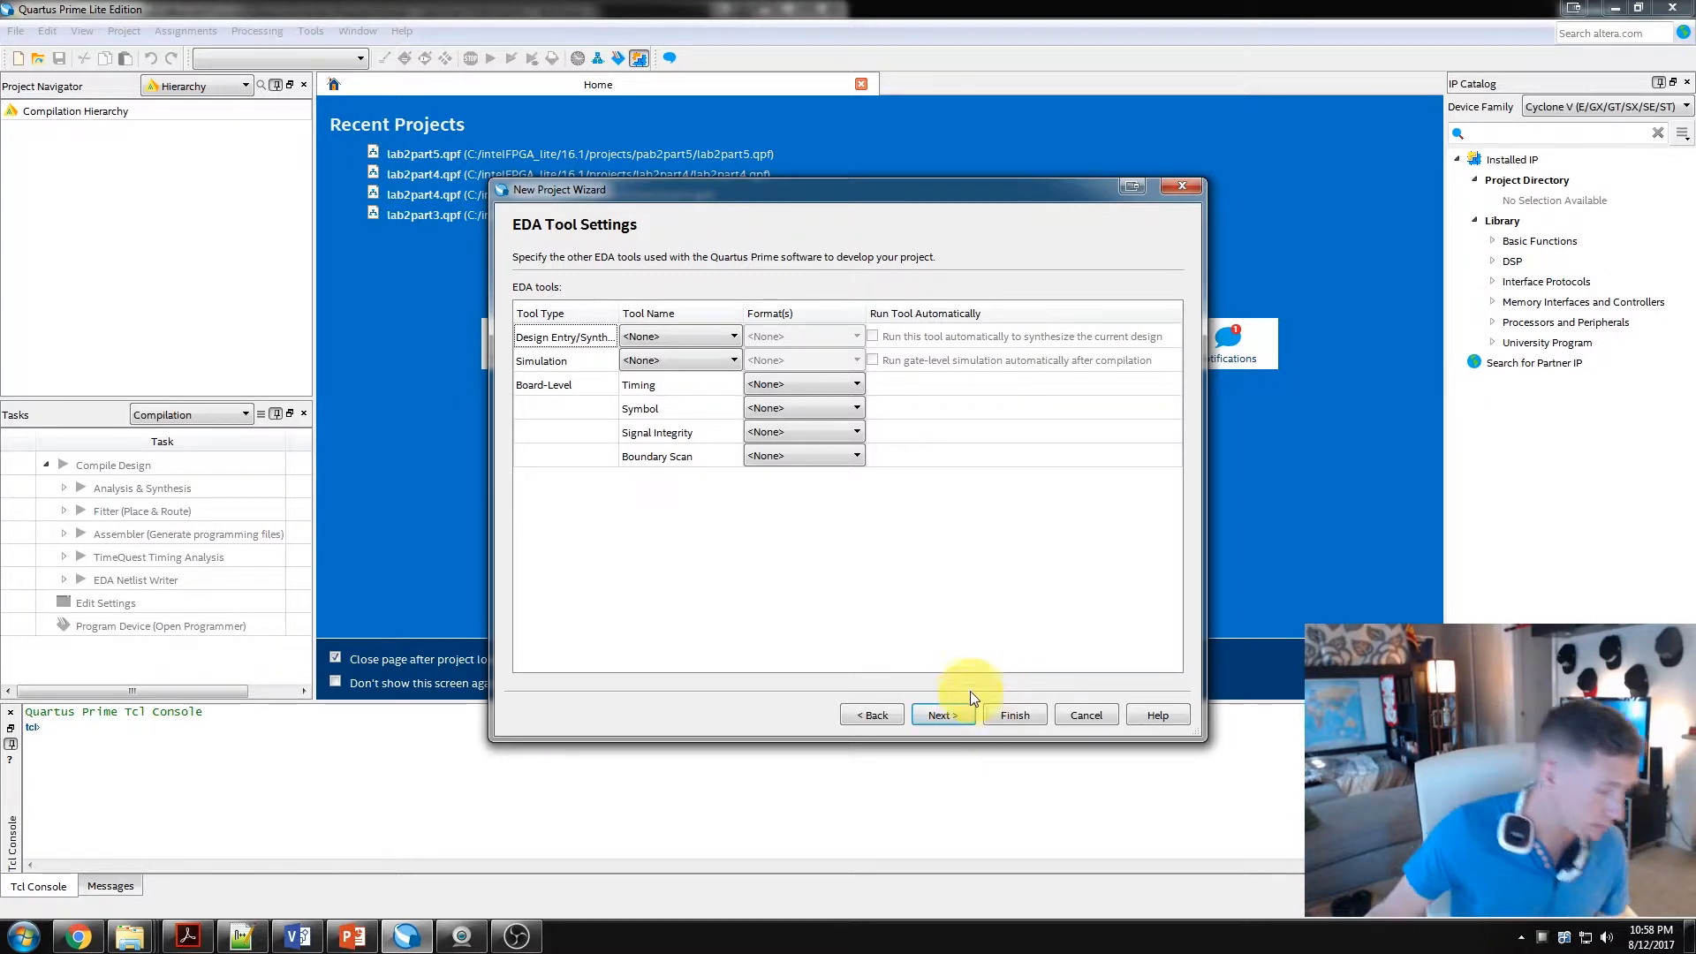
pyautogui.moveTo(986, 643)
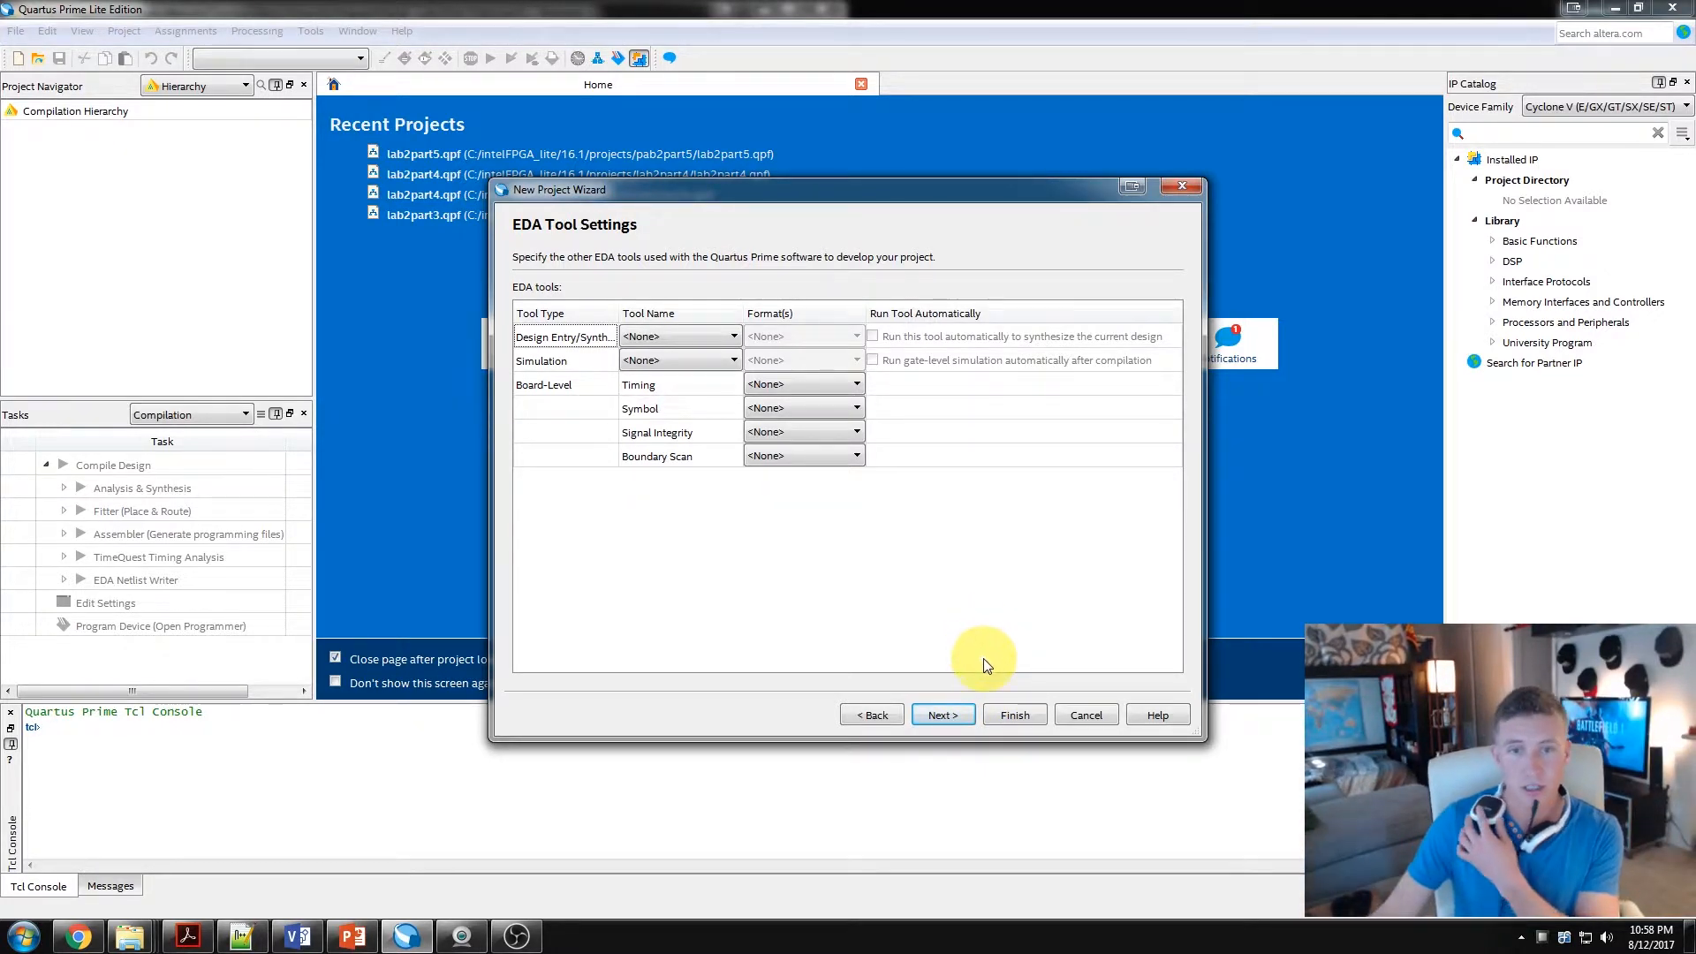
pyautogui.click(944, 714)
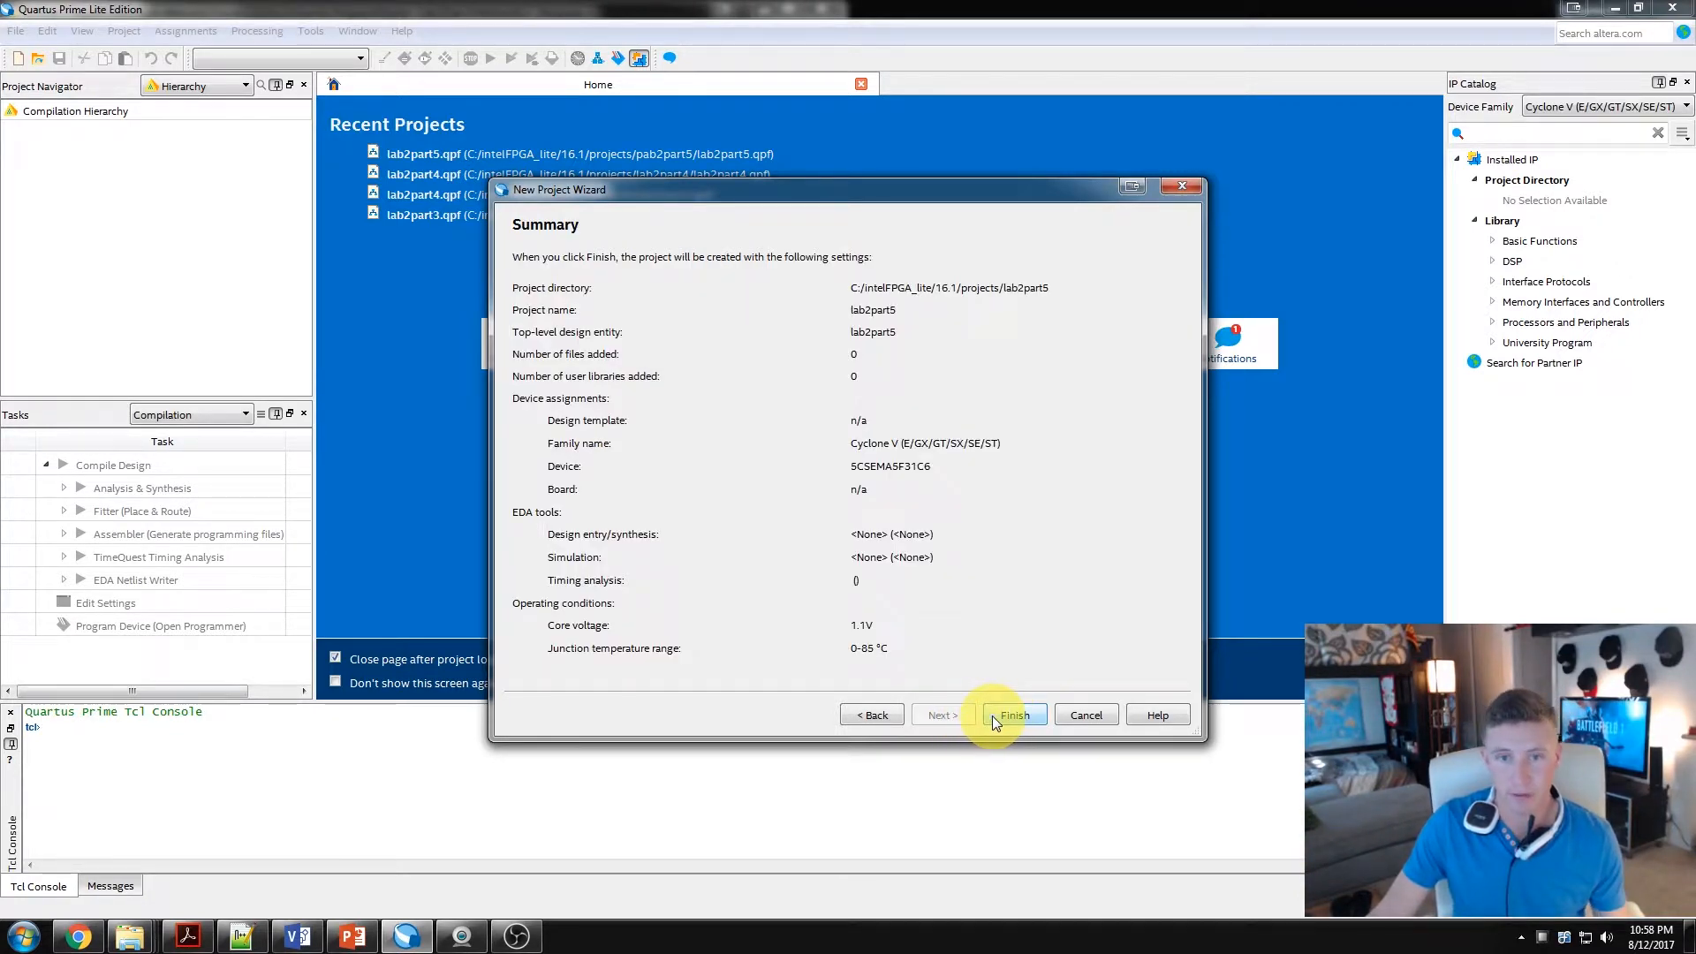
pyautogui.click(1015, 714)
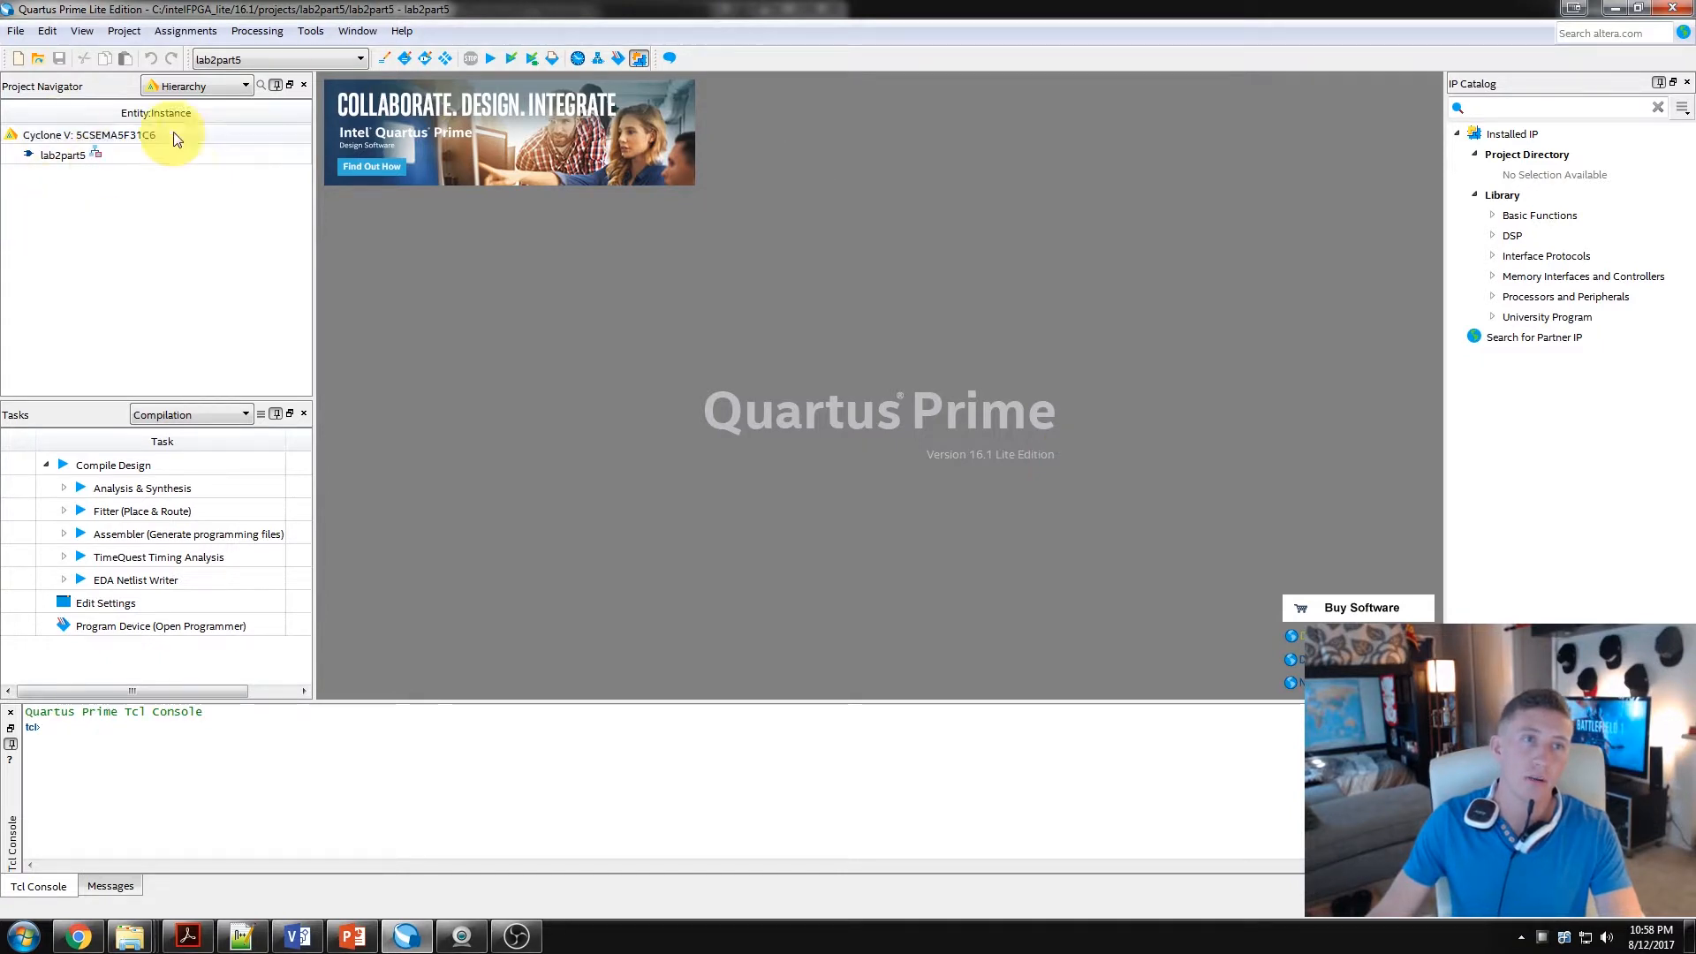
# Step: Create a new Verilog HDL file with the BCD adder code and save it as lab2part5.v in the project
pyautogui.click(244, 85)
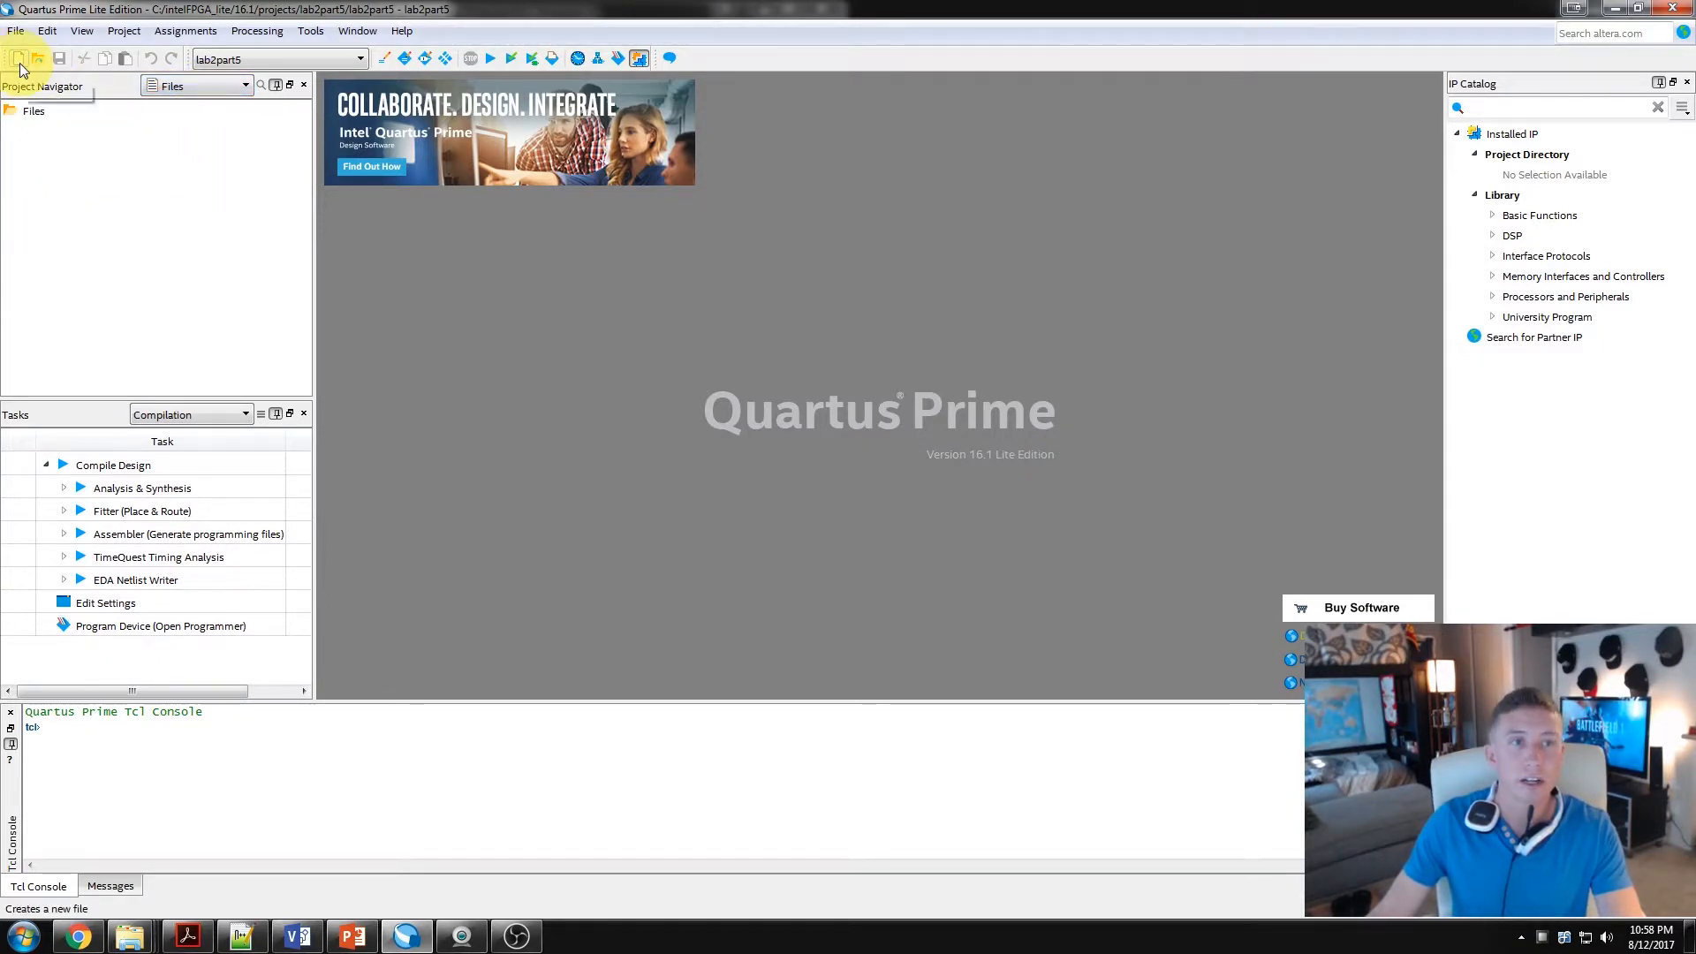
pyautogui.click(18, 56)
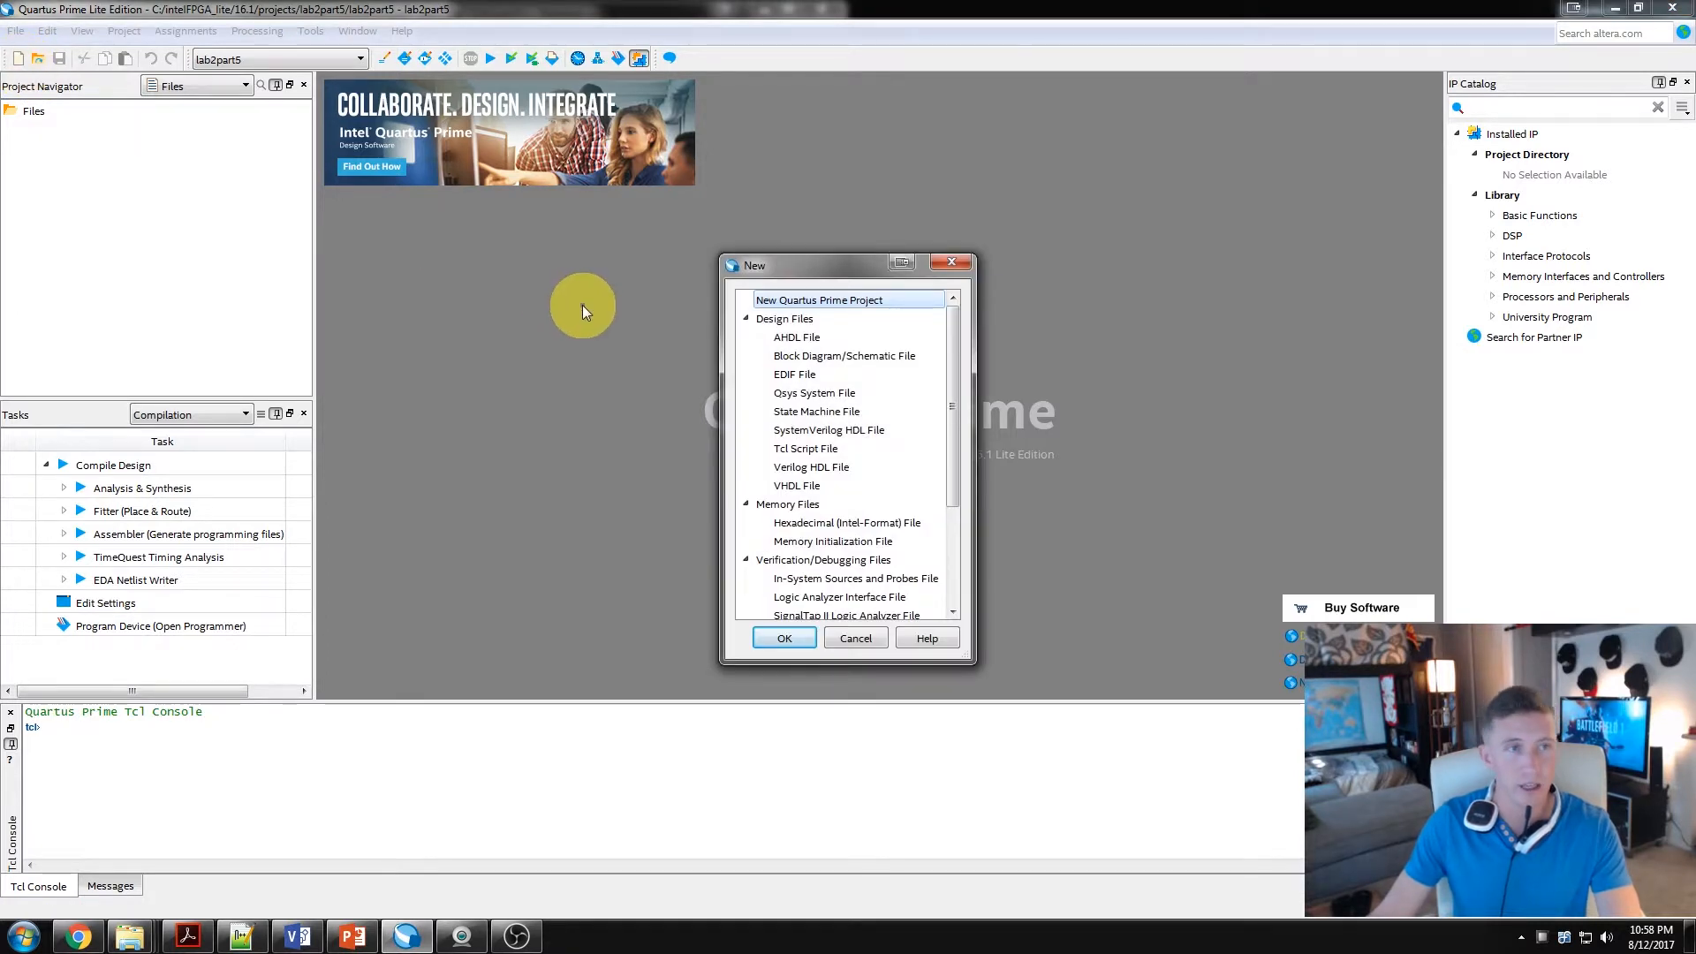
pyautogui.click(813, 466)
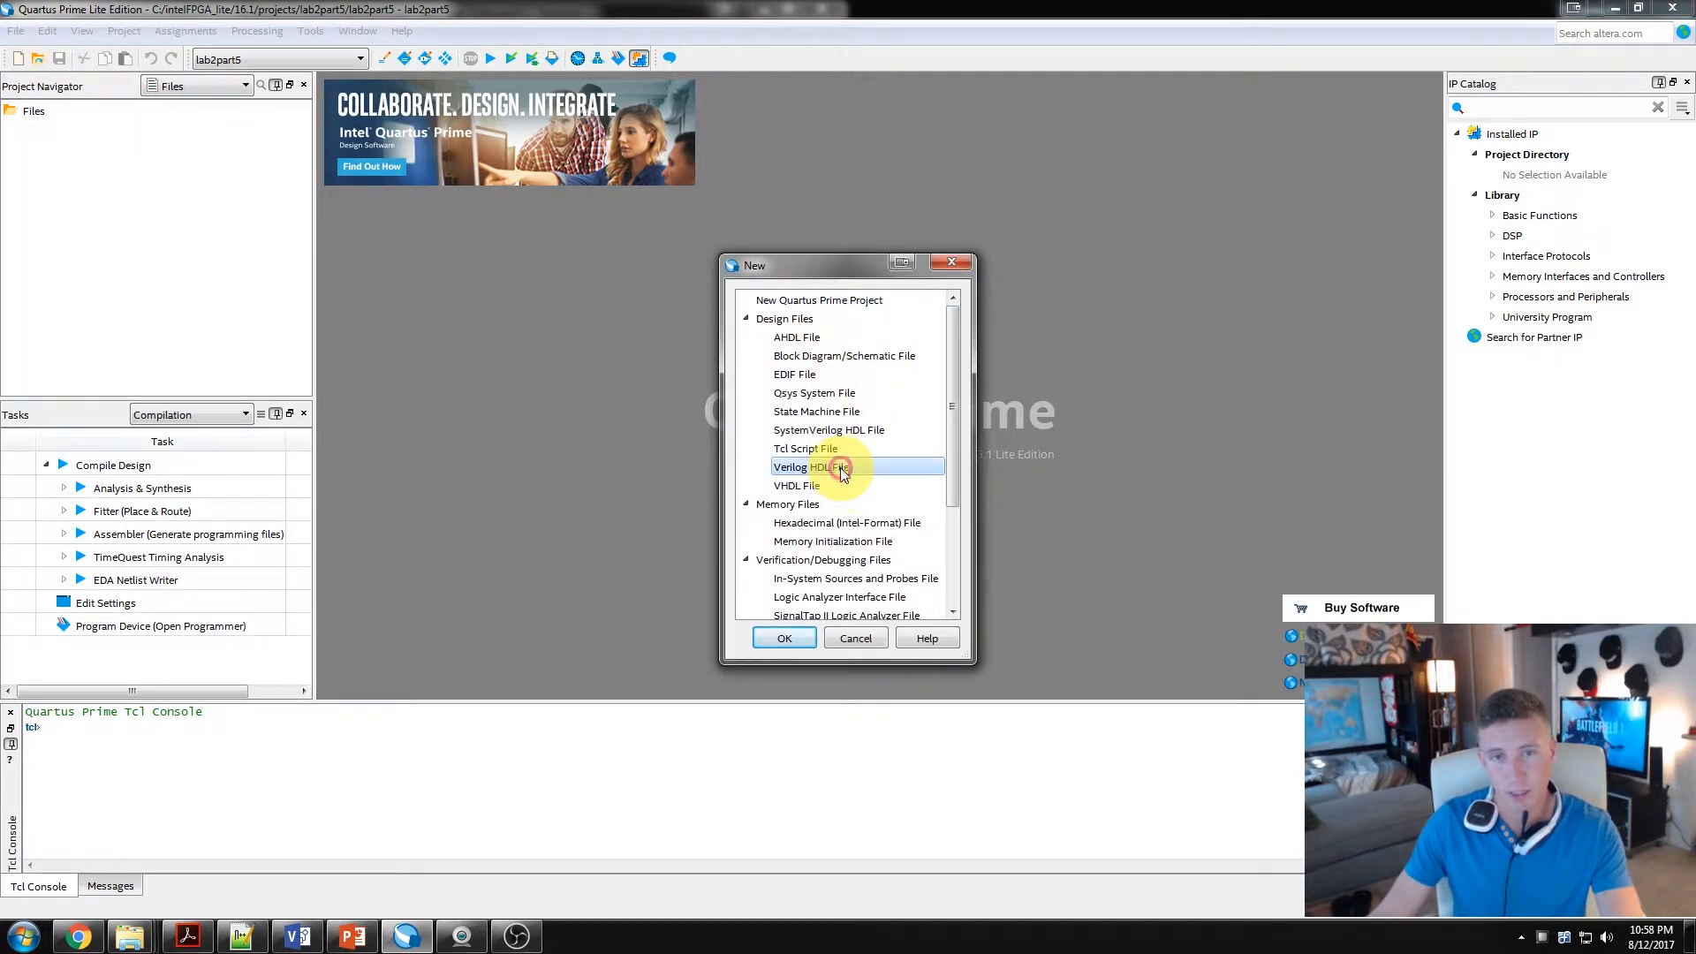
pyautogui.click(784, 638)
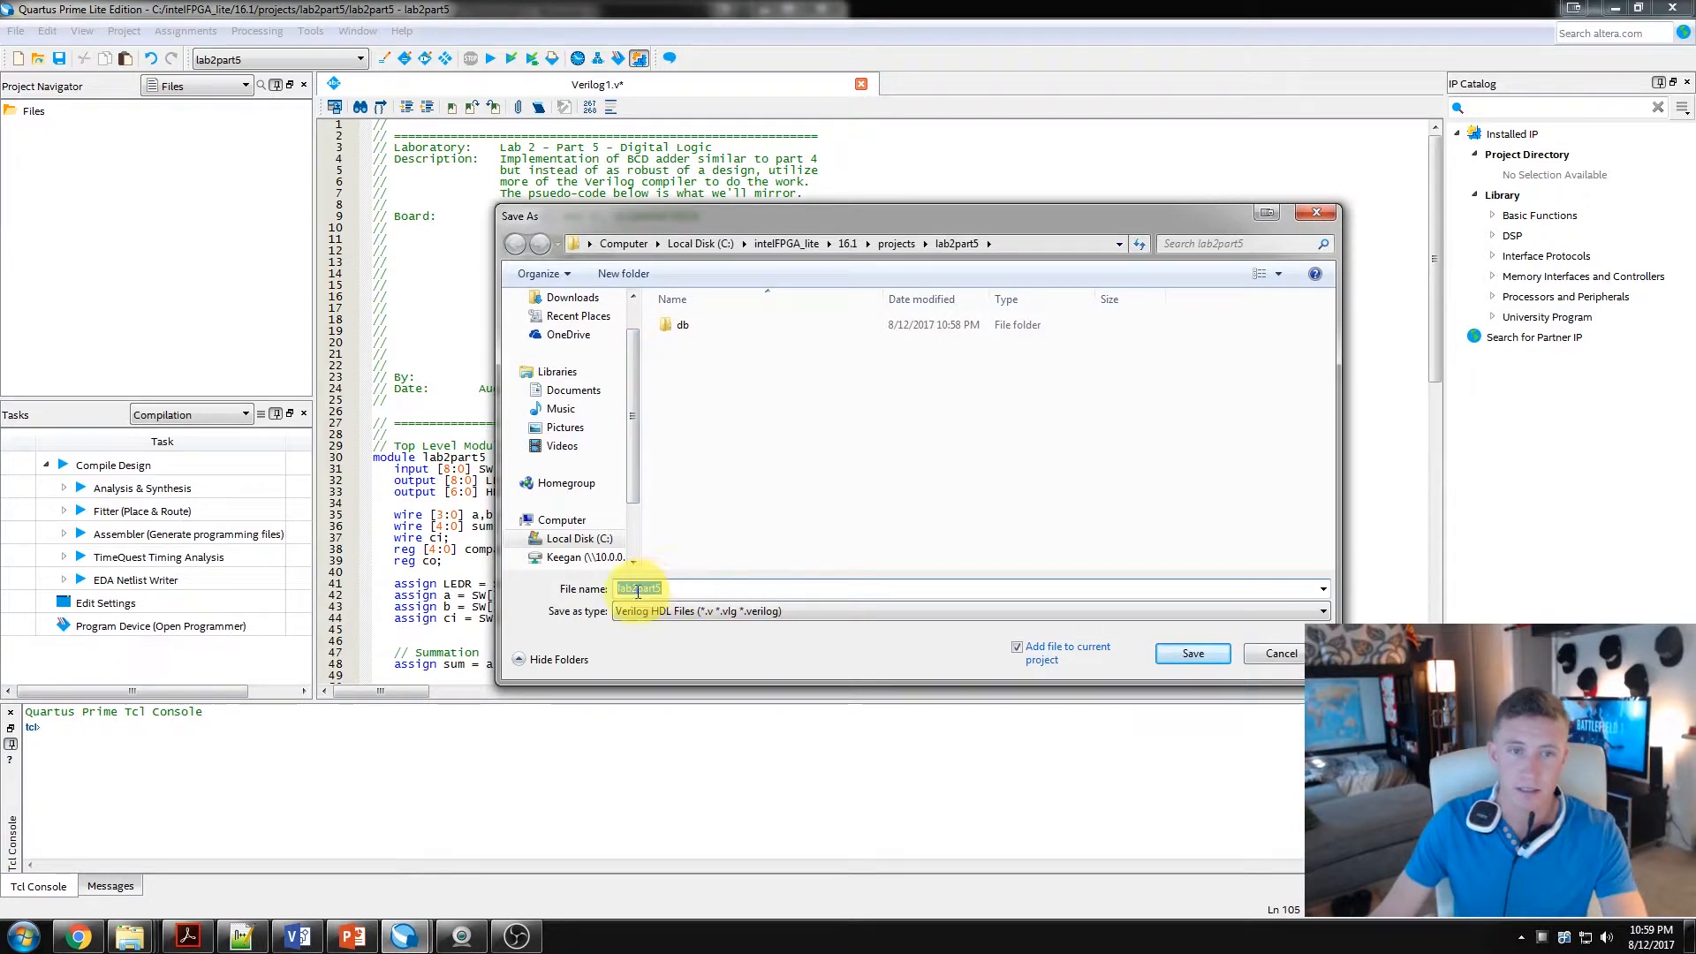
pyautogui.moveTo(1201, 659)
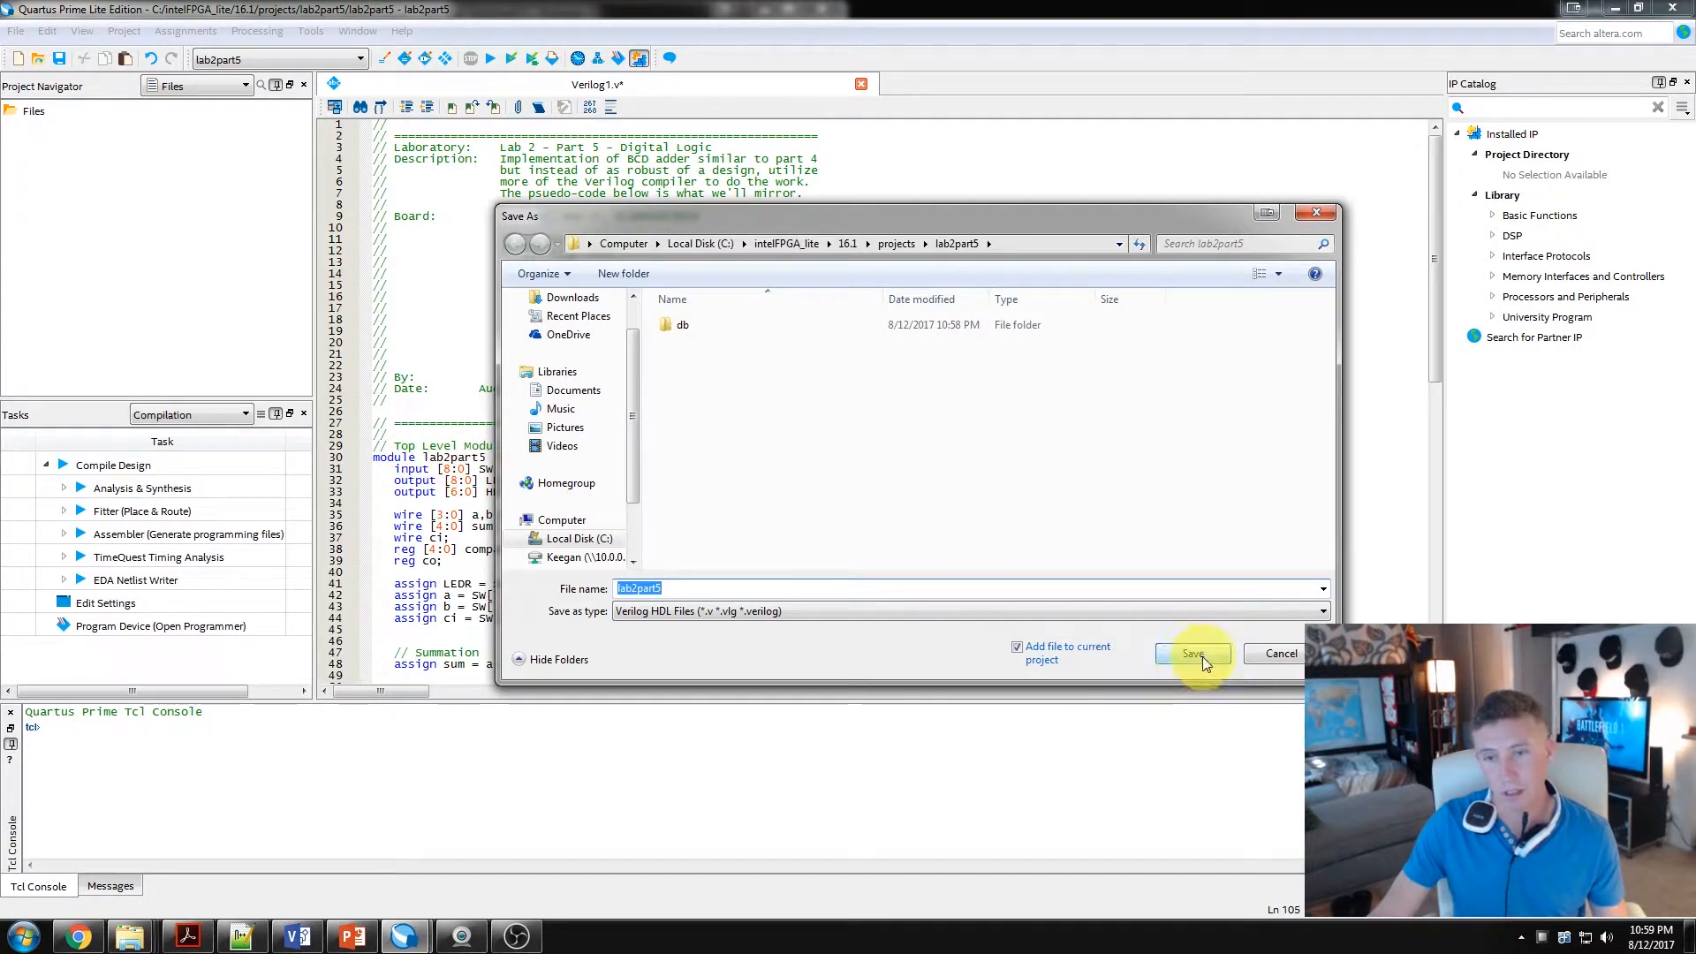
pyautogui.click(1193, 654)
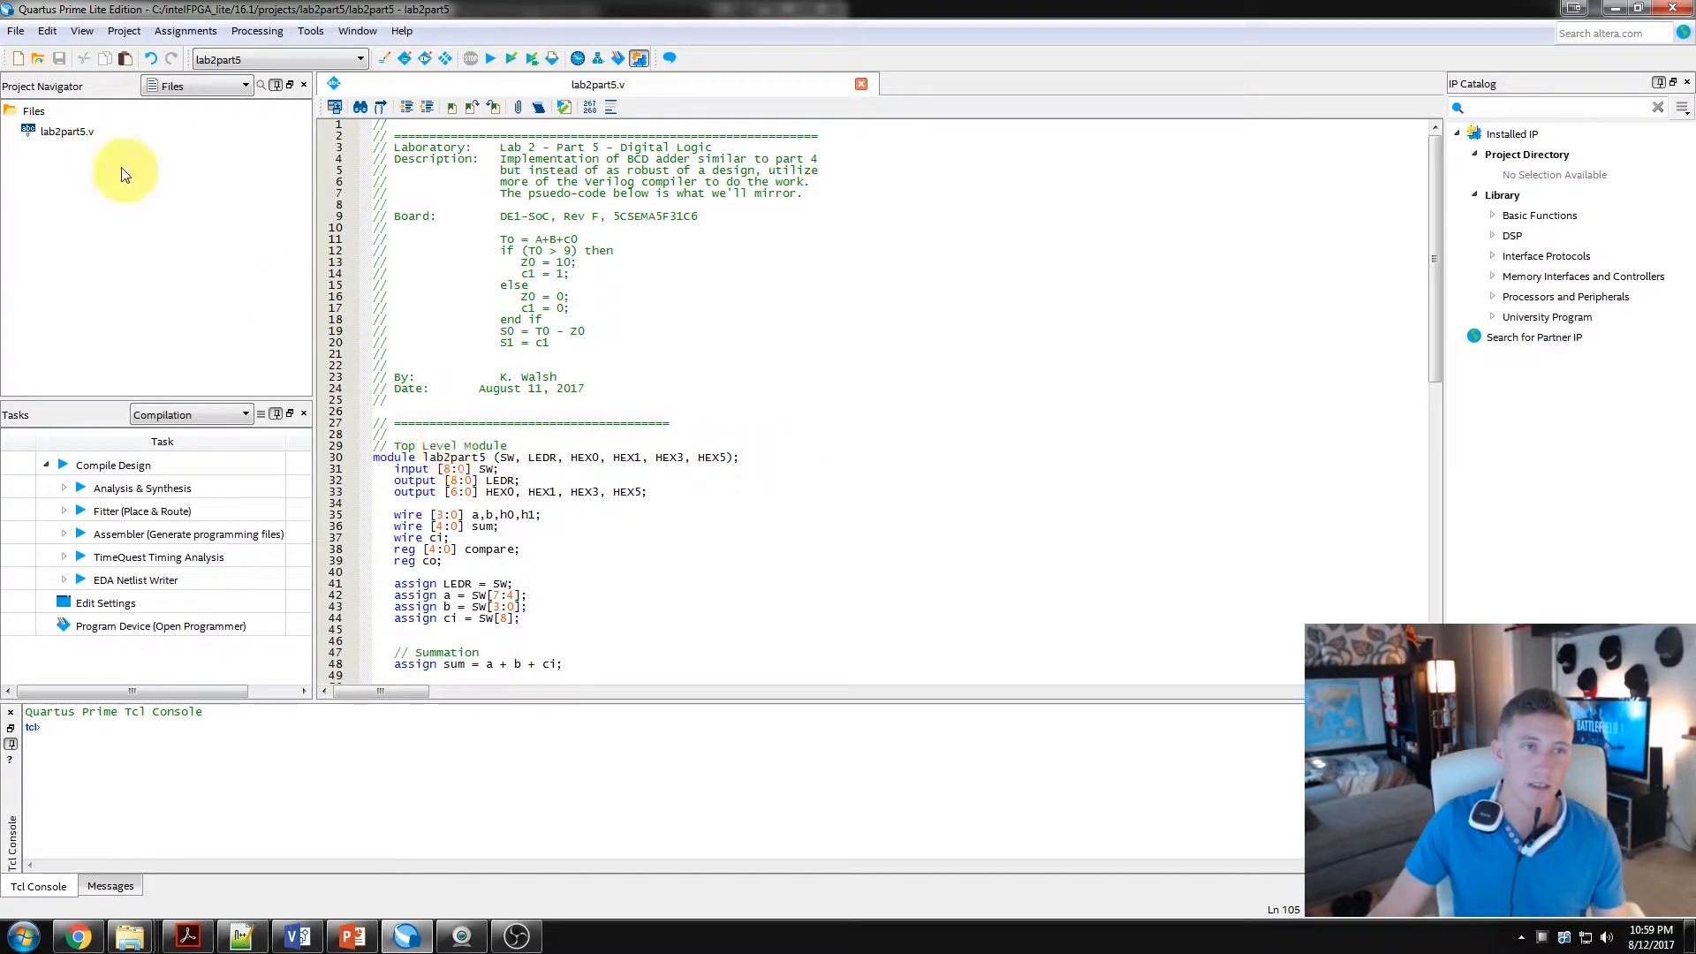
pyautogui.moveTo(482, 201)
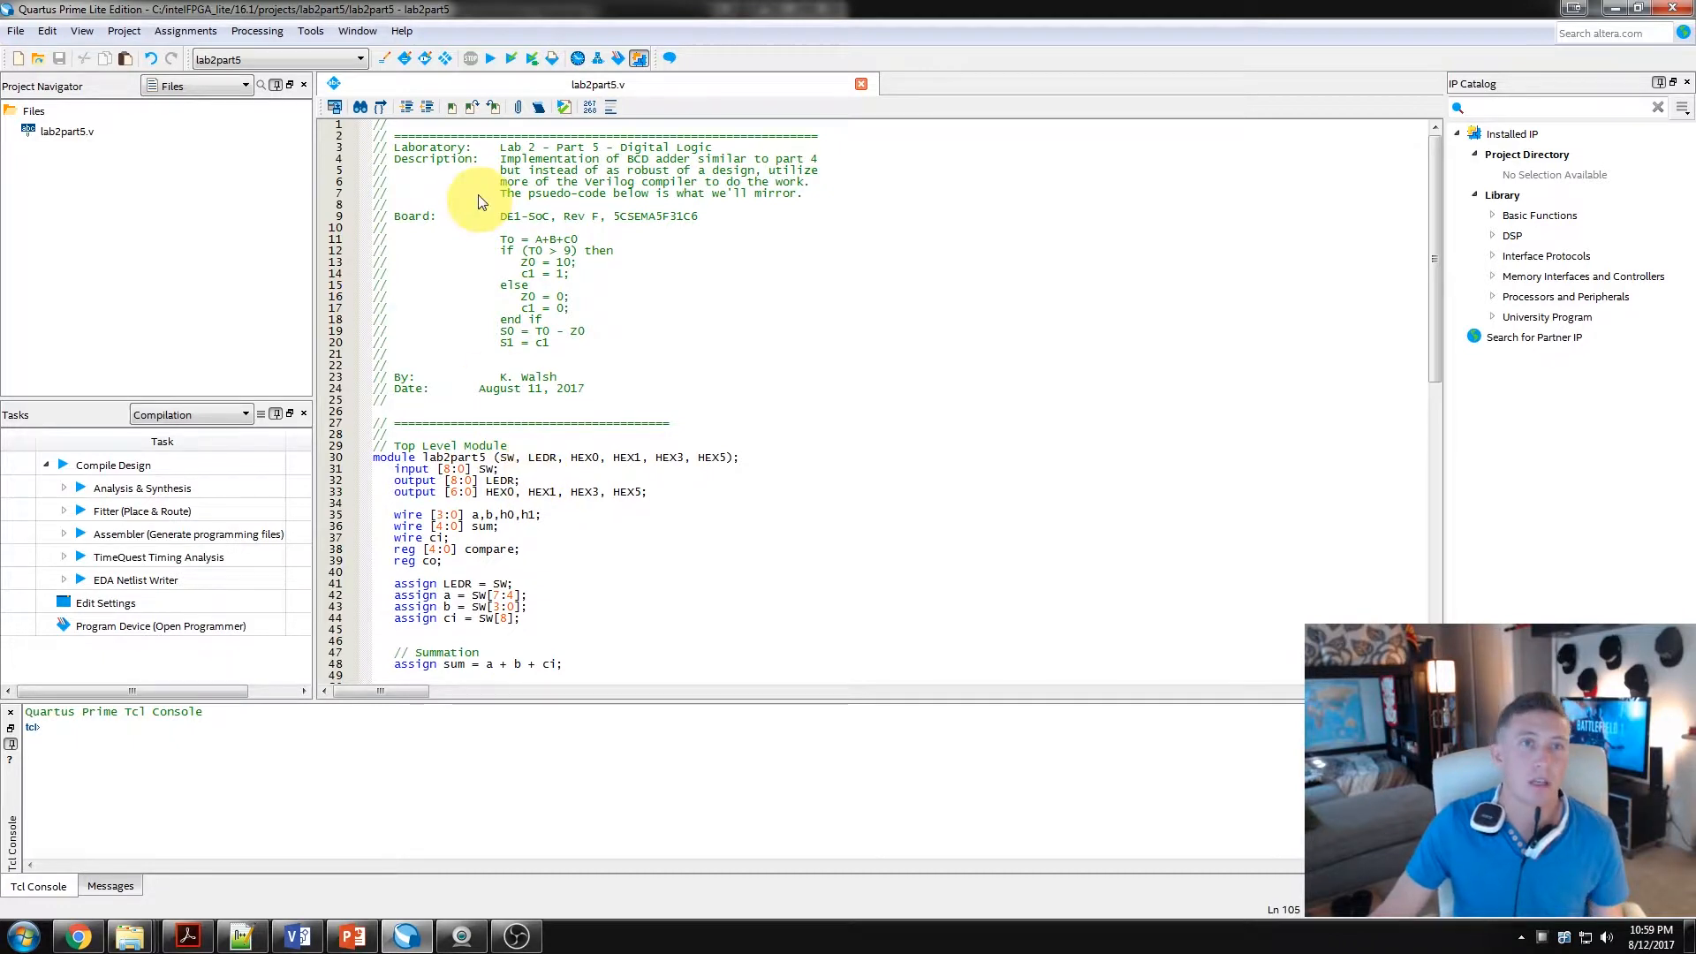
pyautogui.moveTo(424, 58)
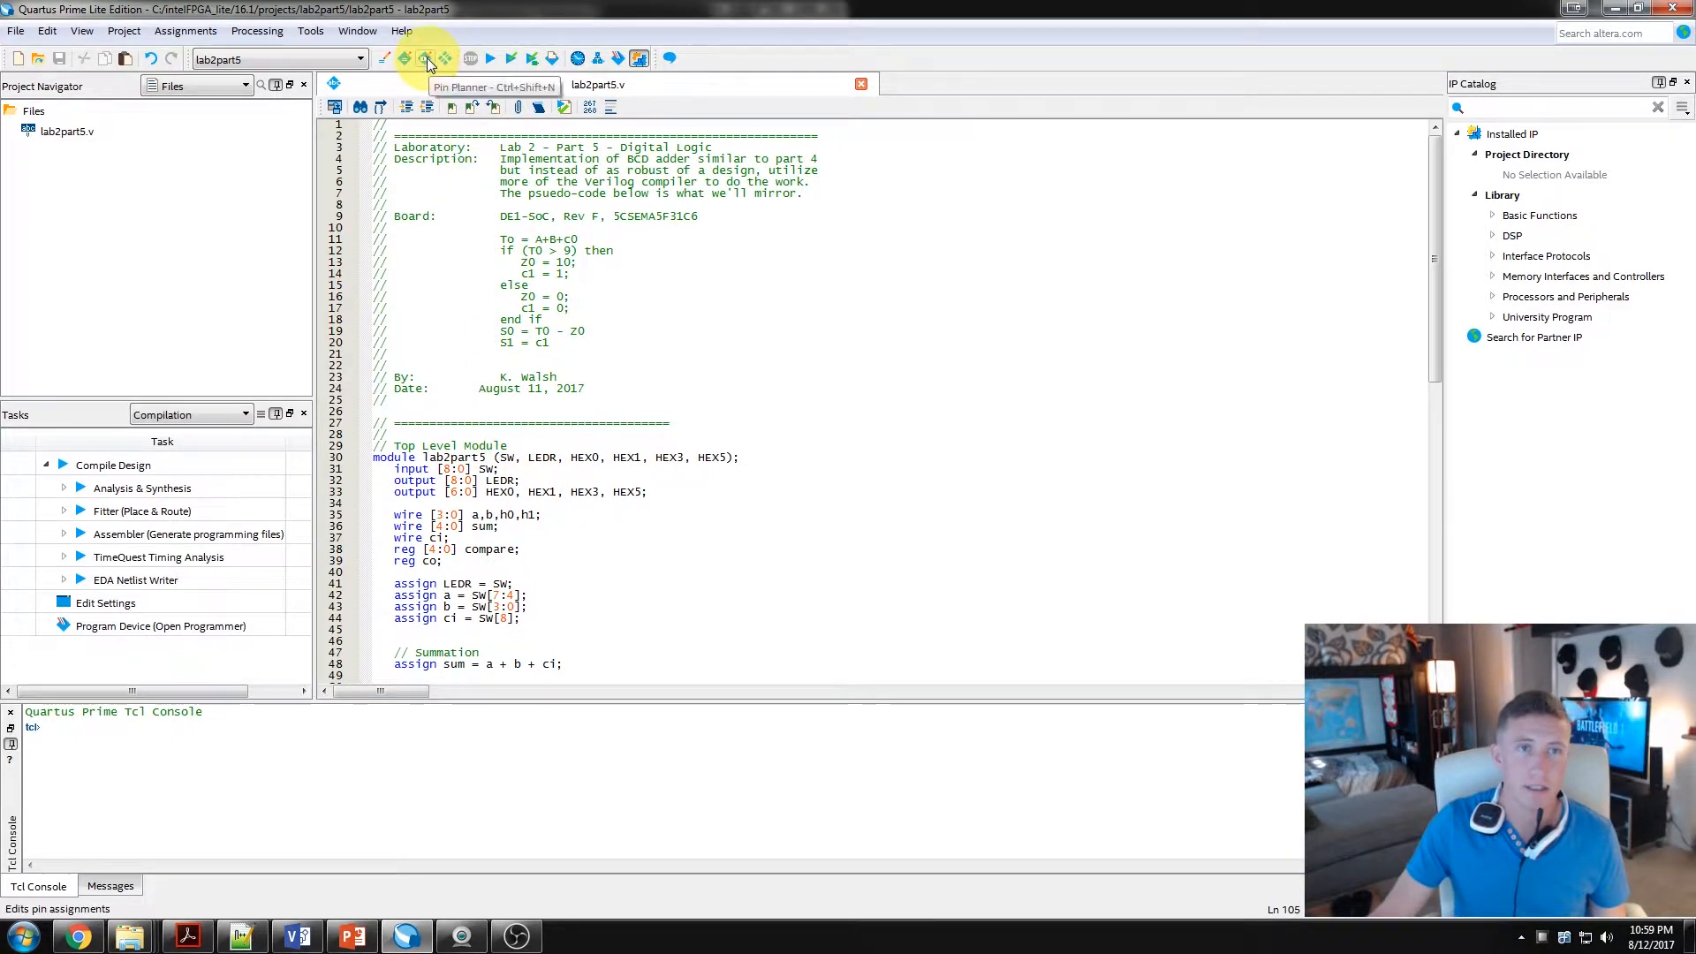
# Step: Copy the set_location_assignment lines from sw_ledr_hex.qsf and run them in the Tcl Console for SW, LEDR and HEX pins
pyautogui.click(385, 58)
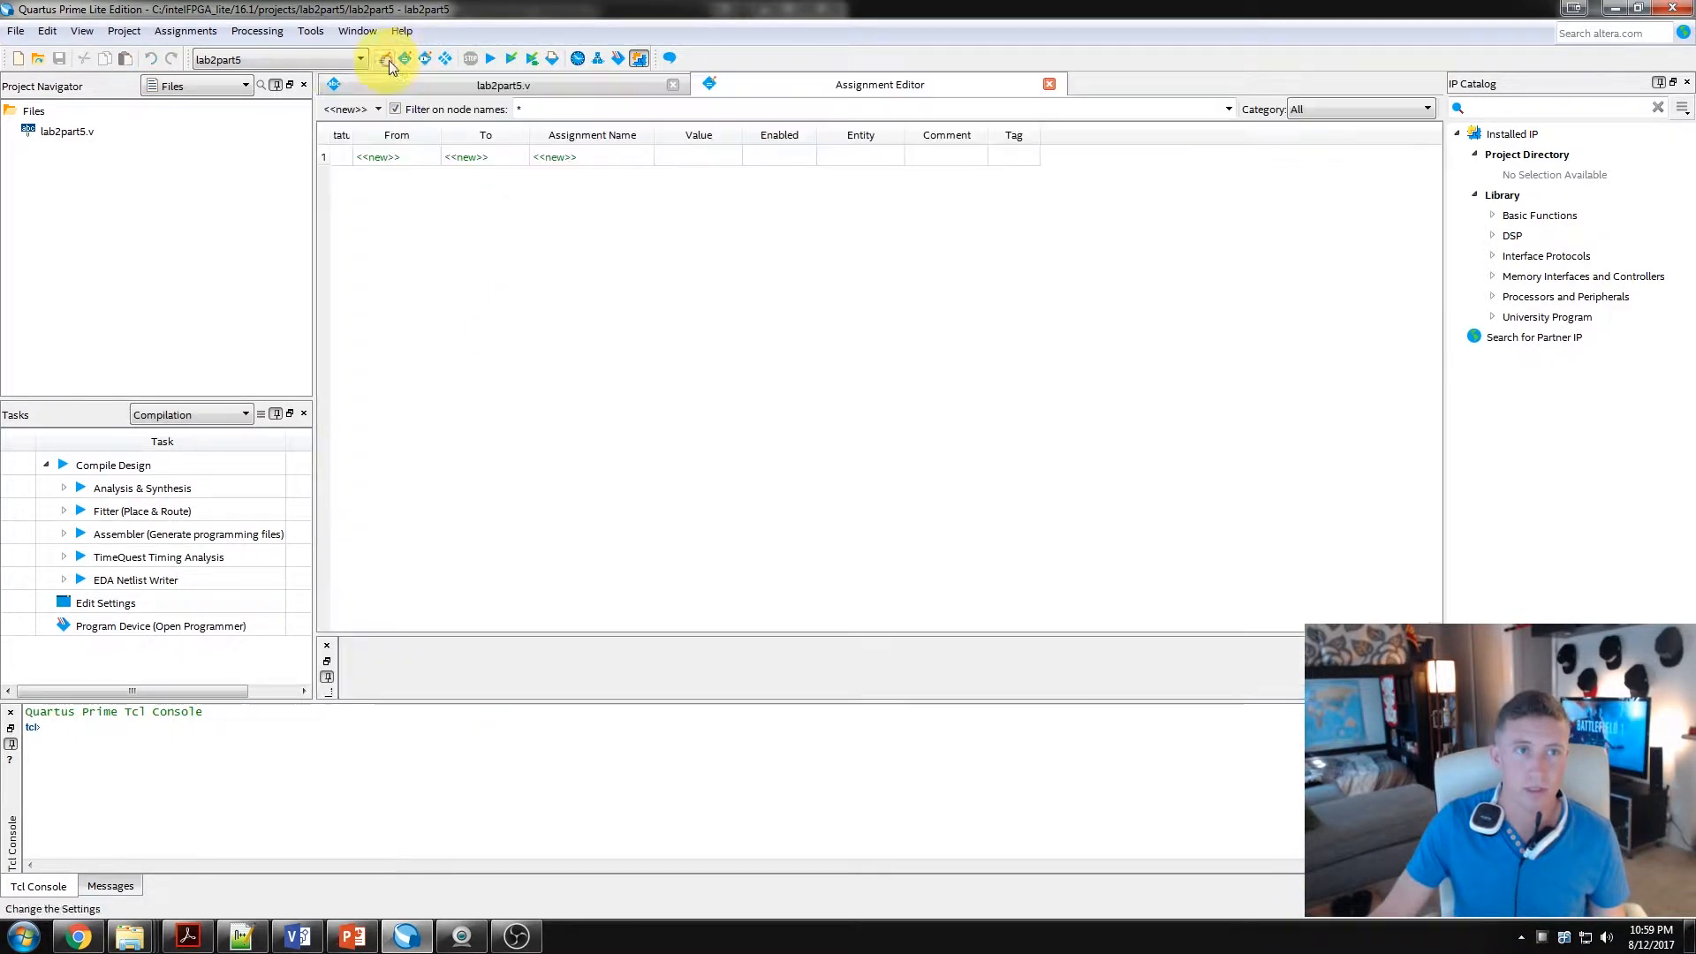
pyautogui.click(186, 32)
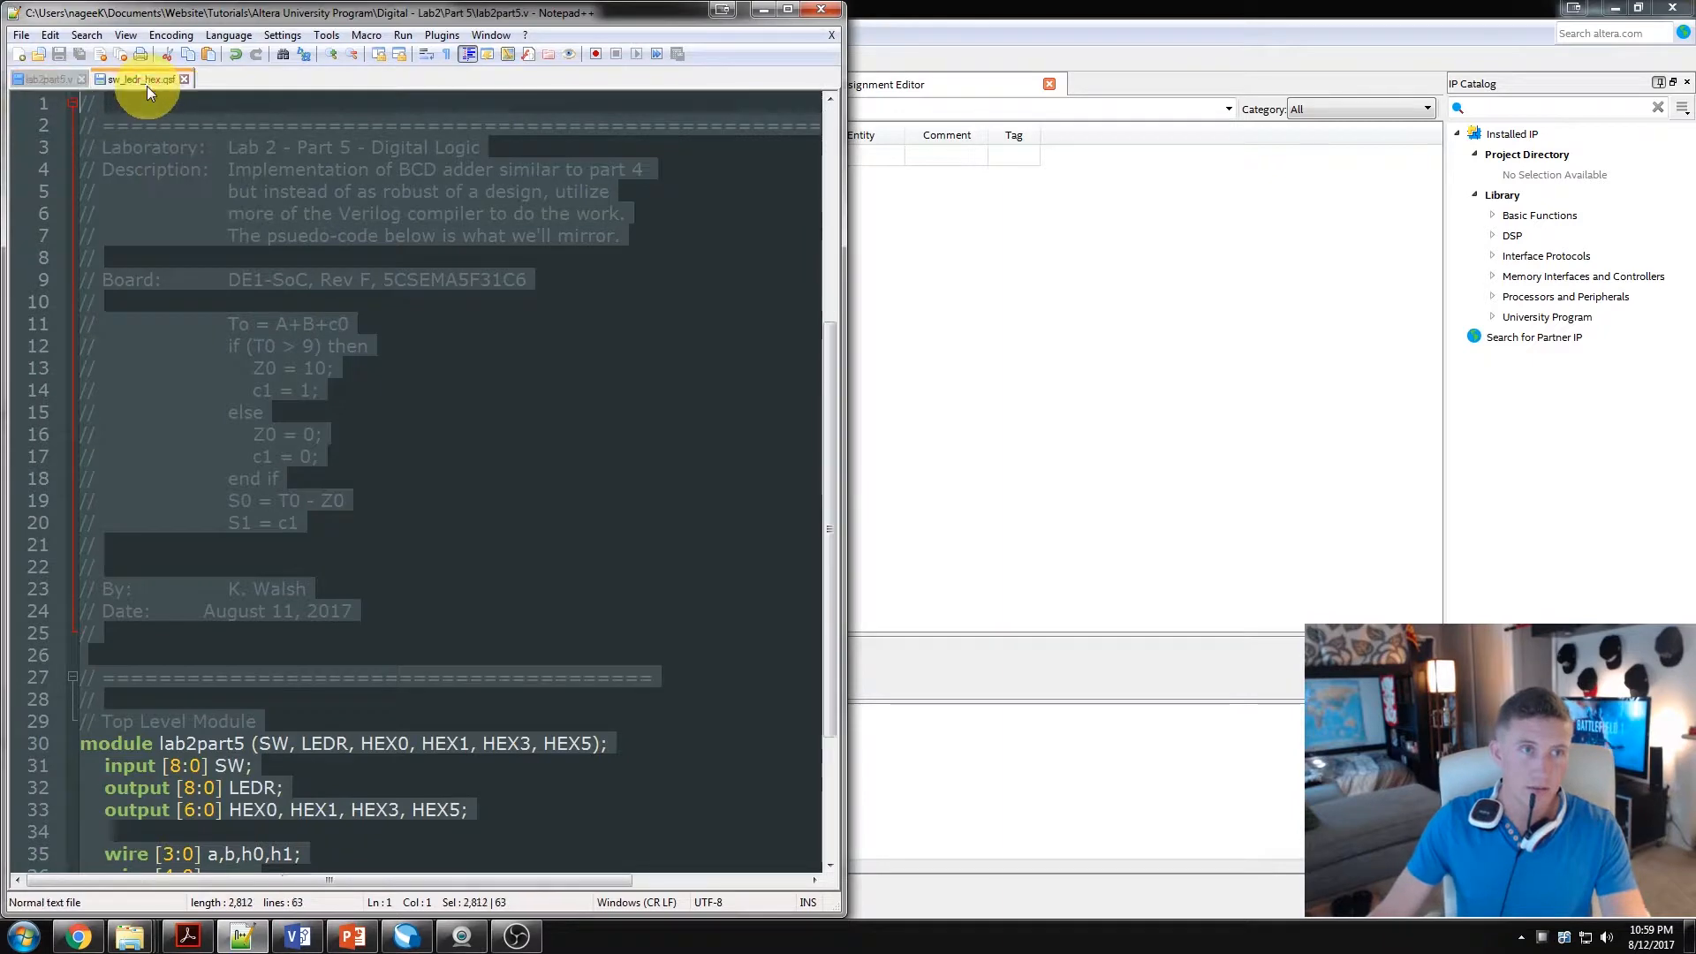
pyautogui.click(142, 78)
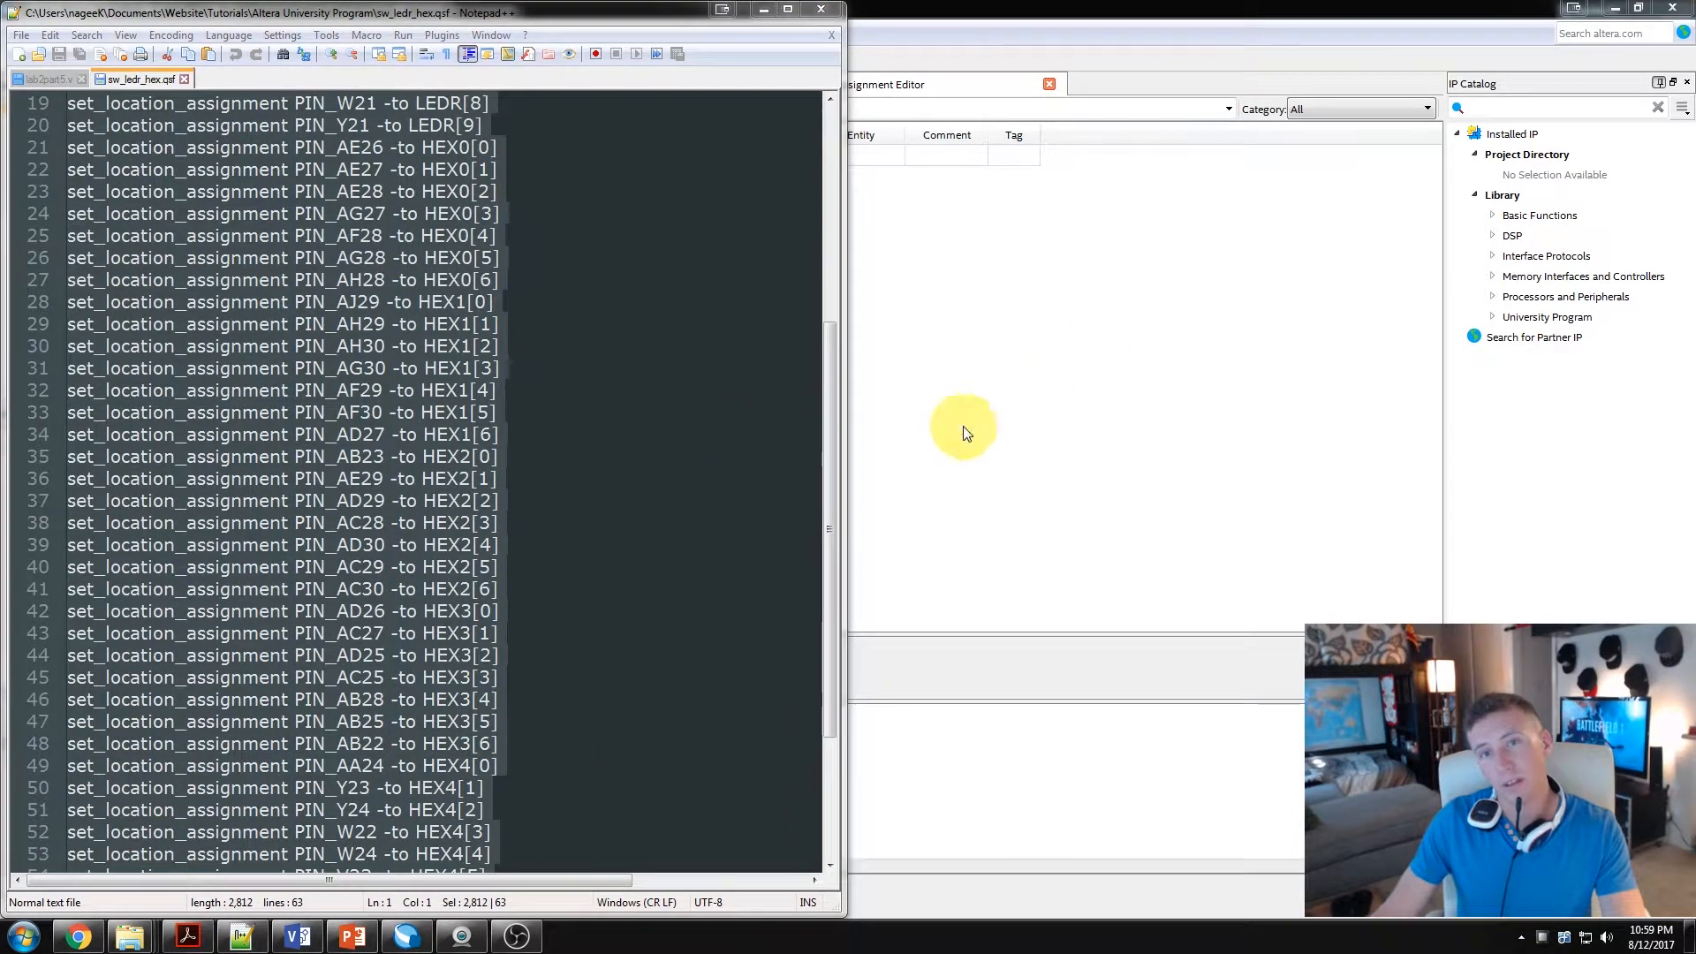
pyautogui.click(405, 936)
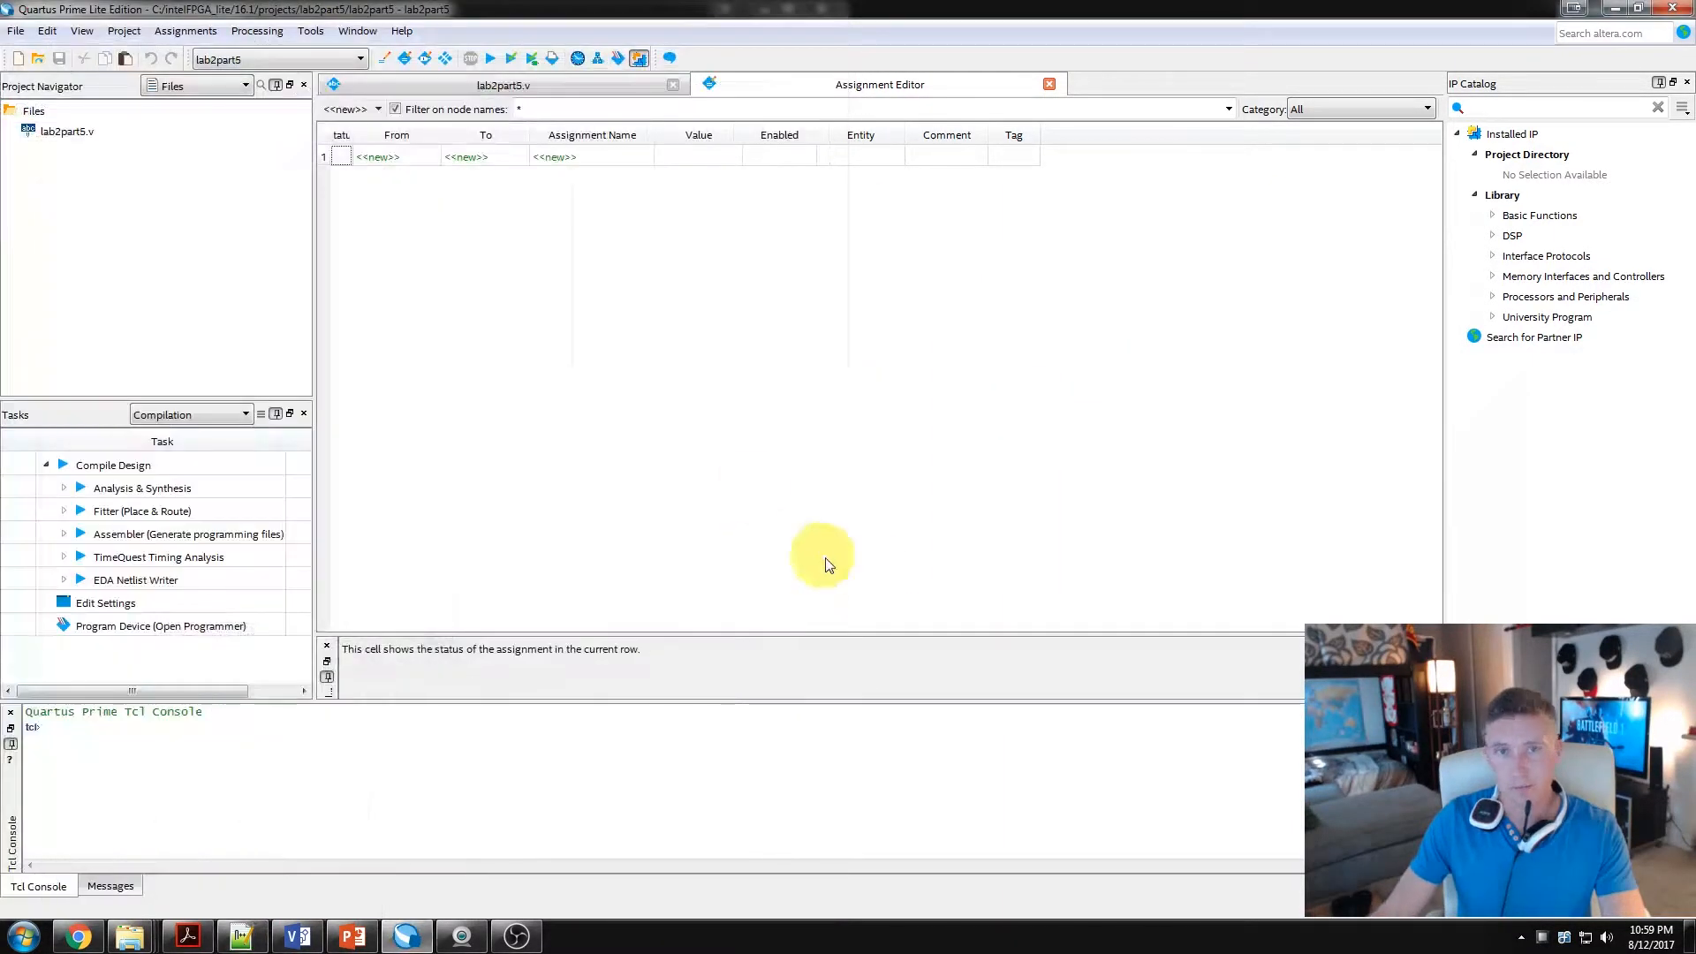
pyautogui.moveTo(95, 858)
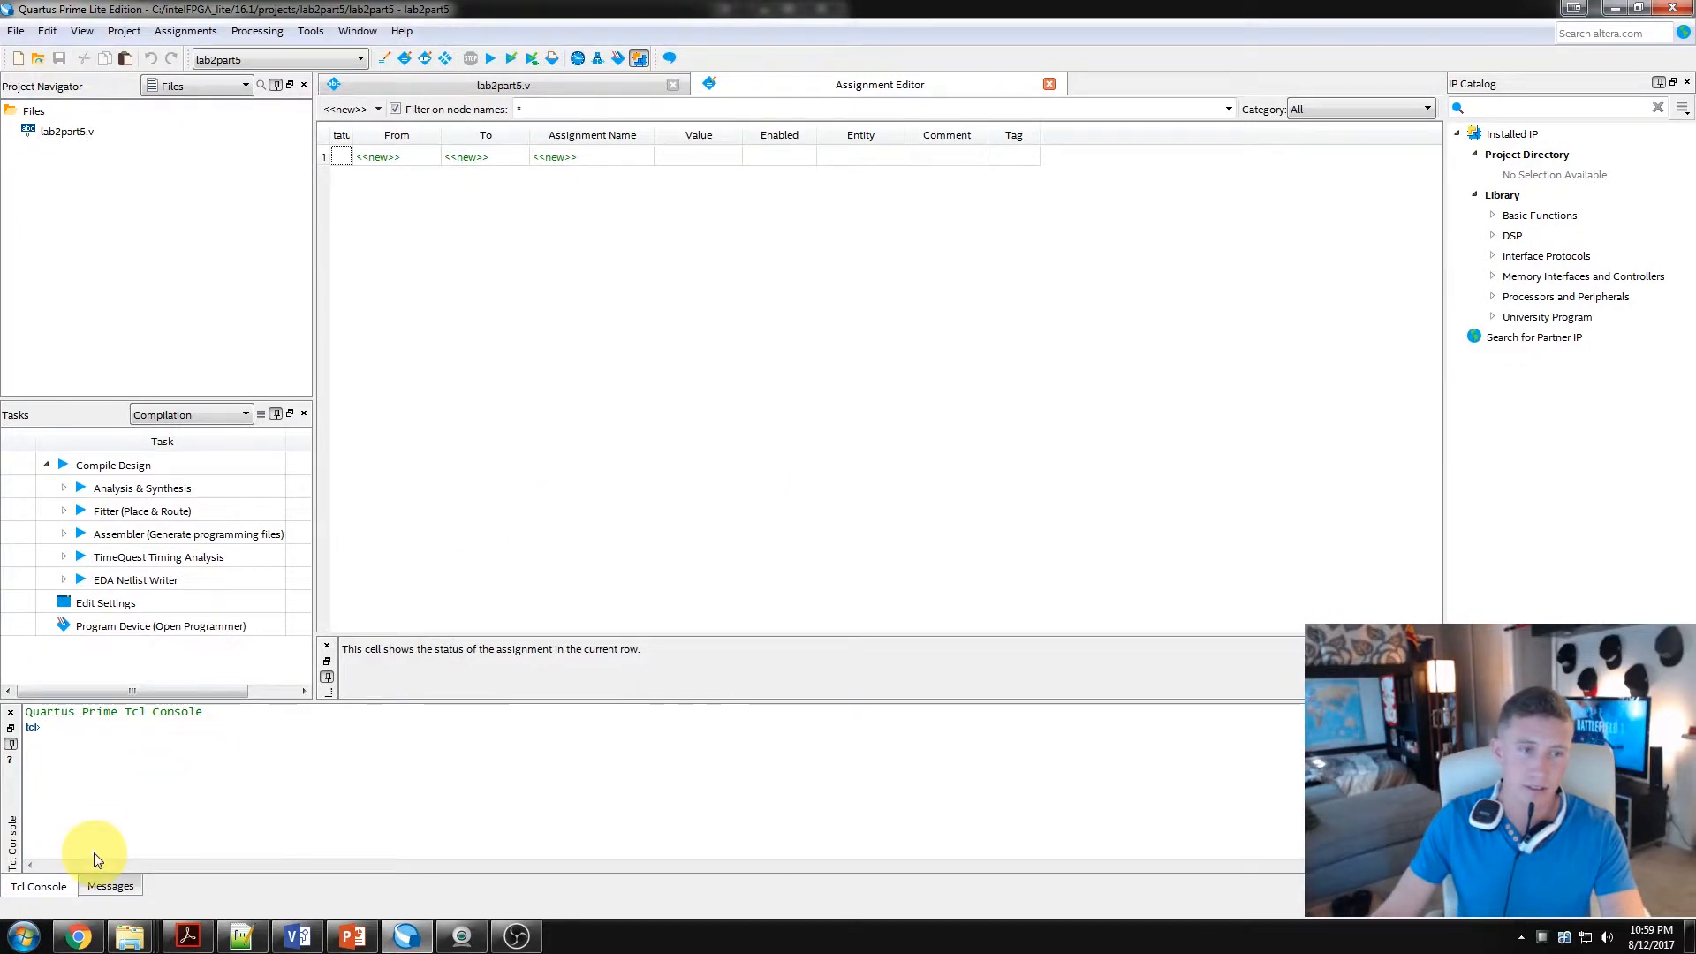
pyautogui.click(44, 741)
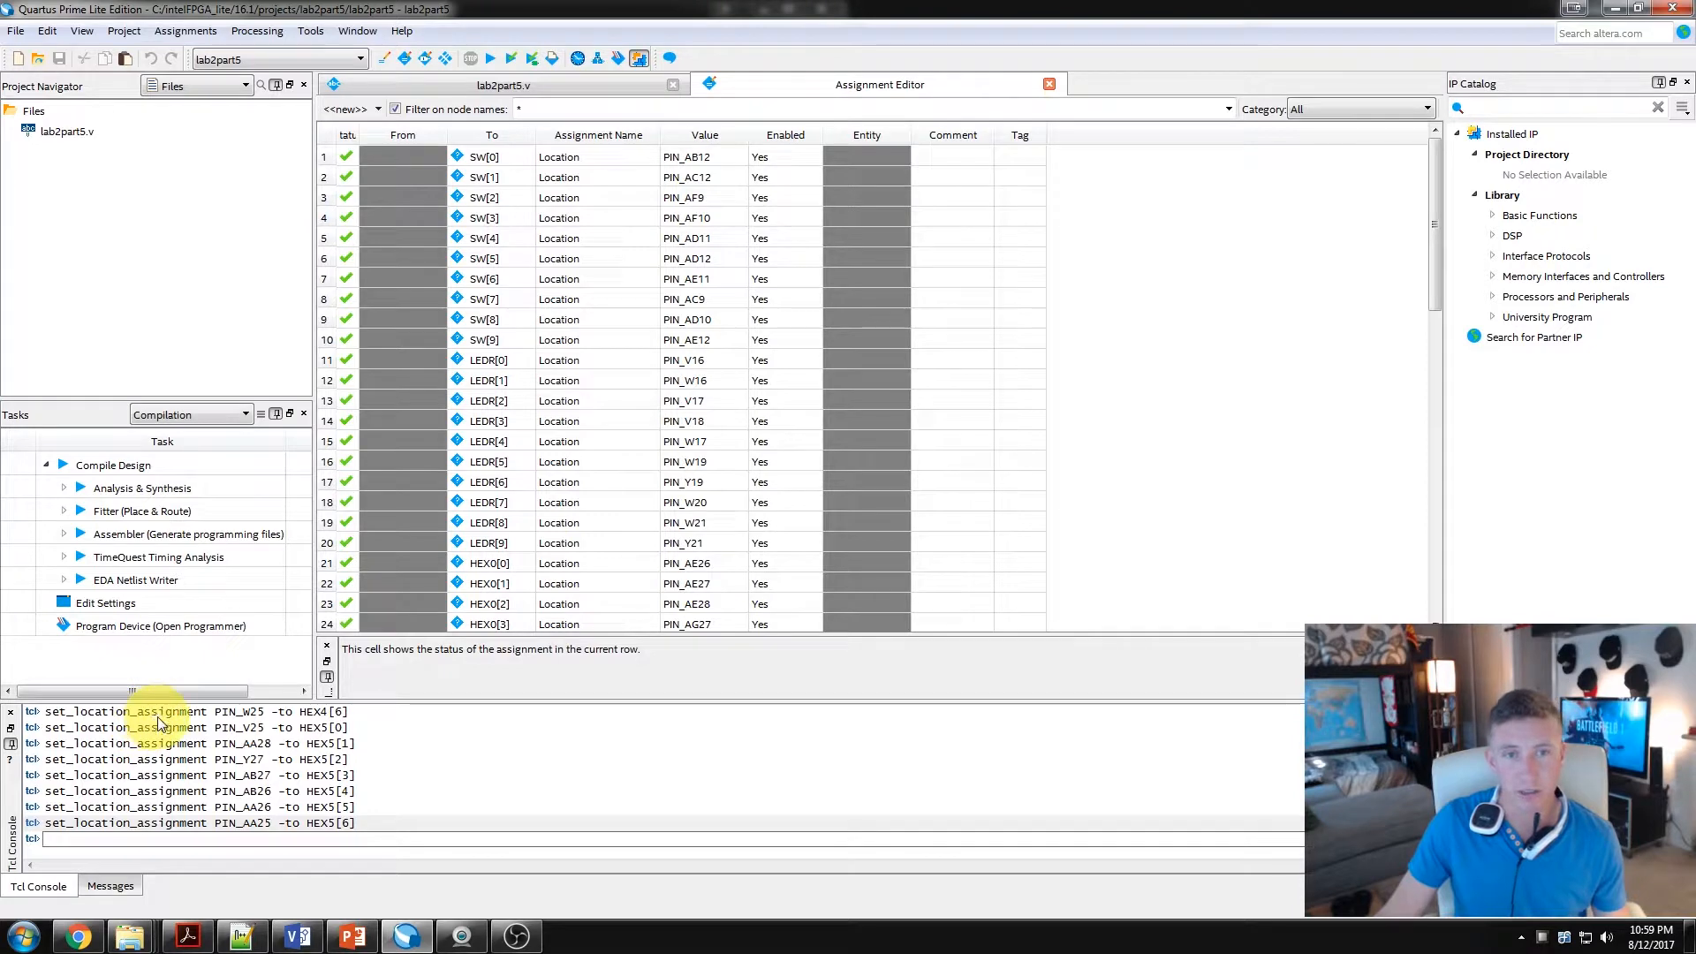
pyautogui.scroll(-3)
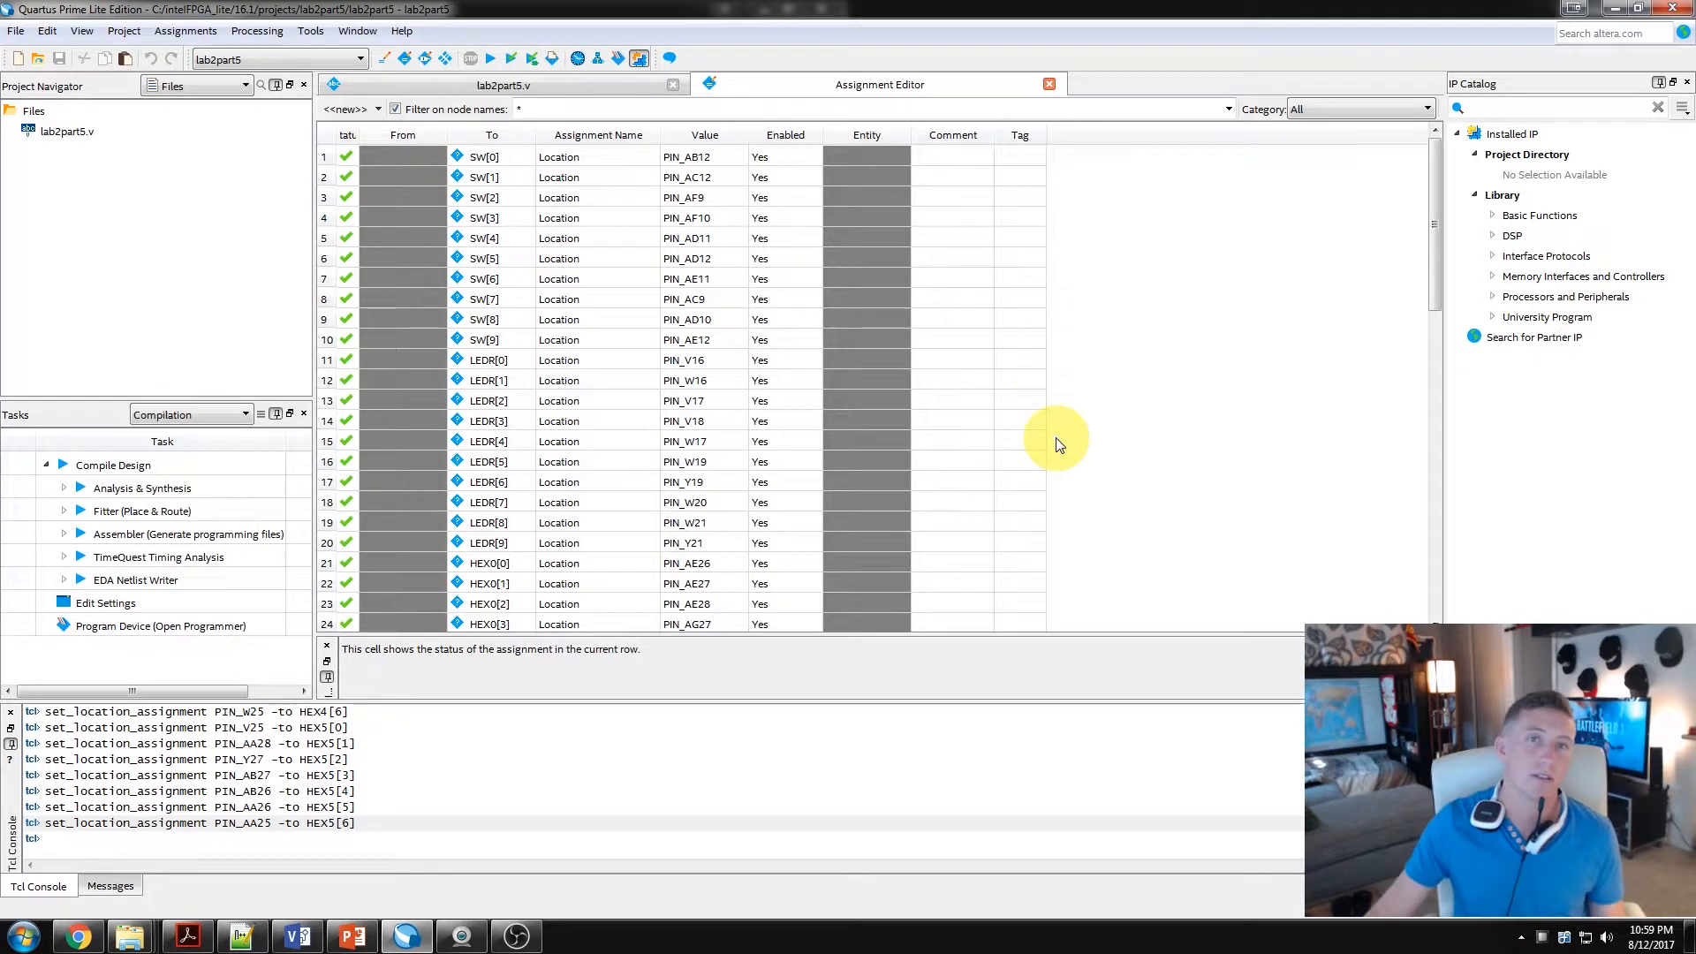
pyautogui.moveTo(951, 325)
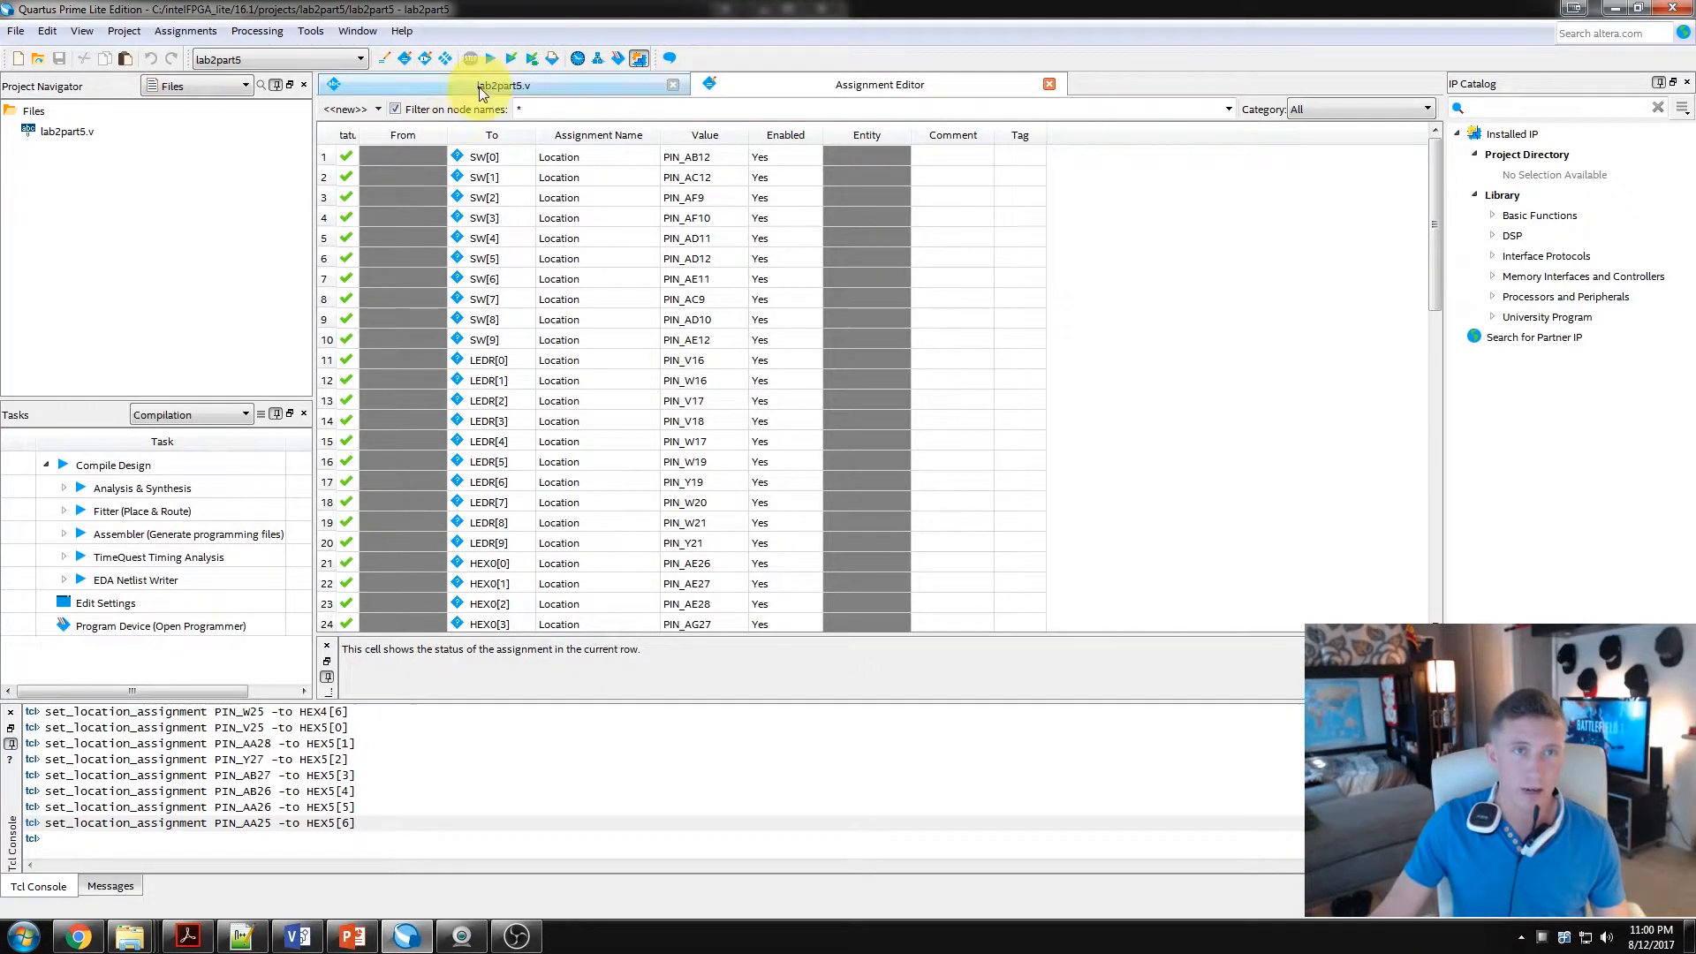
# Step: Return to lab2part5.v and run a full compilation of the design
pyautogui.click(505, 85)
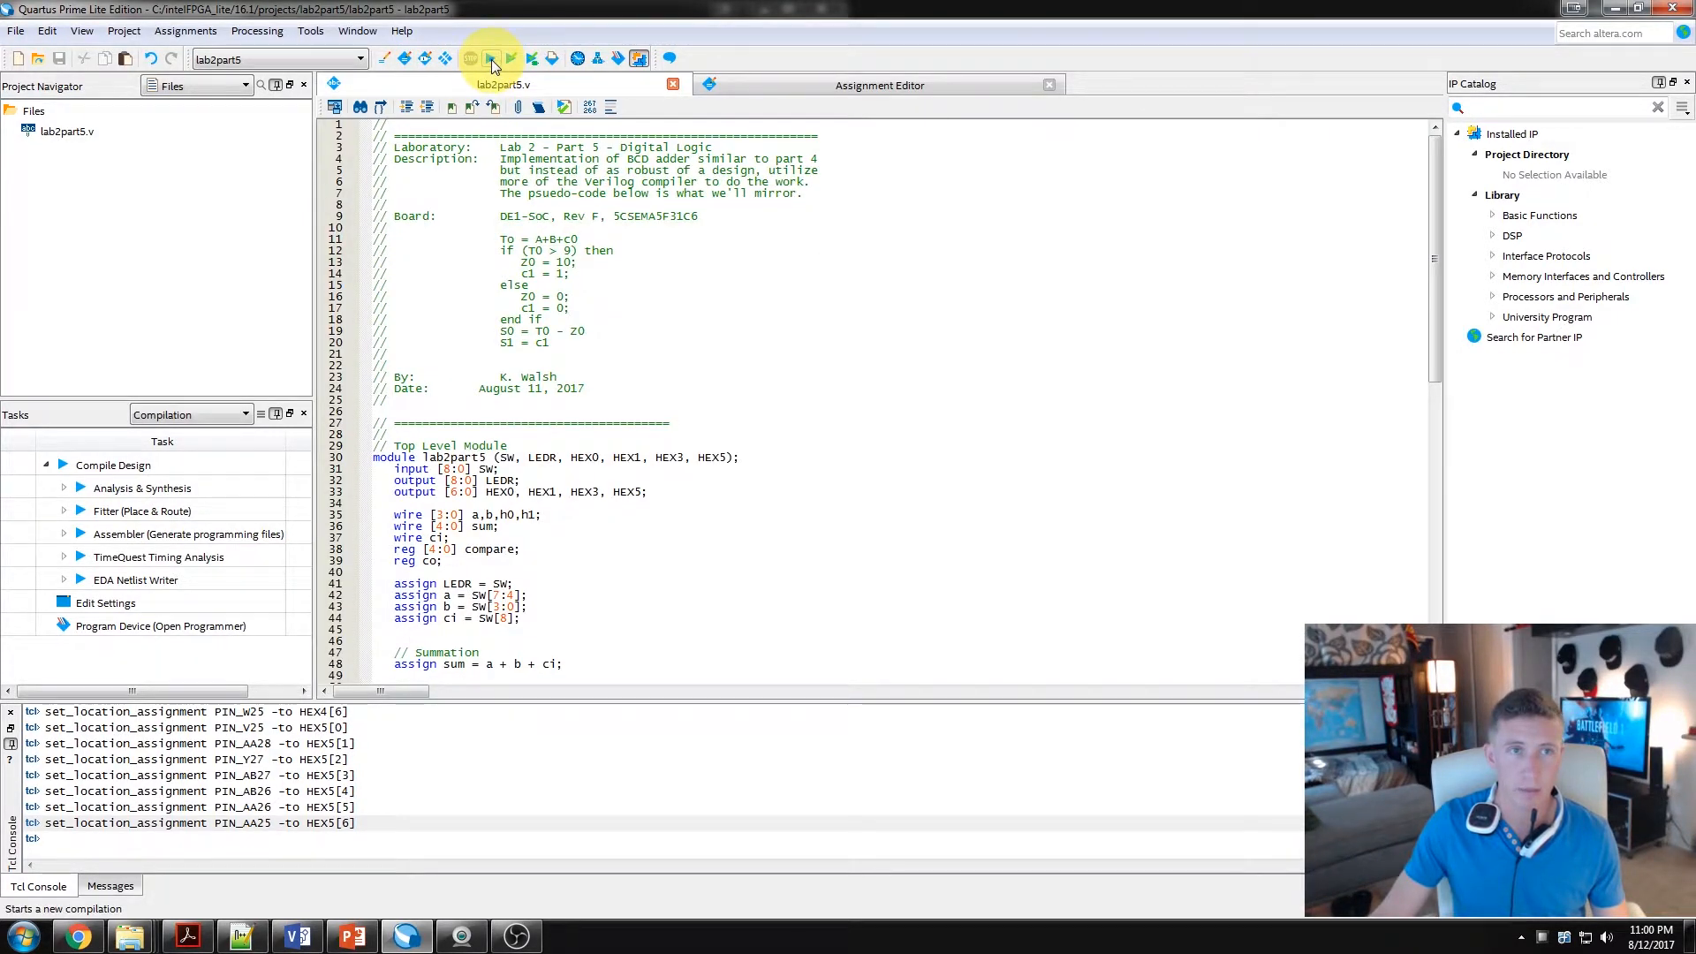
pyautogui.click(493, 56)
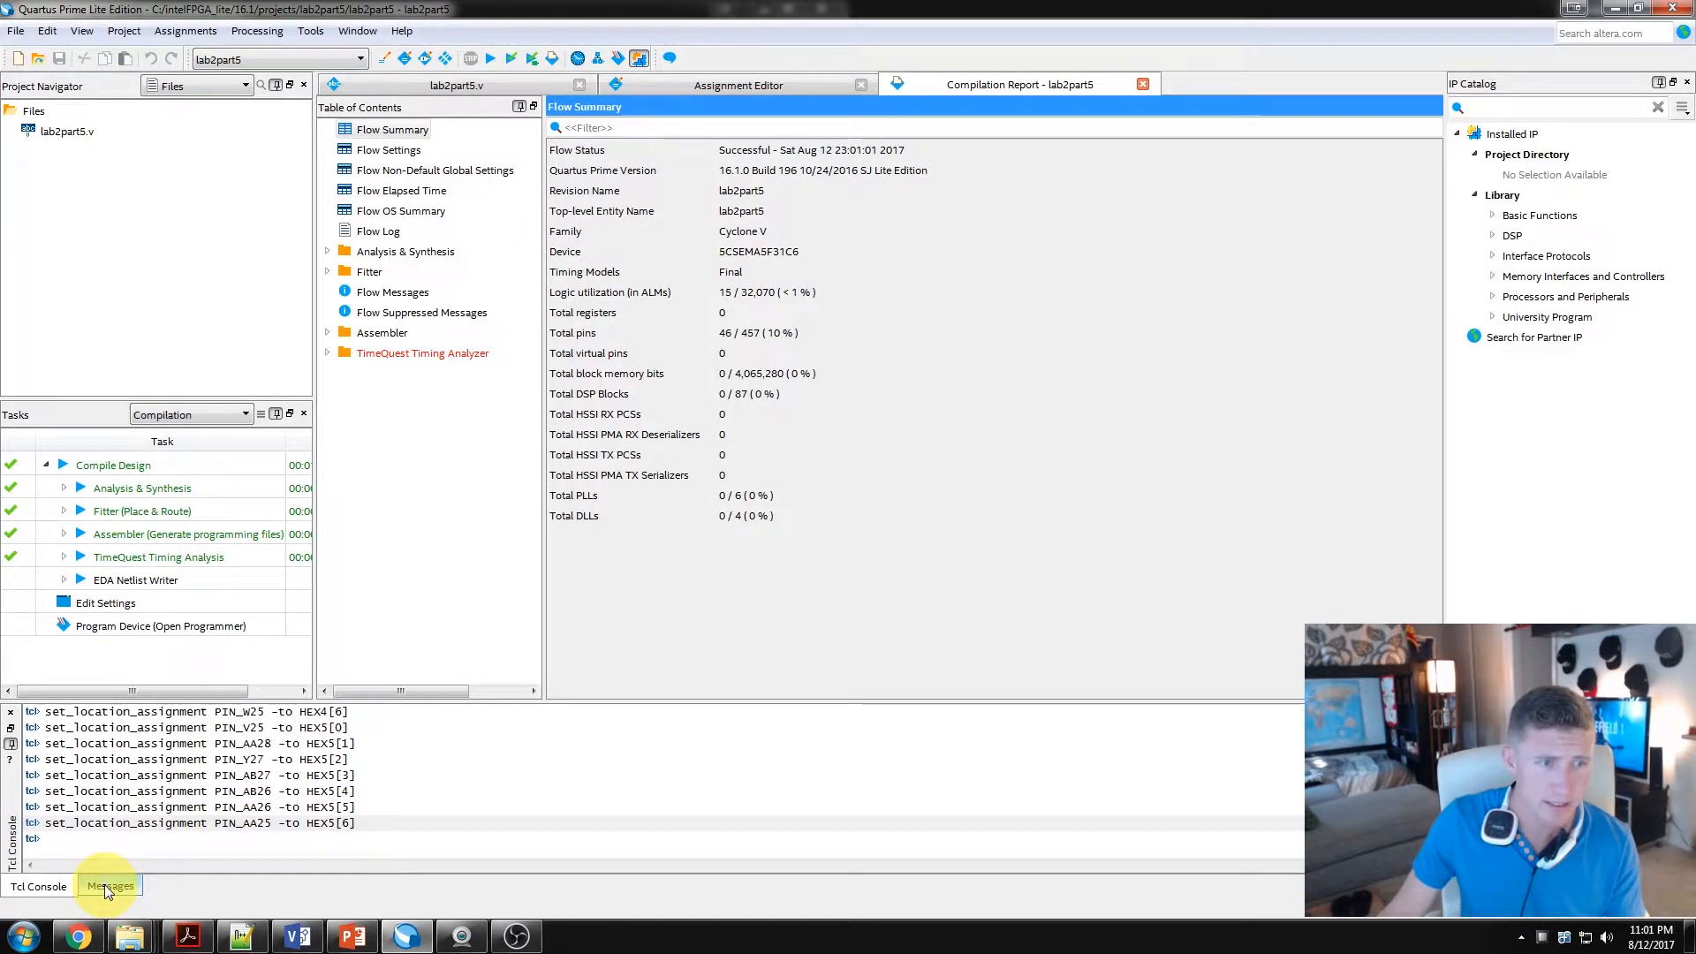
# Step: Review the compilation messages confirming synthesis succeeded with 0 errors and 6 warnings, including truncation
pyautogui.click(109, 887)
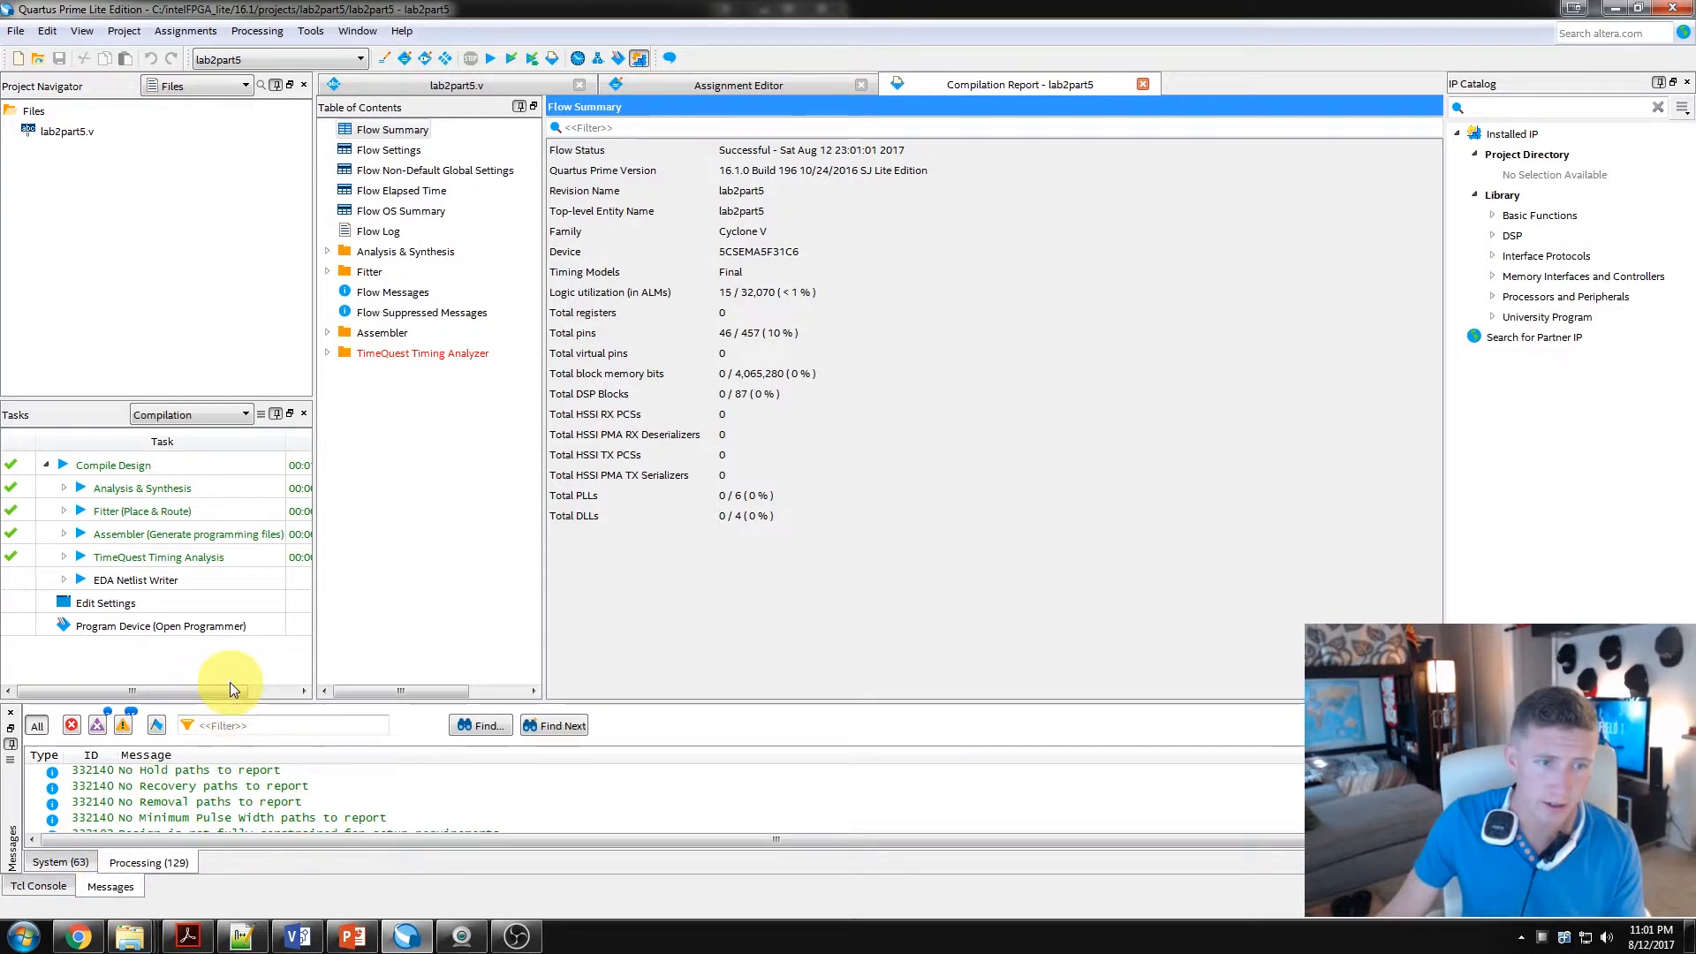
pyautogui.click(39, 883)
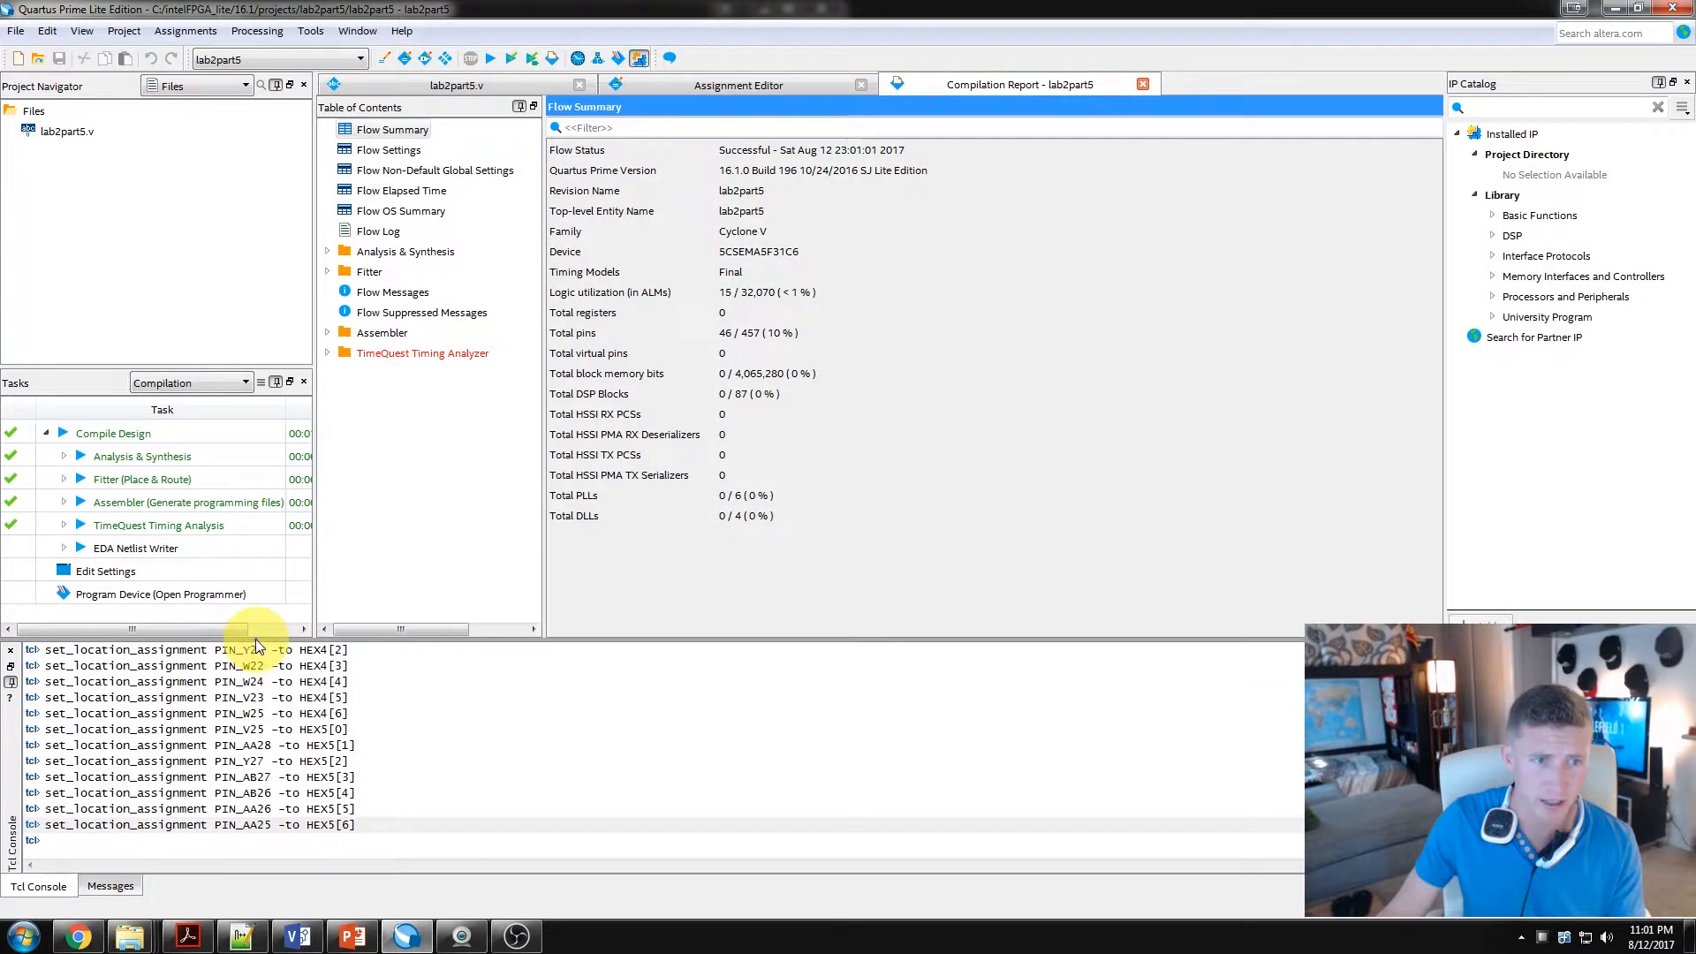
pyautogui.click(81, 30)
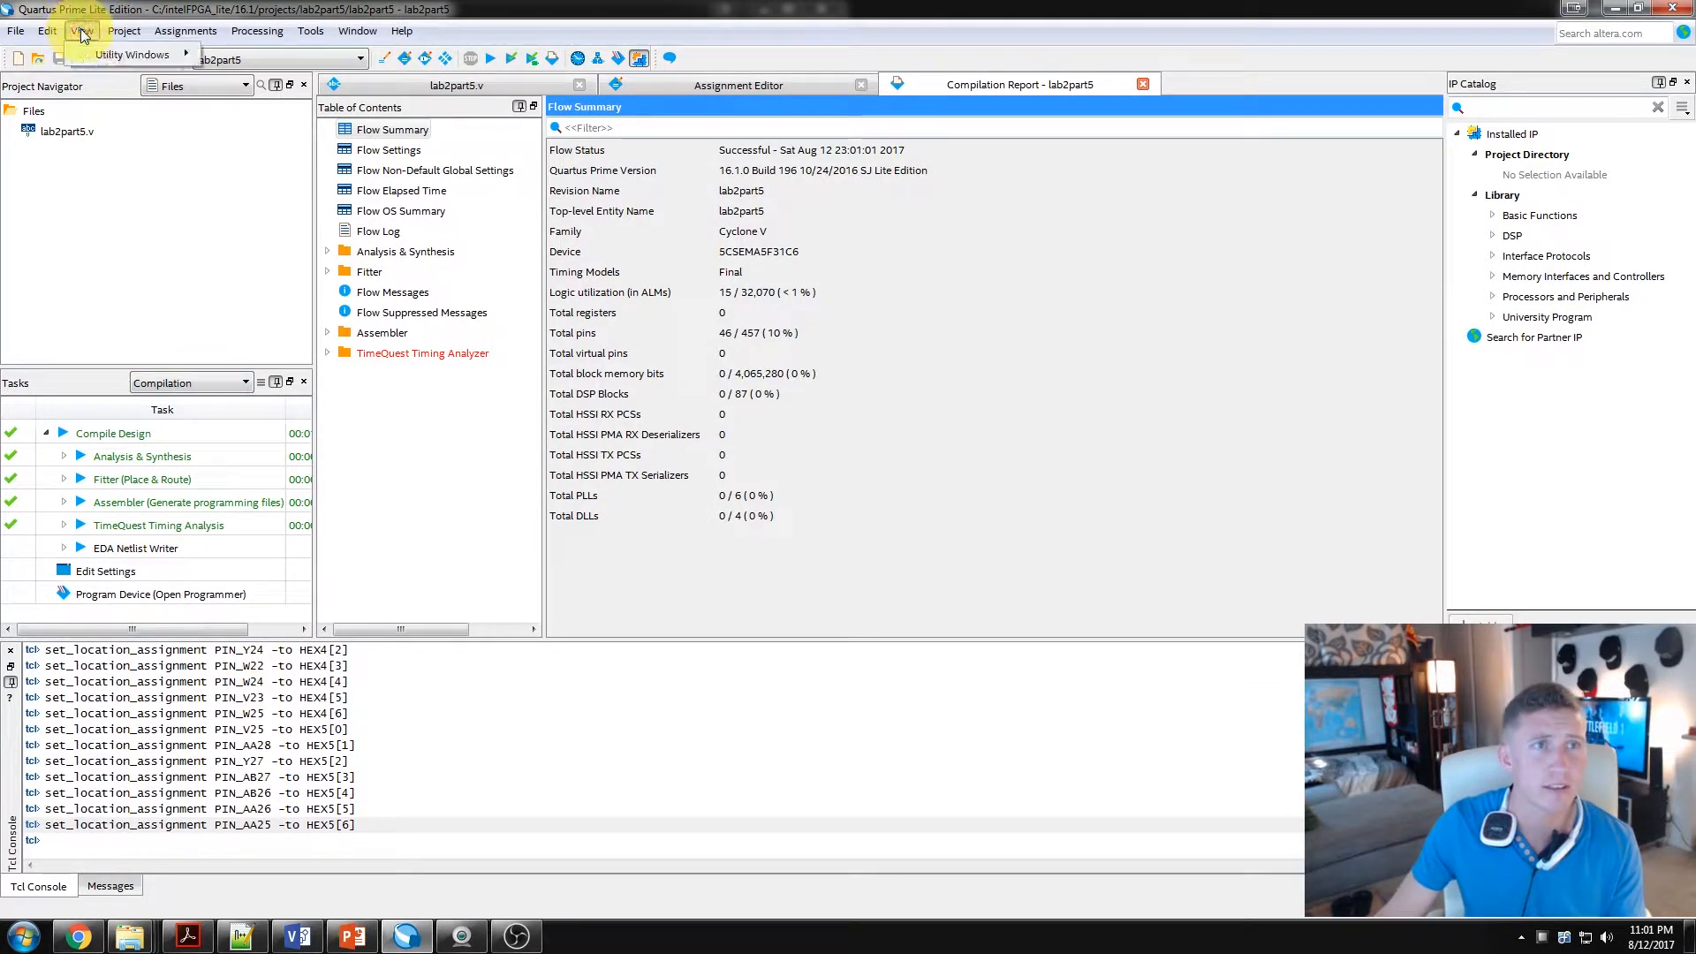
pyautogui.click(136, 55)
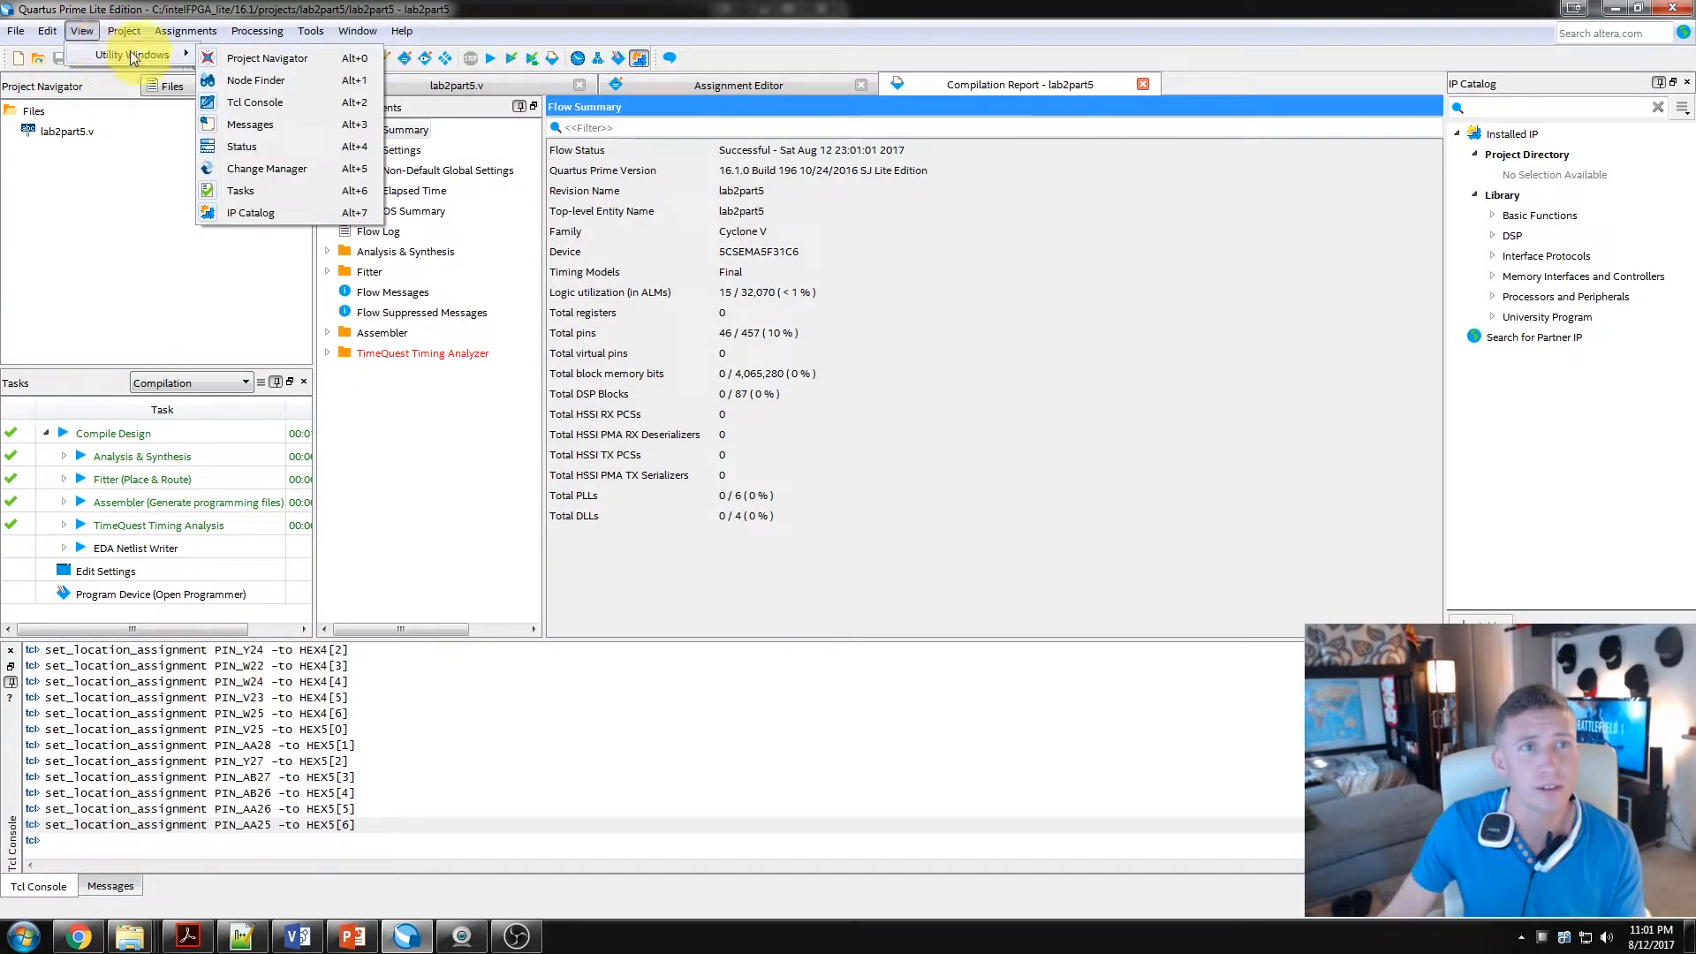
pyautogui.click(645, 744)
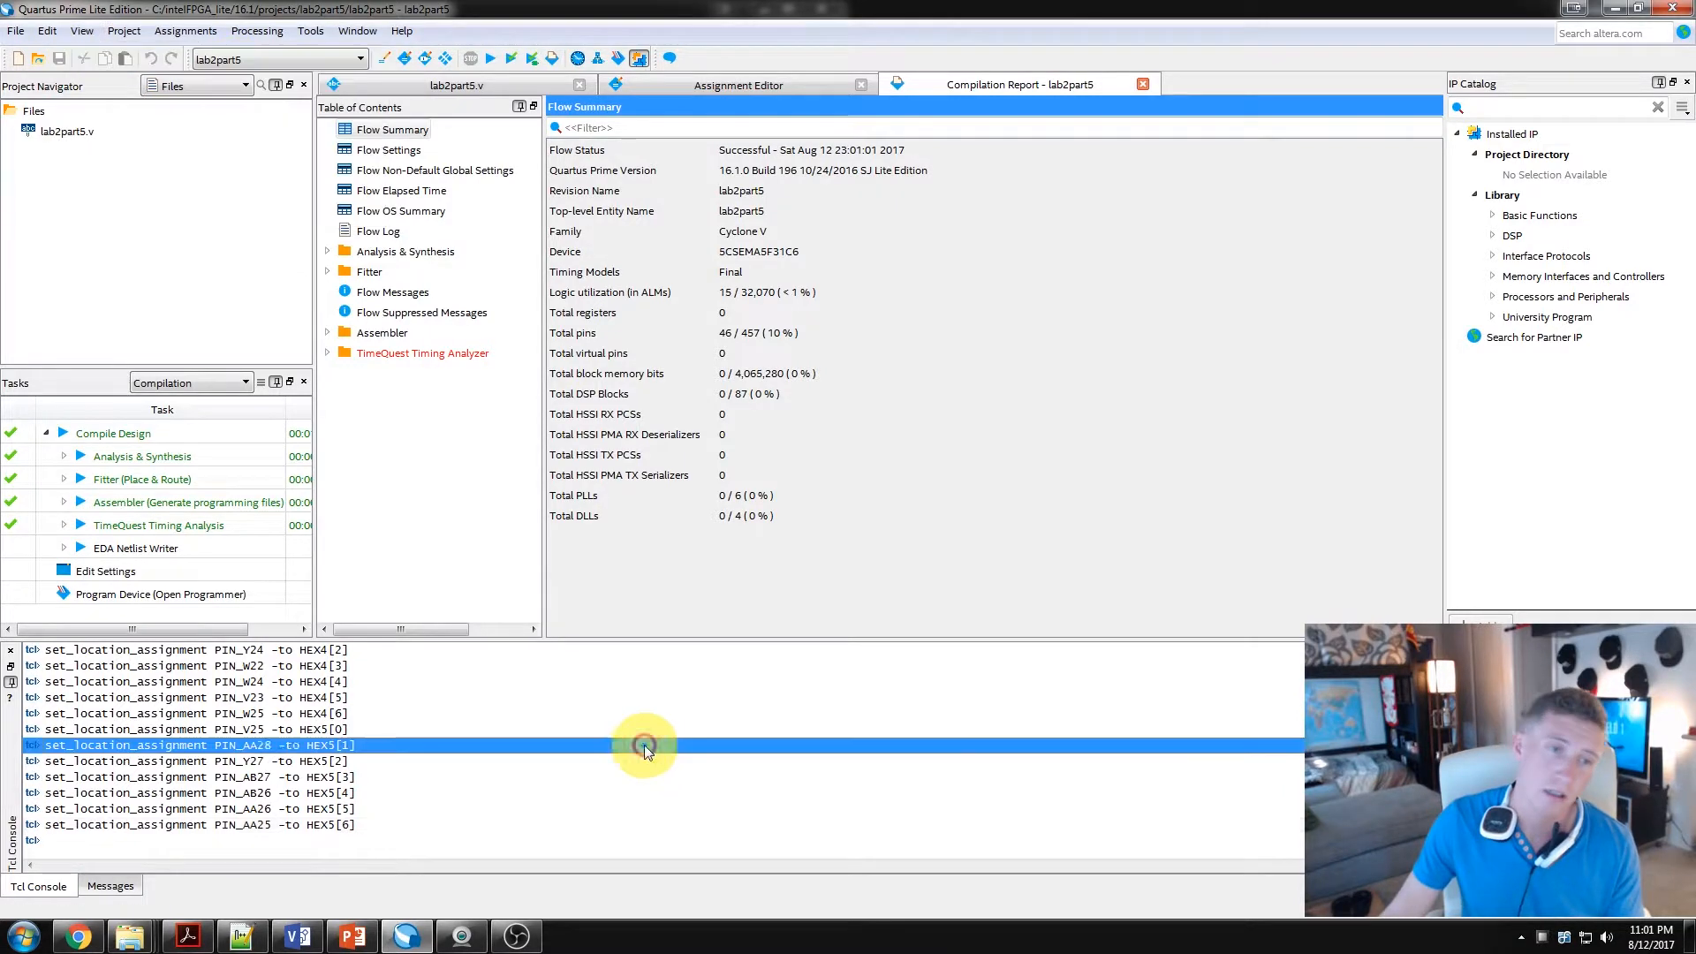
pyautogui.click(109, 886)
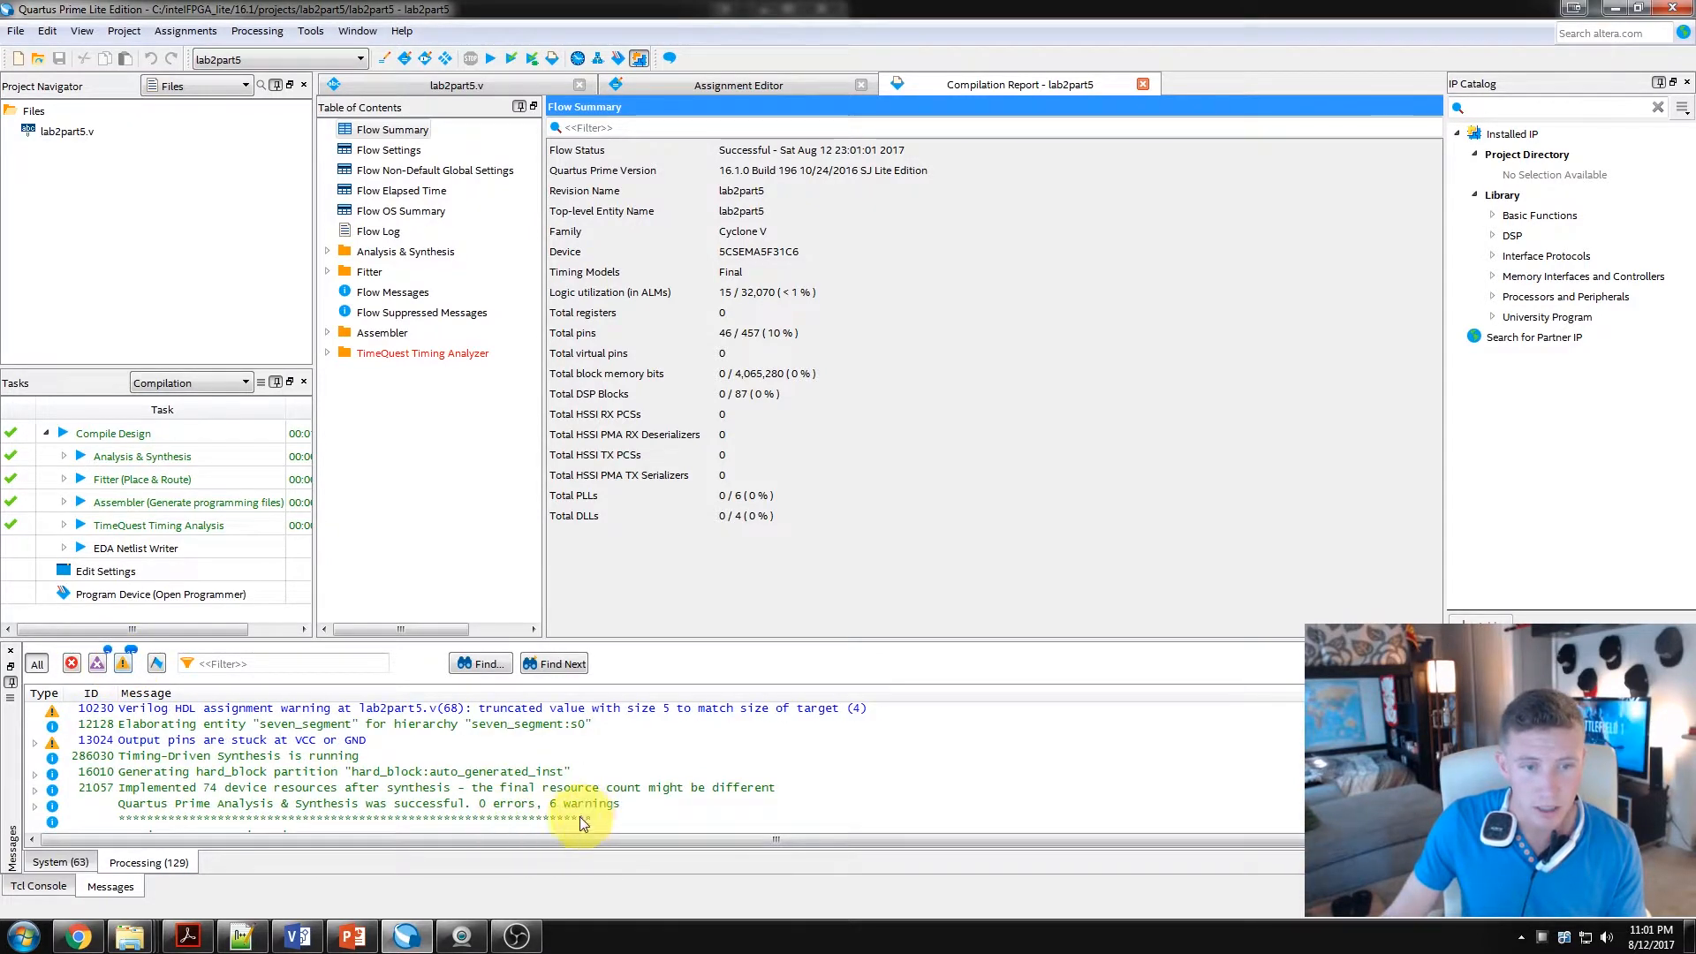
pyautogui.click(129, 663)
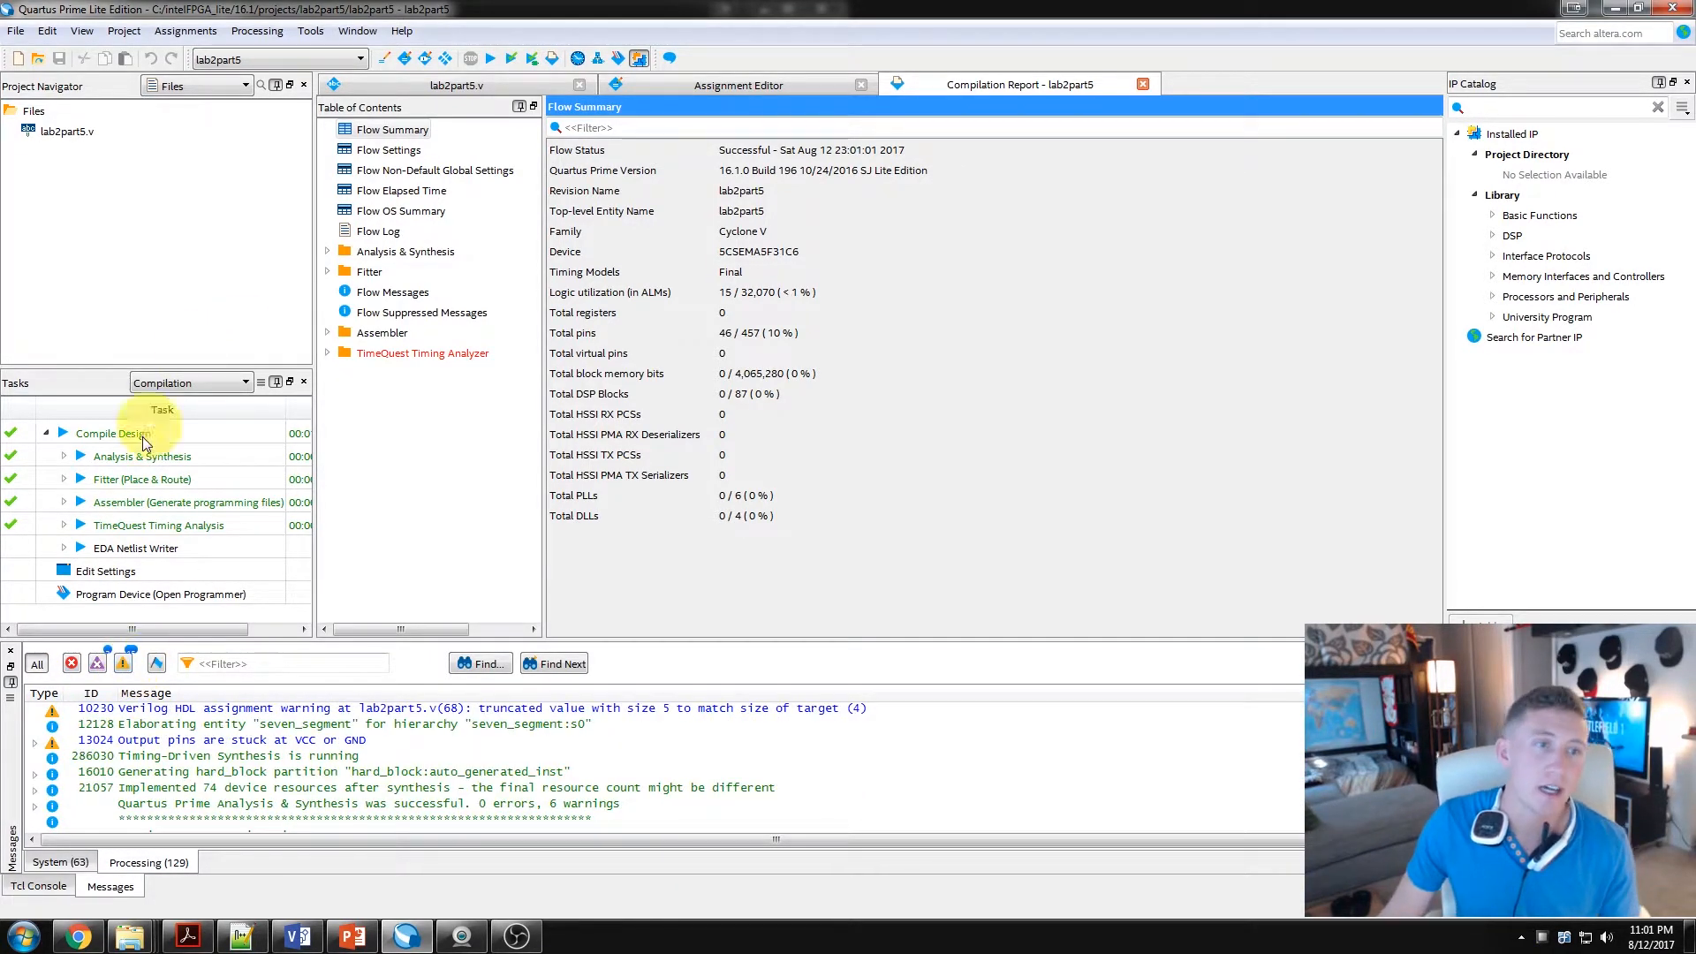
# Step: Expand the Analysis & Synthesis task to reveal its subtasks down to Netlist Viewers
pyautogui.click(63, 456)
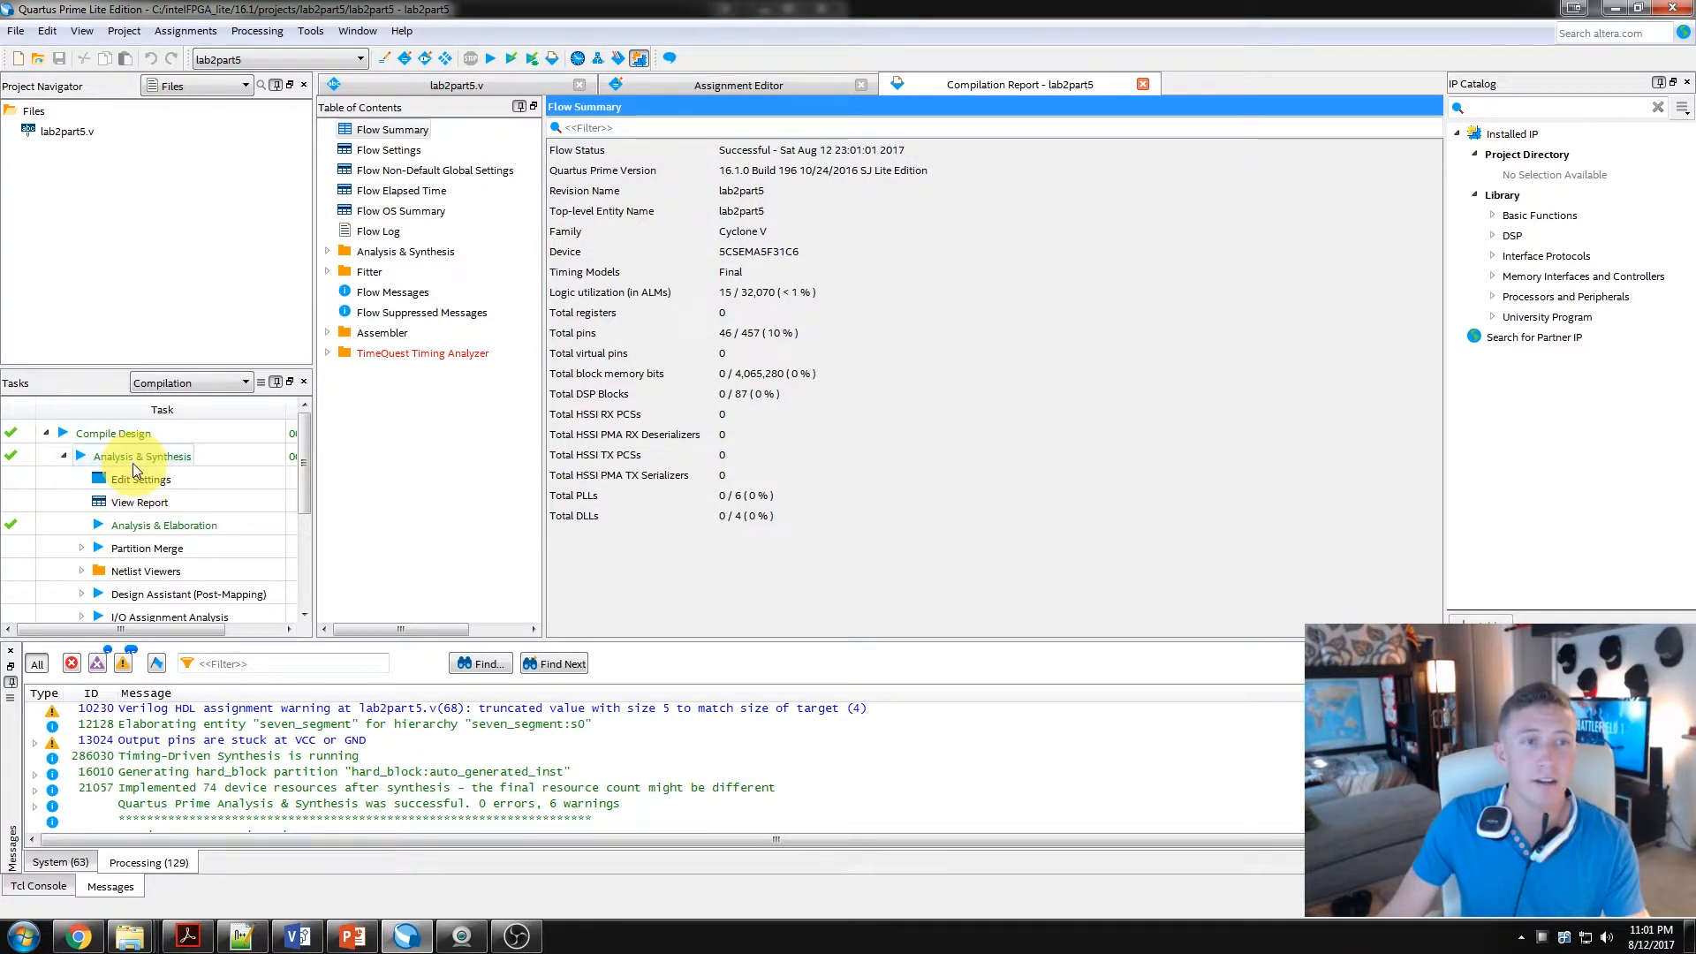
pyautogui.moveTo(226, 506)
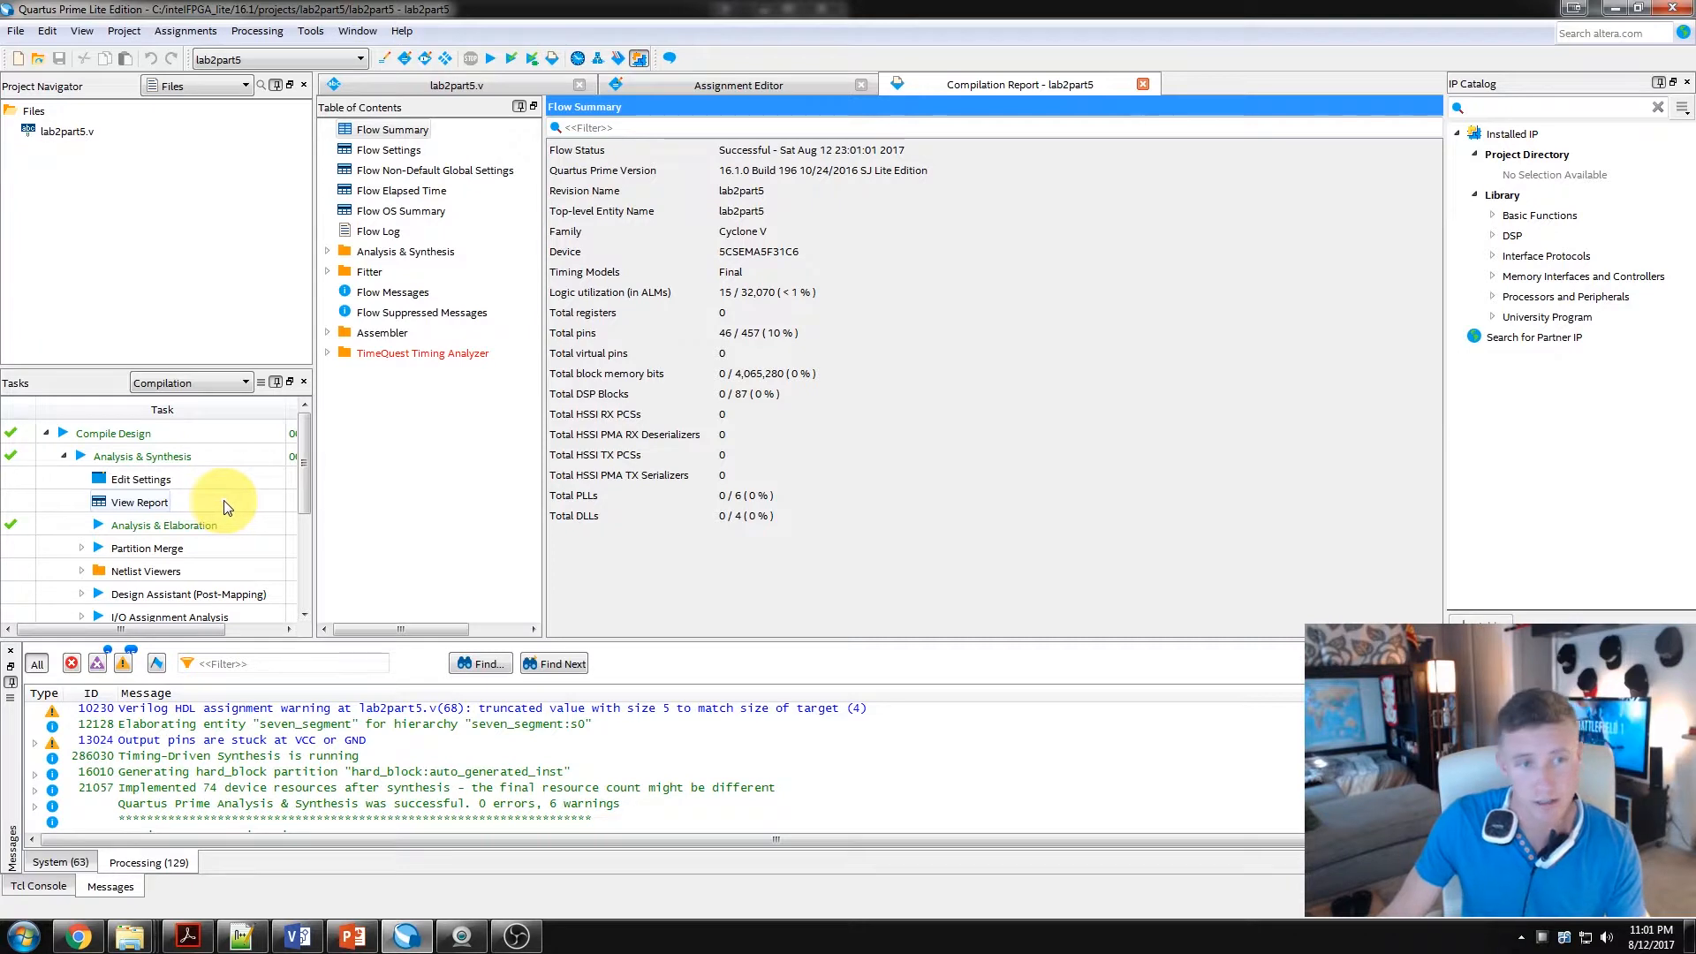
pyautogui.moveTo(304, 527)
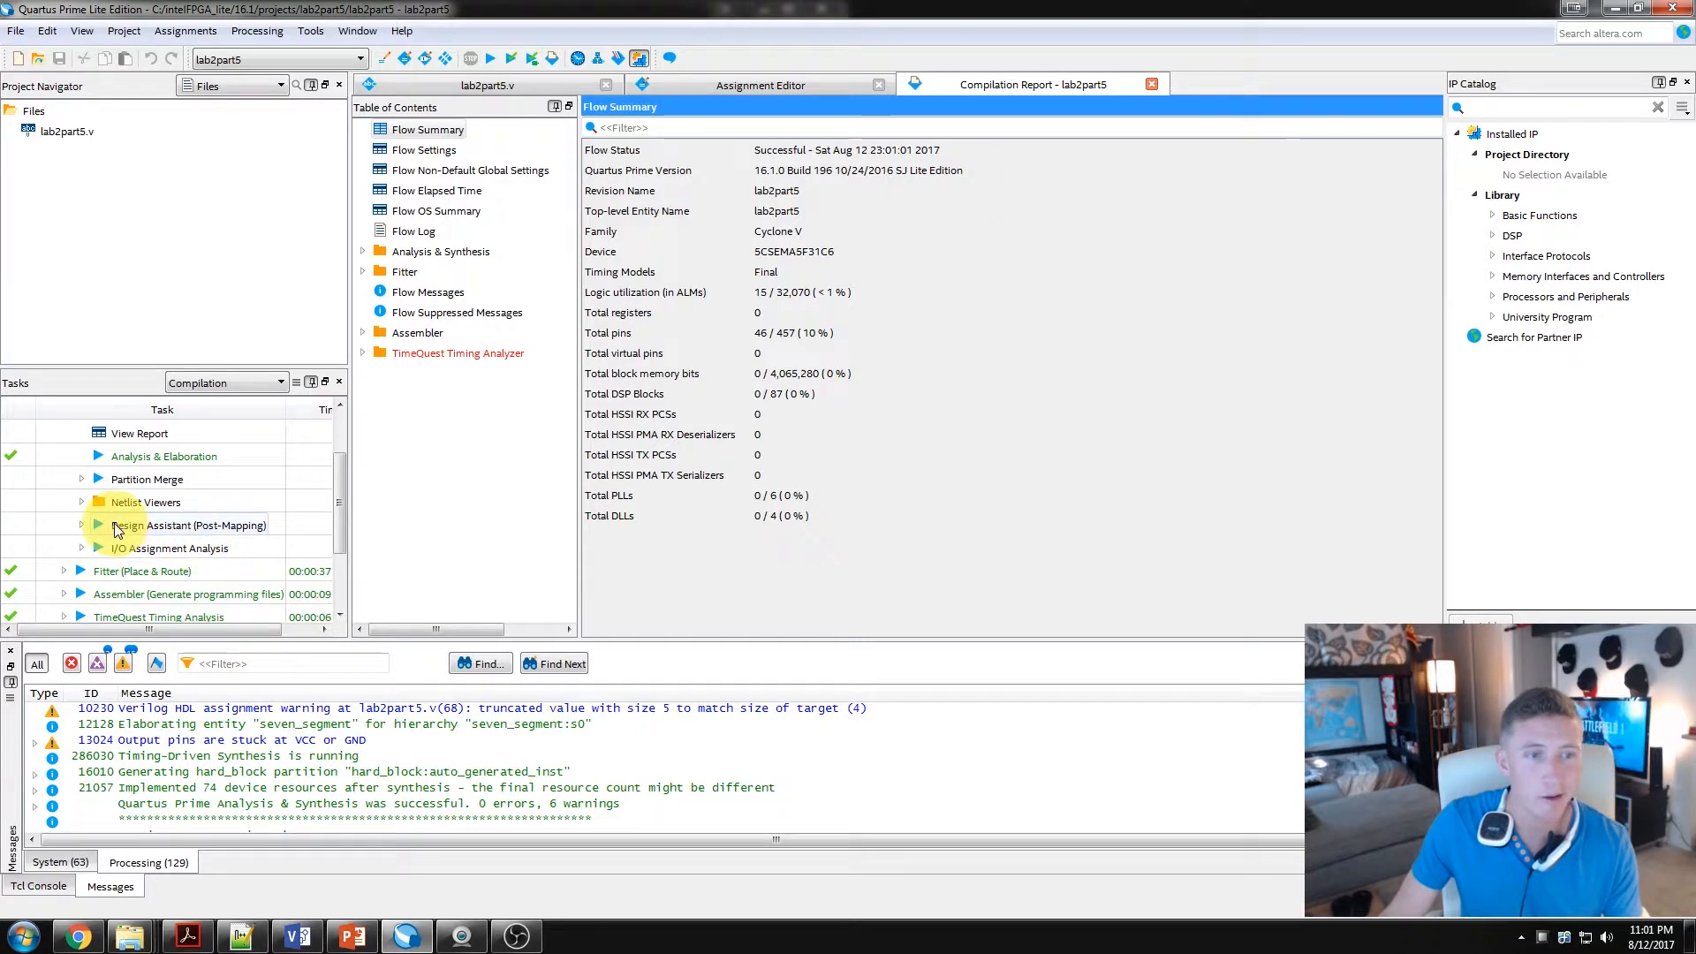
# Step: View the RTL schematic with adder, comparator and seven_segment instances, then close it back to the Flow Summary
pyautogui.click(81, 502)
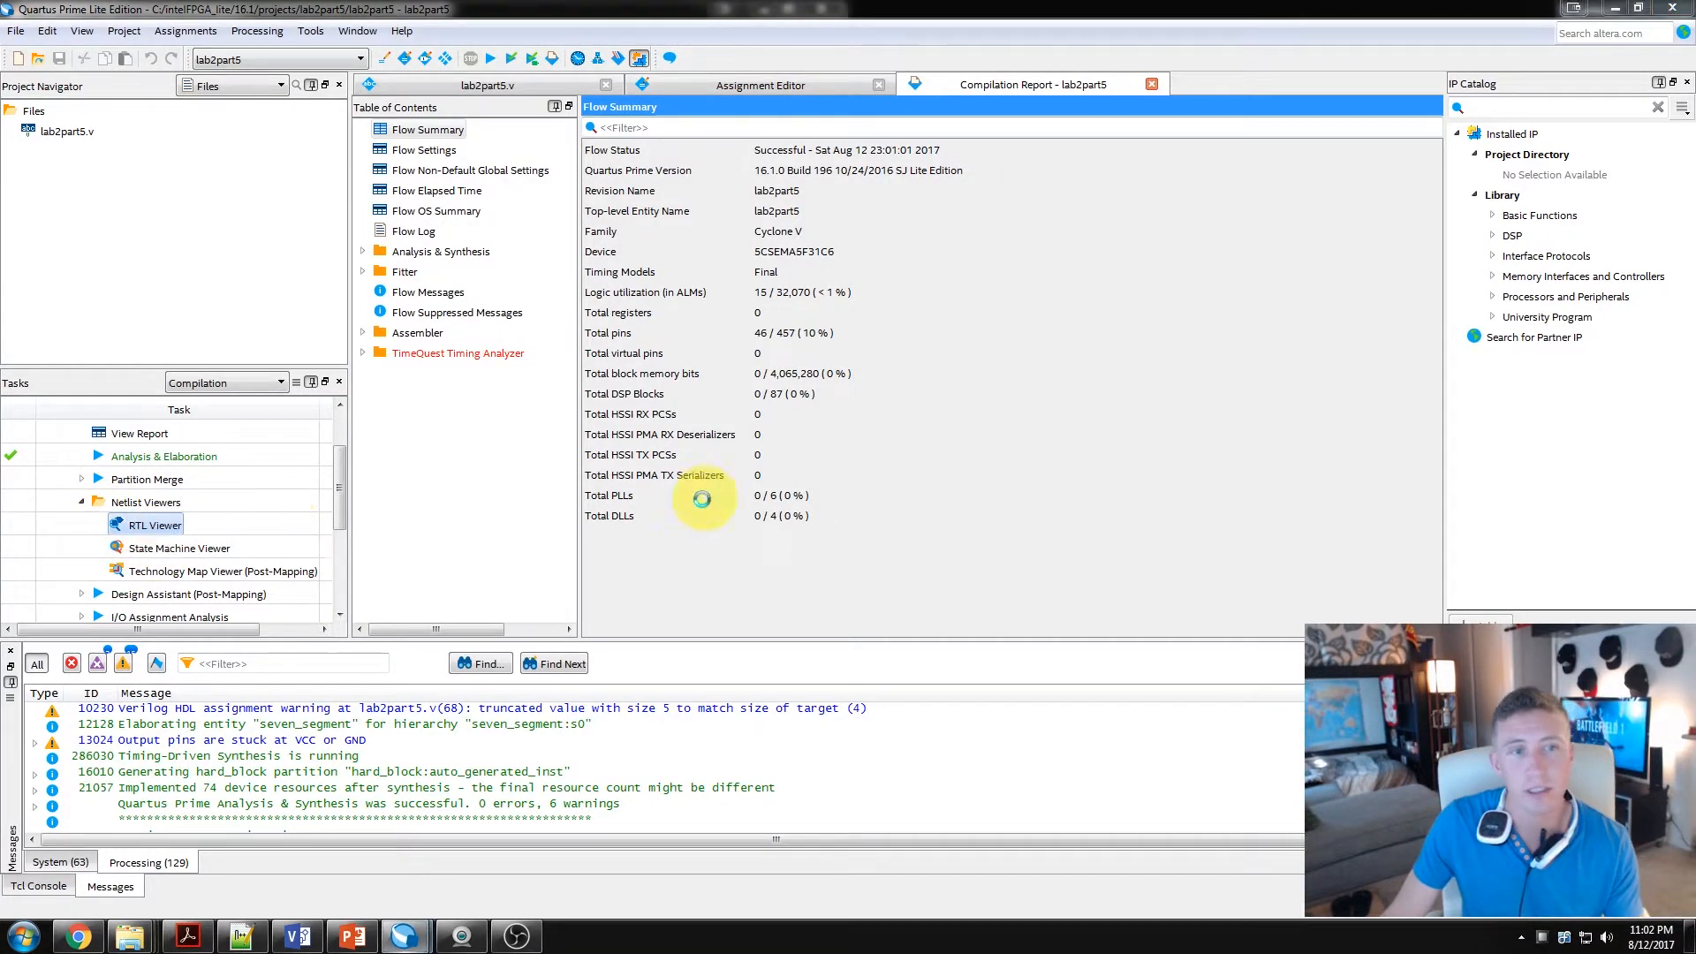
pyautogui.doubleClick(155, 523)
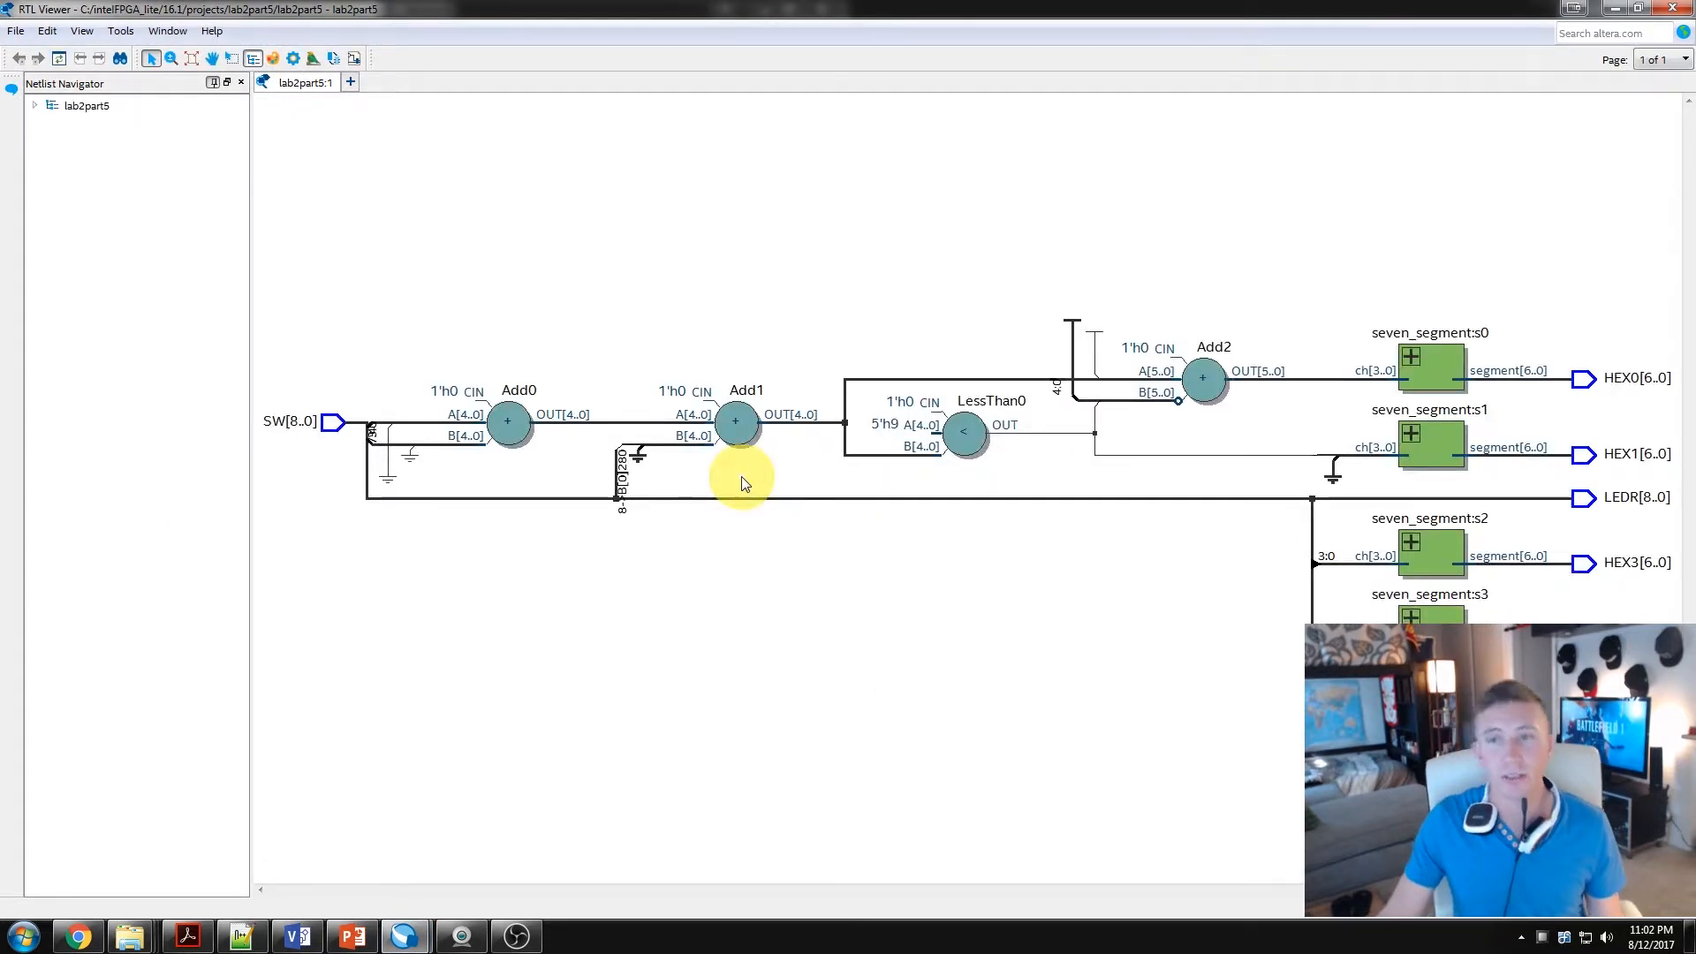
pyautogui.moveTo(451, 551)
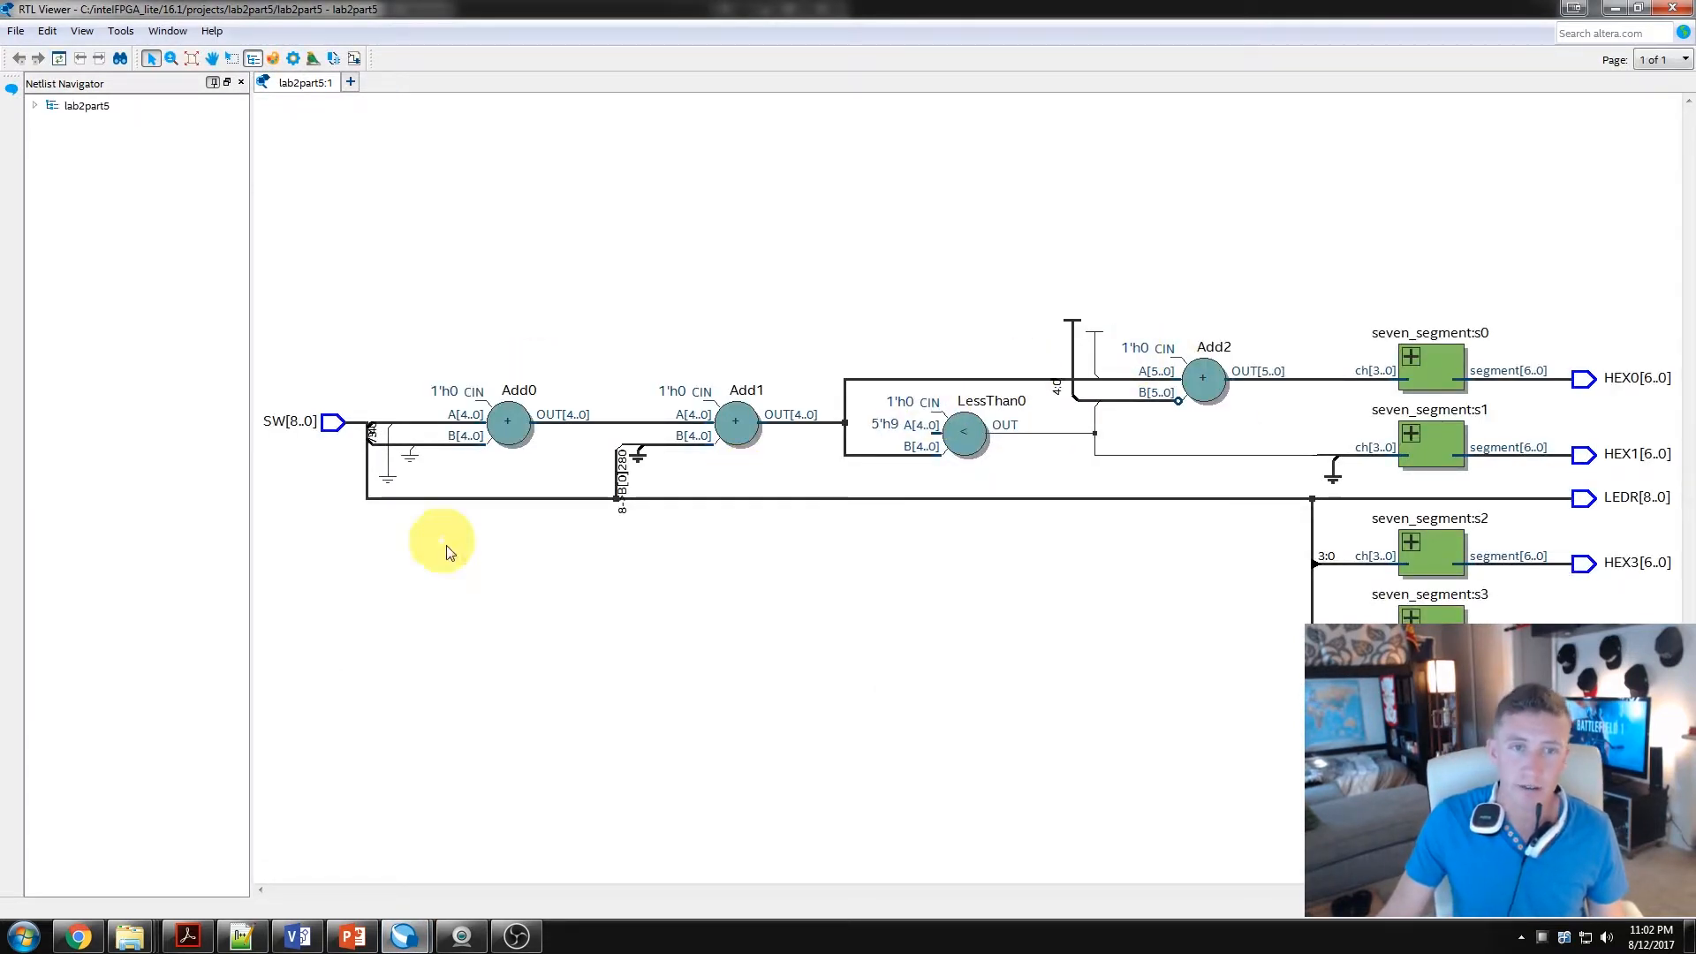
pyautogui.moveTo(651, 382)
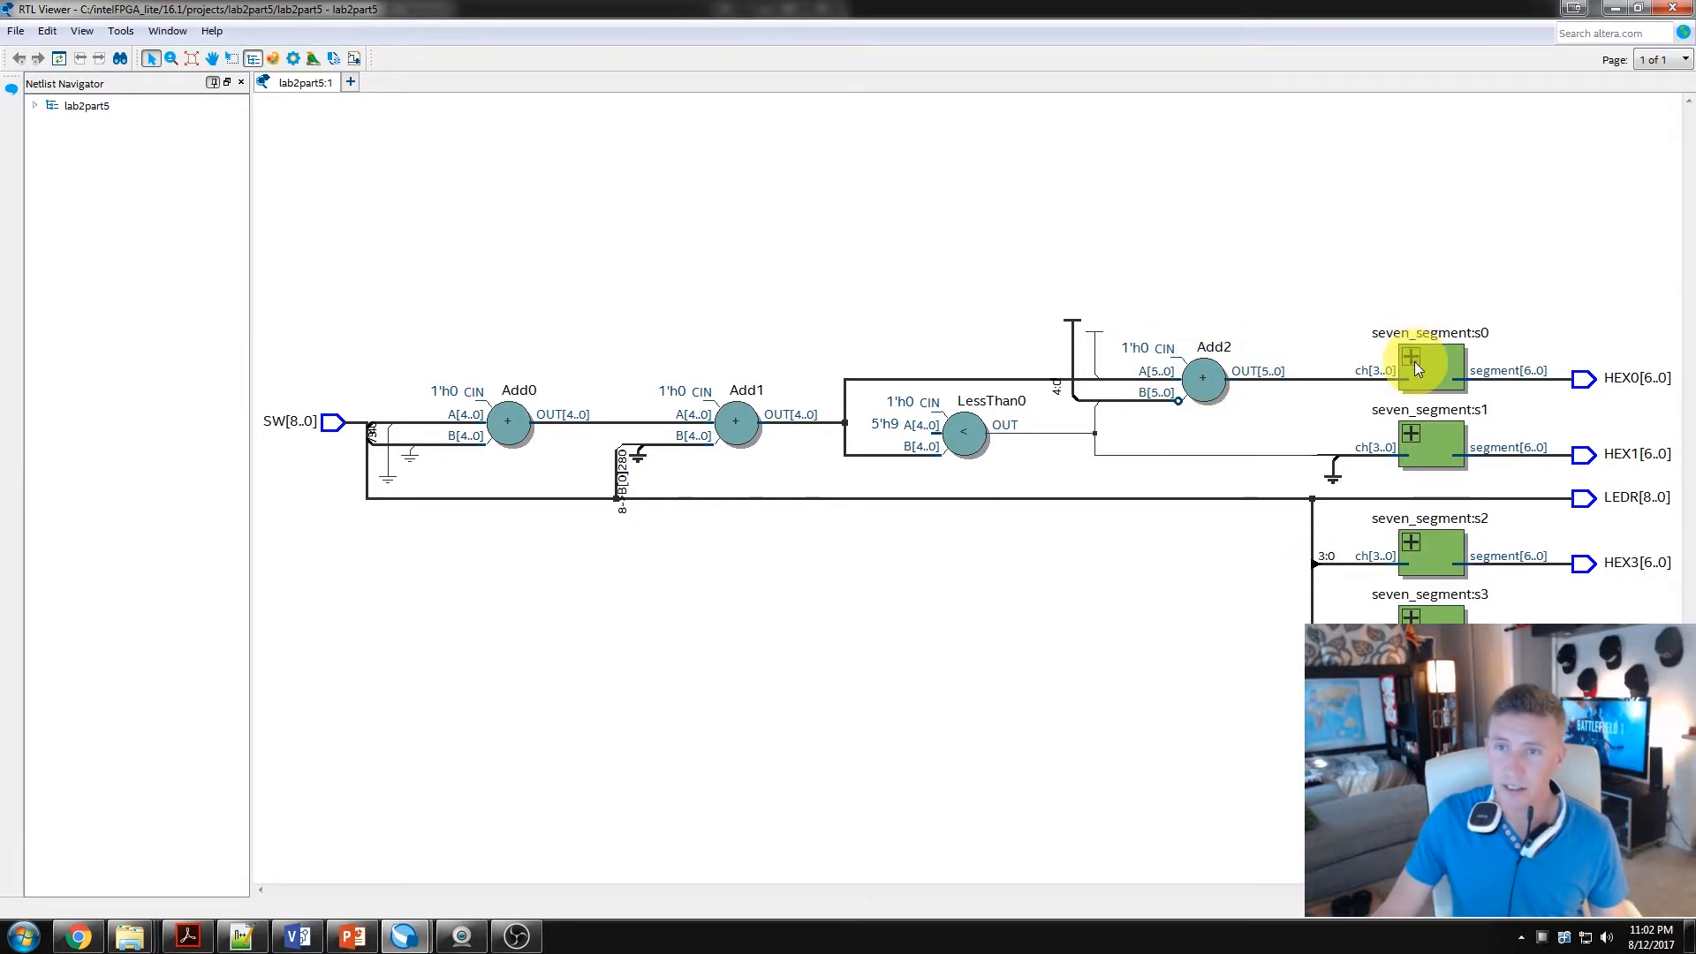
pyautogui.doubleClick(1414, 368)
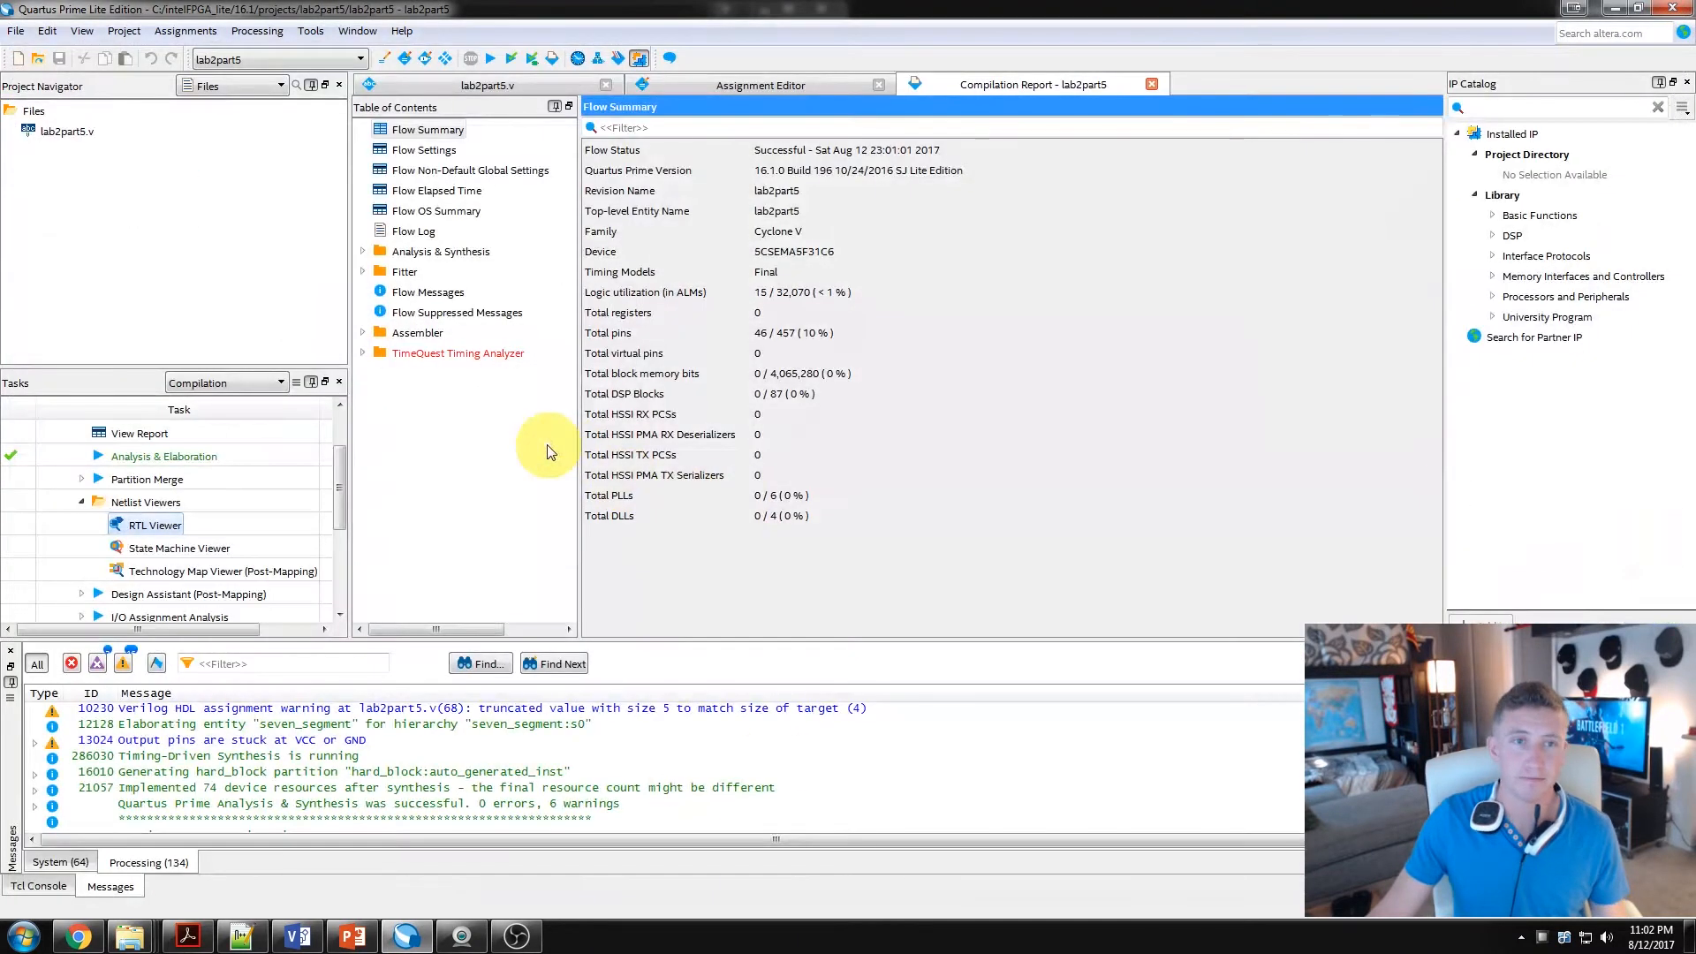
pyautogui.moveTo(263, 489)
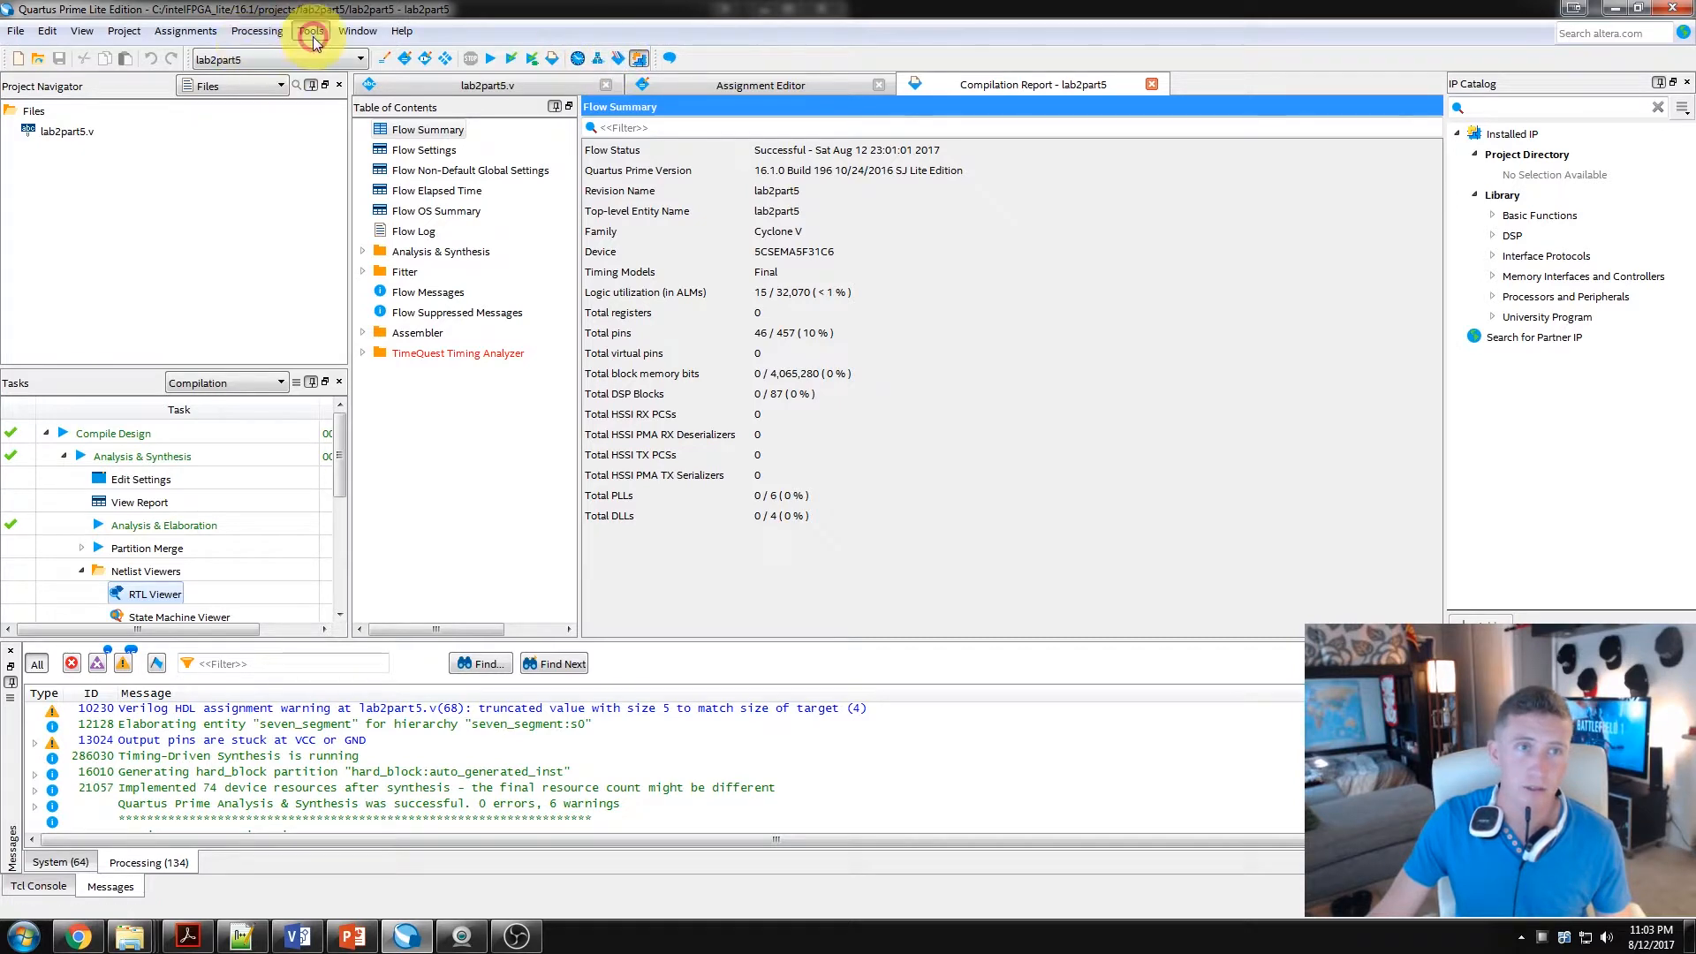
# Step: Launch the Programmer from the Tools menu, showing no hardware detected yet
pyautogui.click(311, 31)
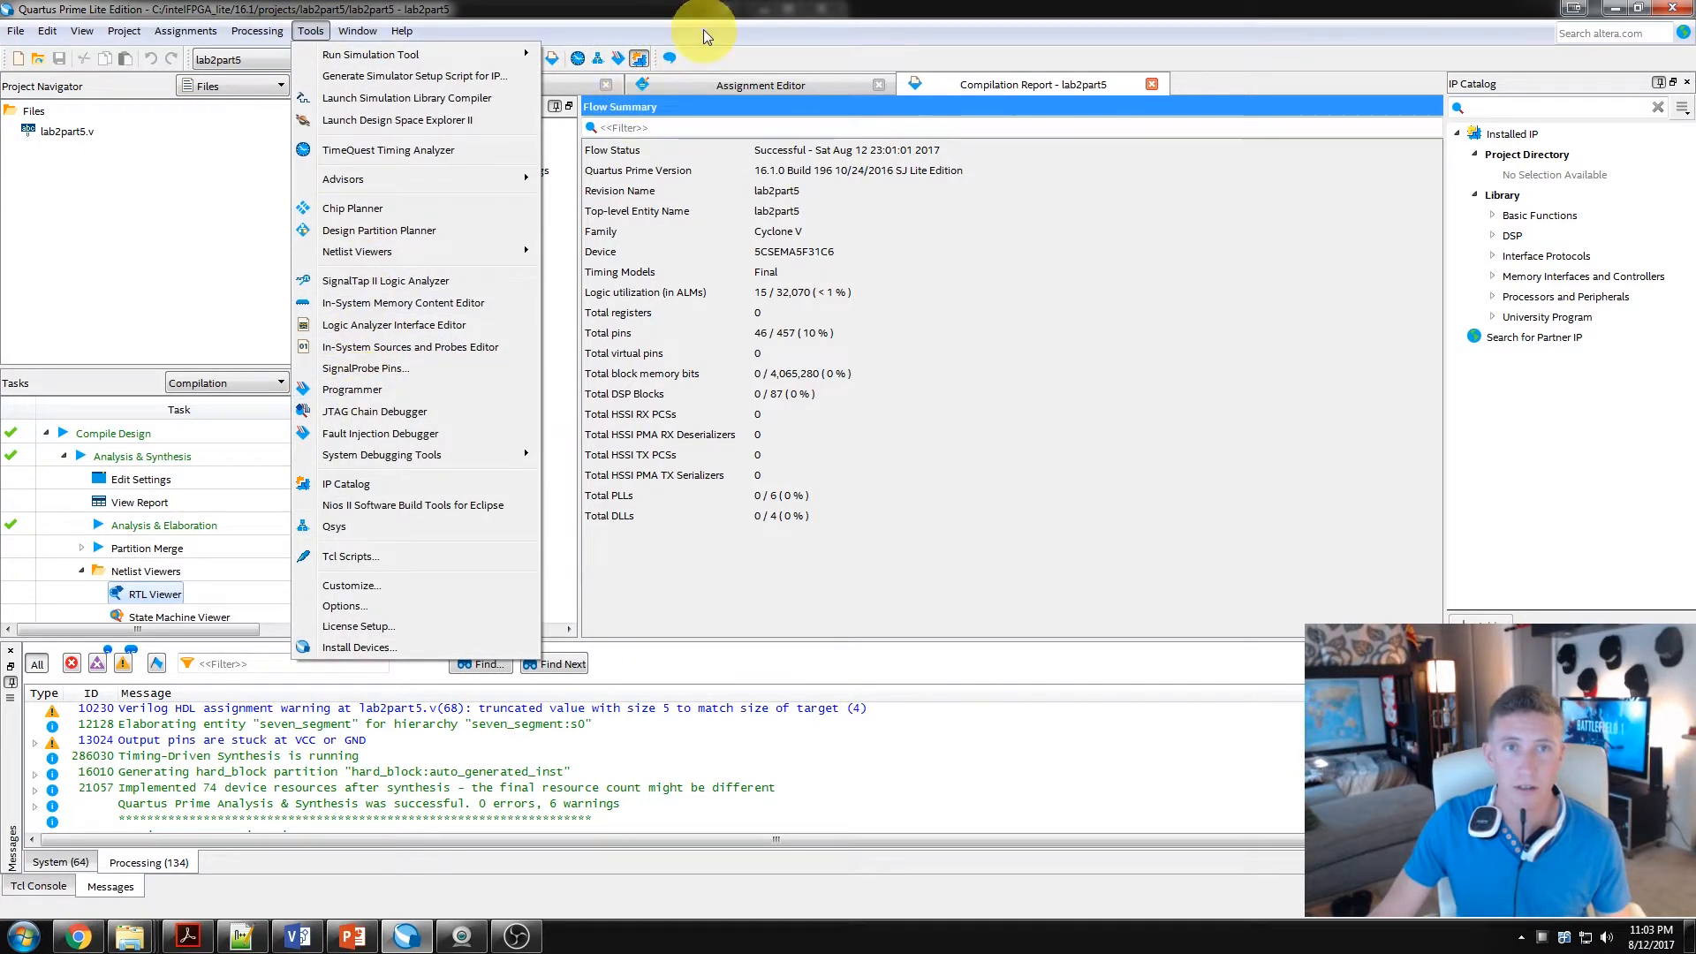
pyautogui.click(352, 388)
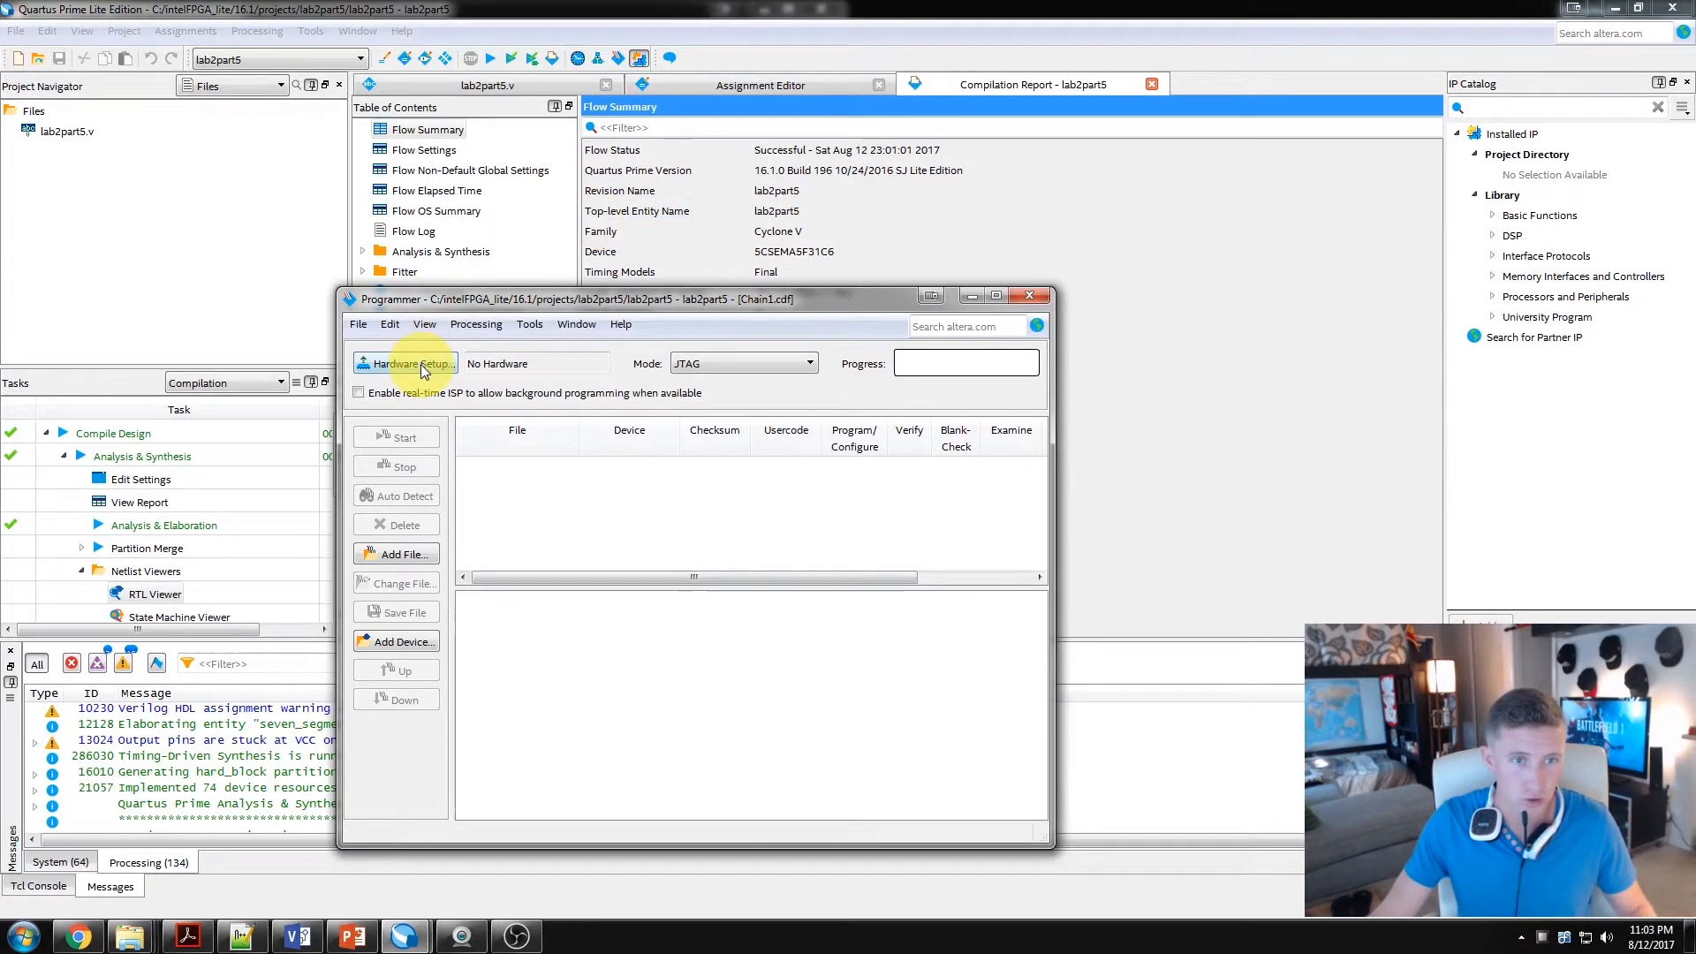
pyautogui.moveTo(535, 381)
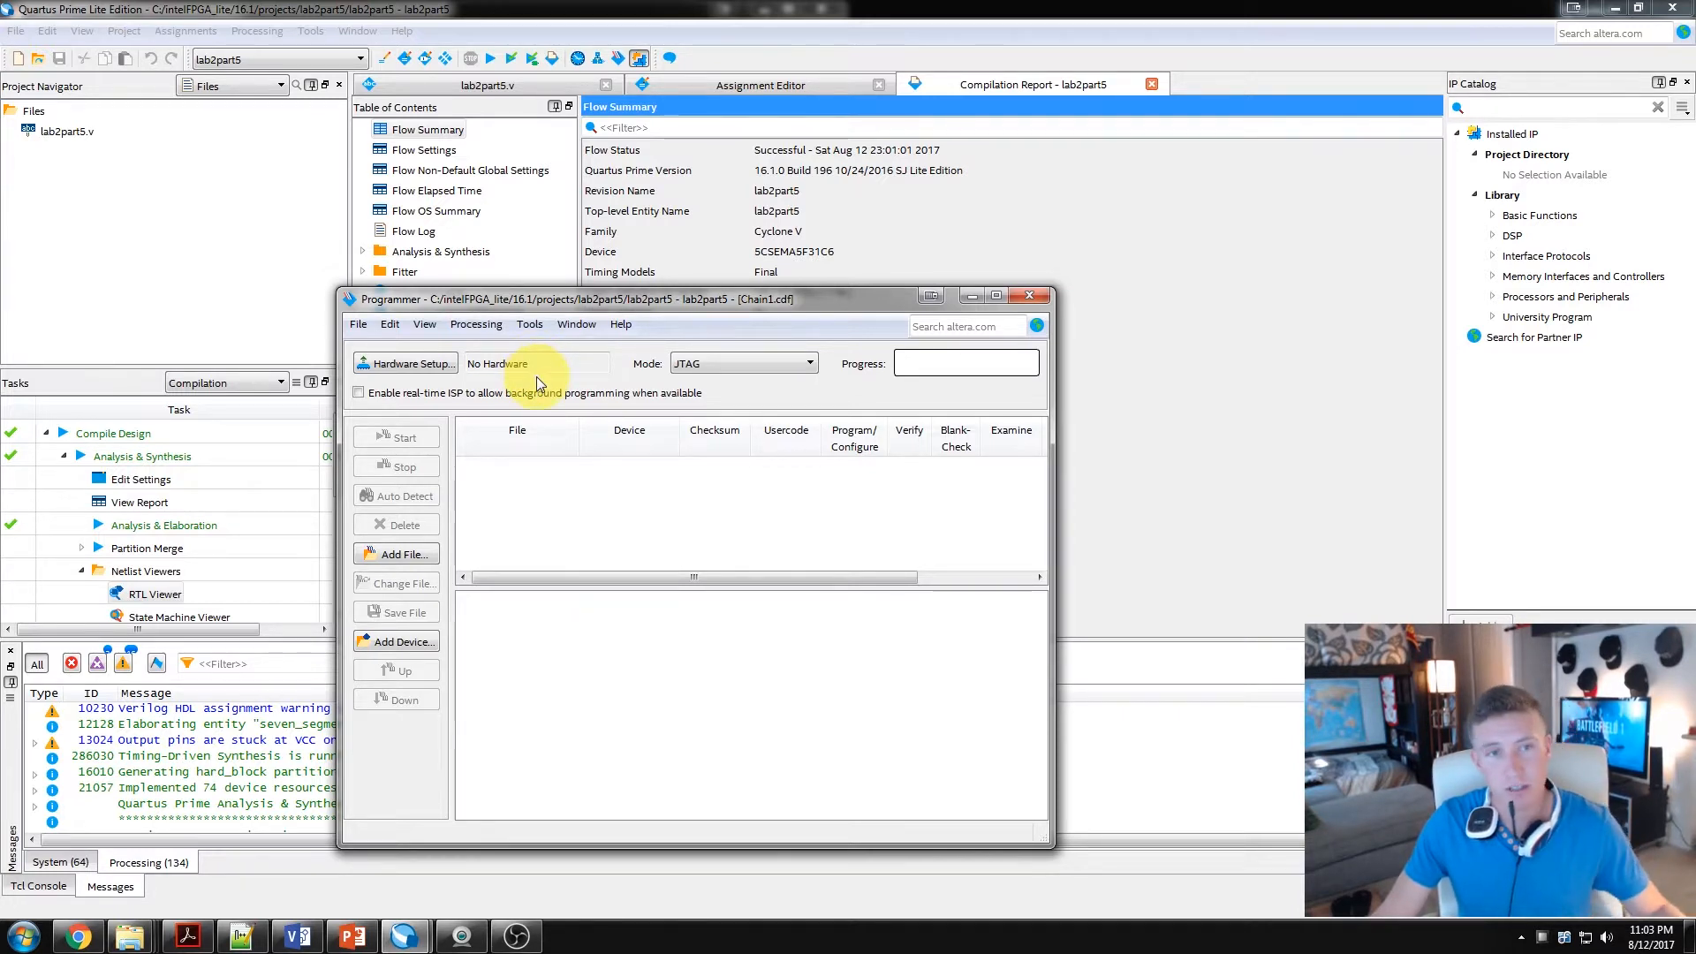
pyautogui.moveTo(555, 376)
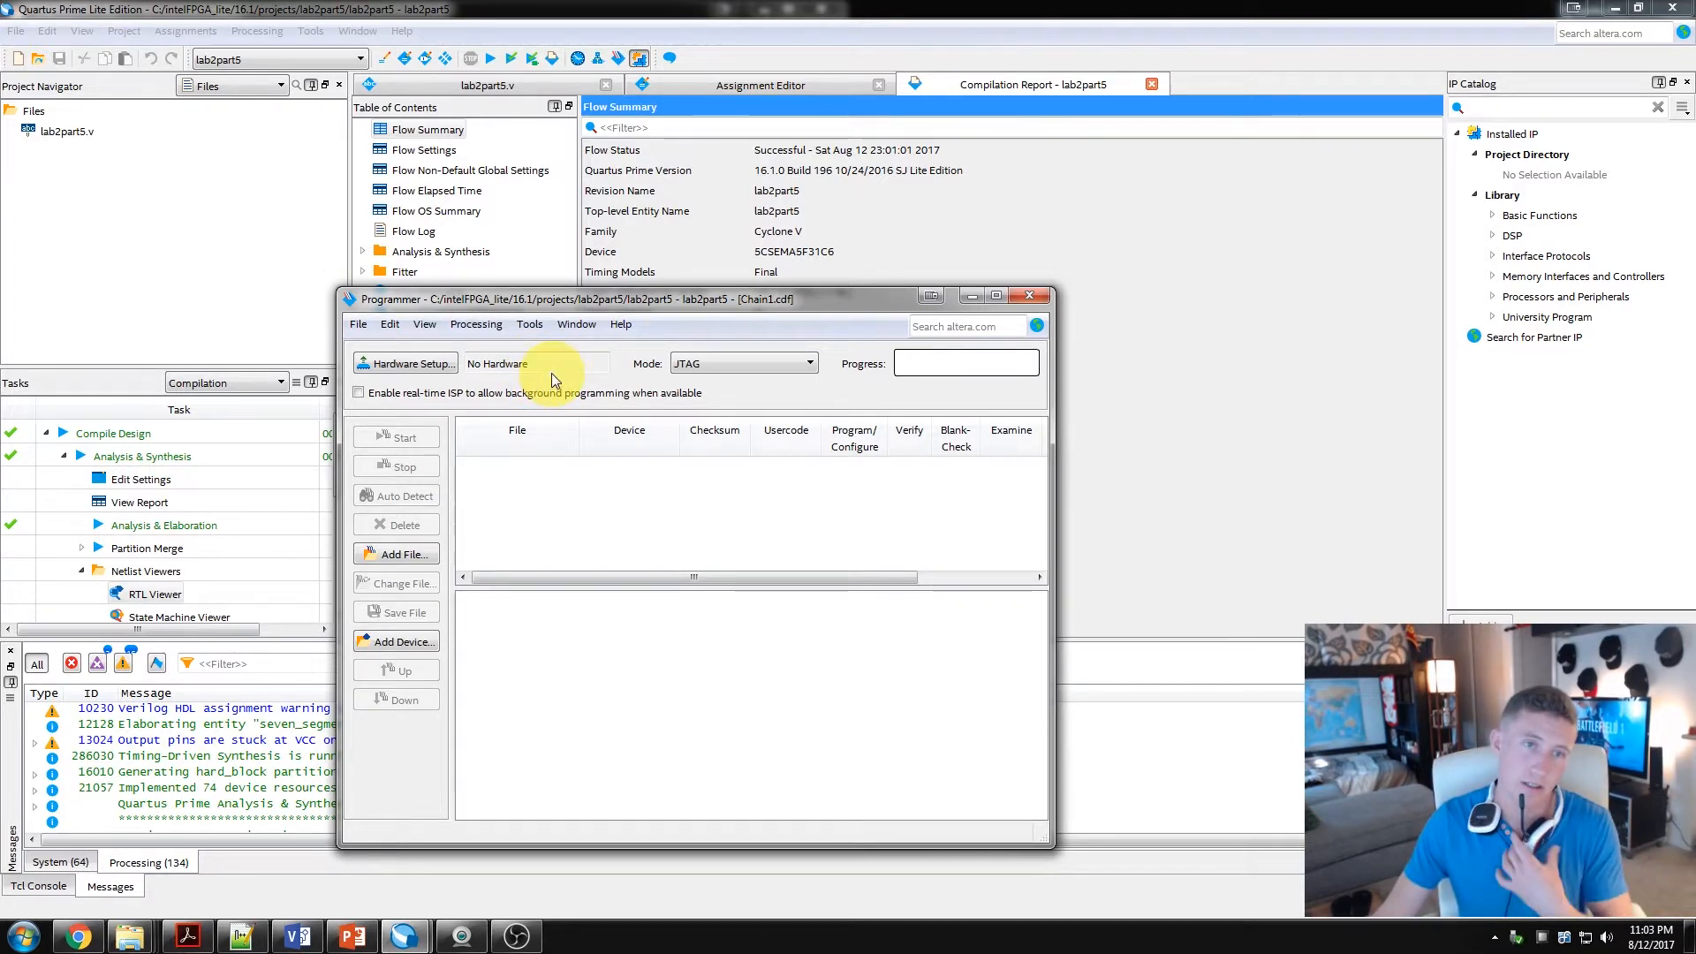
# Step: Select DE-SoC [USB-1] as the programming hardware in Hardware Setup
pyautogui.click(407, 364)
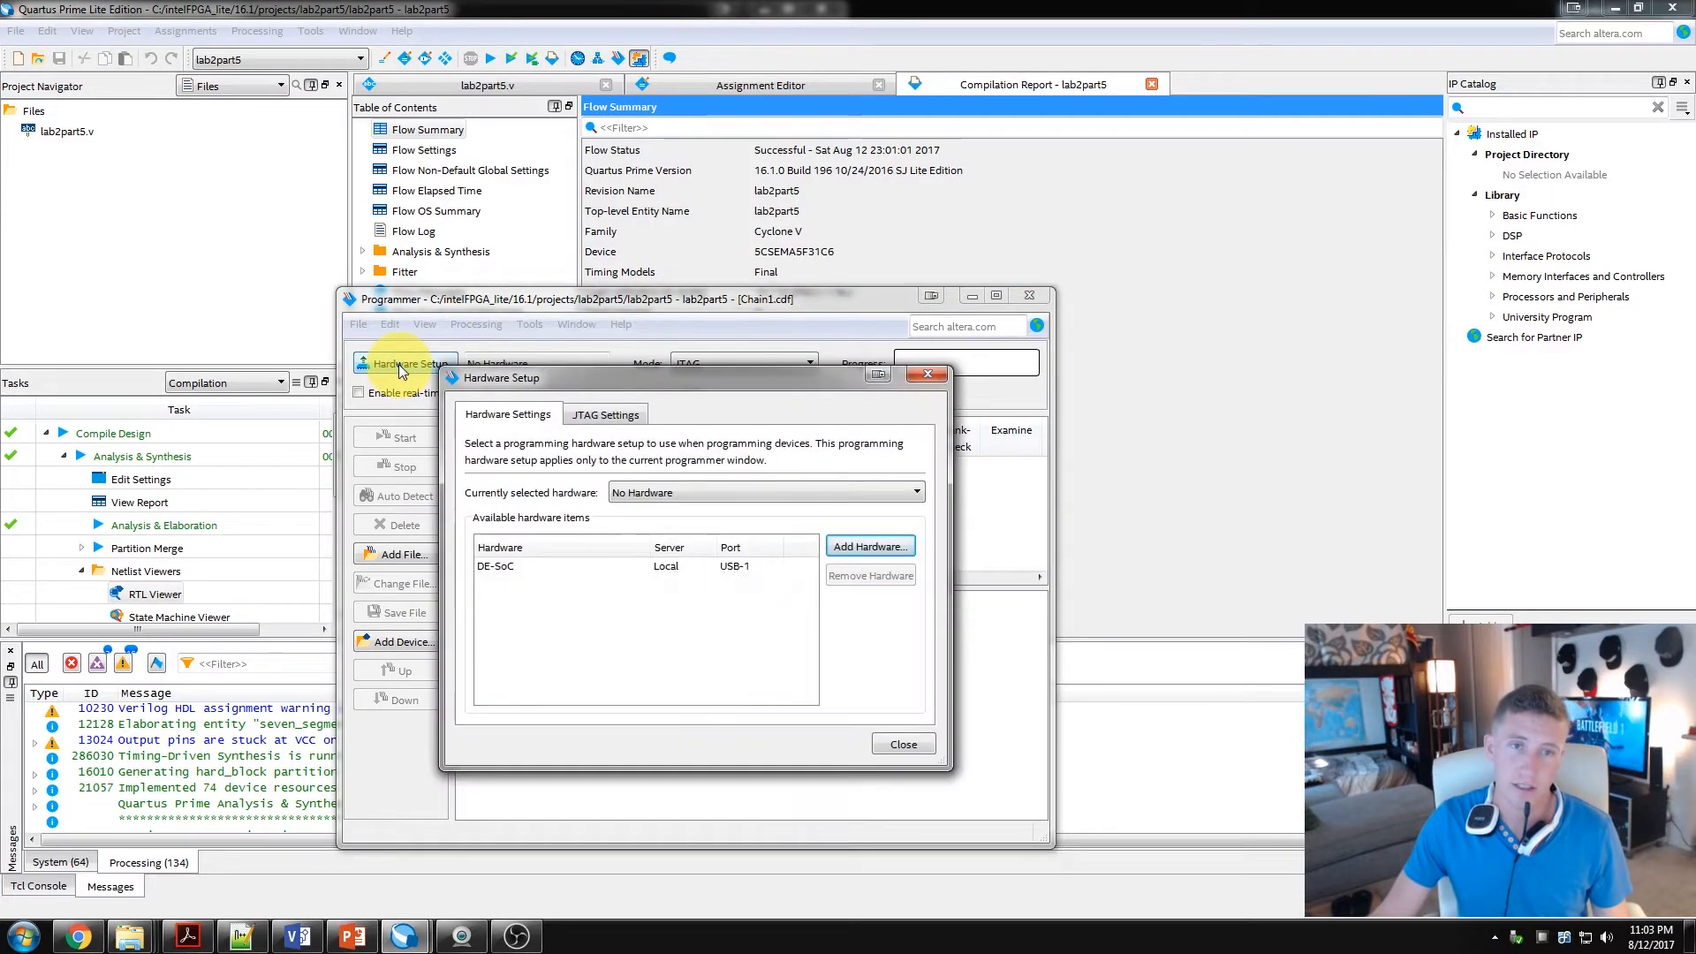
pyautogui.moveTo(703, 496)
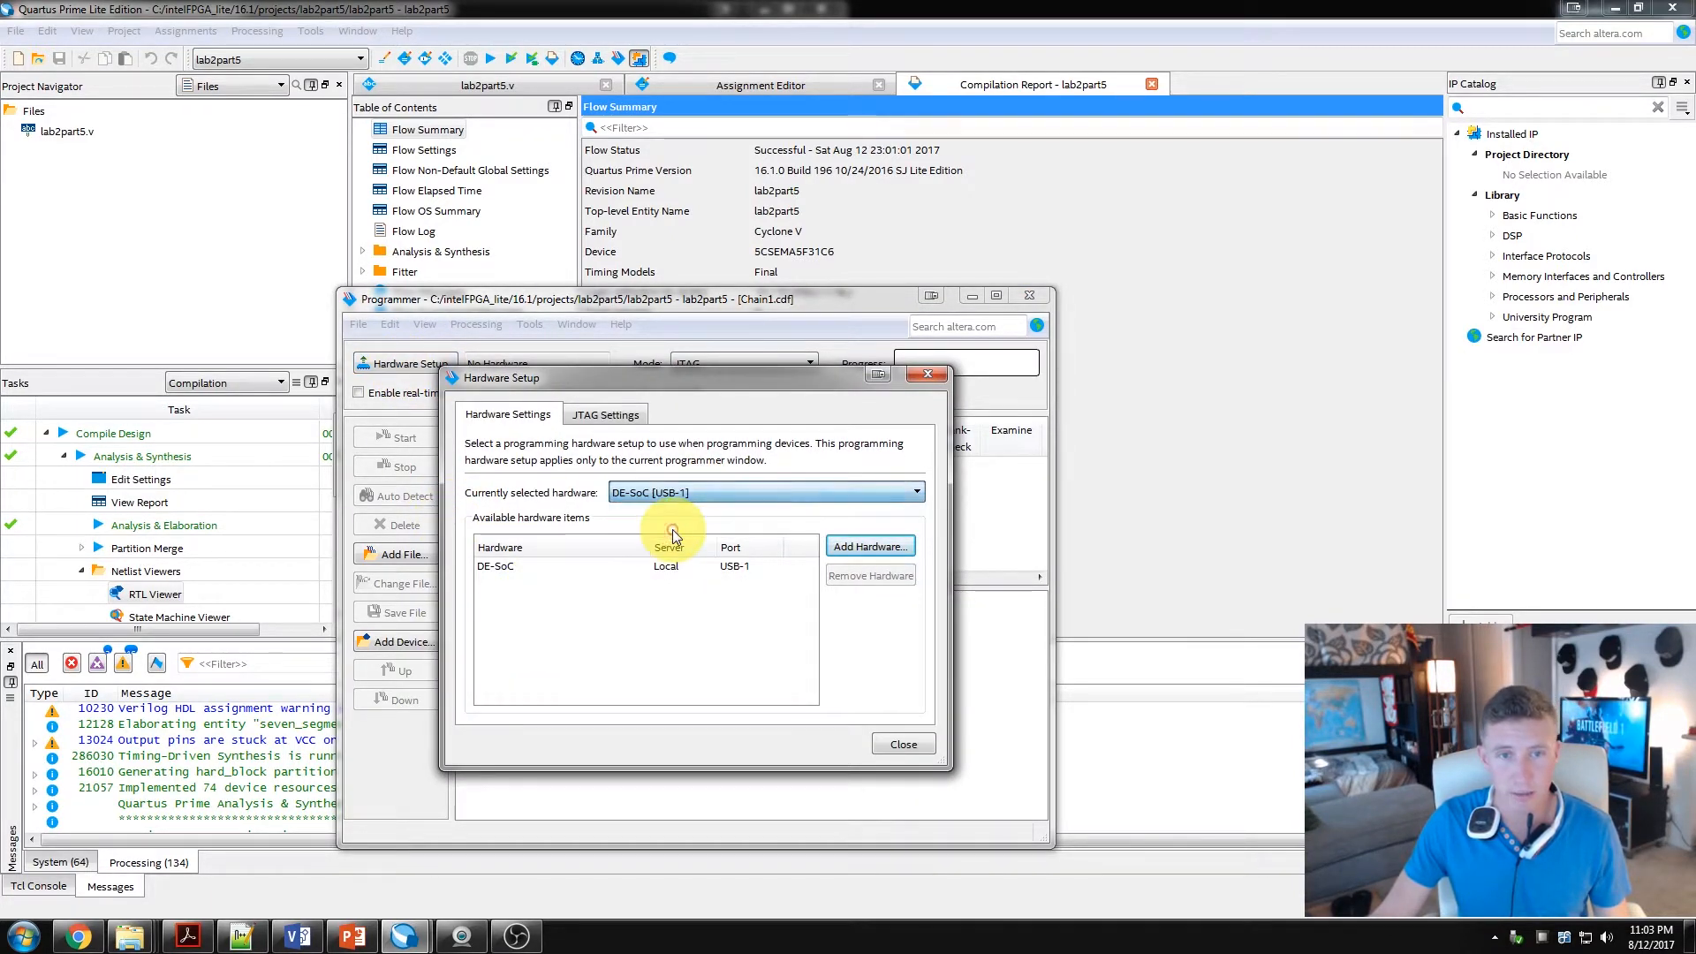
pyautogui.click(903, 744)
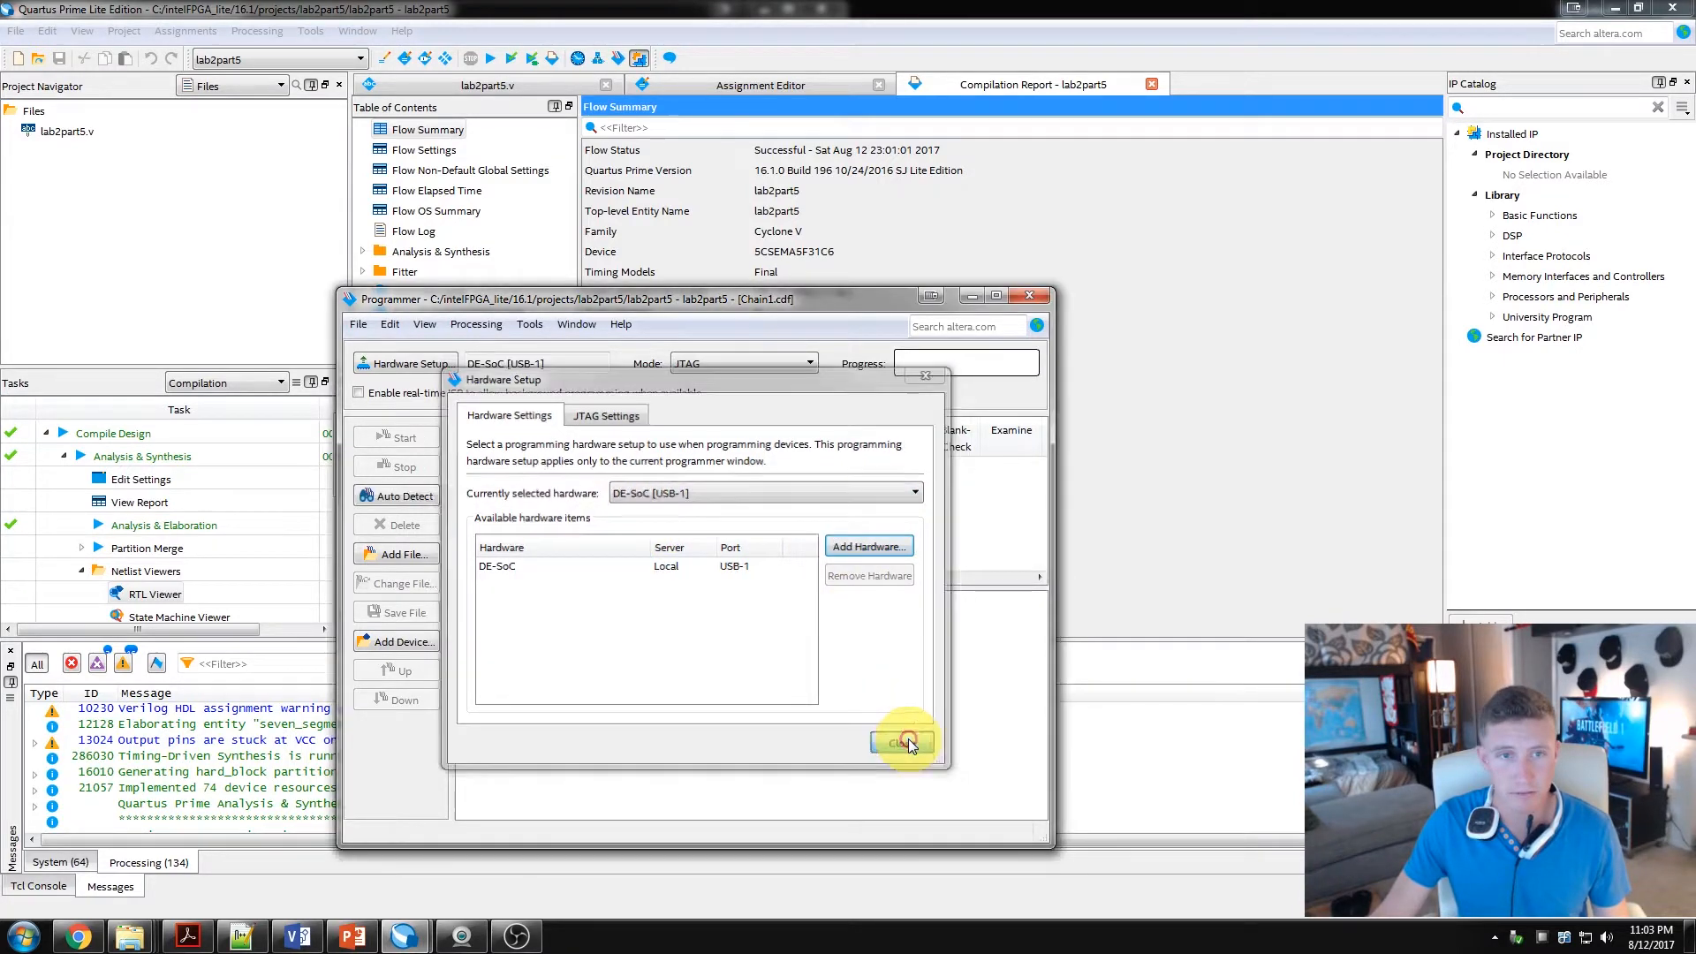
pyautogui.click(899, 742)
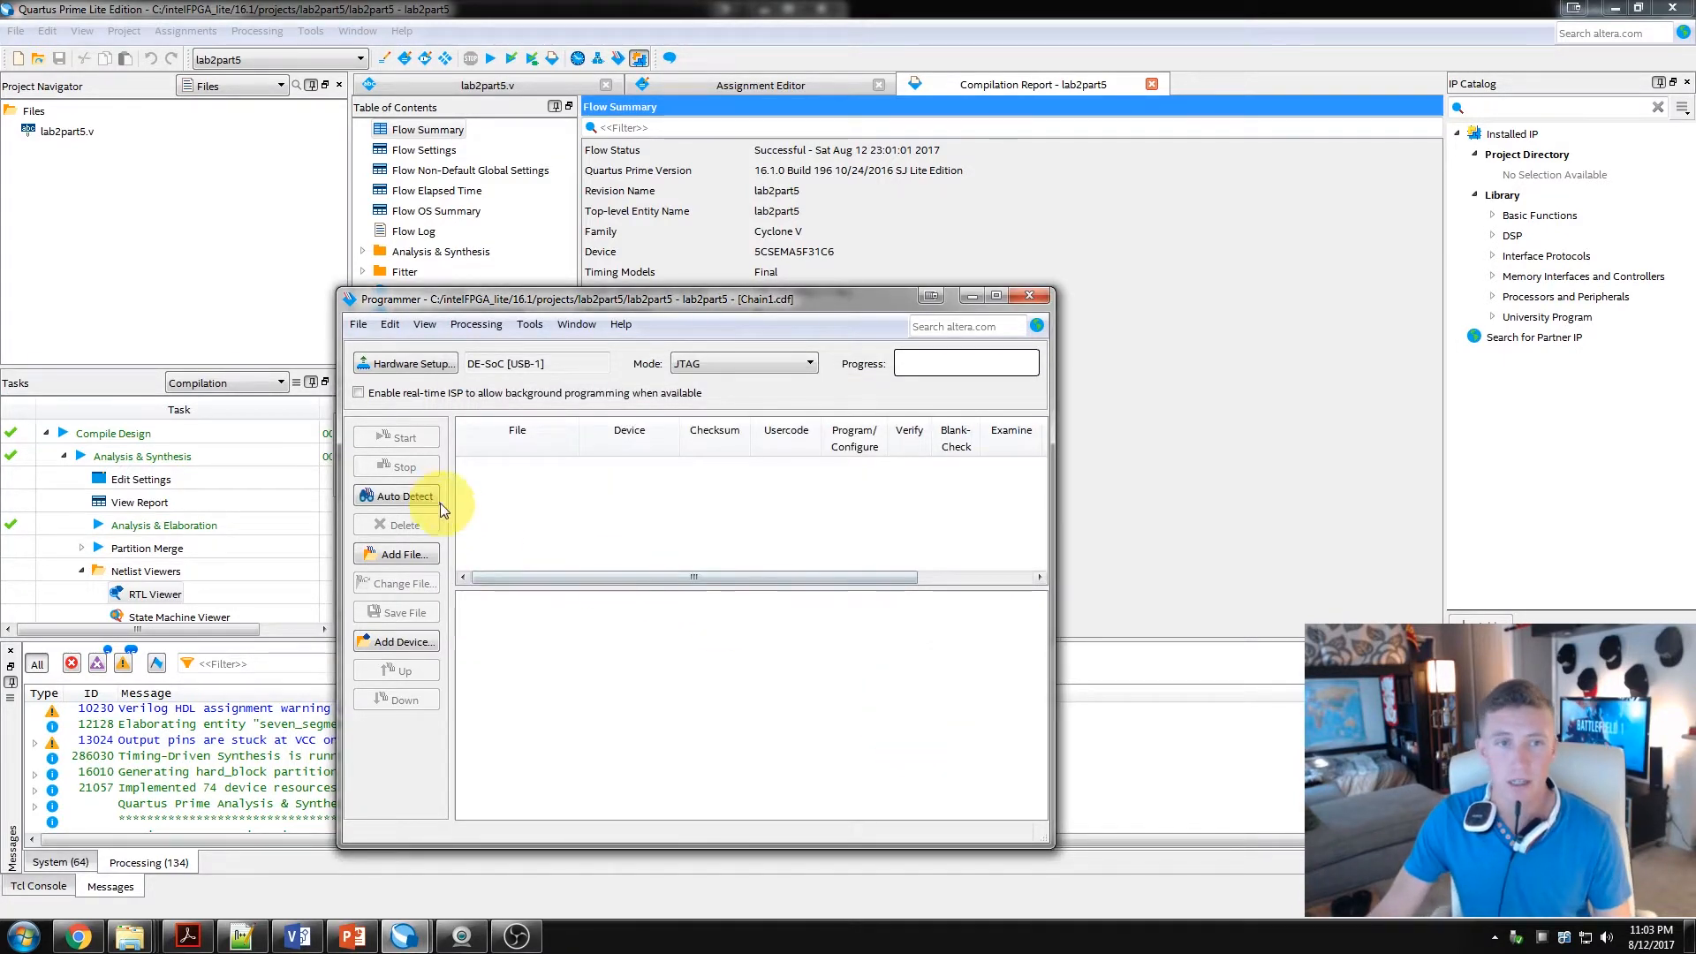
# Step: Auto-detect the JTAG chain and choose the 5CSEMA5 device beside SOCVHPS
pyautogui.click(403, 494)
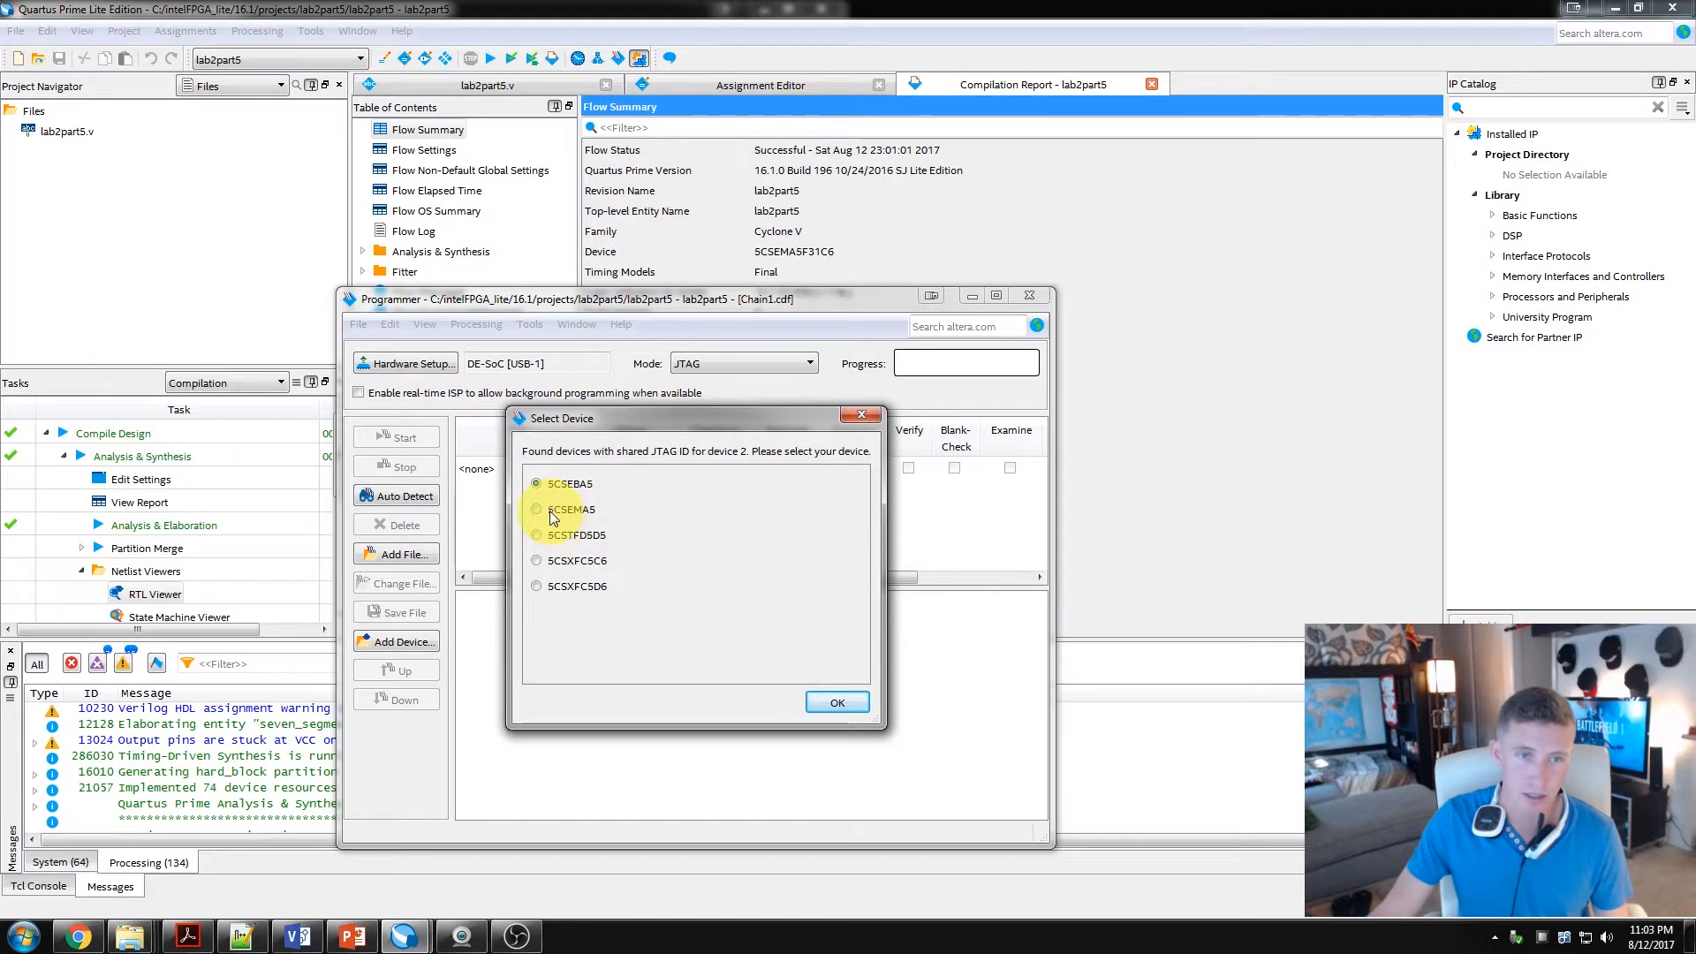
pyautogui.click(838, 702)
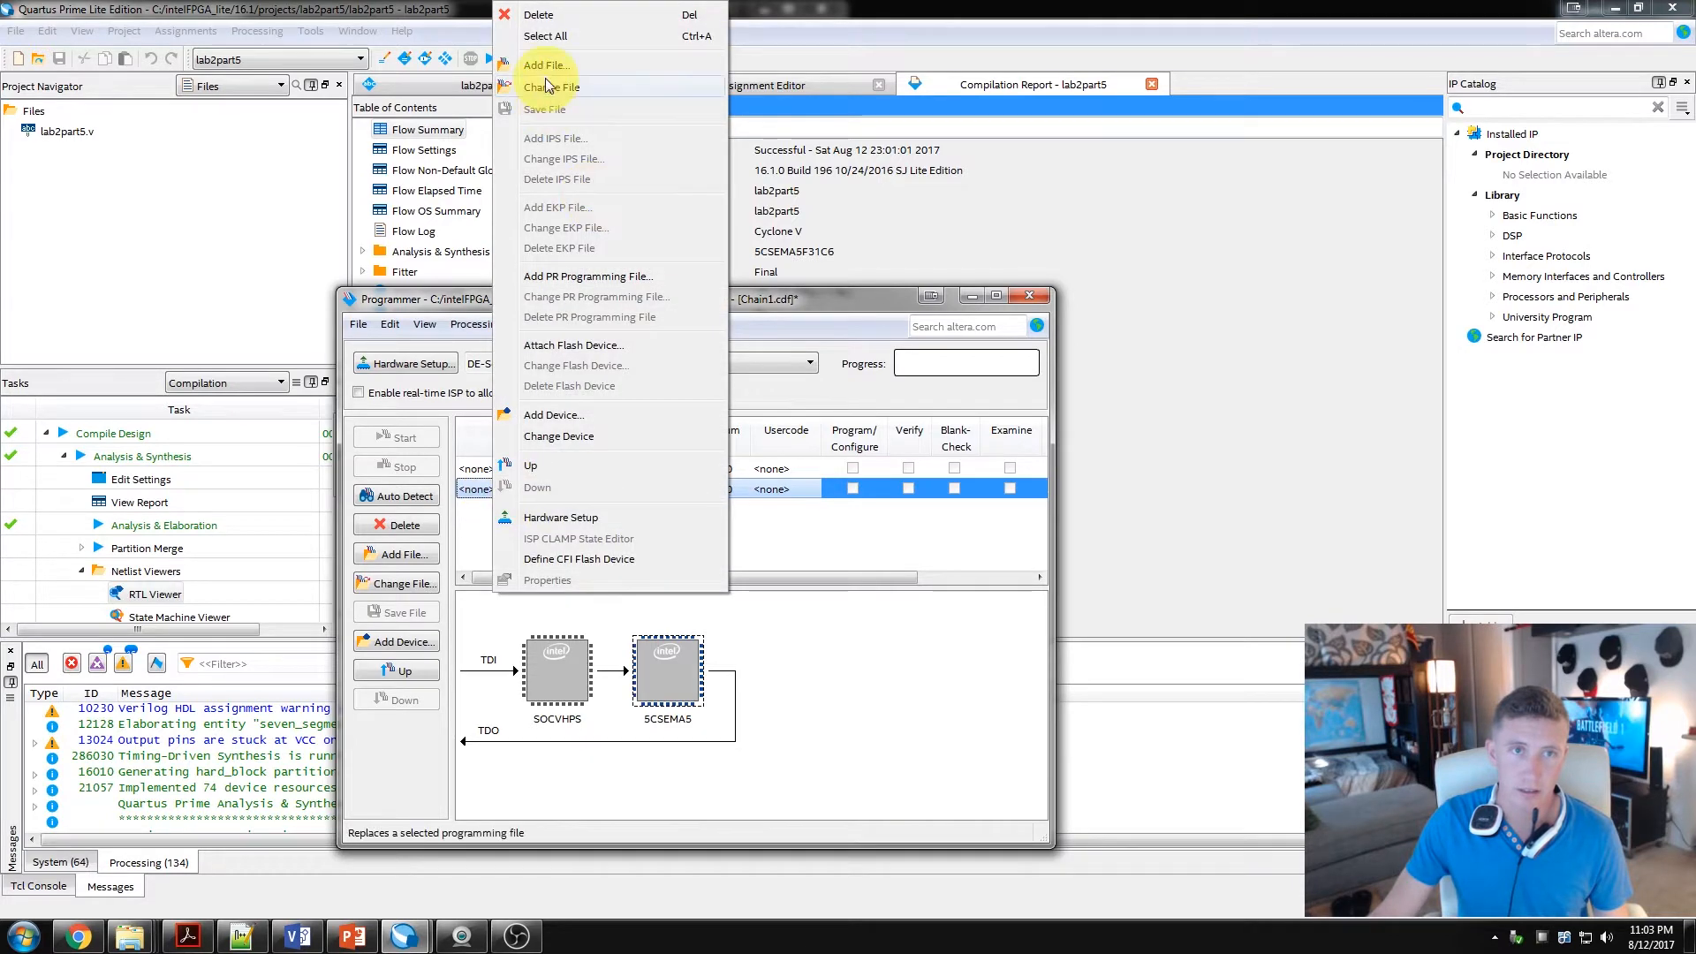
# Step: Change the 5CSEMA5 device's file to lab2part5.sof from the output_files folder
pyautogui.click(551, 85)
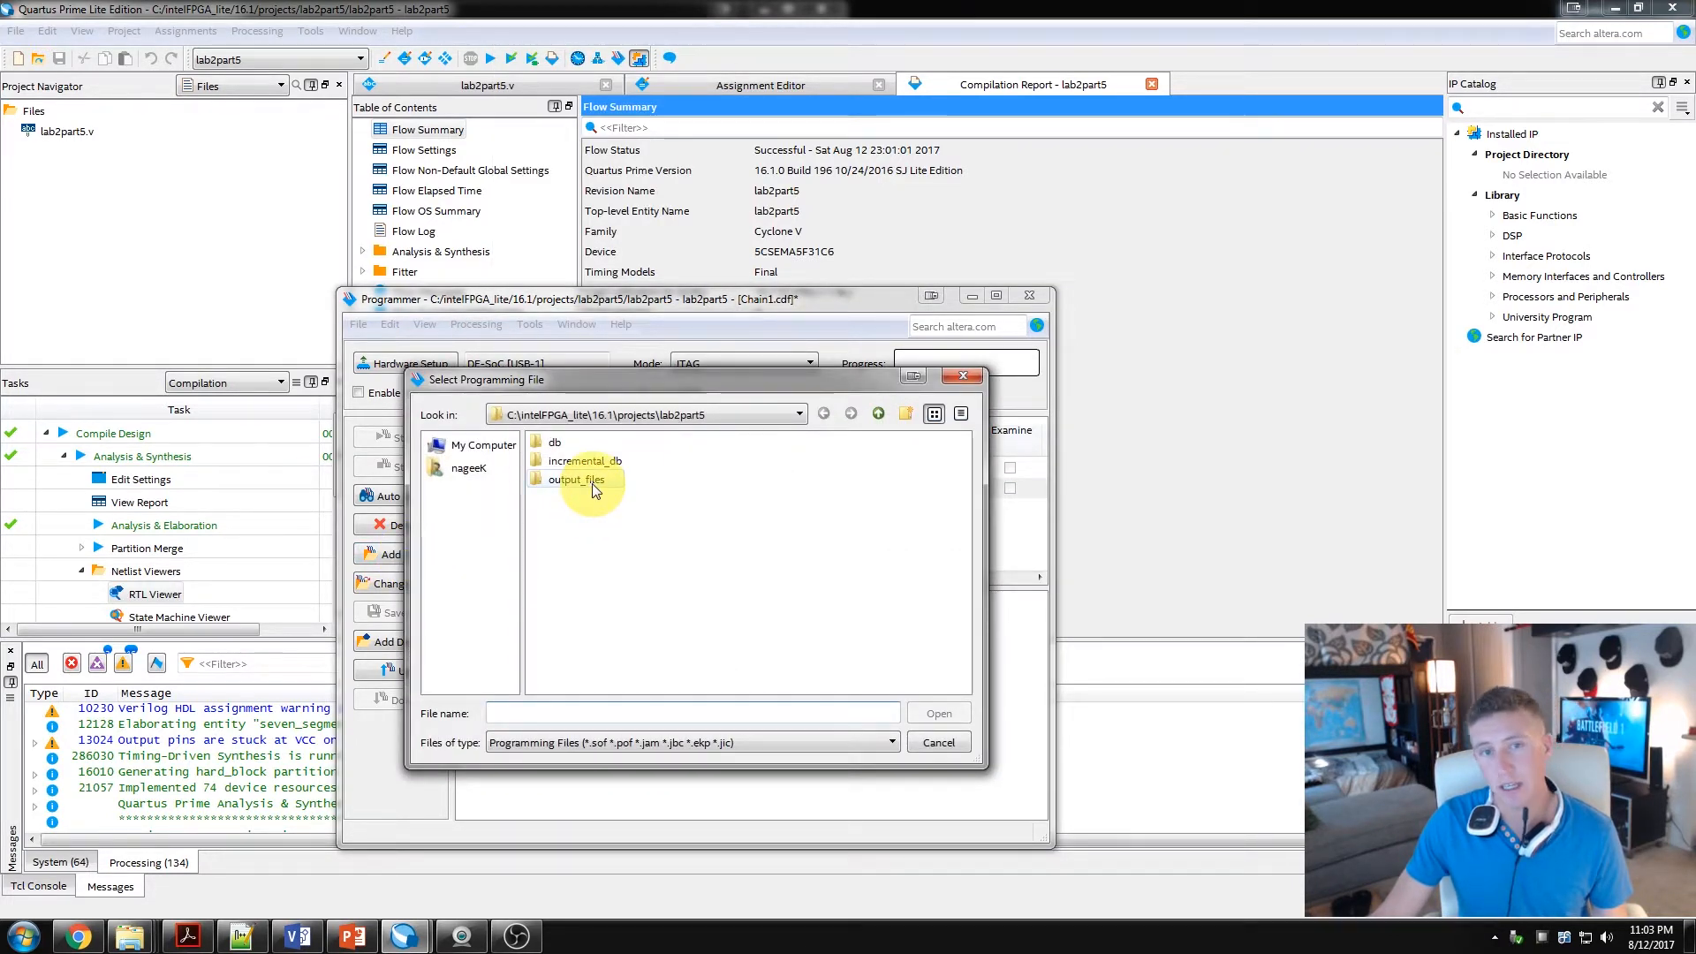
pyautogui.doubleClick(576, 479)
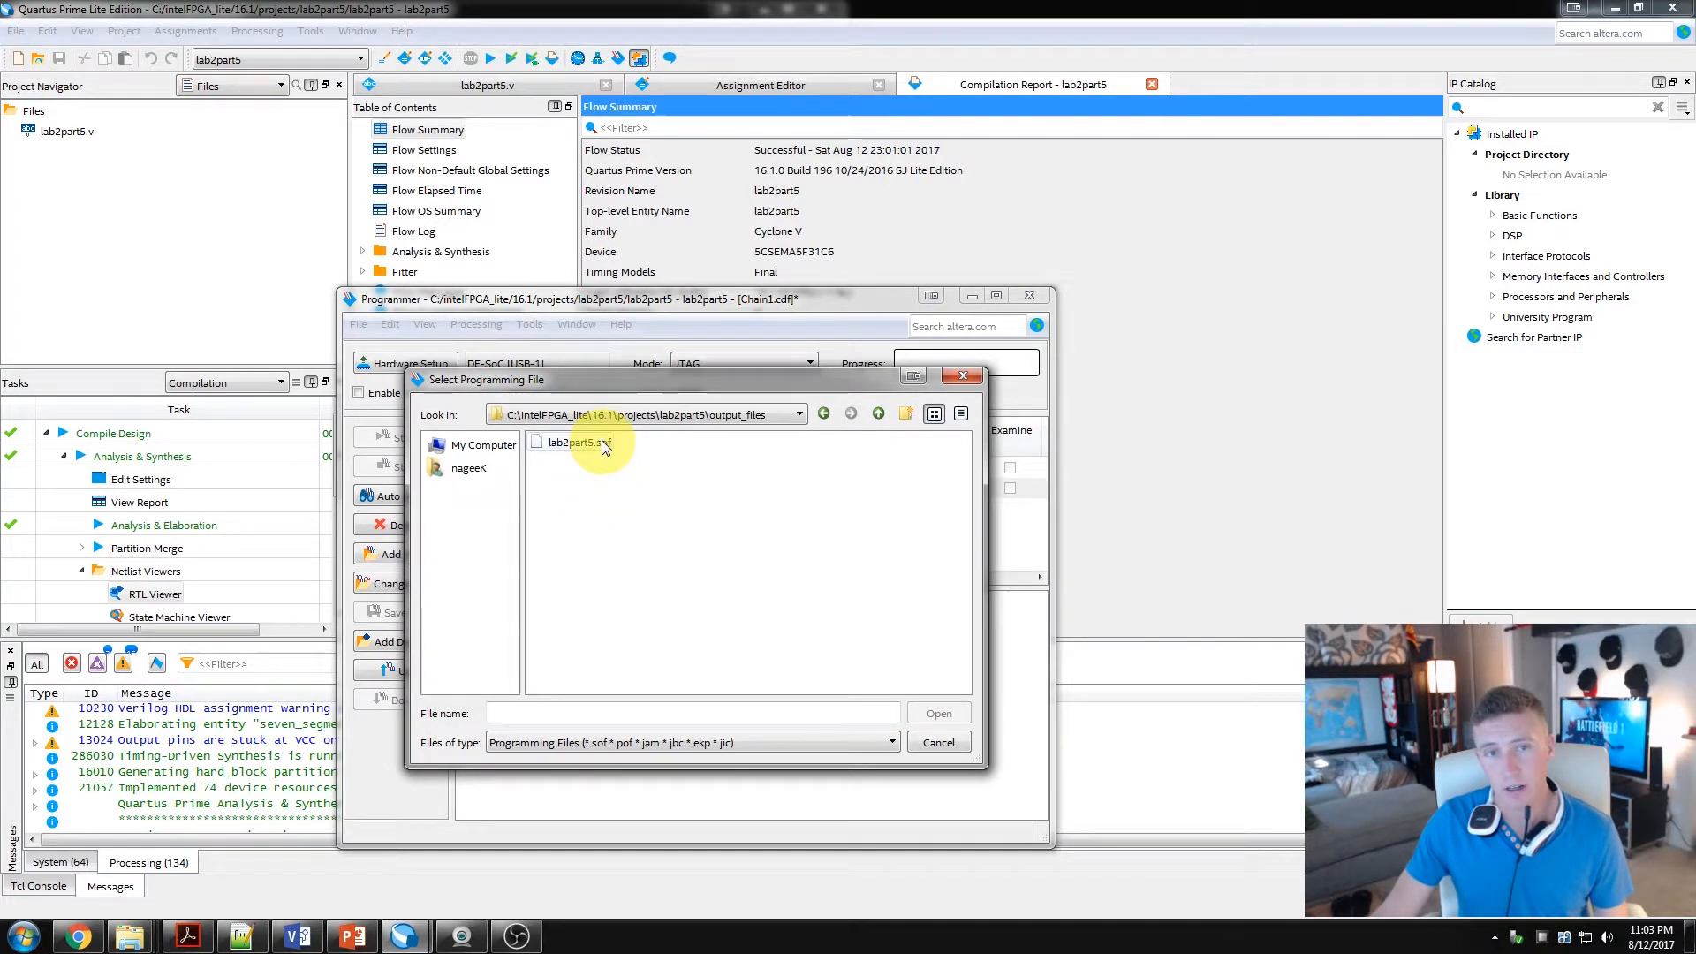
pyautogui.click(569, 442)
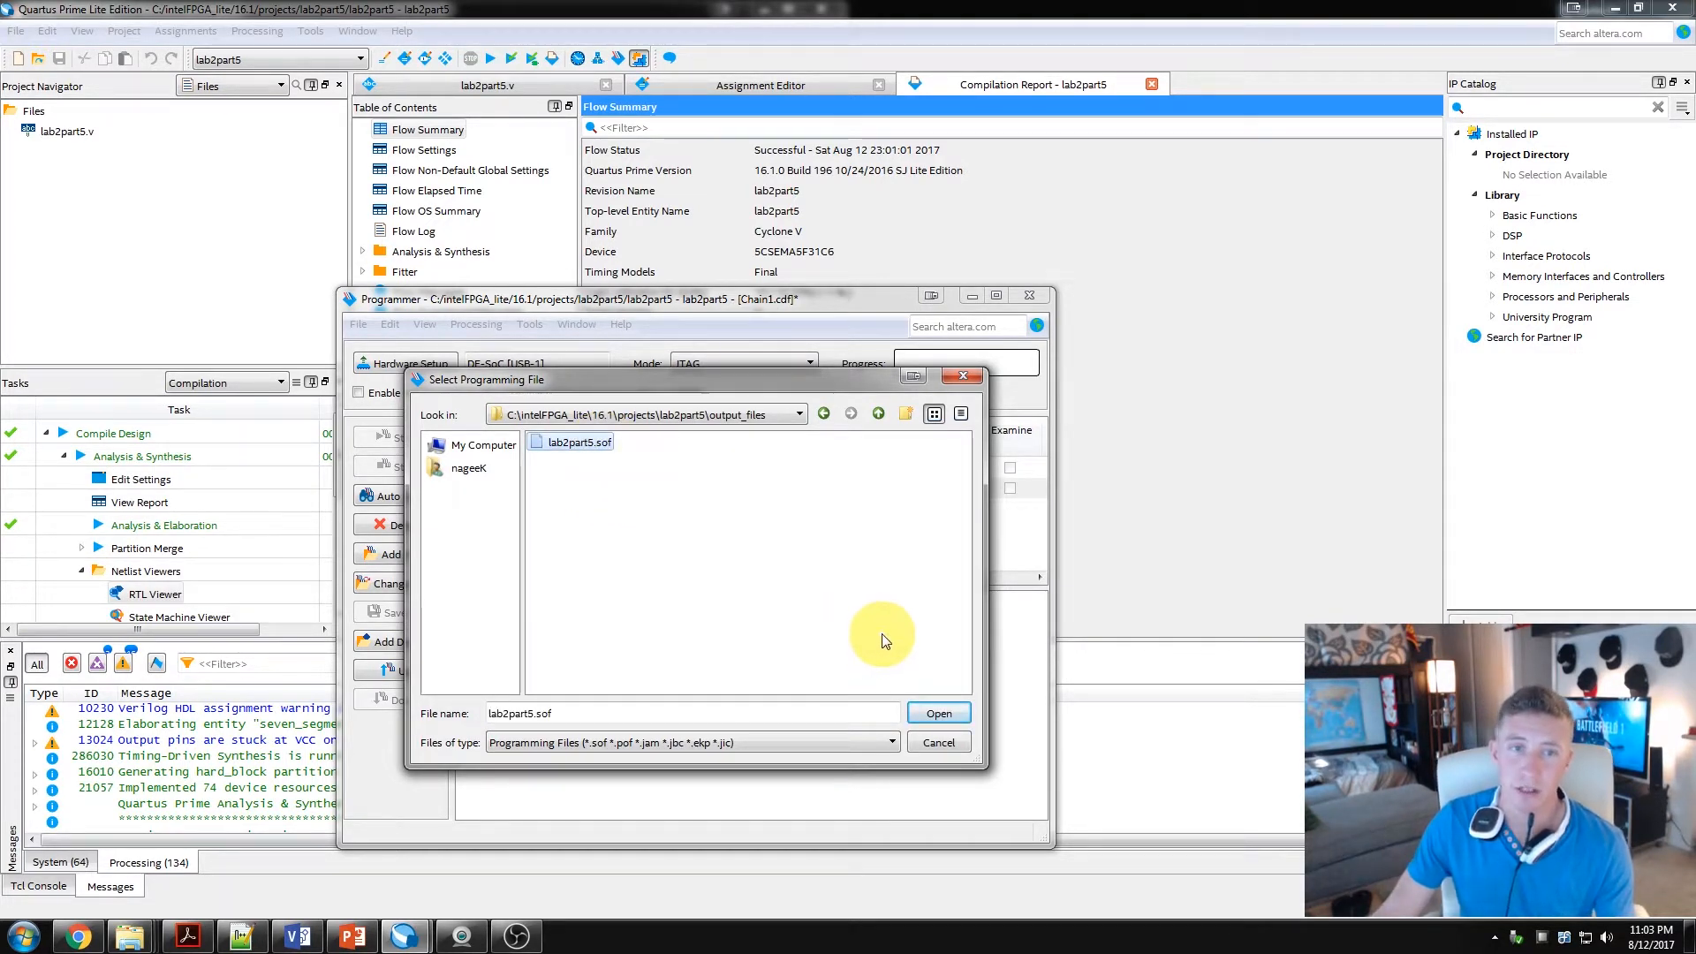
pyautogui.moveTo(834, 583)
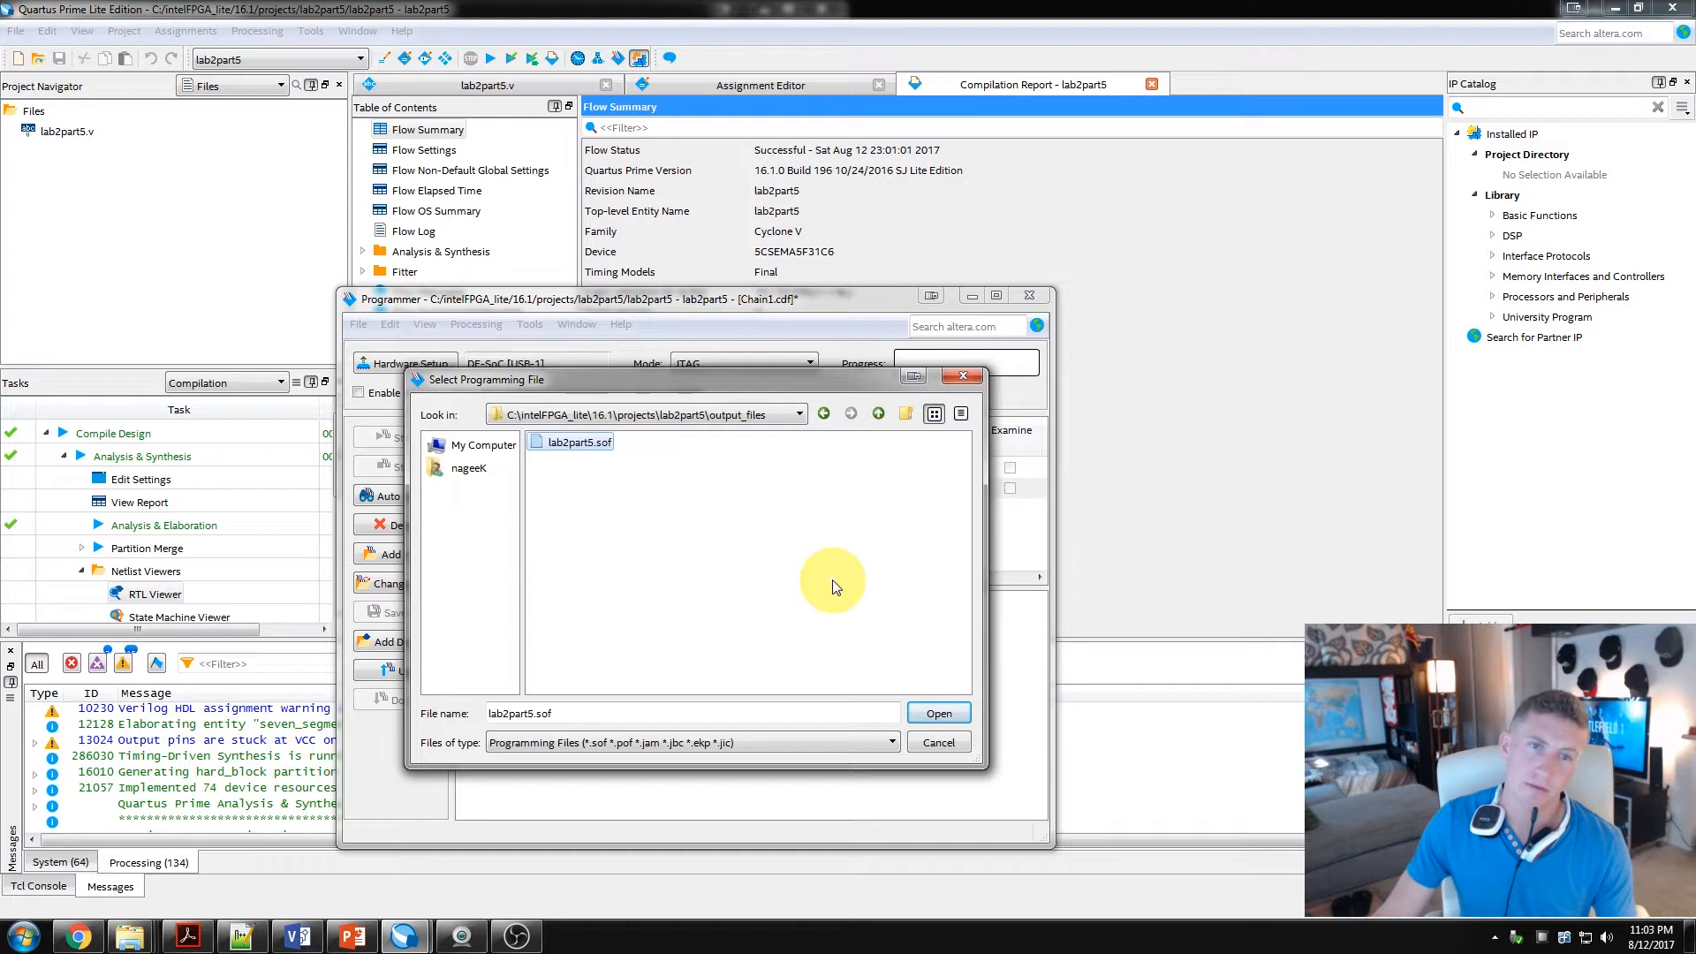
pyautogui.moveTo(972, 774)
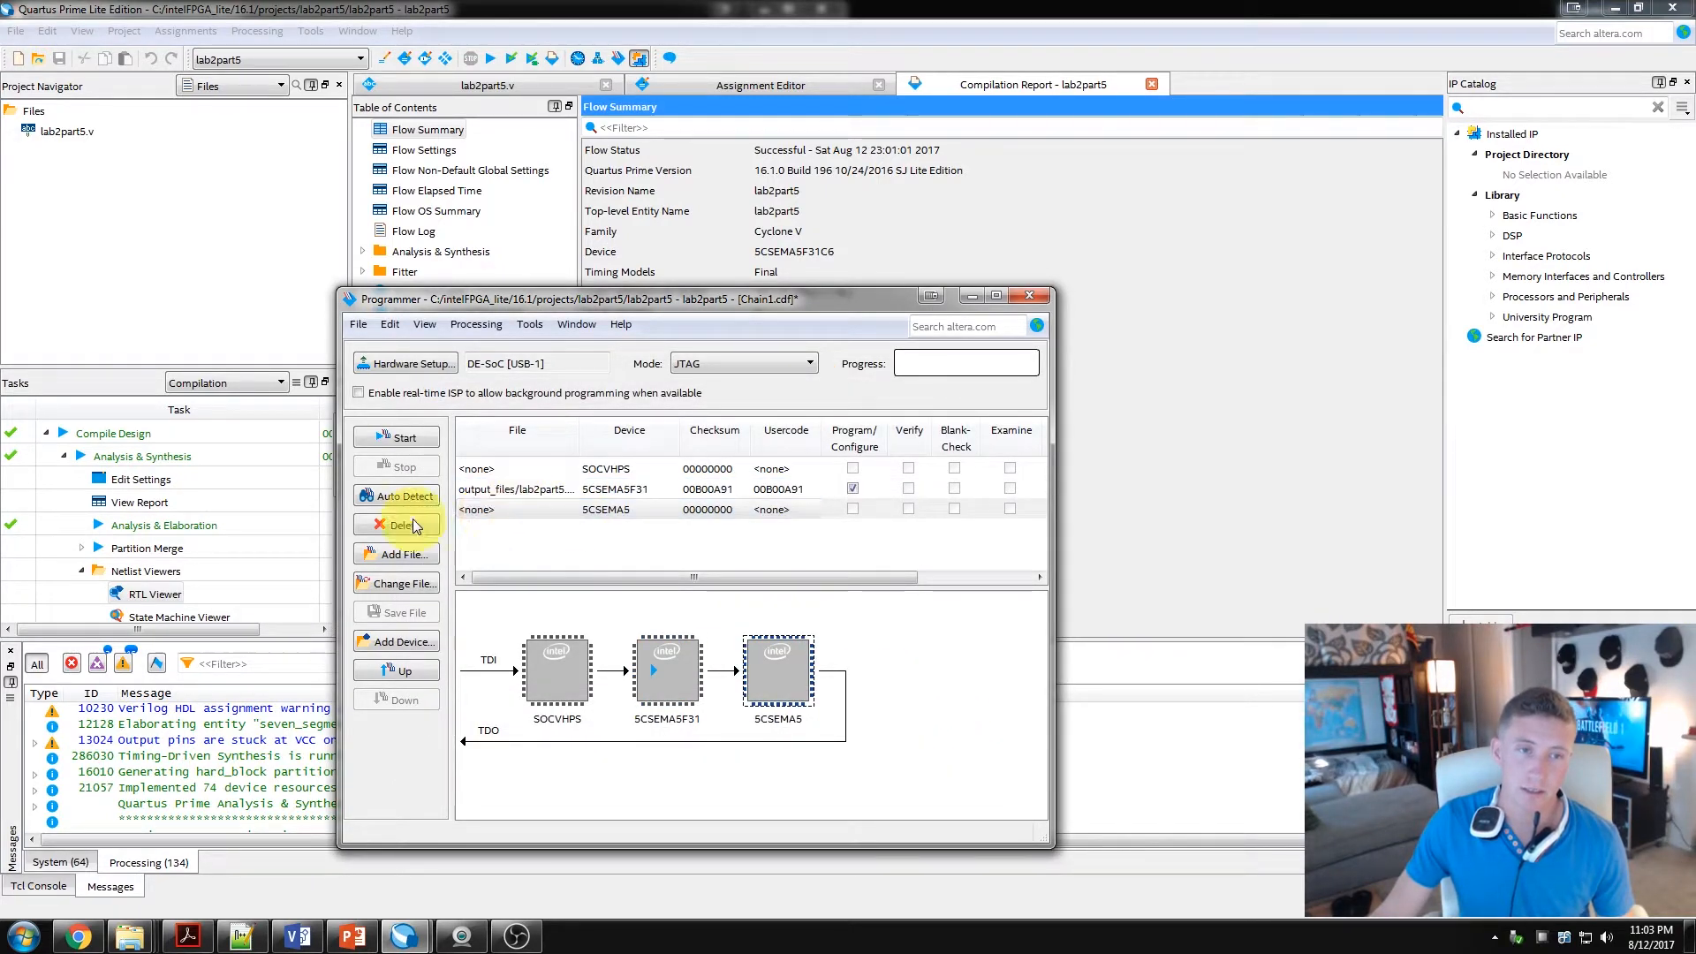
# Step: Delete the extra 5CSEMA5 row and program lab2part5.sof to 100% successful
pyautogui.click(403, 525)
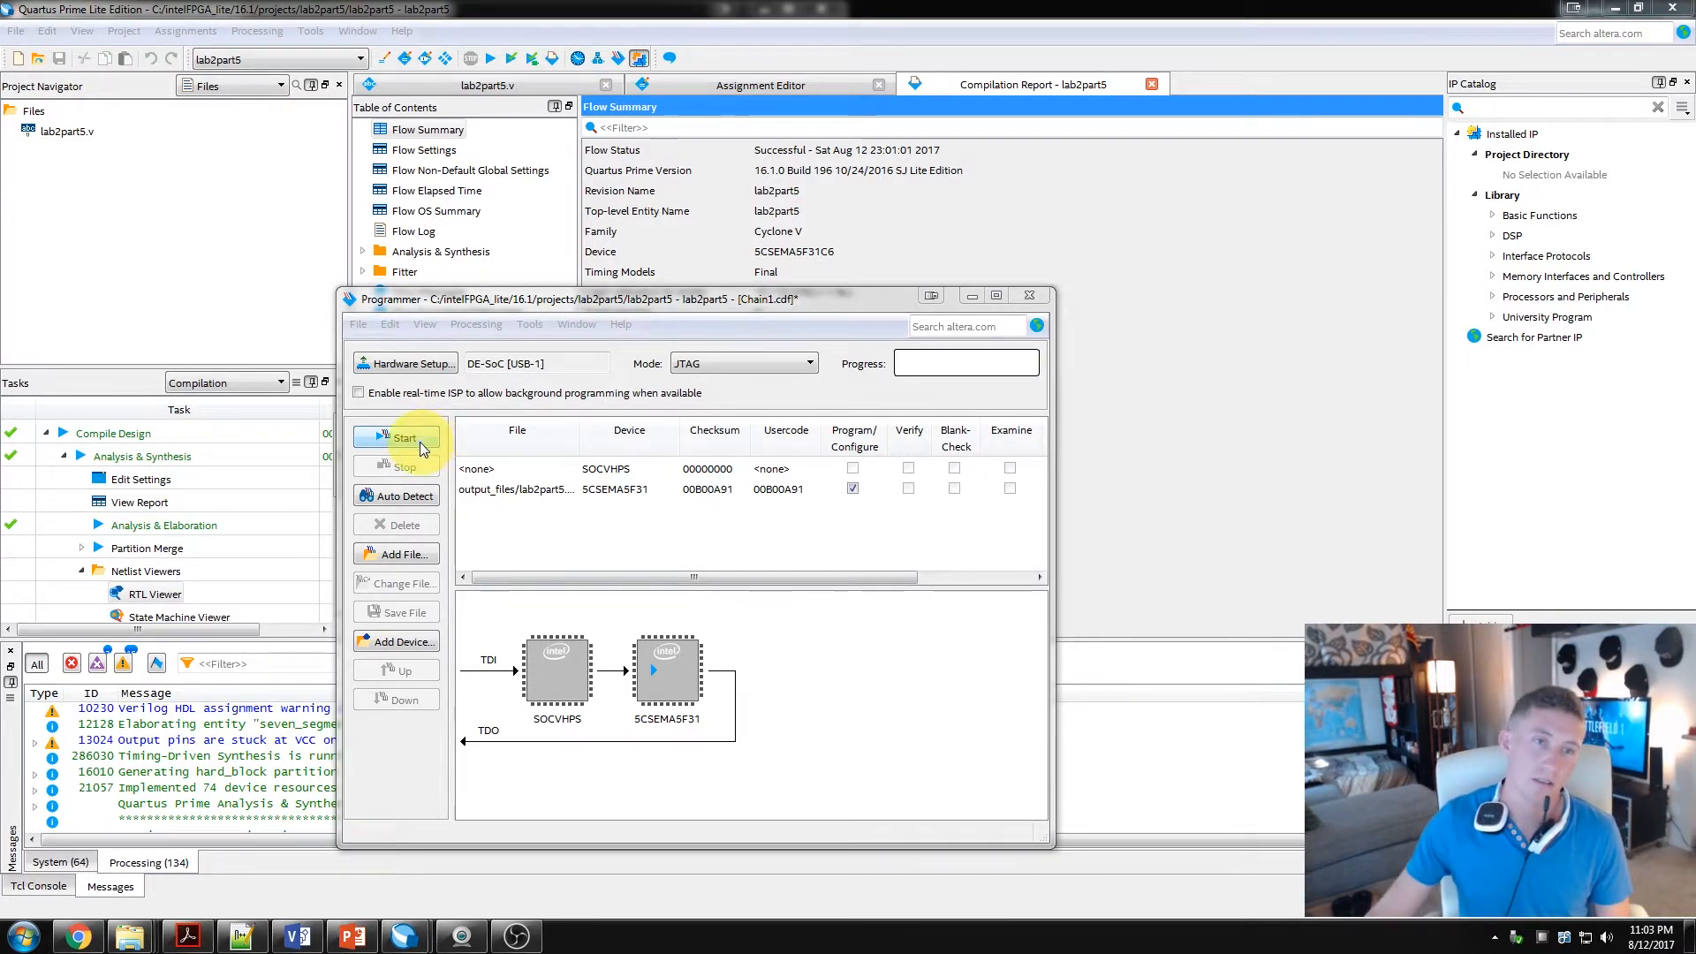
pyautogui.click(403, 438)
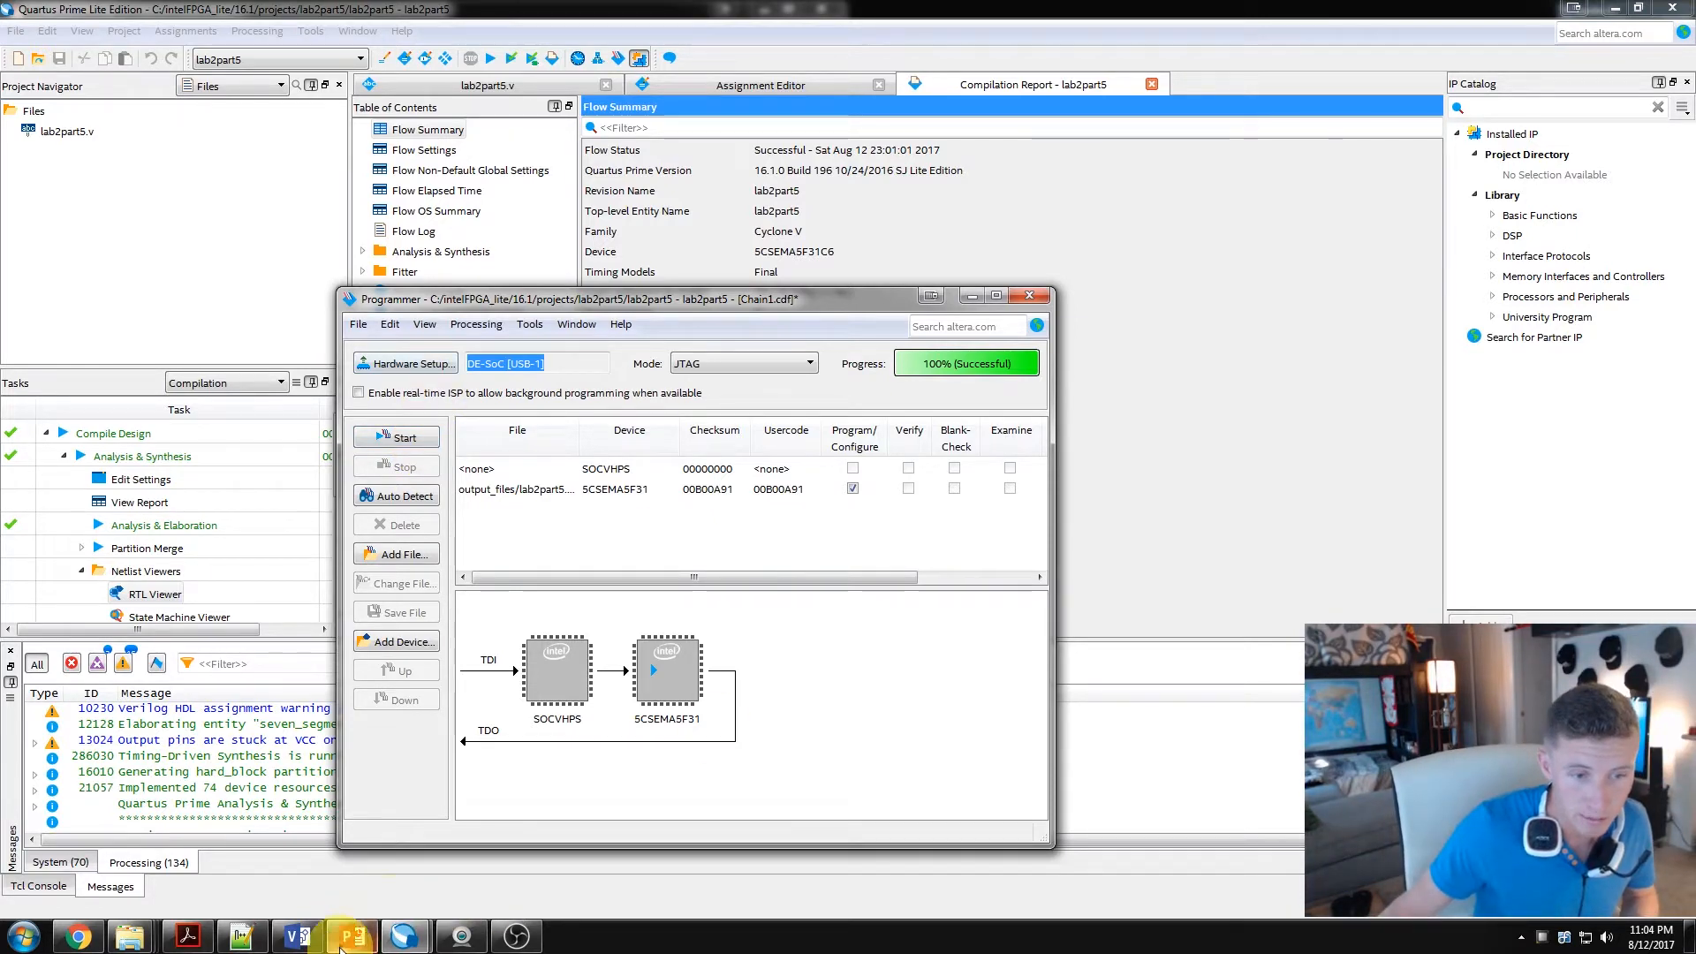
# Step: View the Behavioral Comparison slide in lab2_part5_images, then bring the SparkFun page forward in Chrome
pyautogui.click(350, 936)
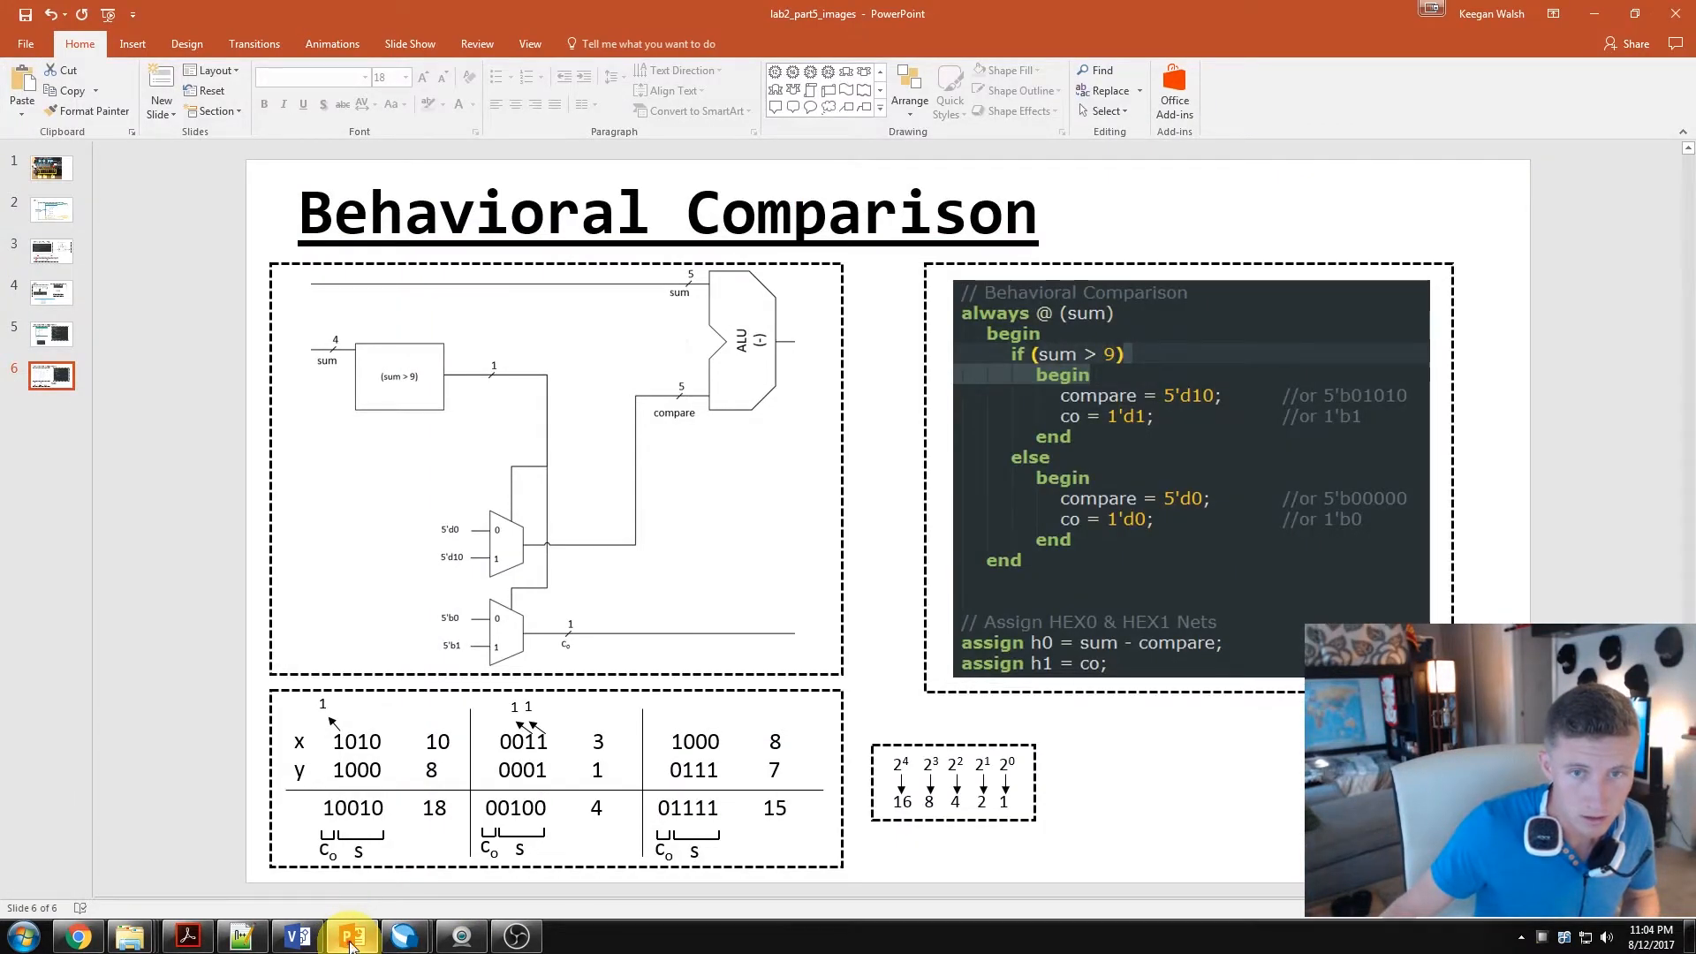
pyautogui.moveTo(466, 715)
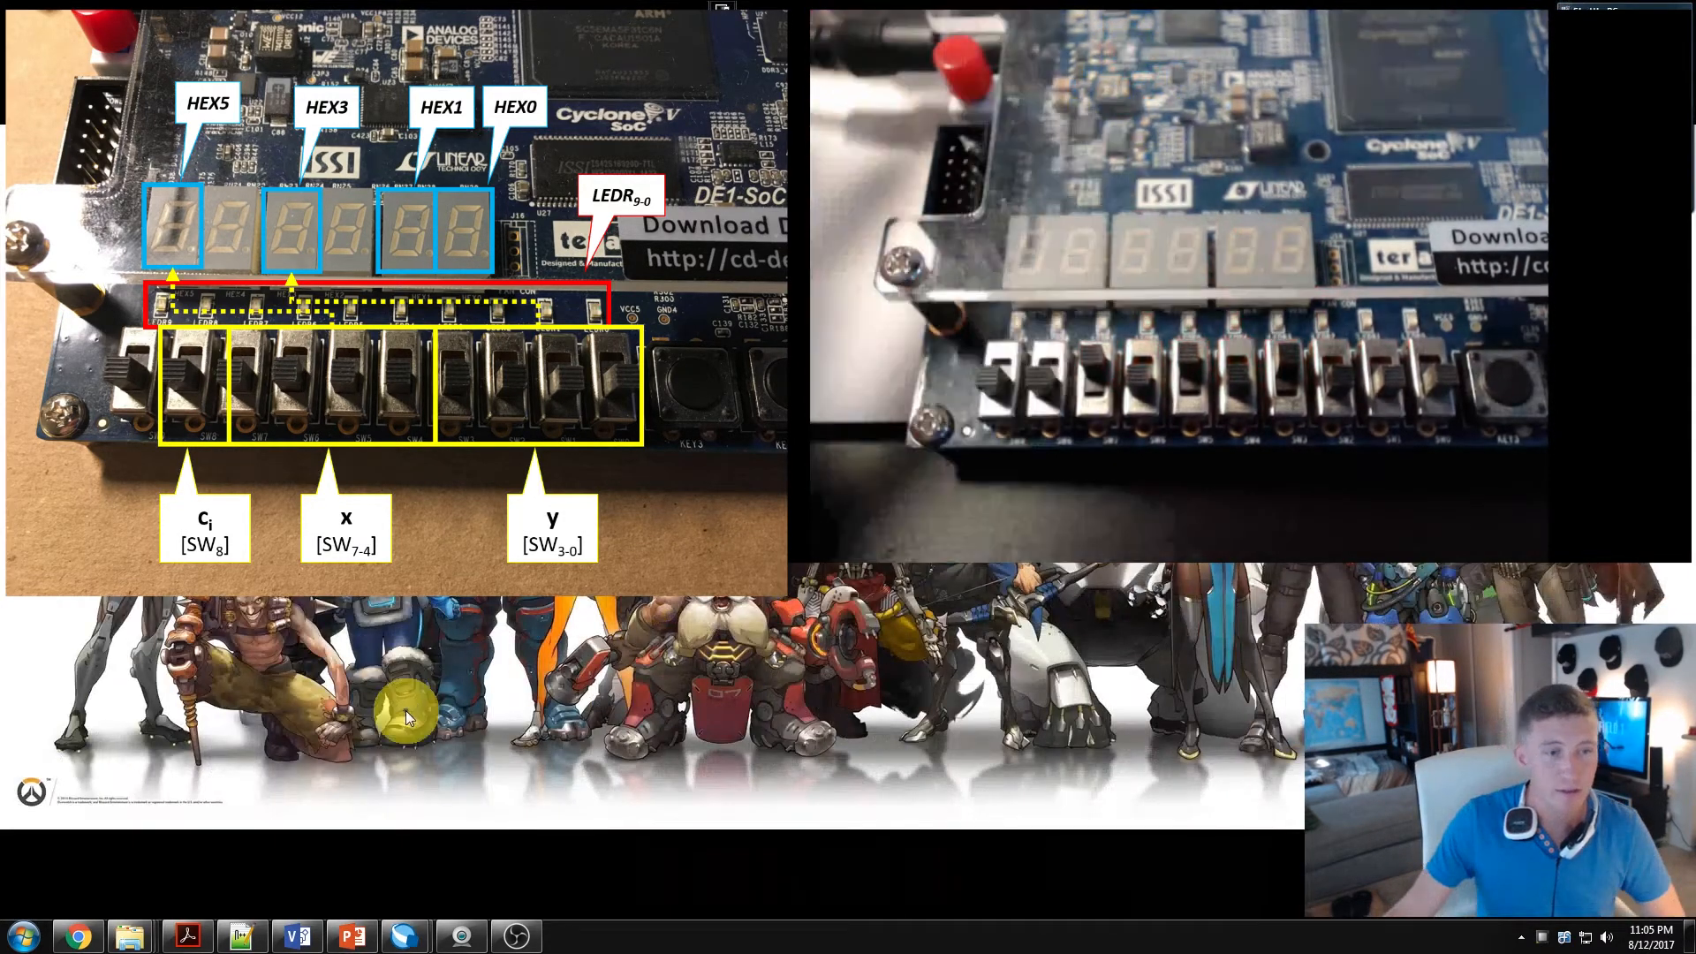
pyautogui.click(77, 937)
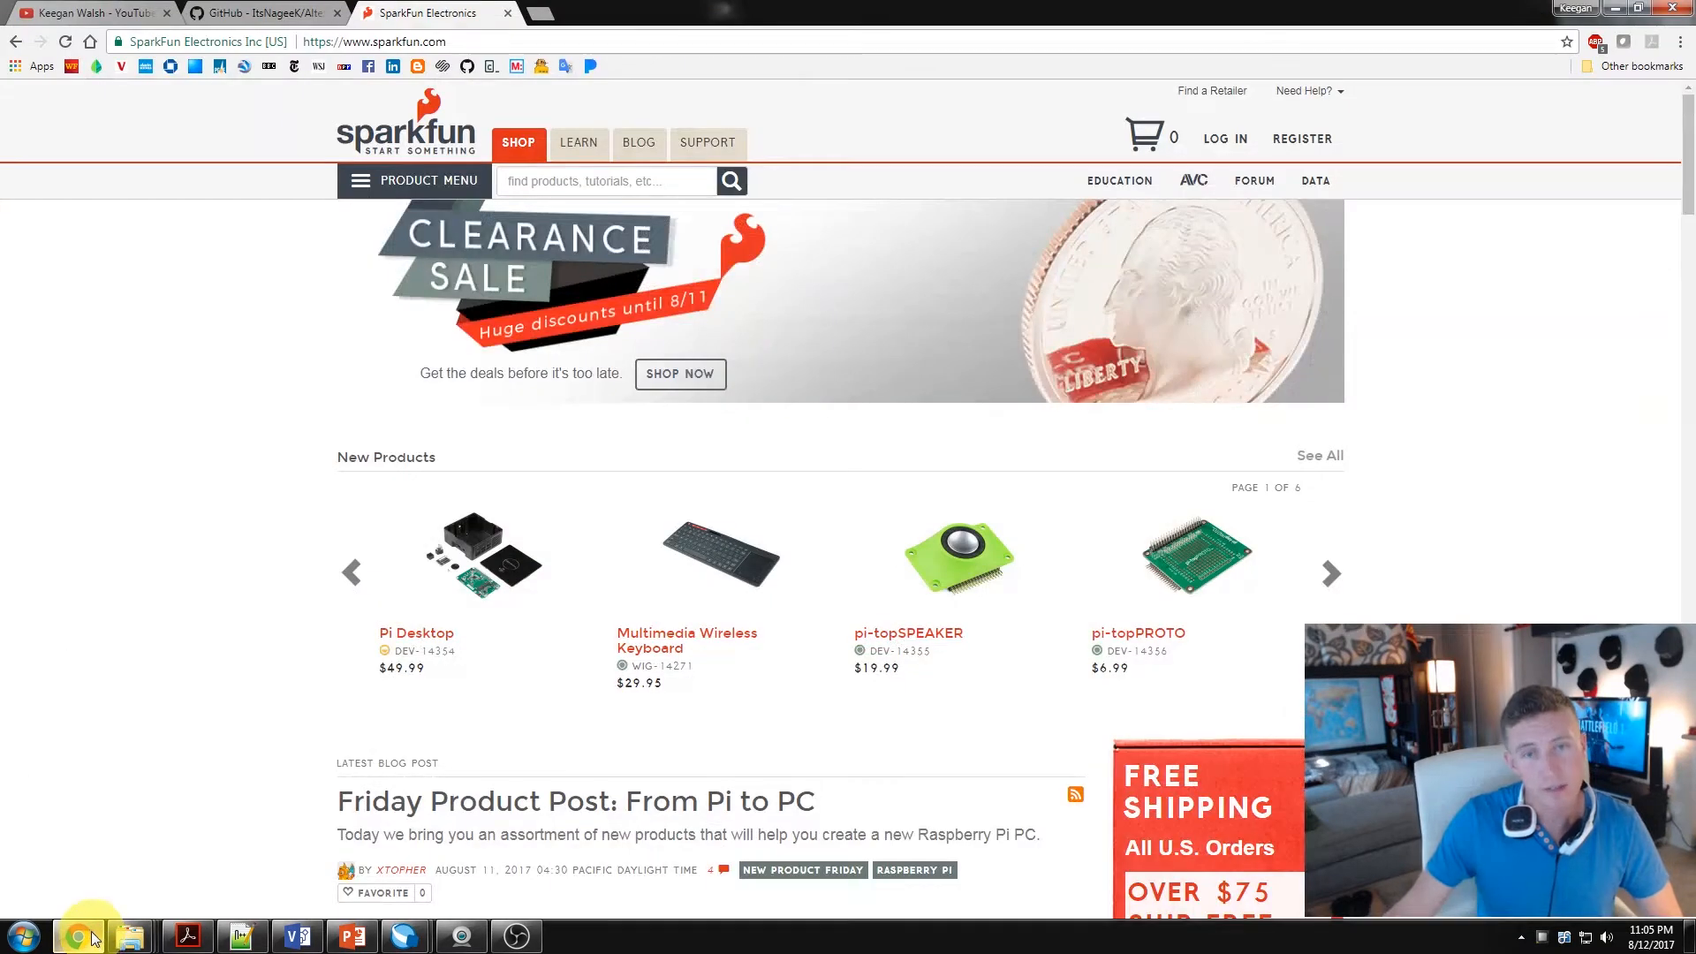
pyautogui.moveTo(84, 934)
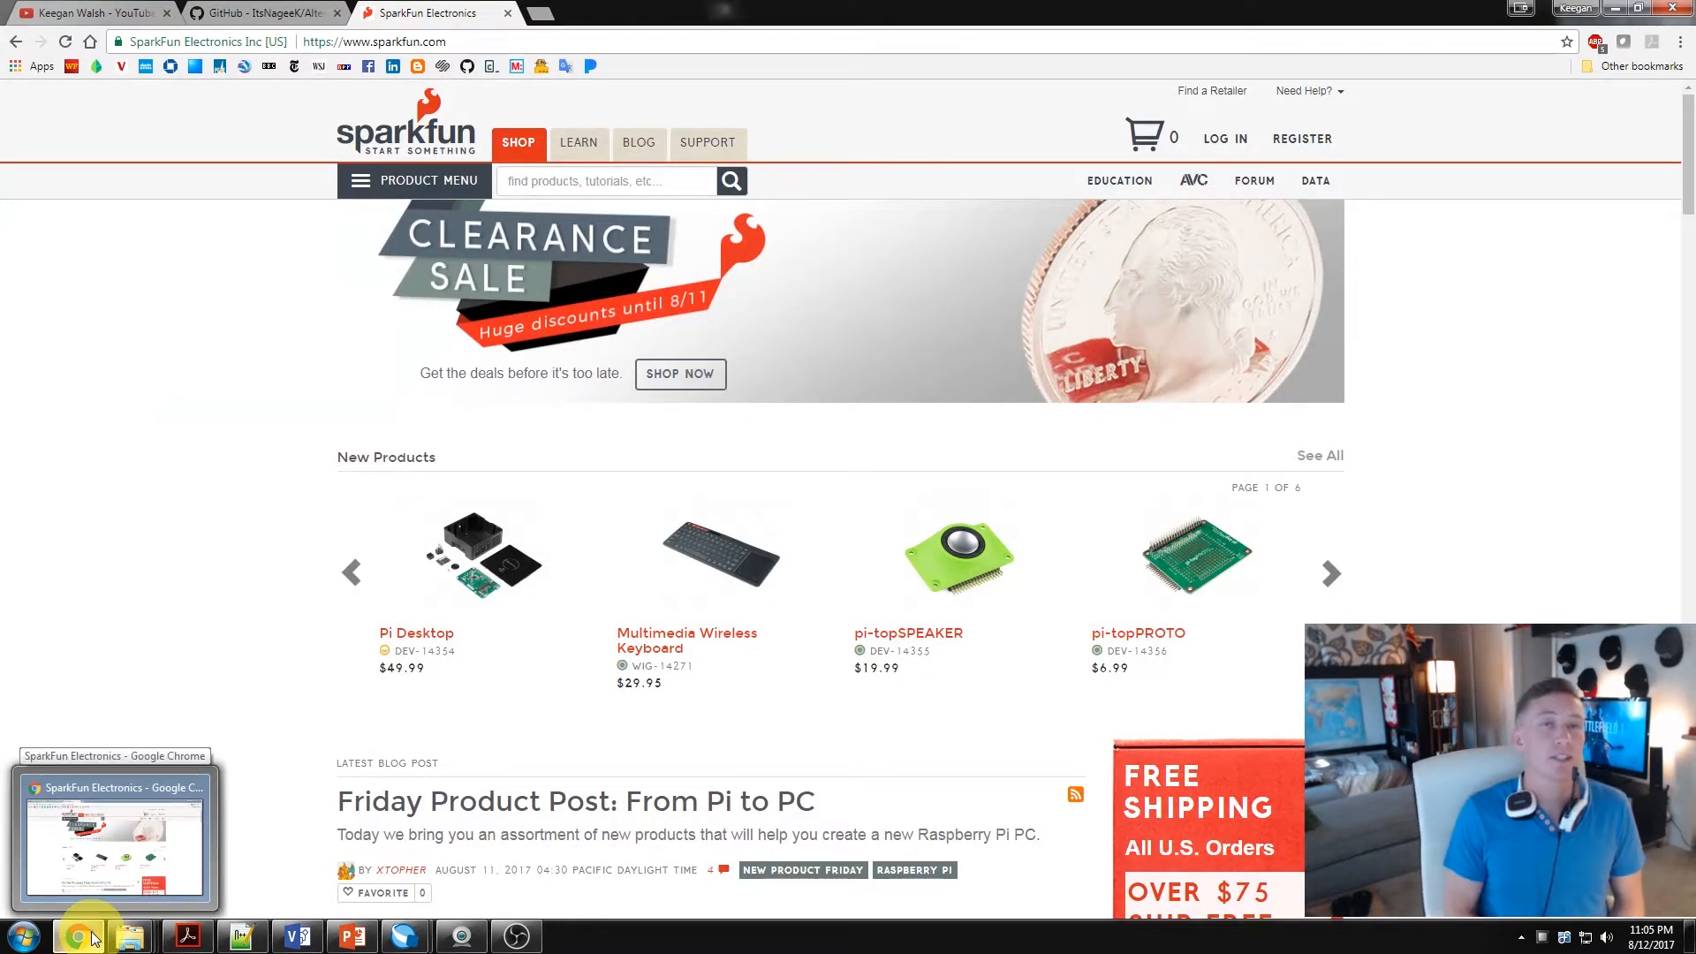